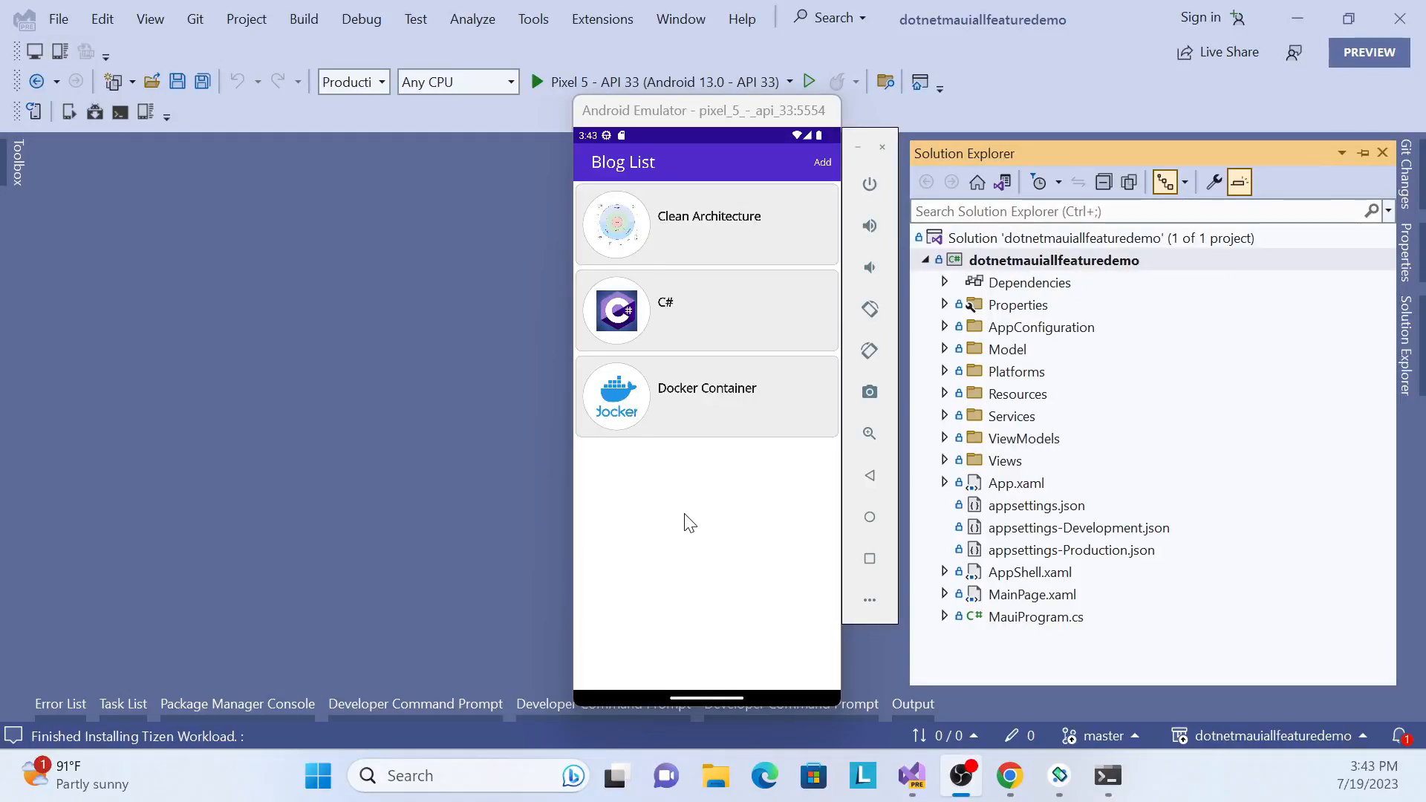
mouse_move(698, 518)
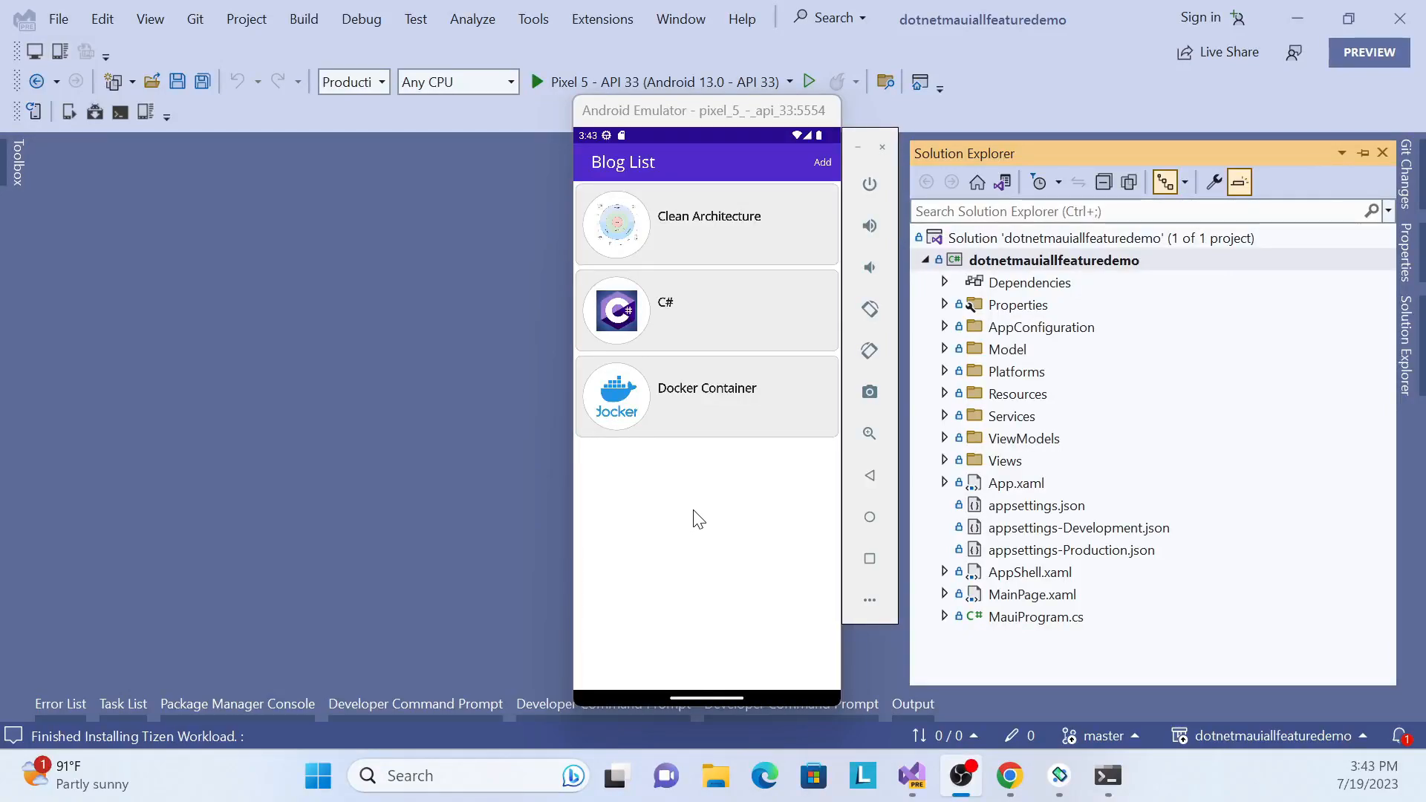
mouse_move(750, 234)
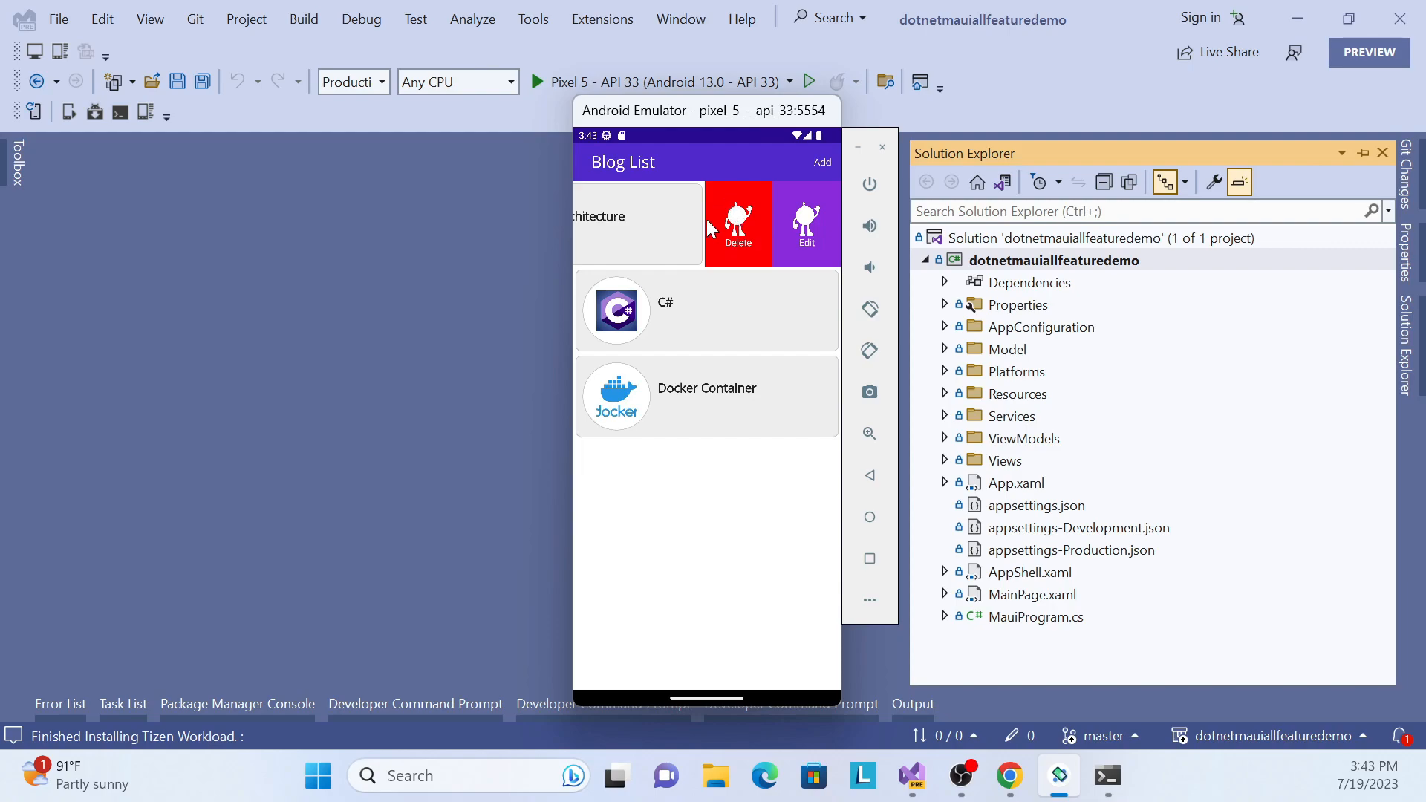
mouse_move(736, 253)
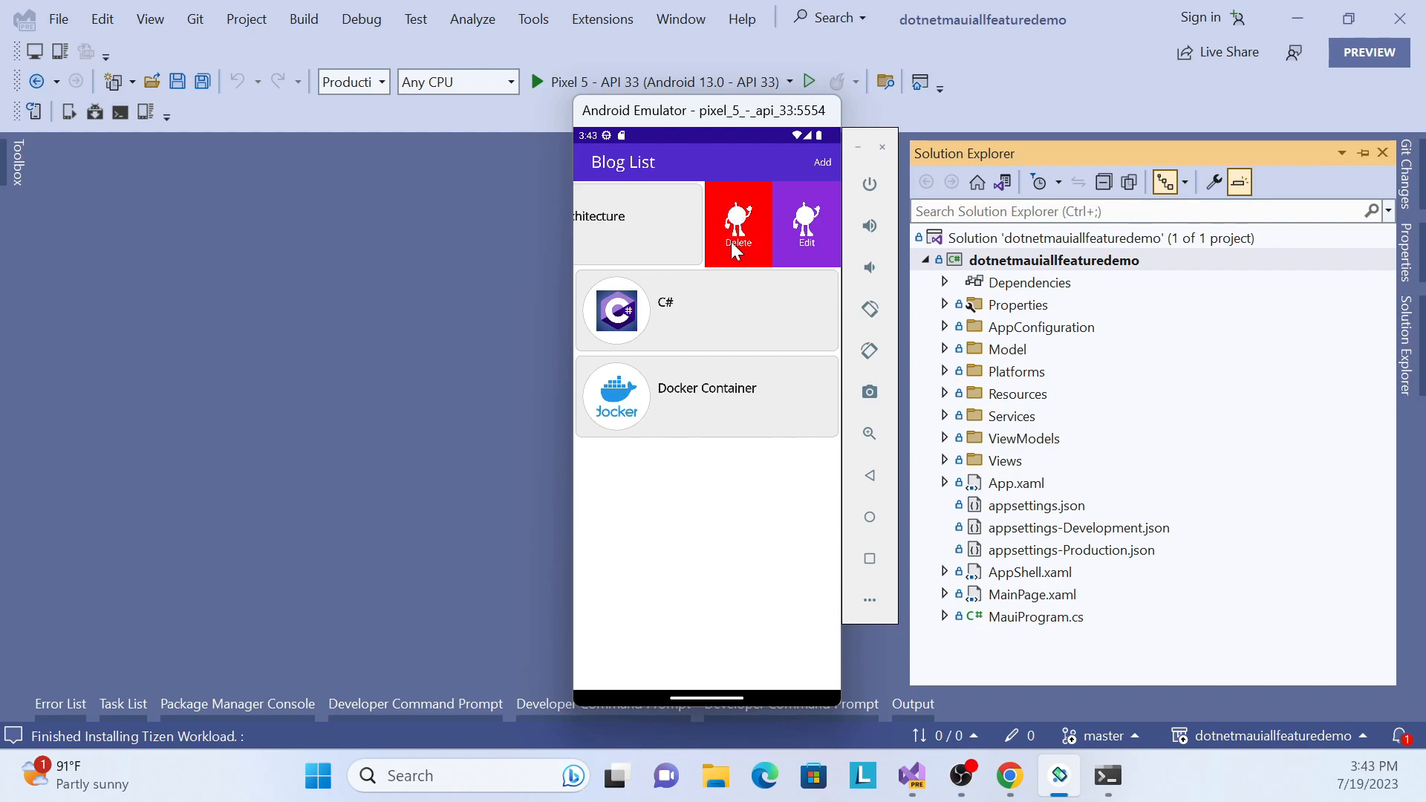
mouse_move(735, 249)
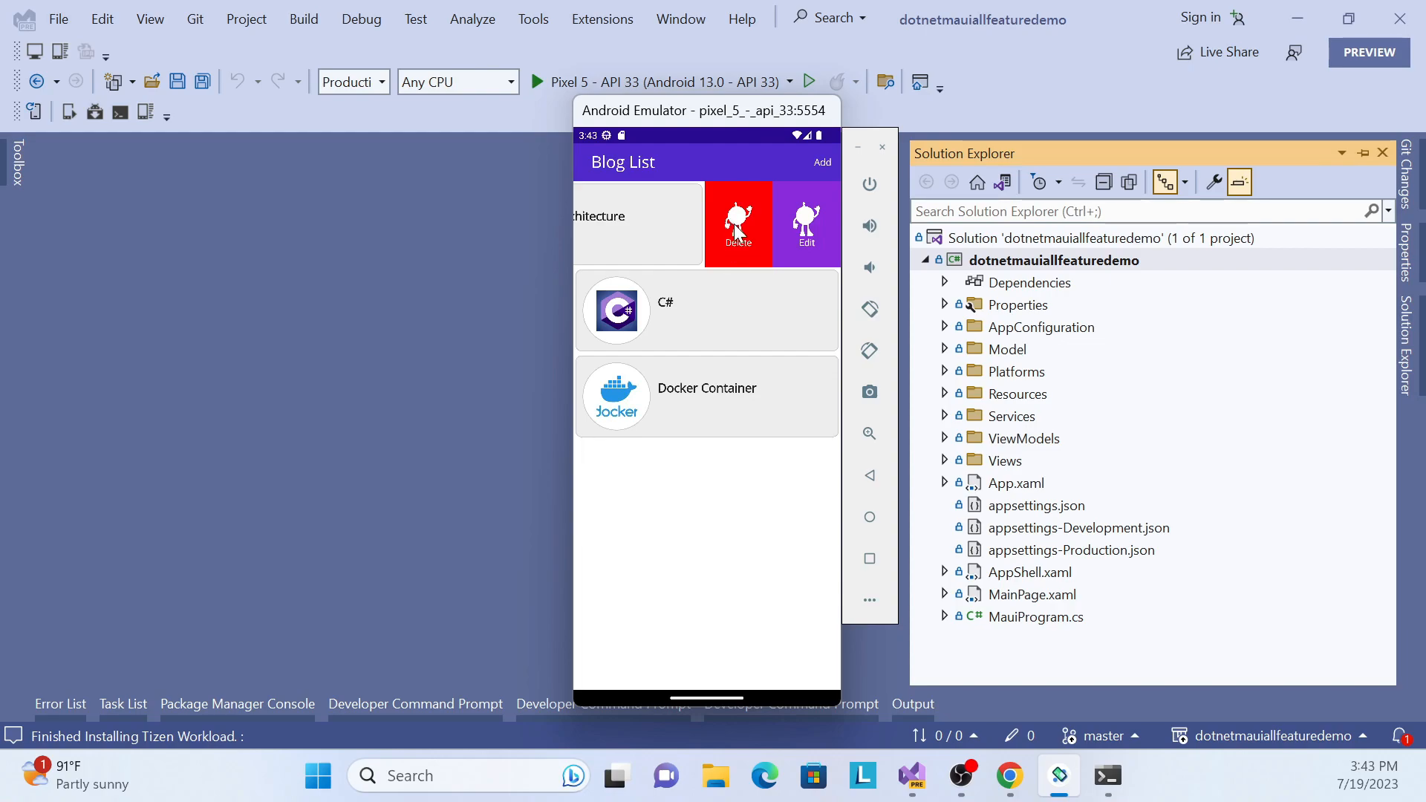
mouse_move(744, 320)
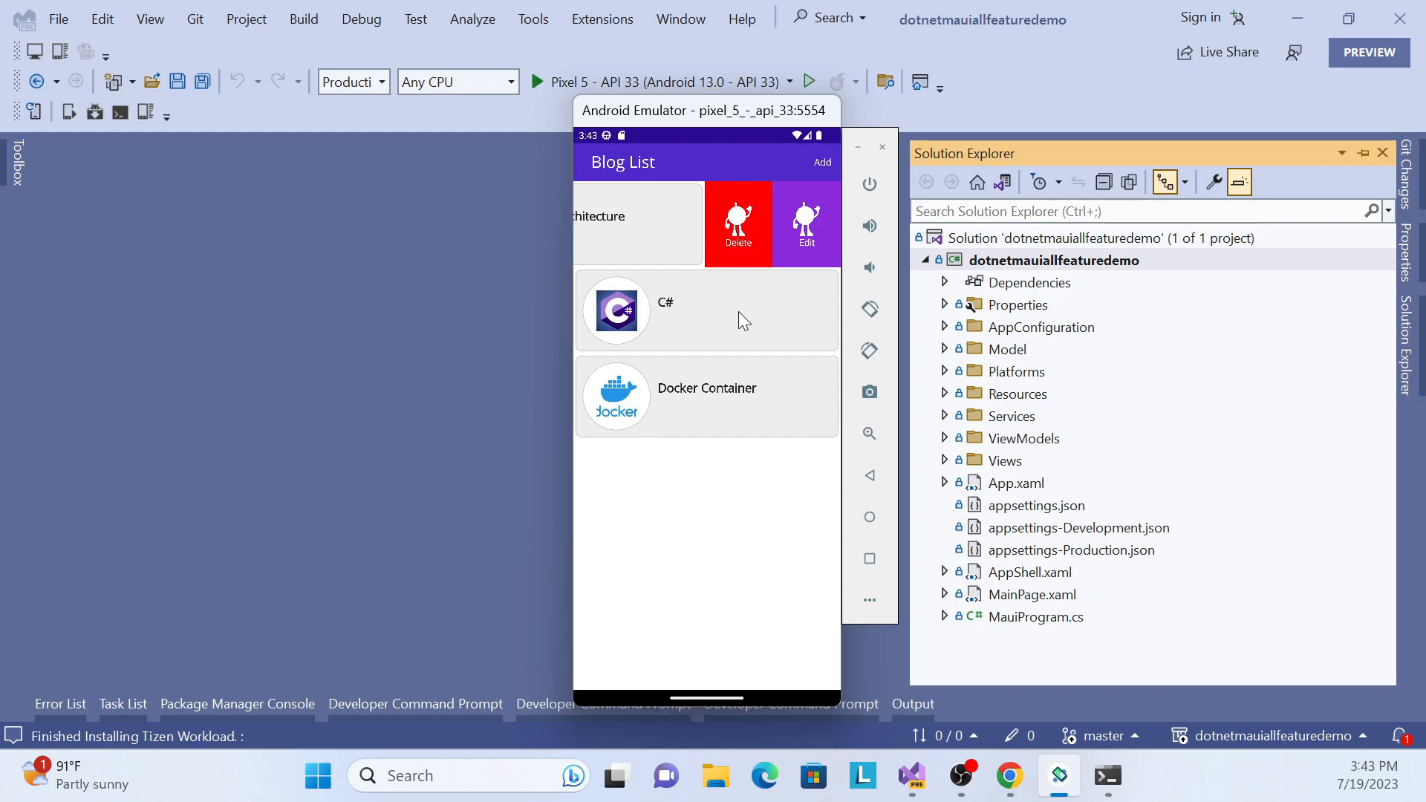
mouse_move(743, 235)
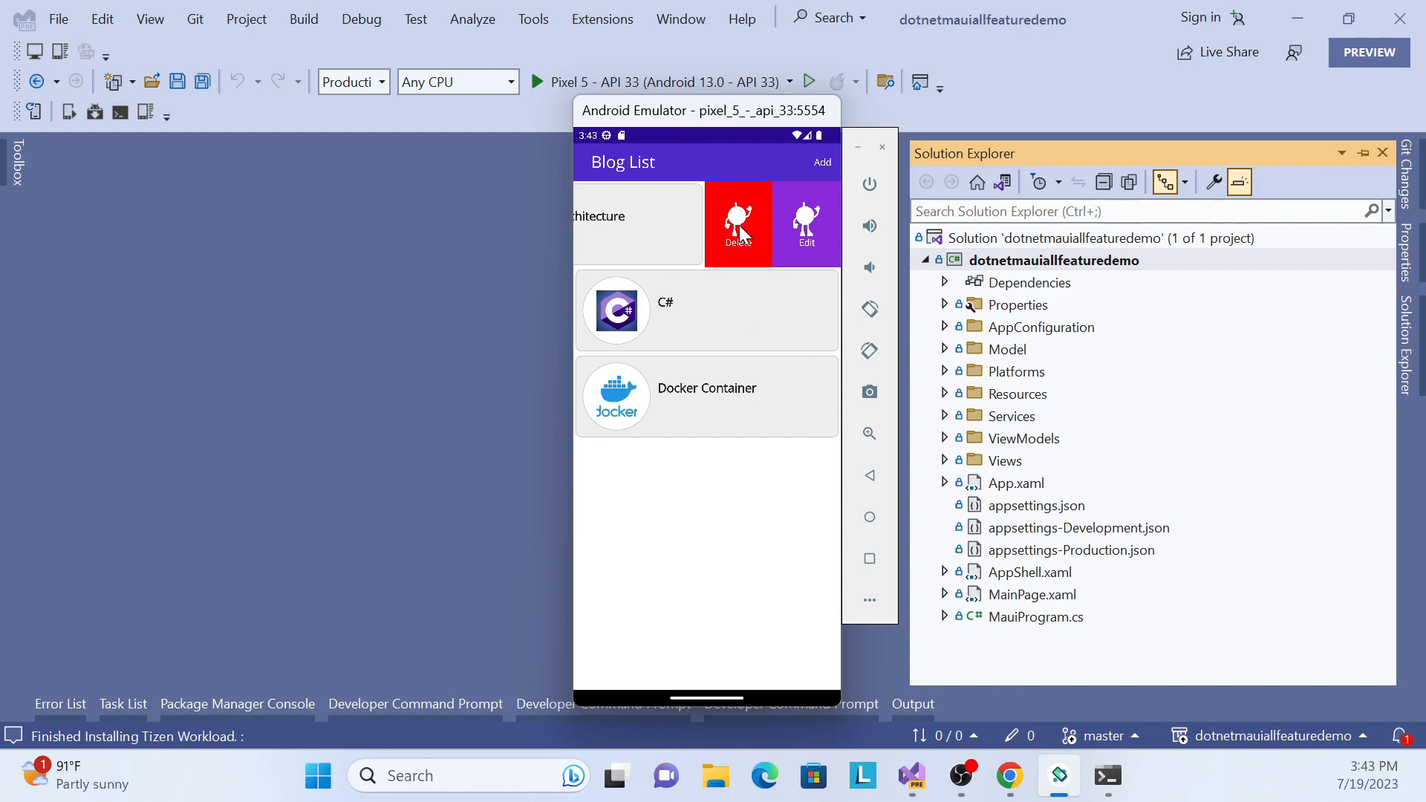
mouse_move(737, 284)
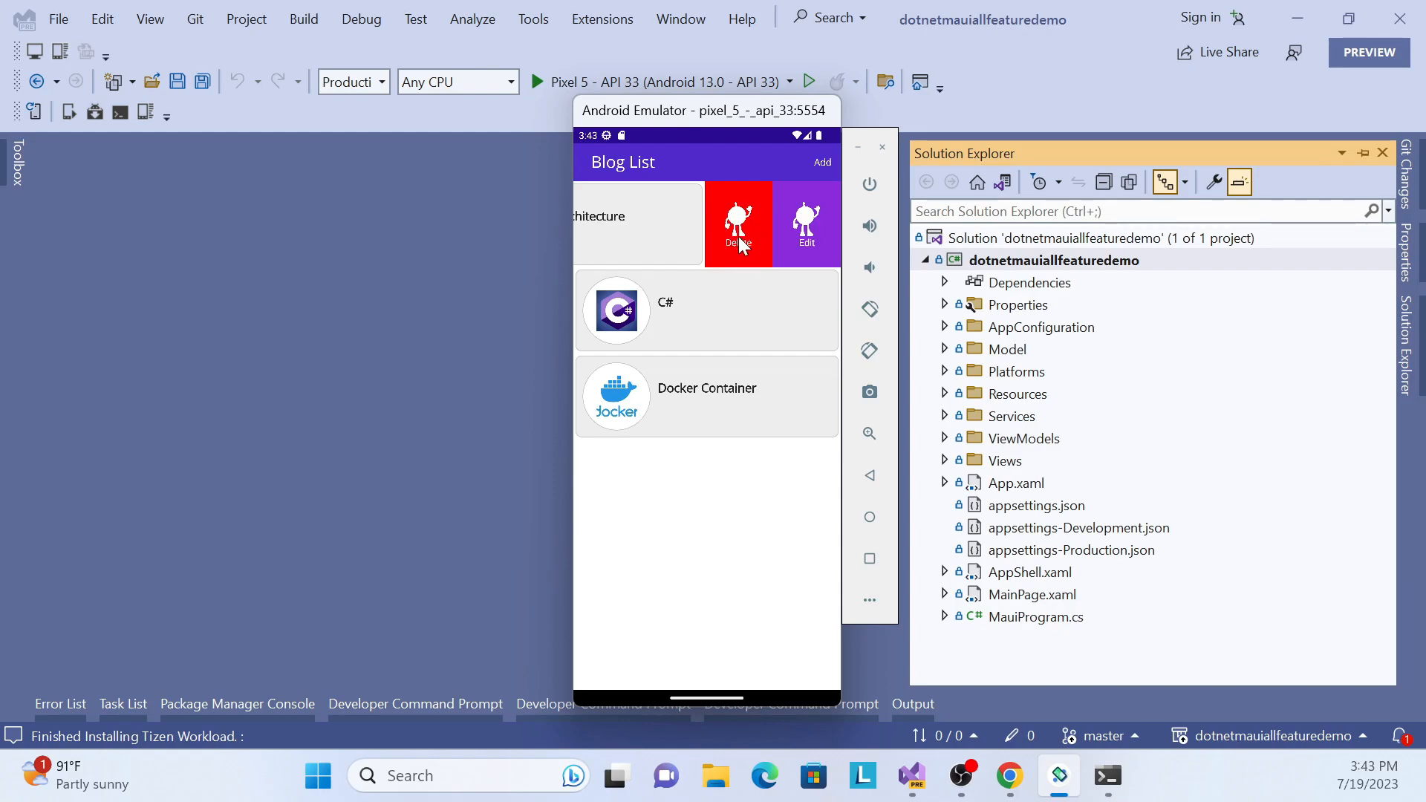
mouse_move(664, 208)
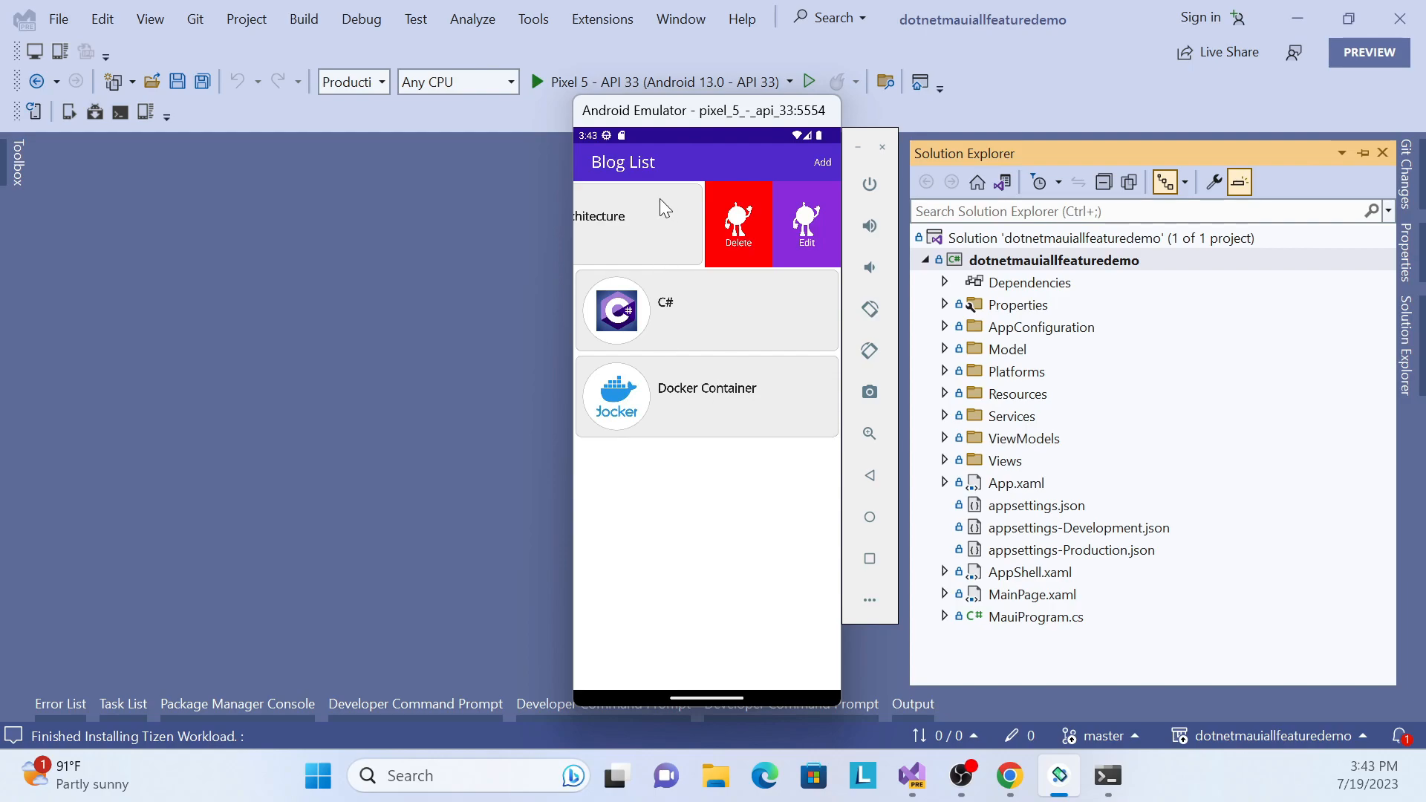
mouse_move(759, 210)
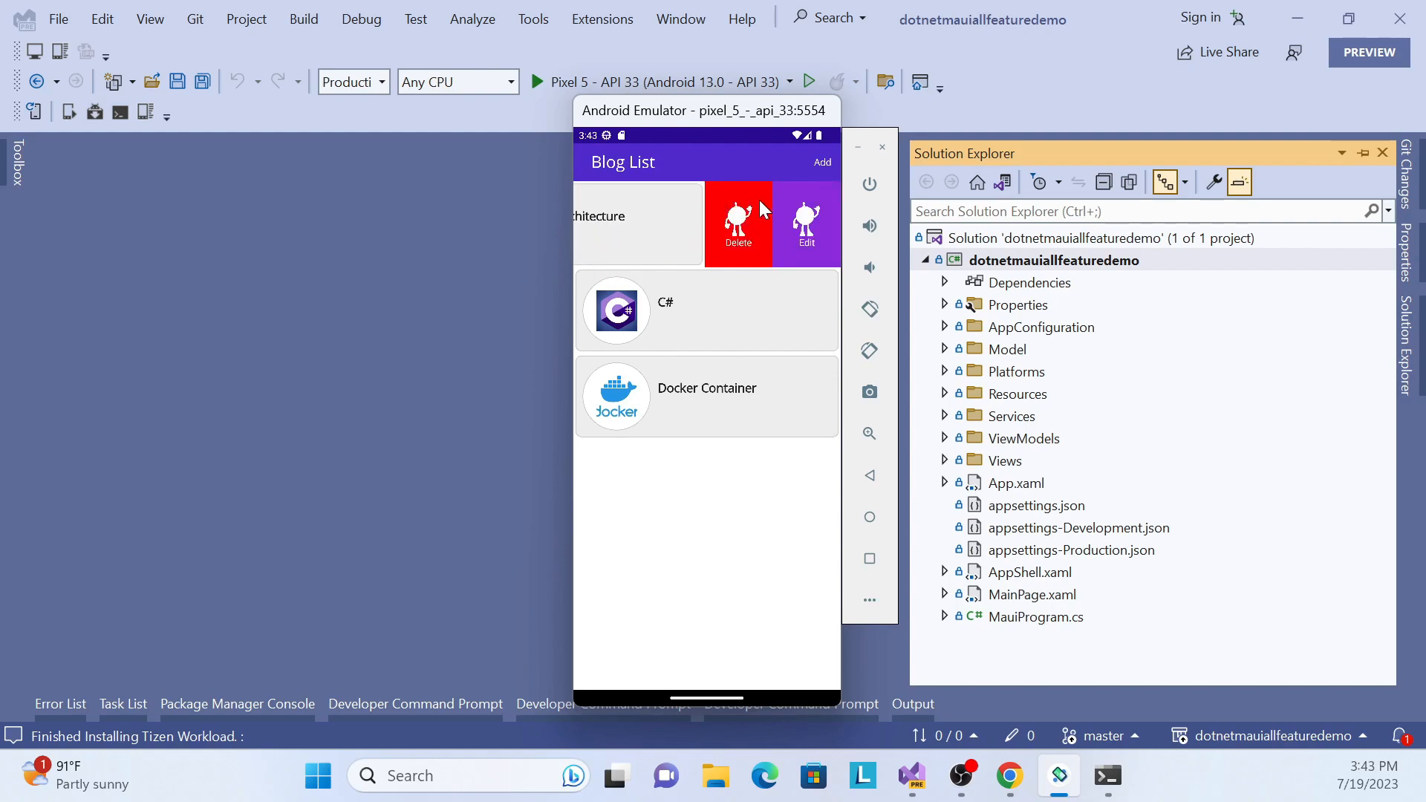
mouse_move(695, 237)
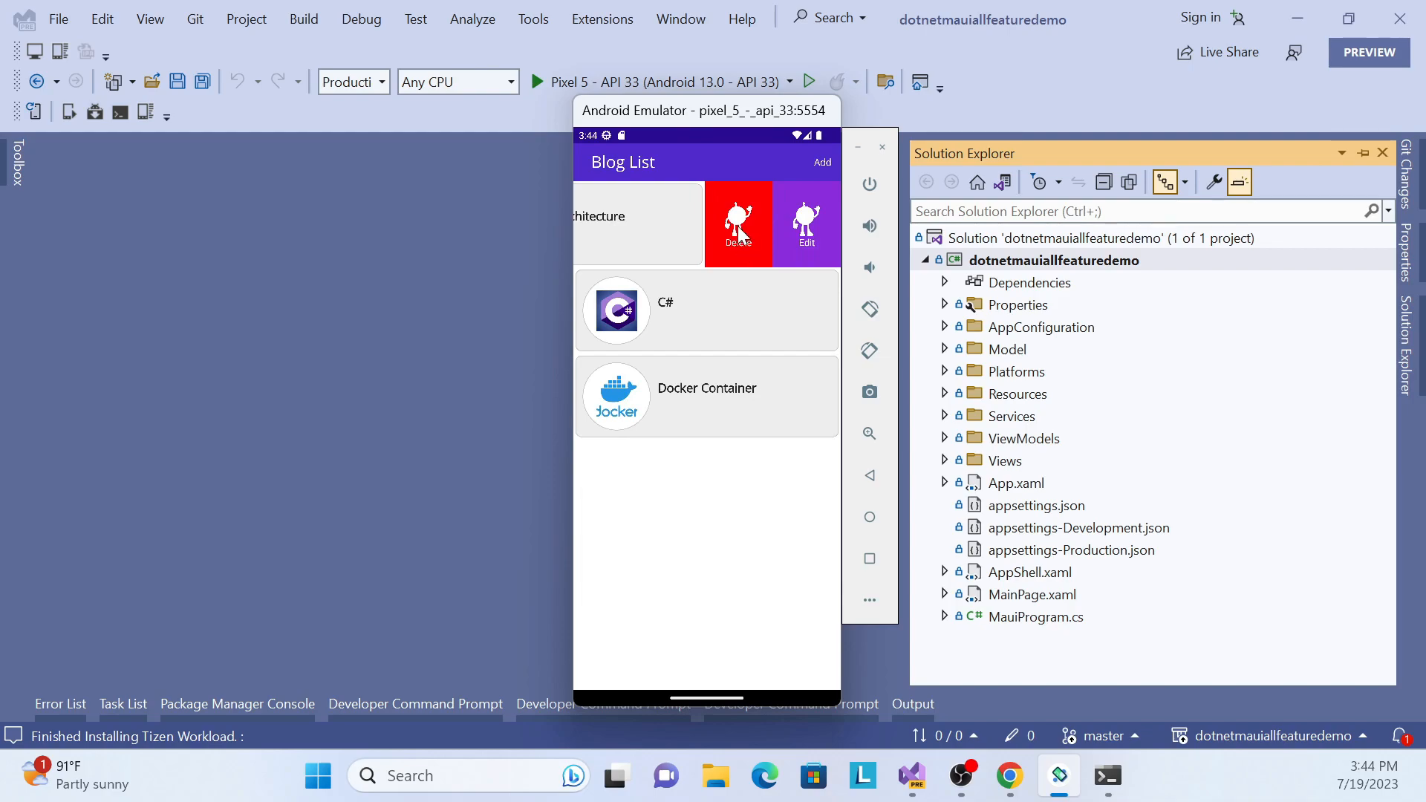
Delete the swiped Clean Architecture blog entry, bringing up its confirmation dialog
left_click(738, 224)
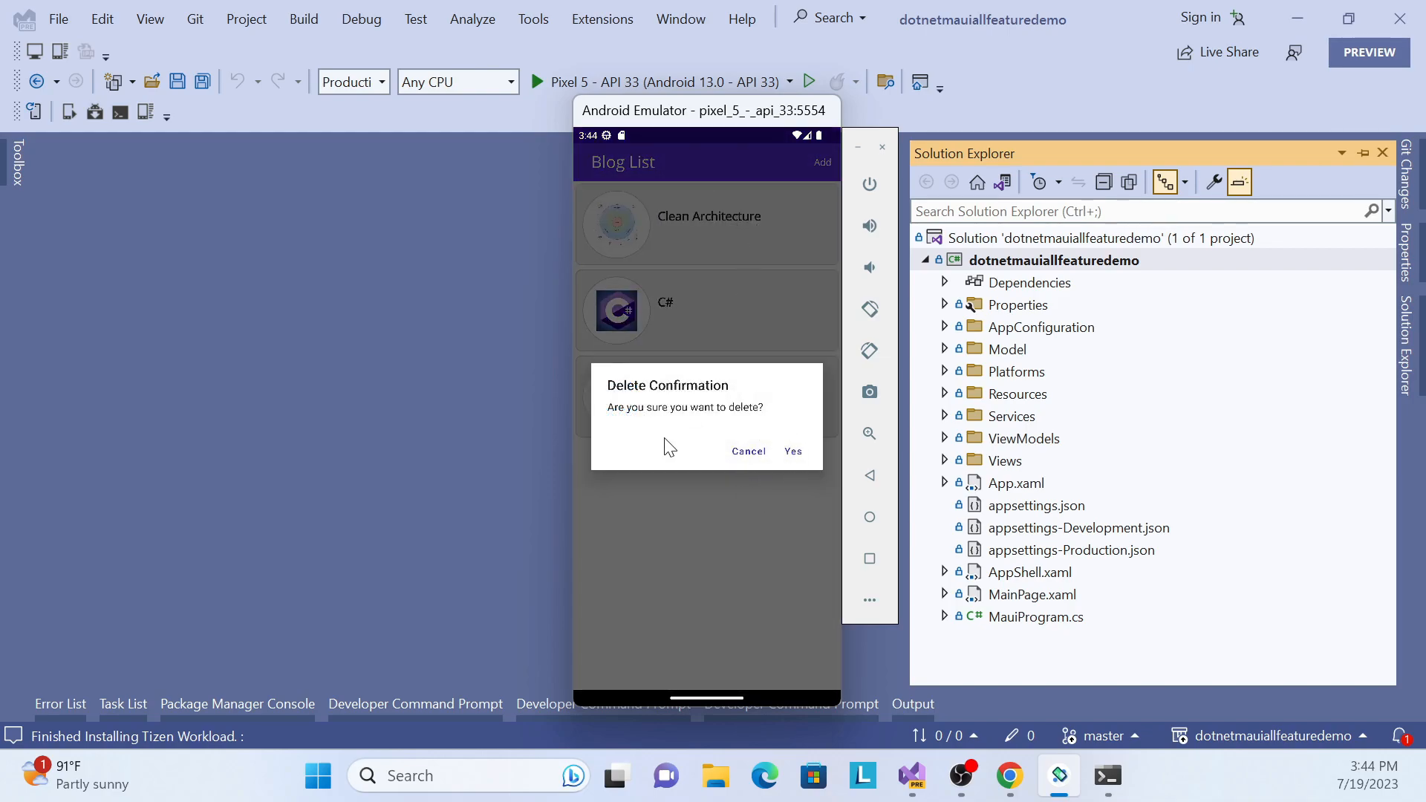
mouse_move(758, 462)
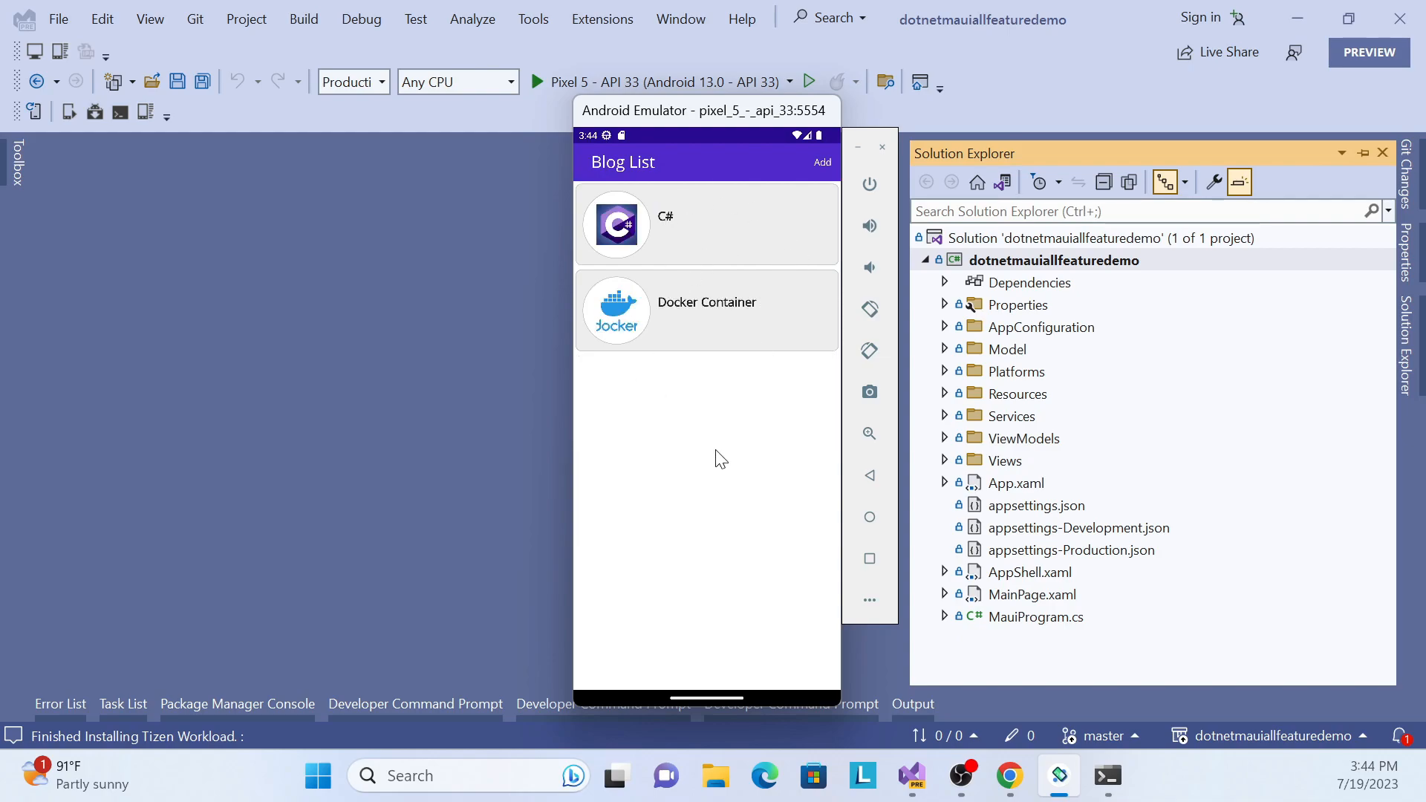
mouse_move(641, 493)
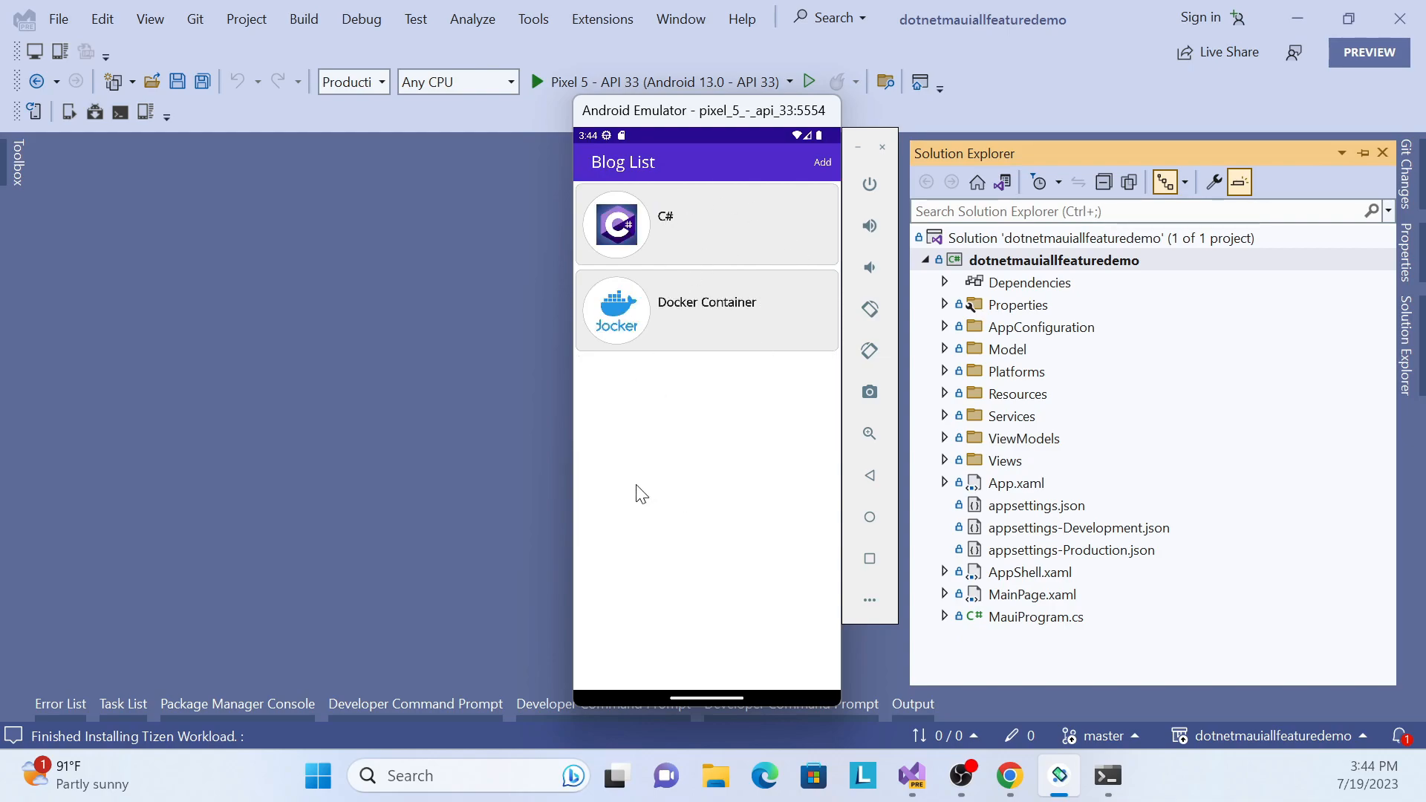
mouse_move(686, 405)
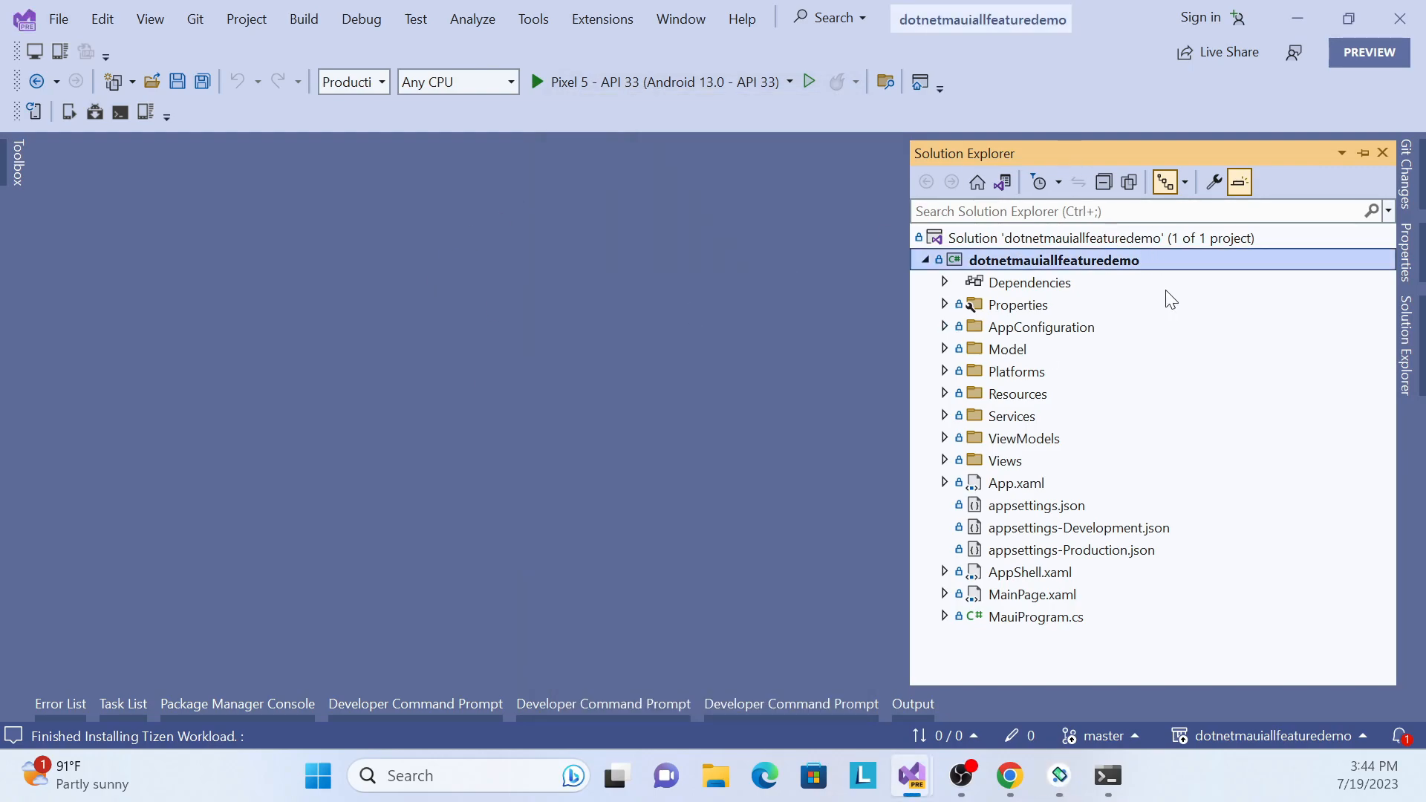
mouse_move(1024, 399)
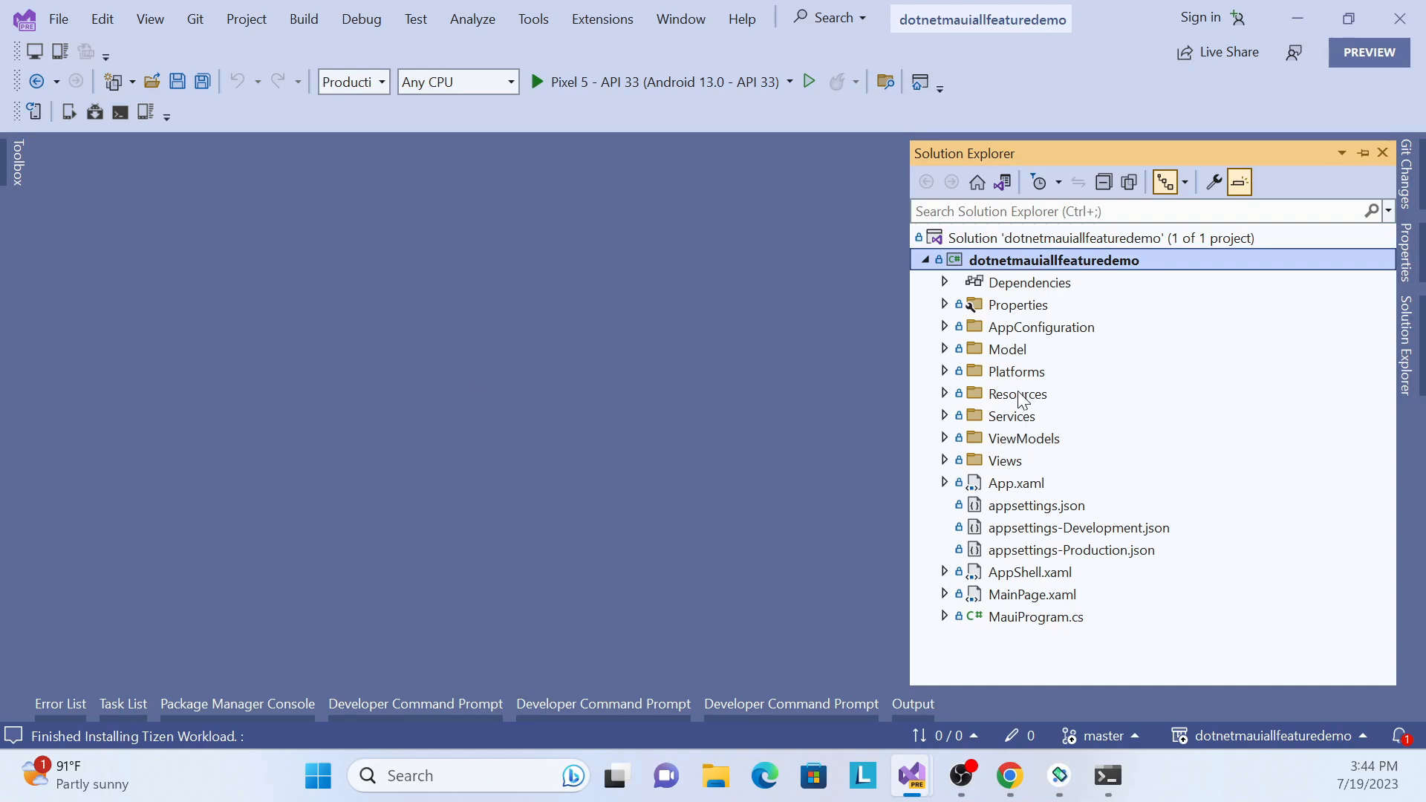
mouse_move(1027, 364)
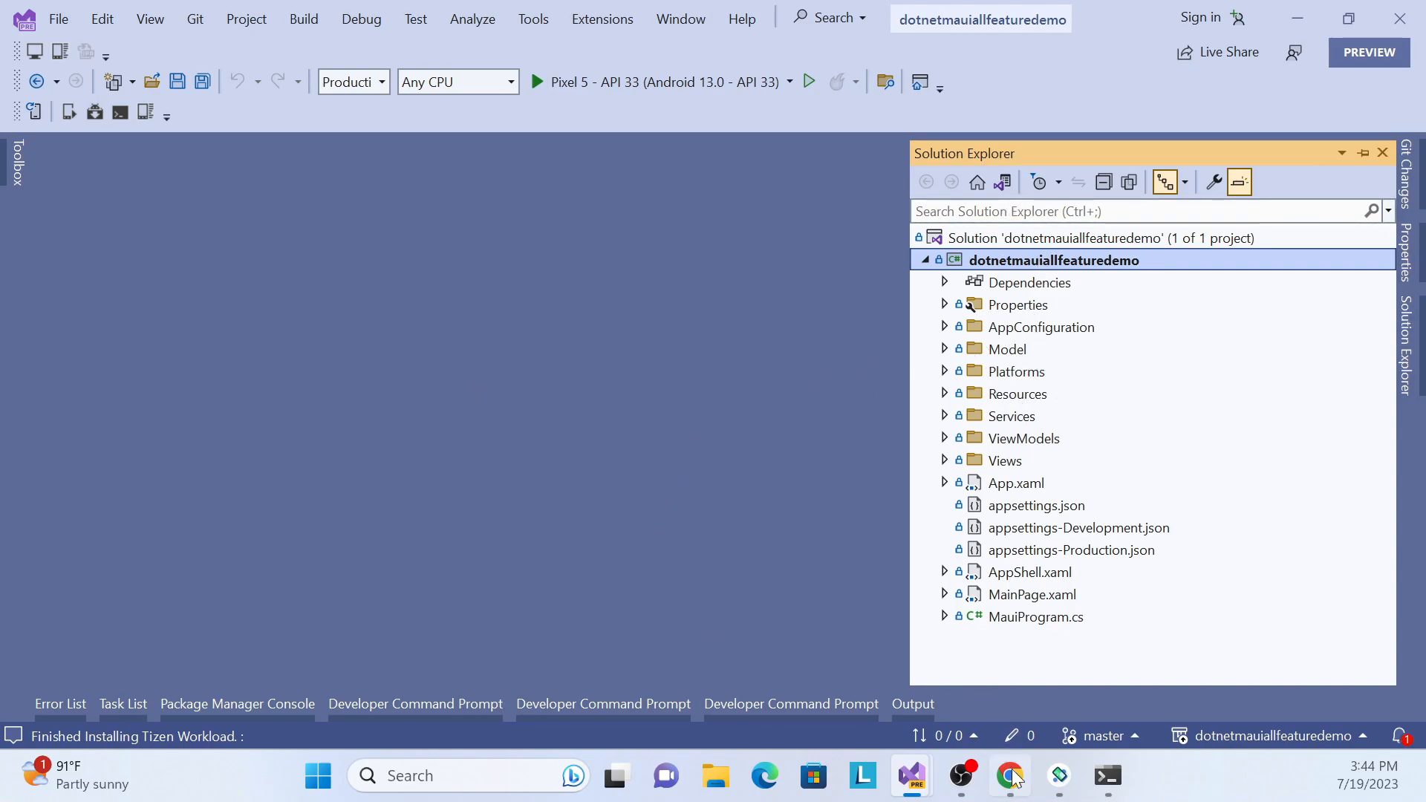
Switch to the browser and scroll the channel's playlists to Docker, Clean Architecture and .Net MAUI
left_click(1008, 775)
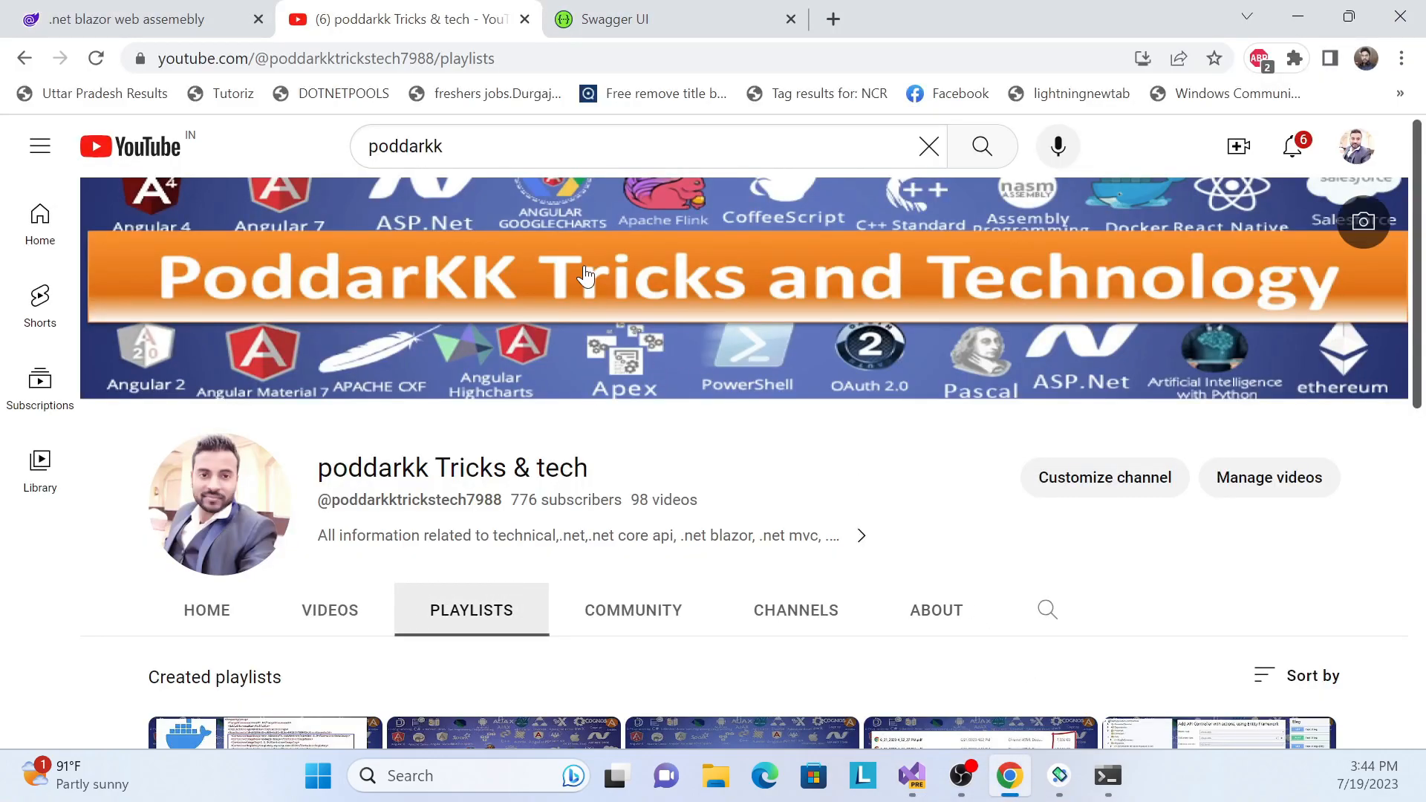
scroll("down", 3)
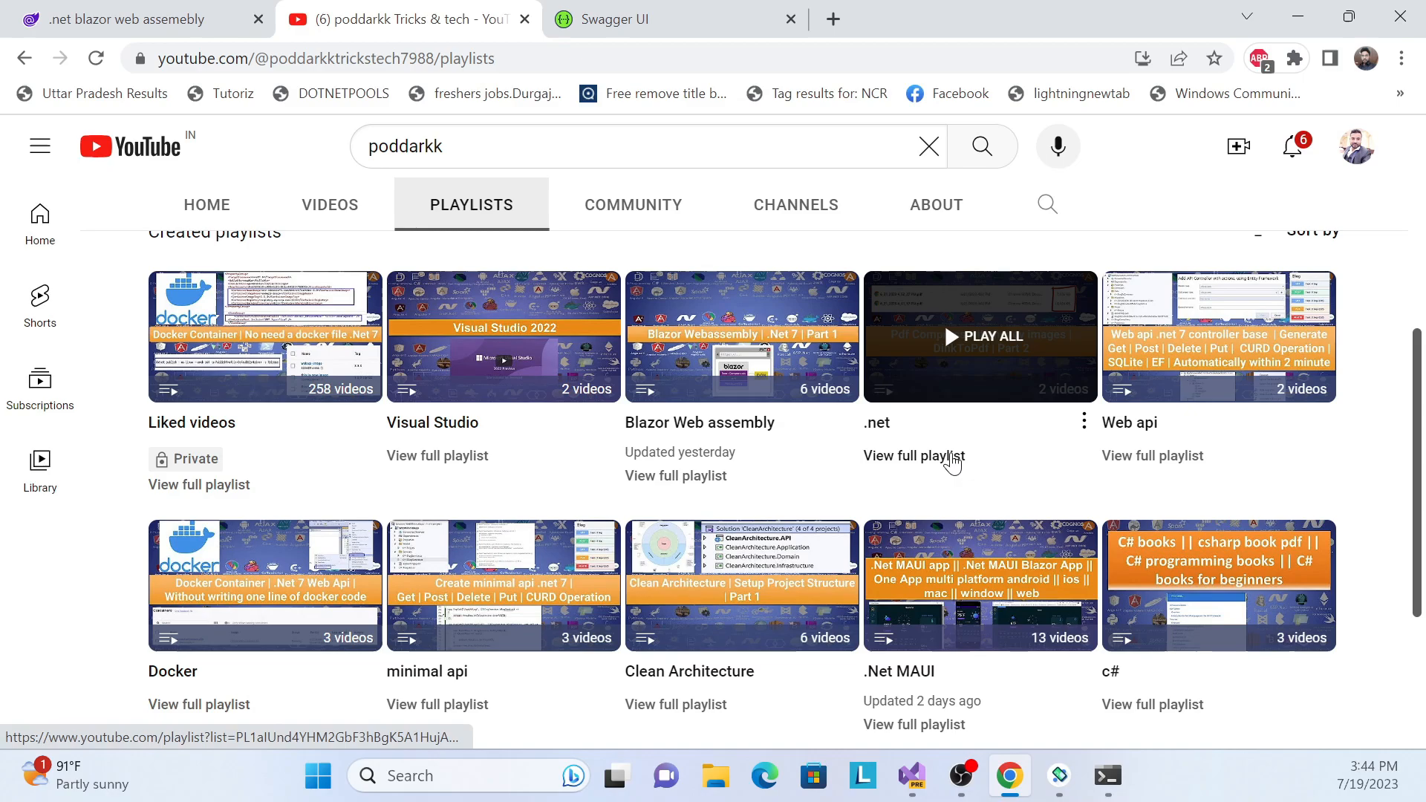
scroll("down", 3)
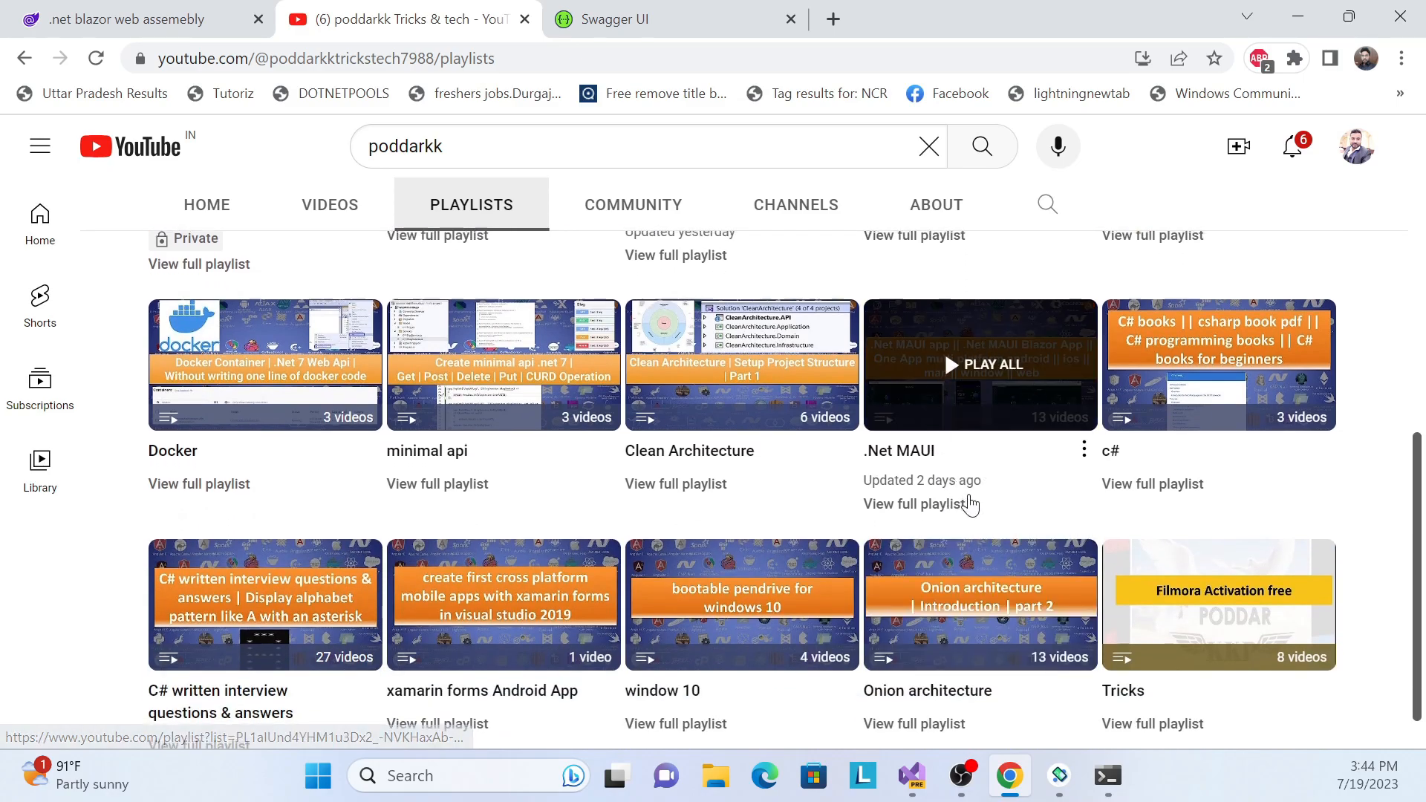
scroll("up", 3)
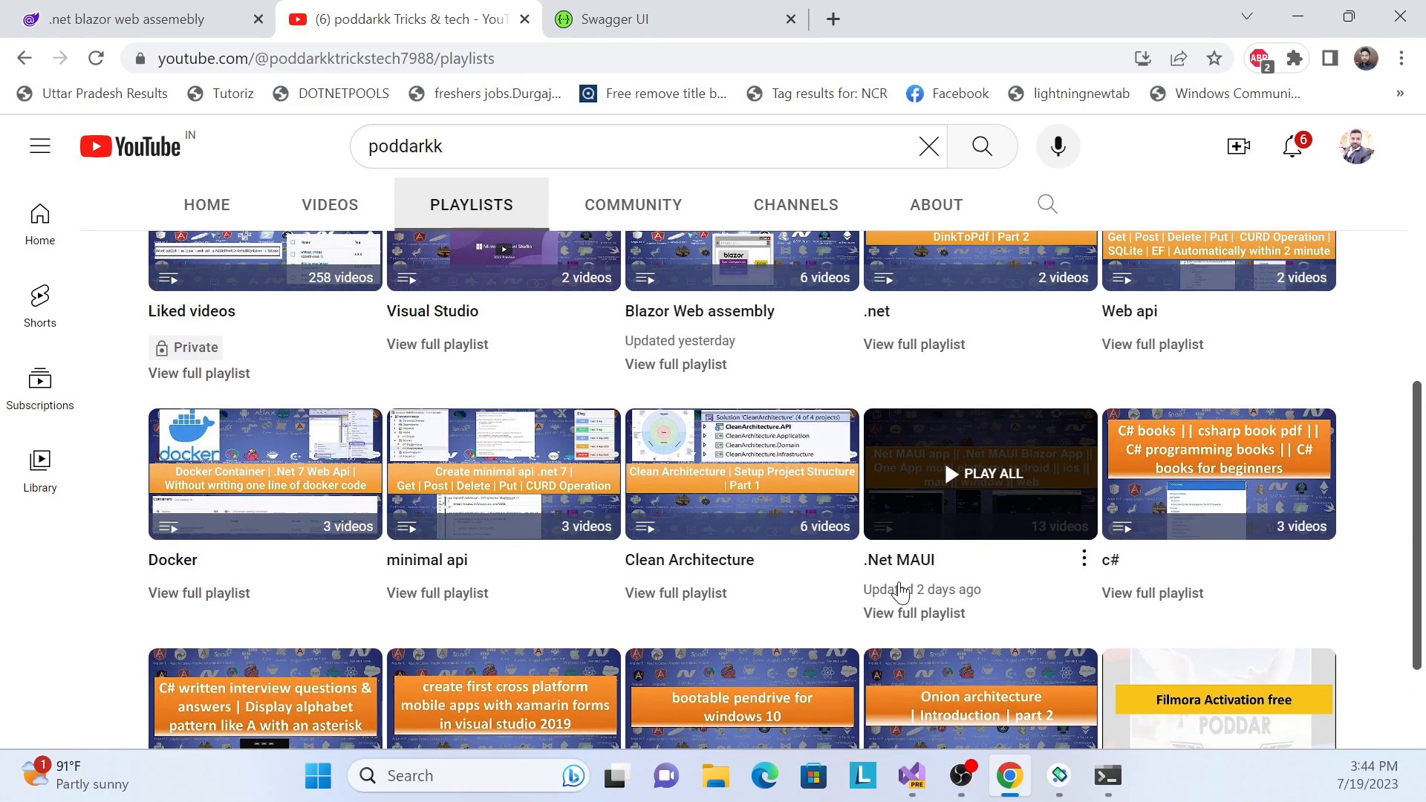
mouse_move(969, 436)
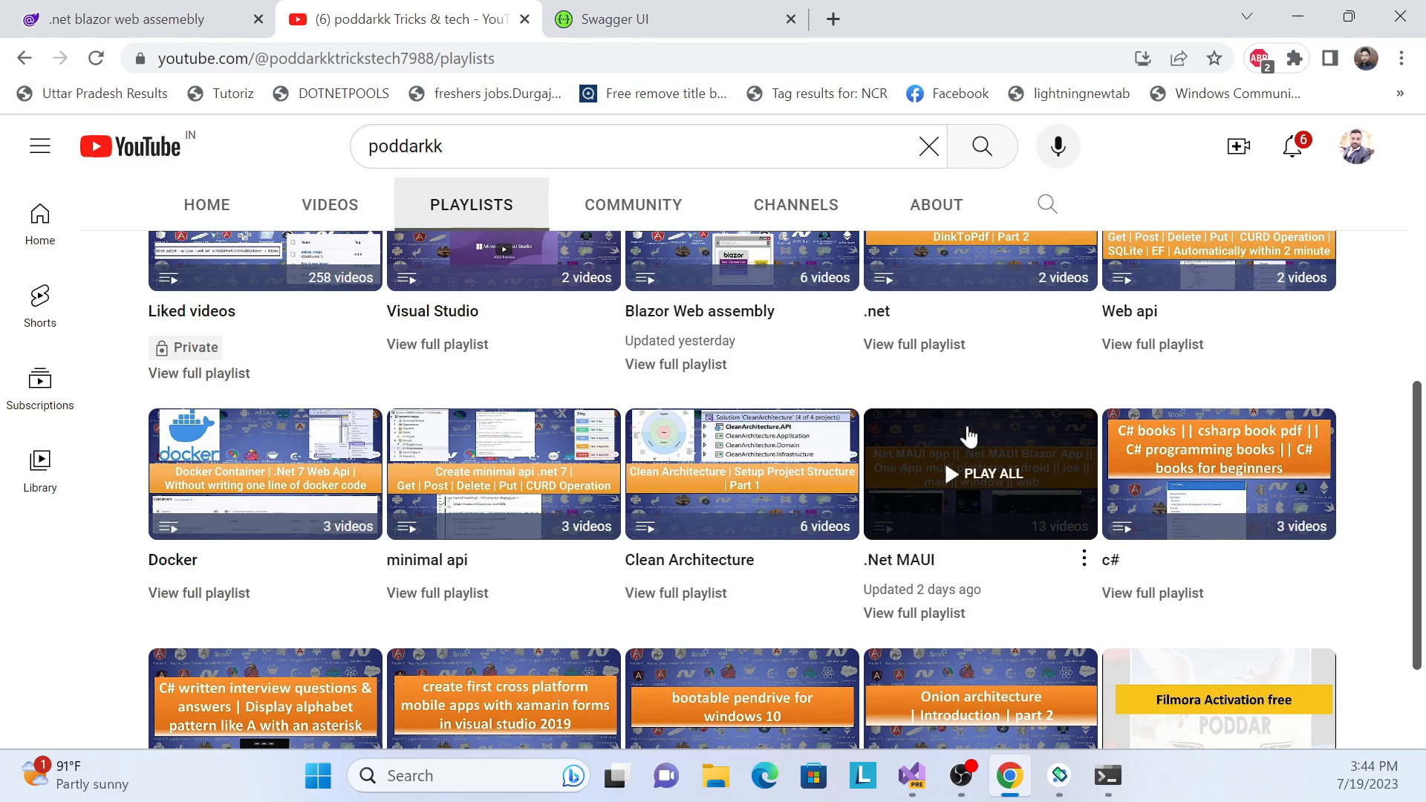
mouse_move(998, 550)
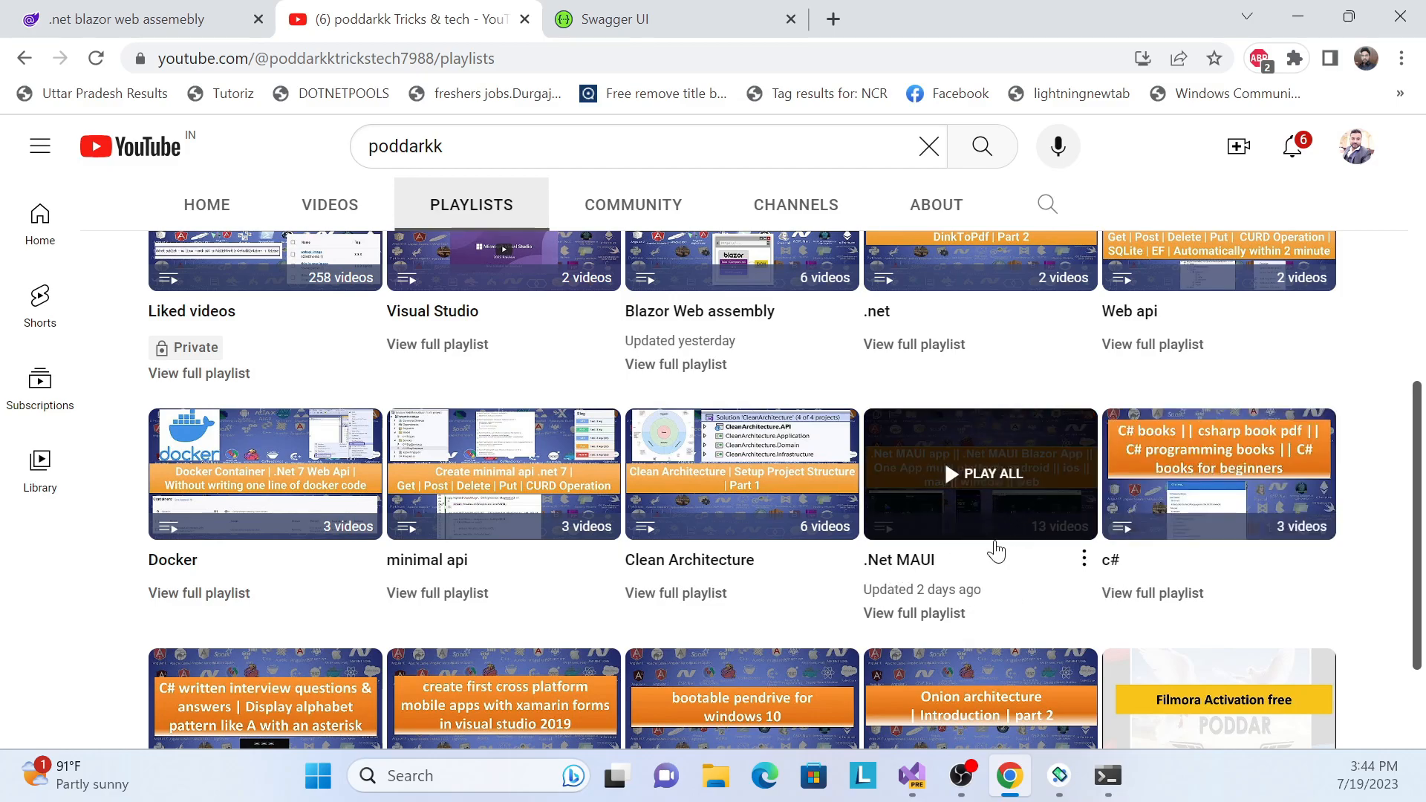
mouse_move(989, 580)
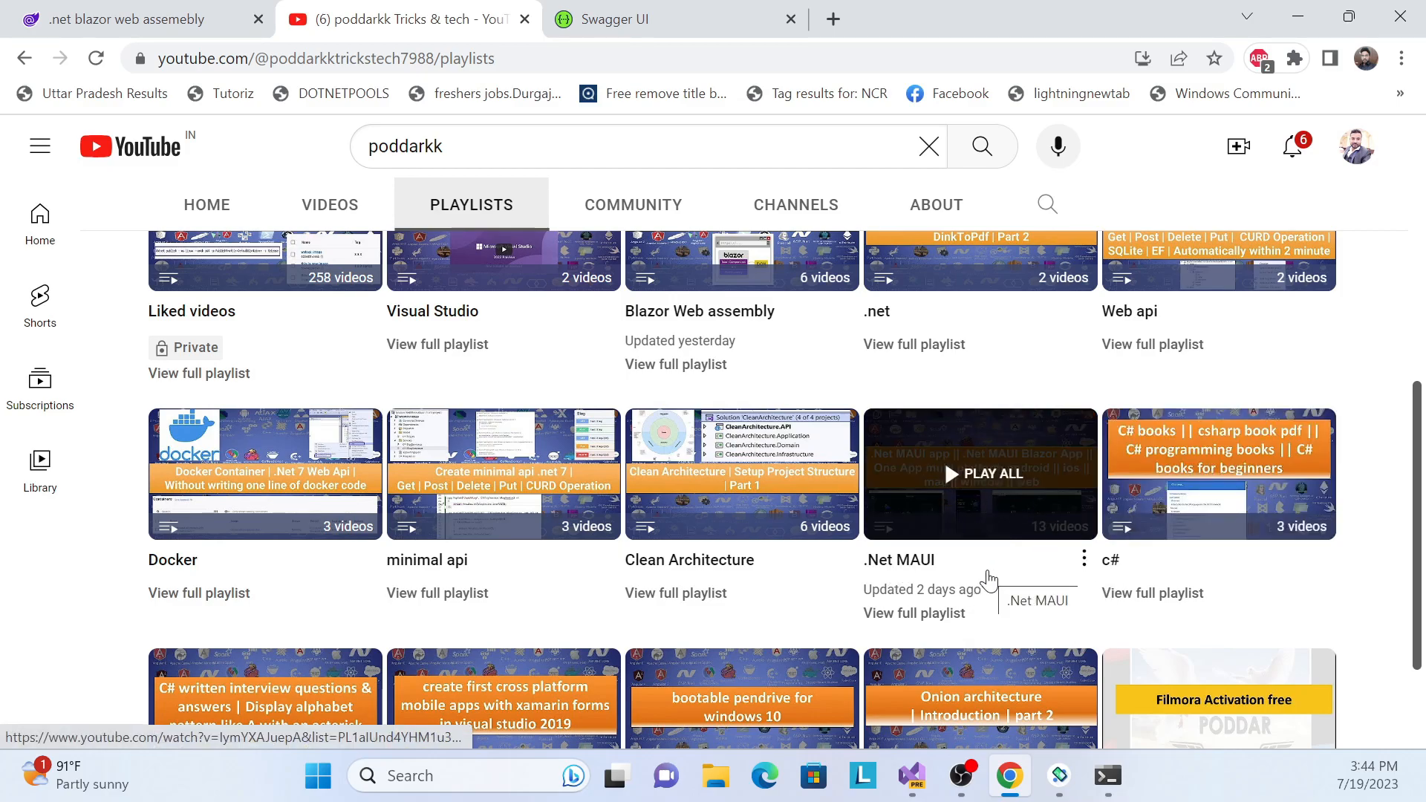
mouse_move(1088, 737)
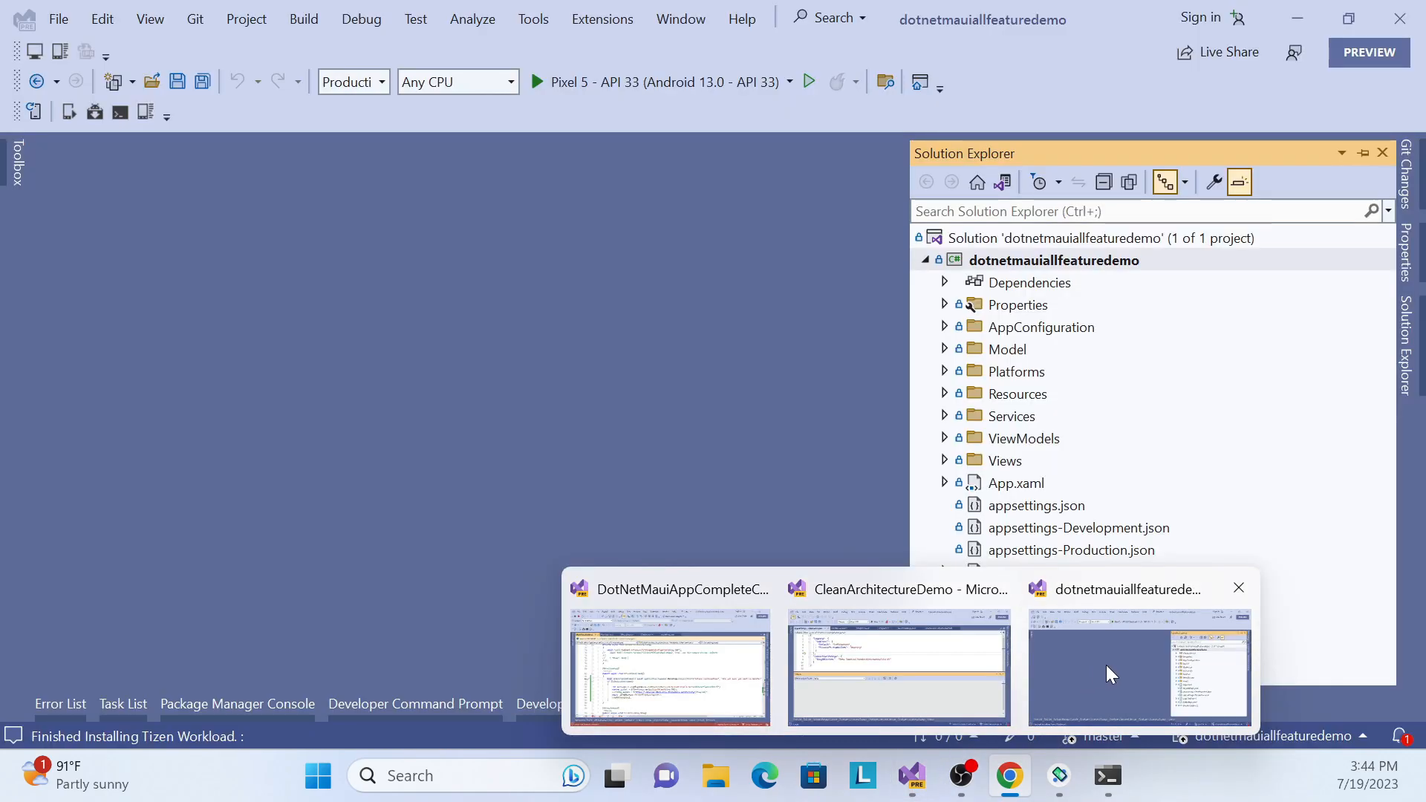
Open MainPage.xaml, review the SwipeView Delete markup, and expand the ViewModels folder
left_click(1139, 669)
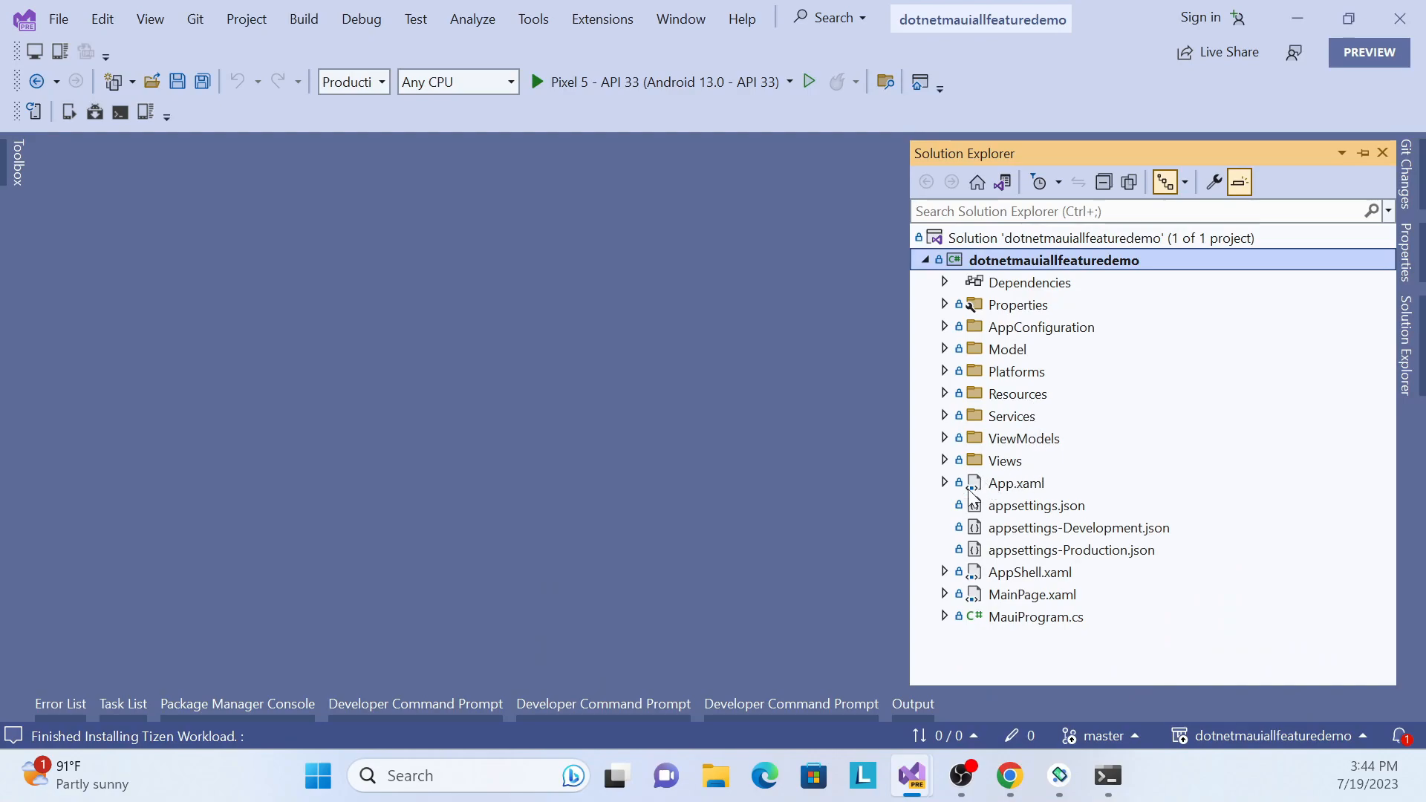
mouse_move(947, 539)
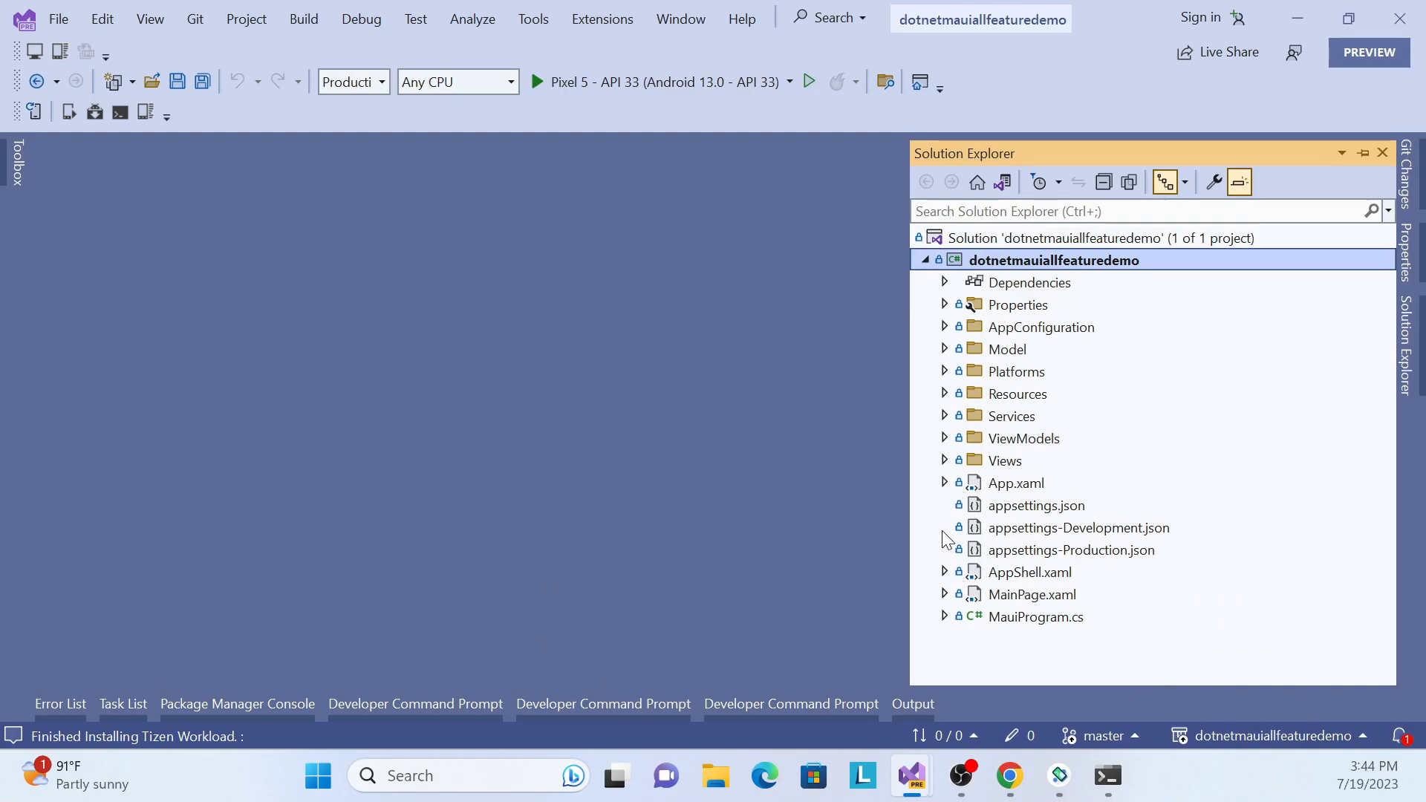
mouse_move(1030, 609)
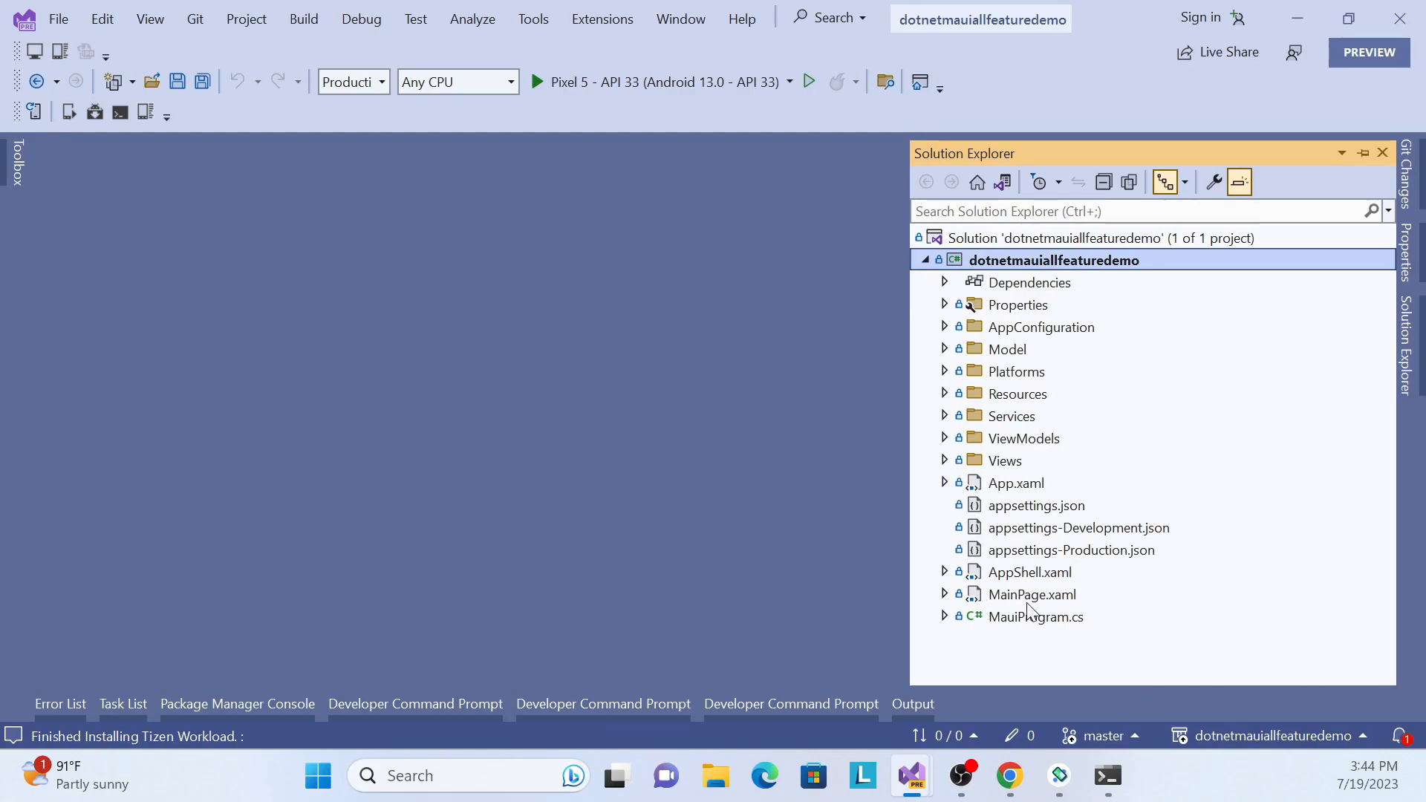
double_click(1031, 594)
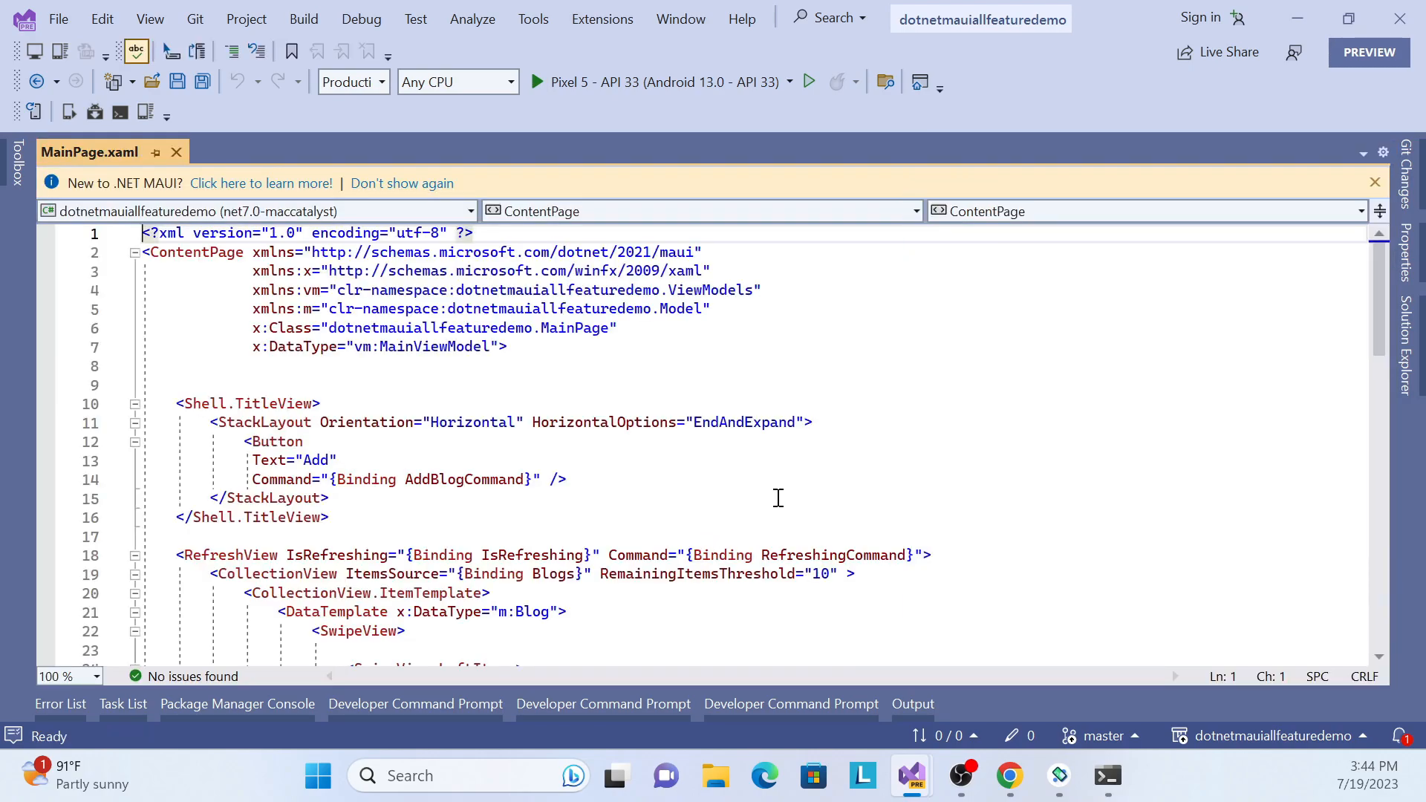
mouse_move(102, 210)
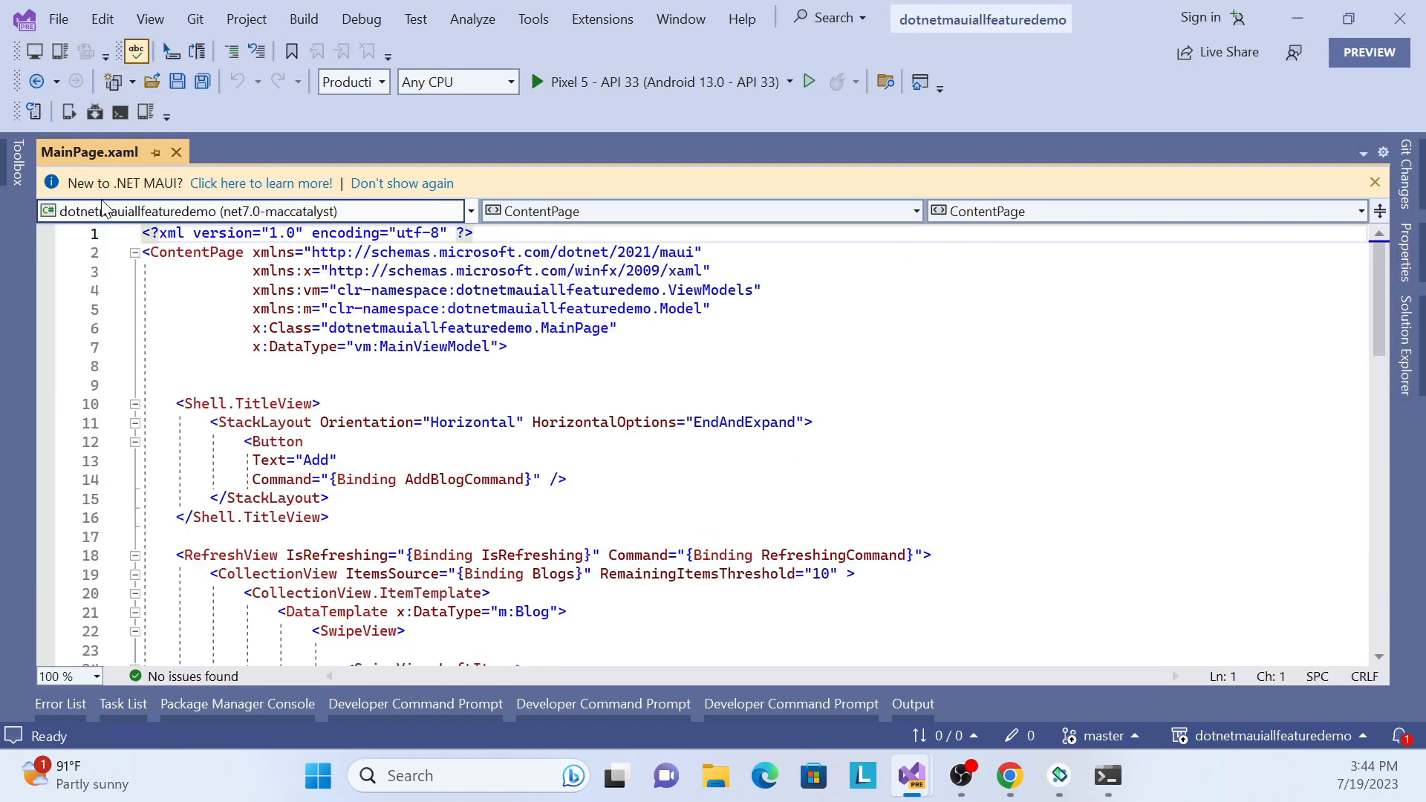
scroll("down", 3)
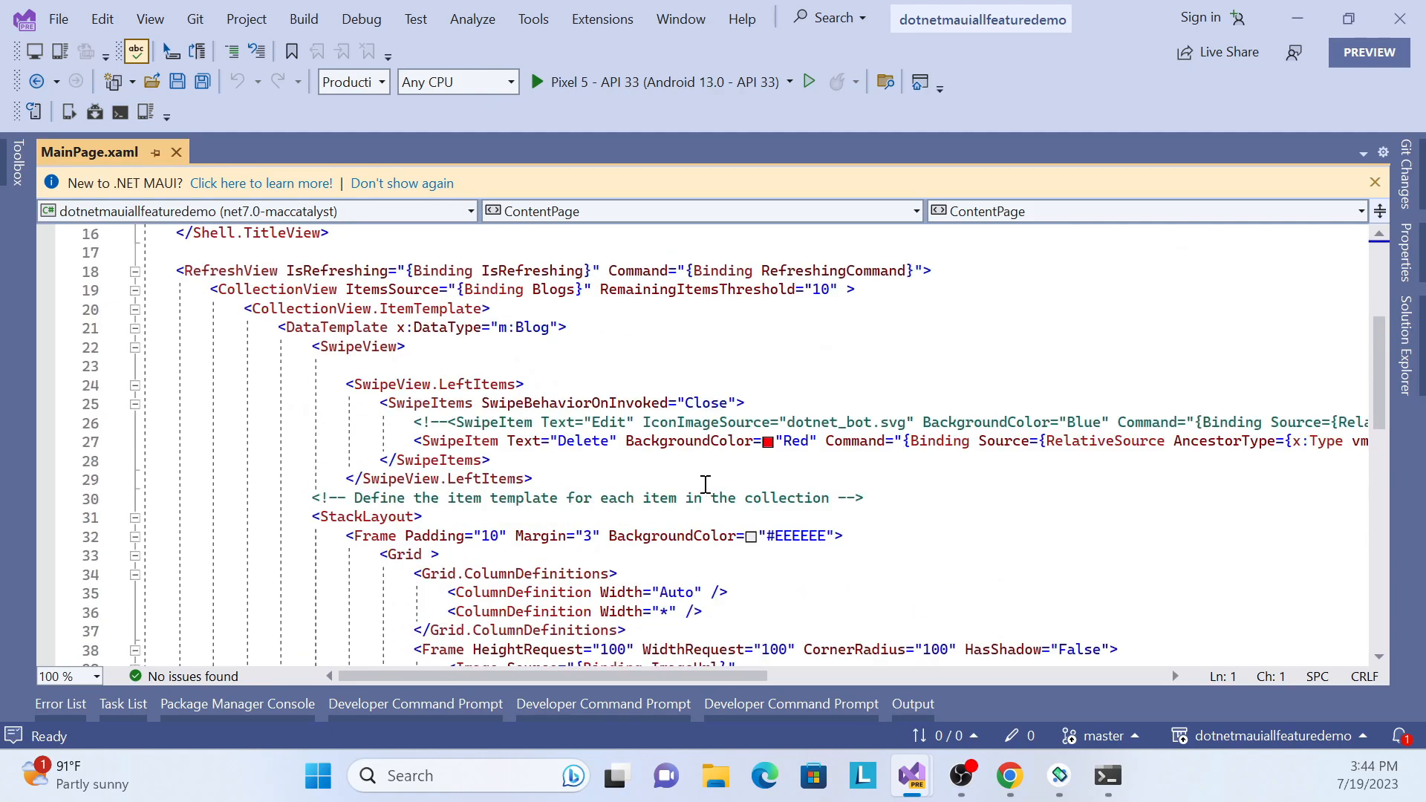
scroll("down", 3)
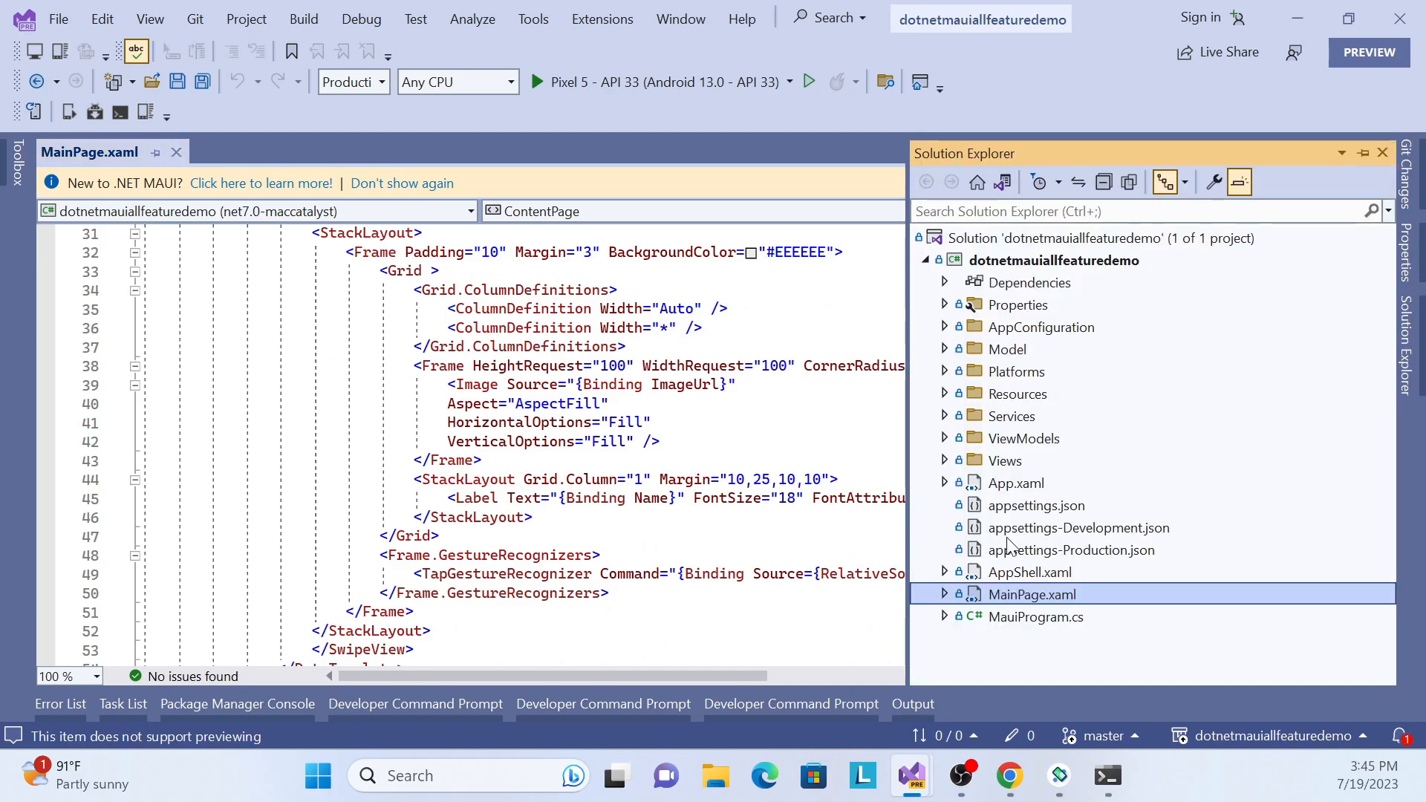
left_click(945, 437)
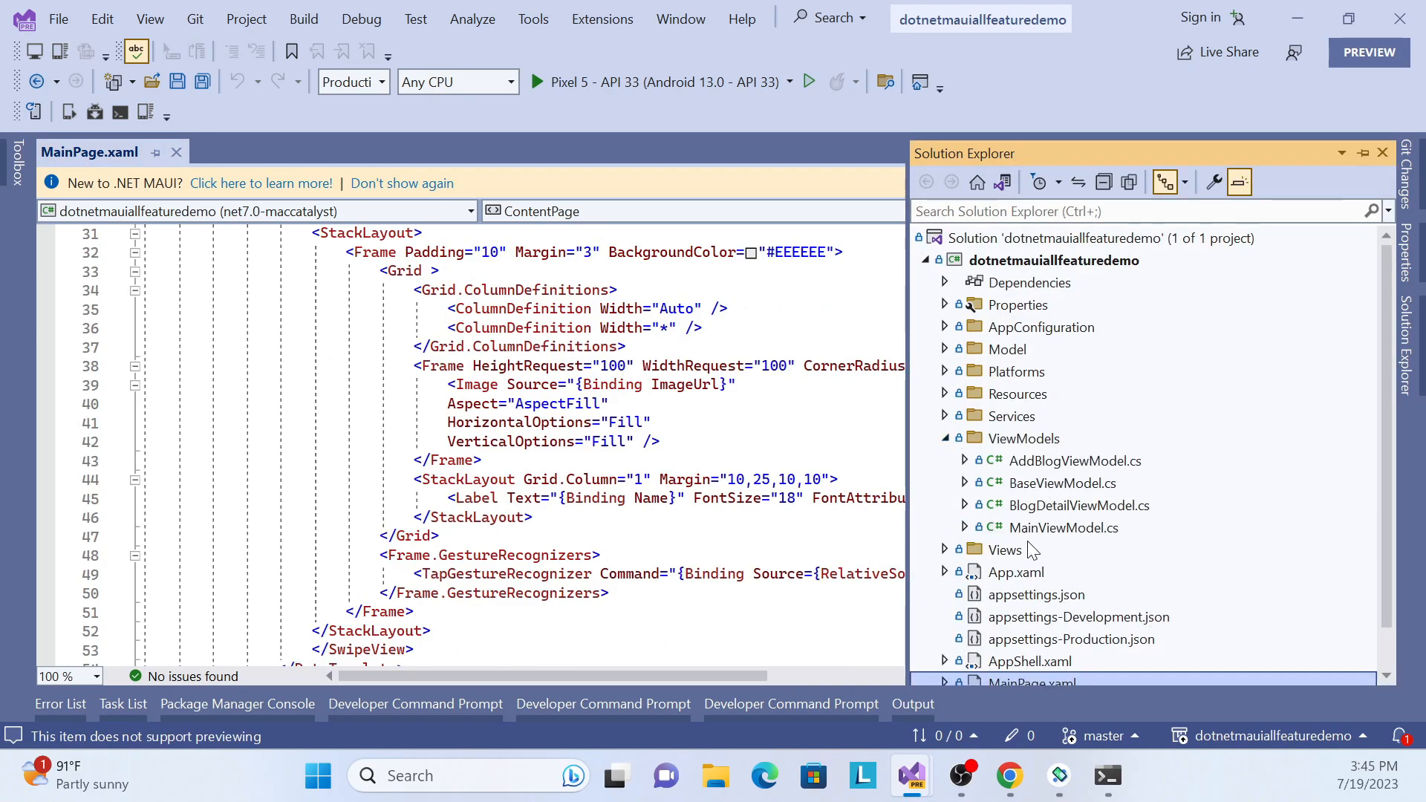
Open MainViewModel.cs at Delete(Blog blog) and insert a blank line at the top of its body
double_click(1064, 528)
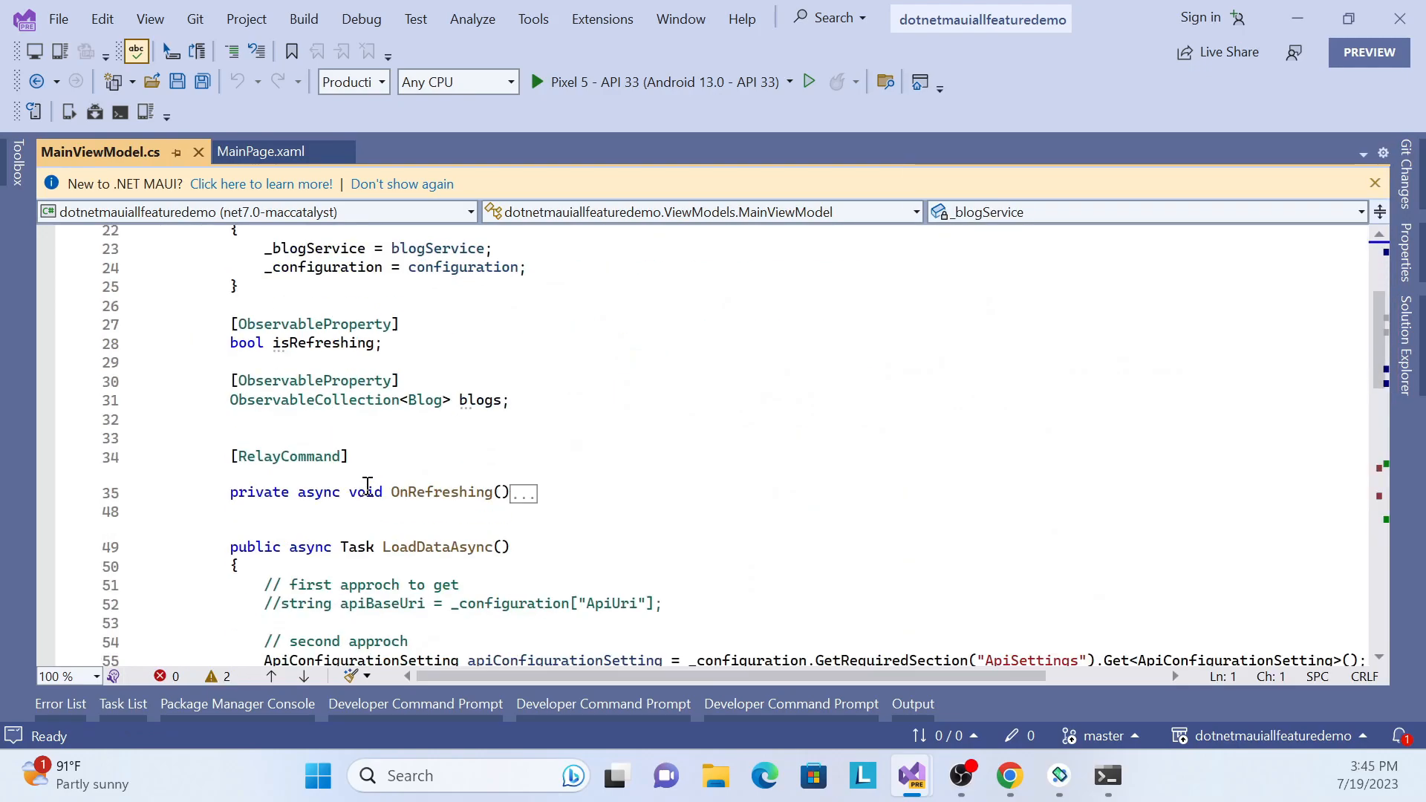
scroll("down", 3)
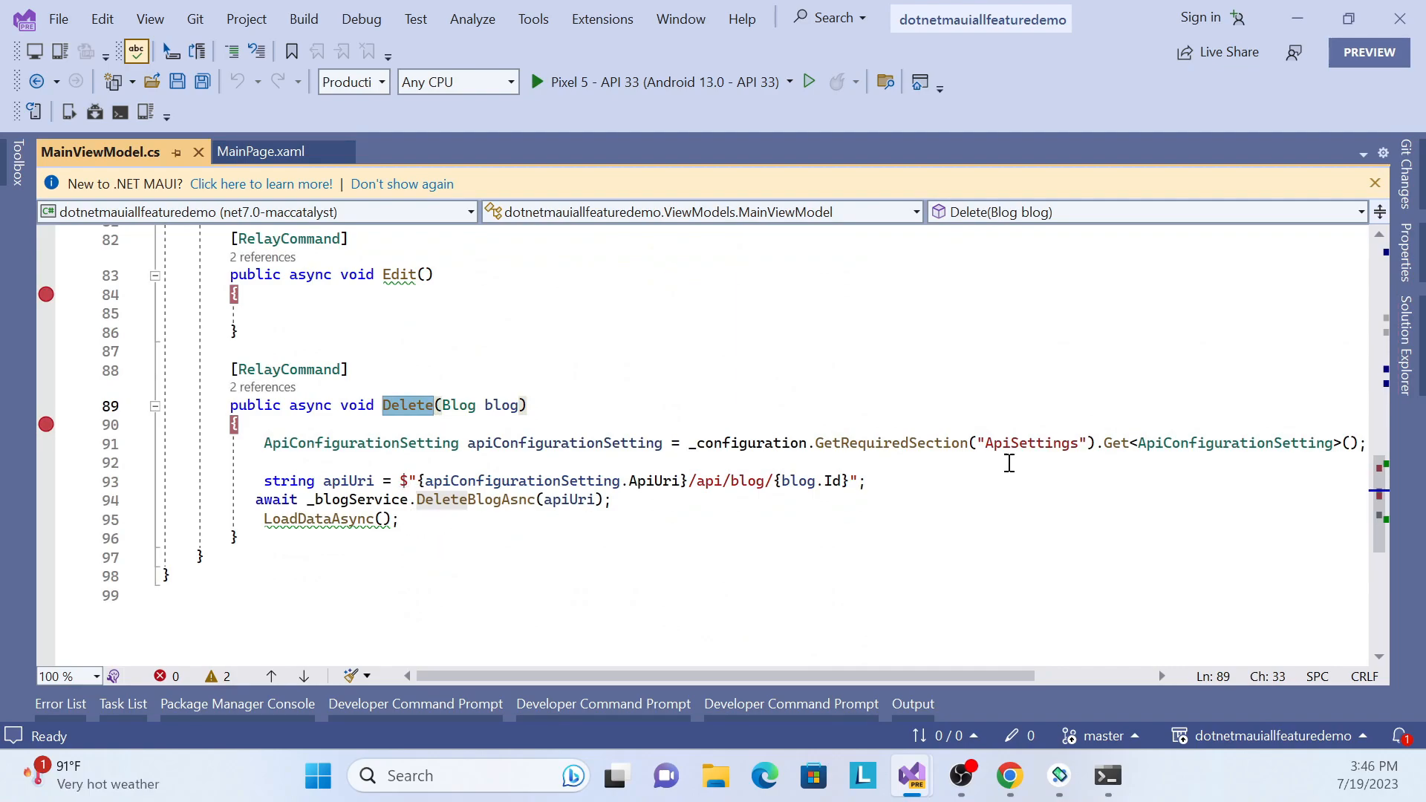
double_click(564, 443)
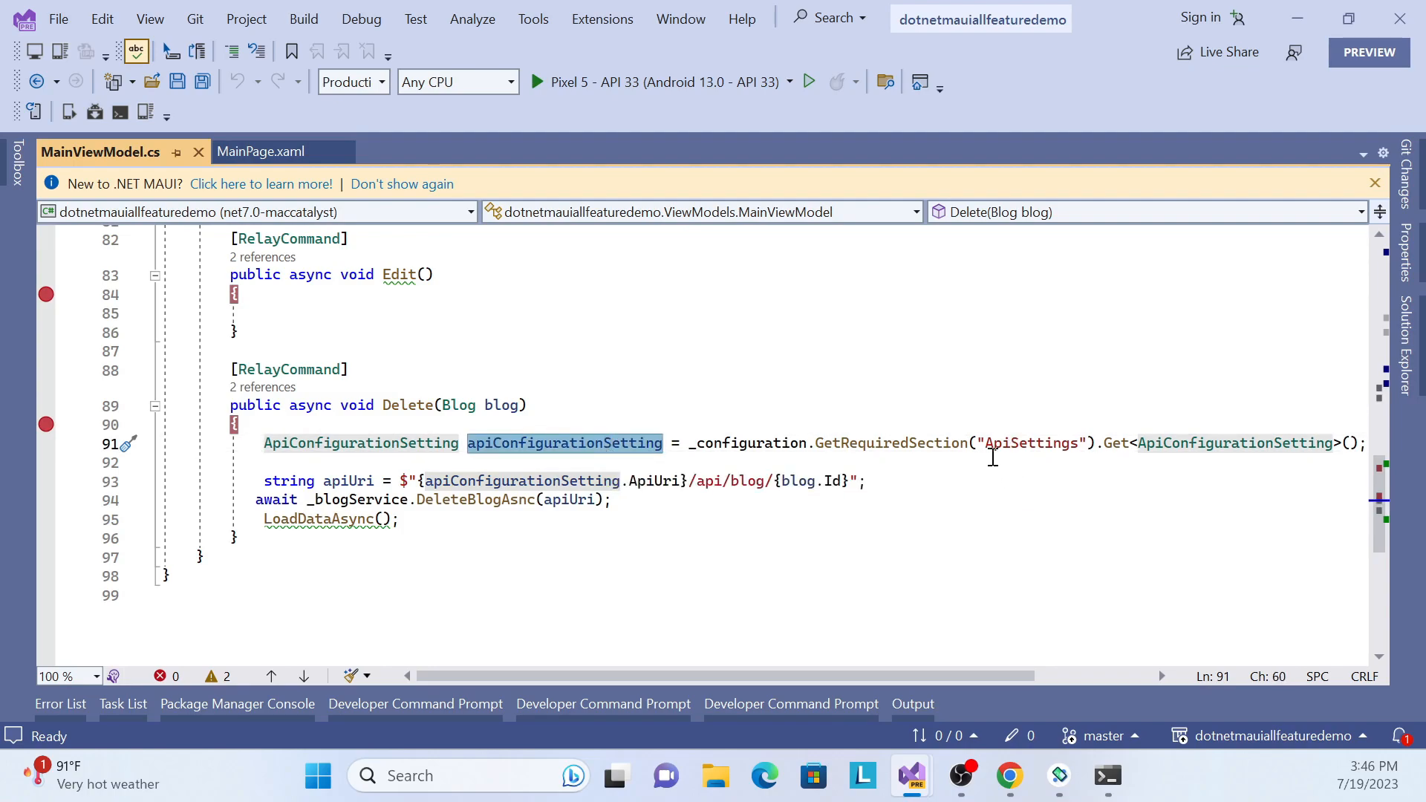
mouse_move(389, 499)
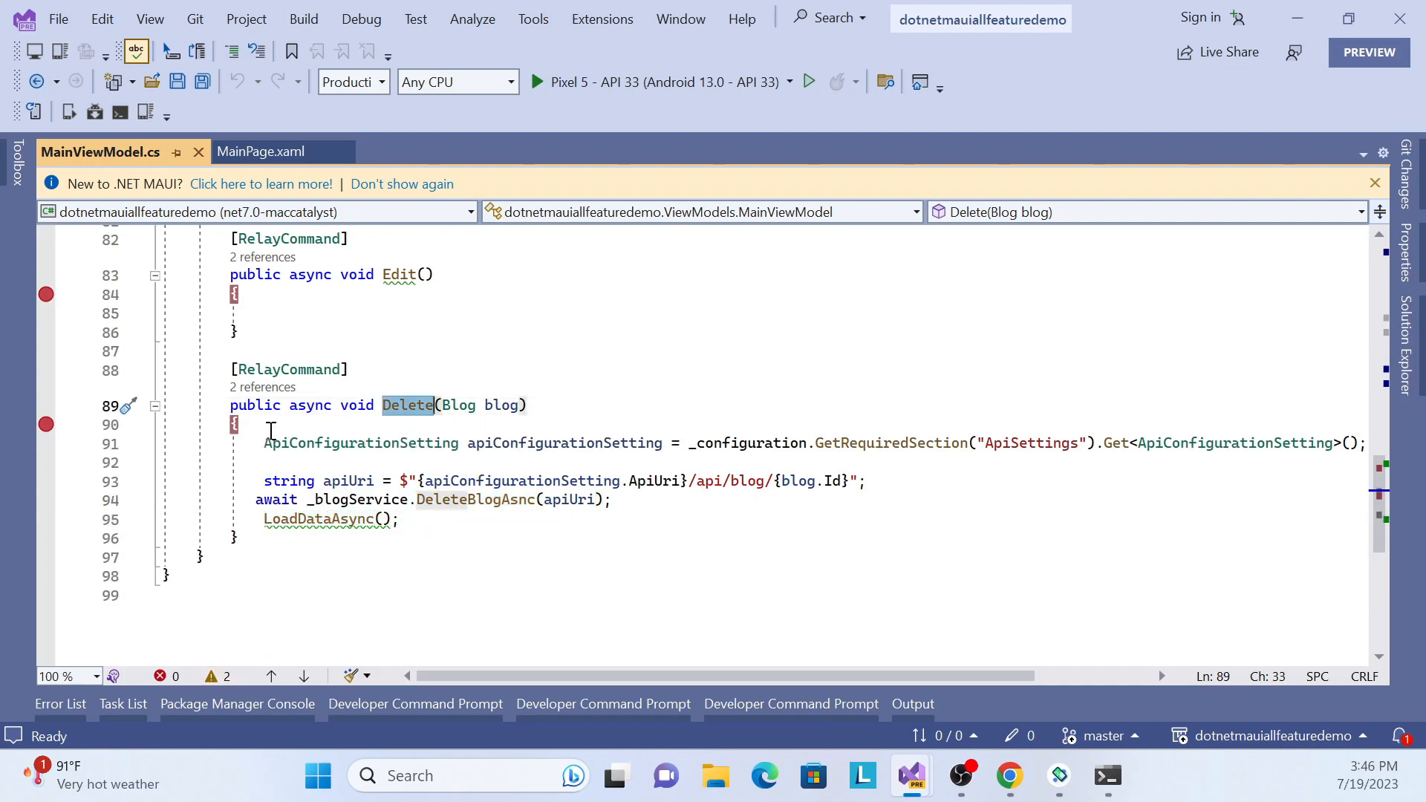
key("Enter")
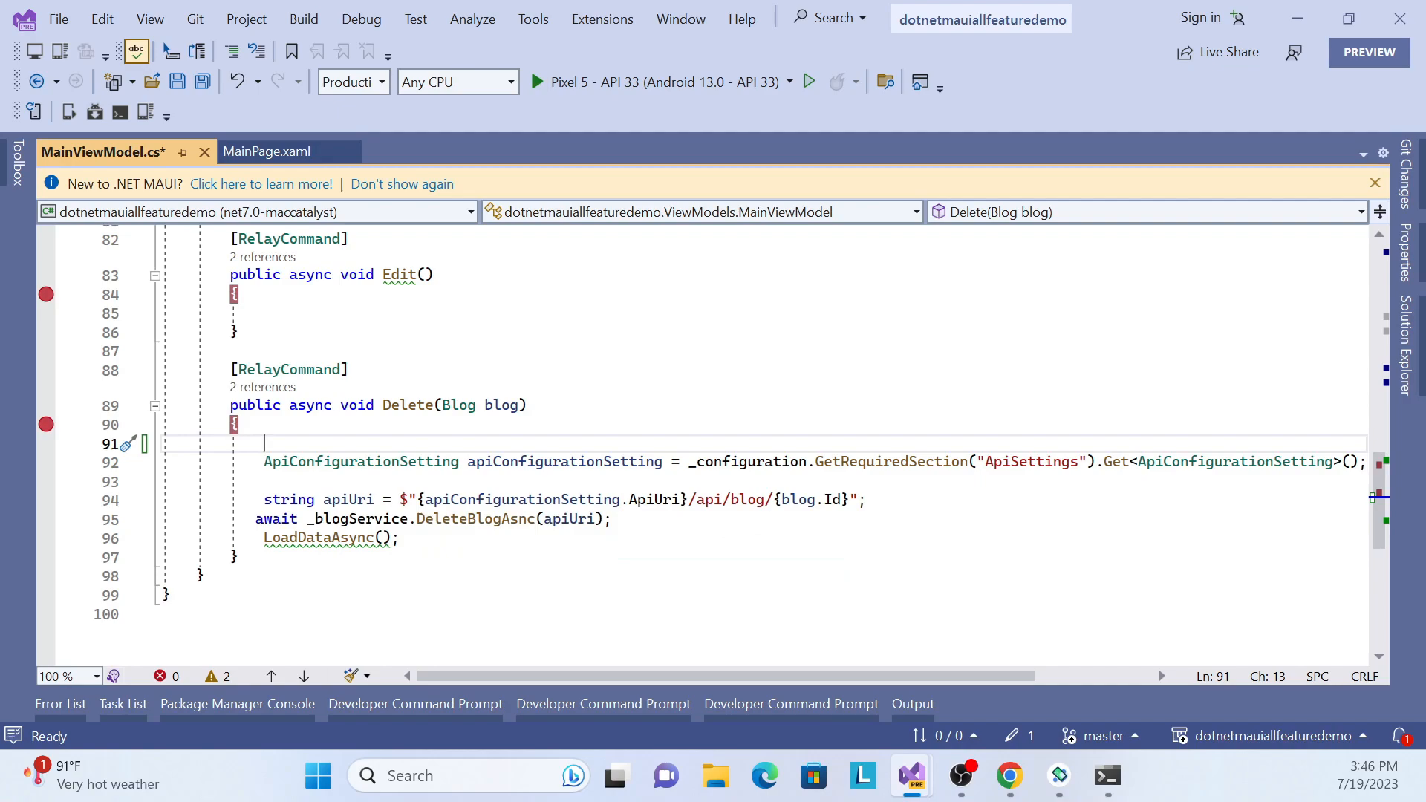
Start Delete with 'await Application.Current.ma' using IntelliSense completions
left_click(1300, 18)
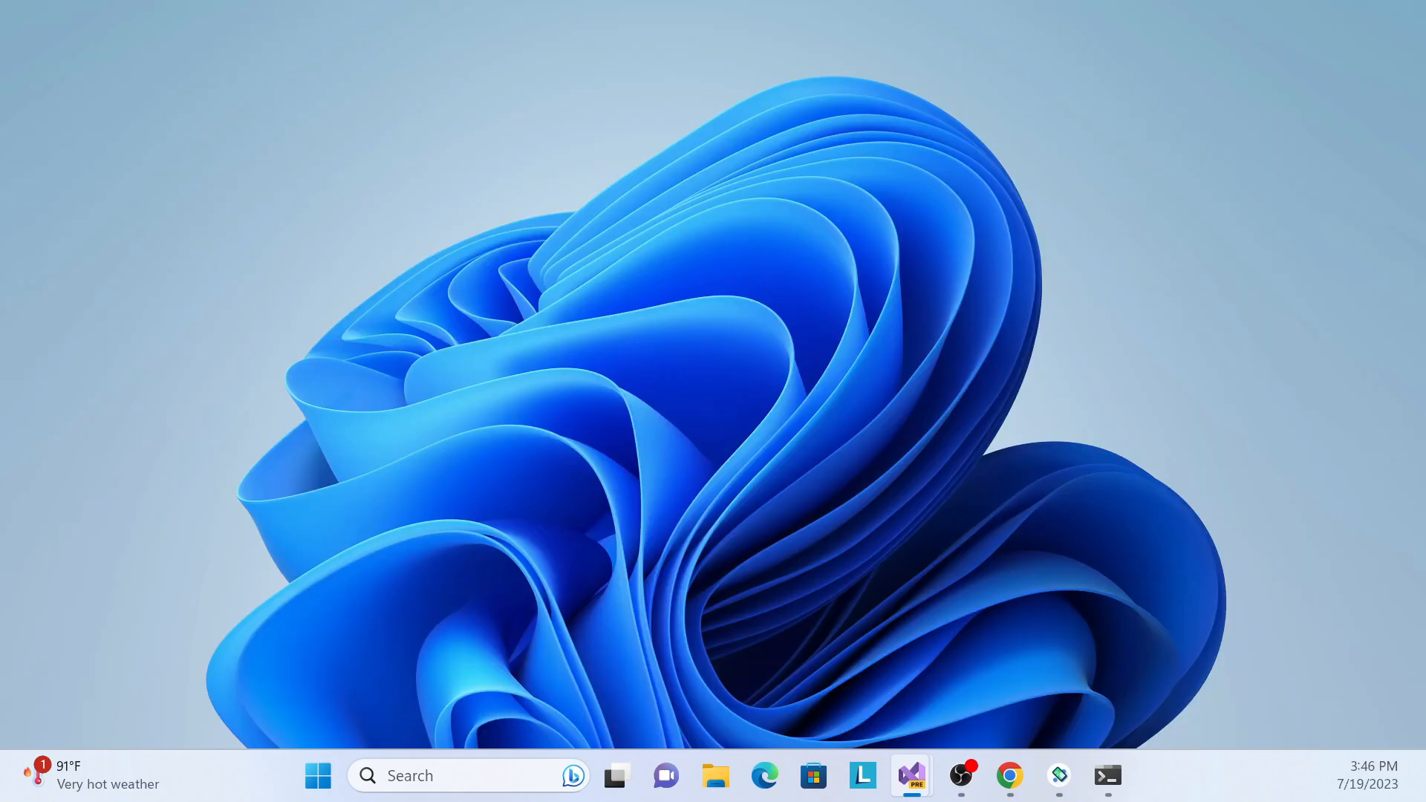
left_click(909, 775)
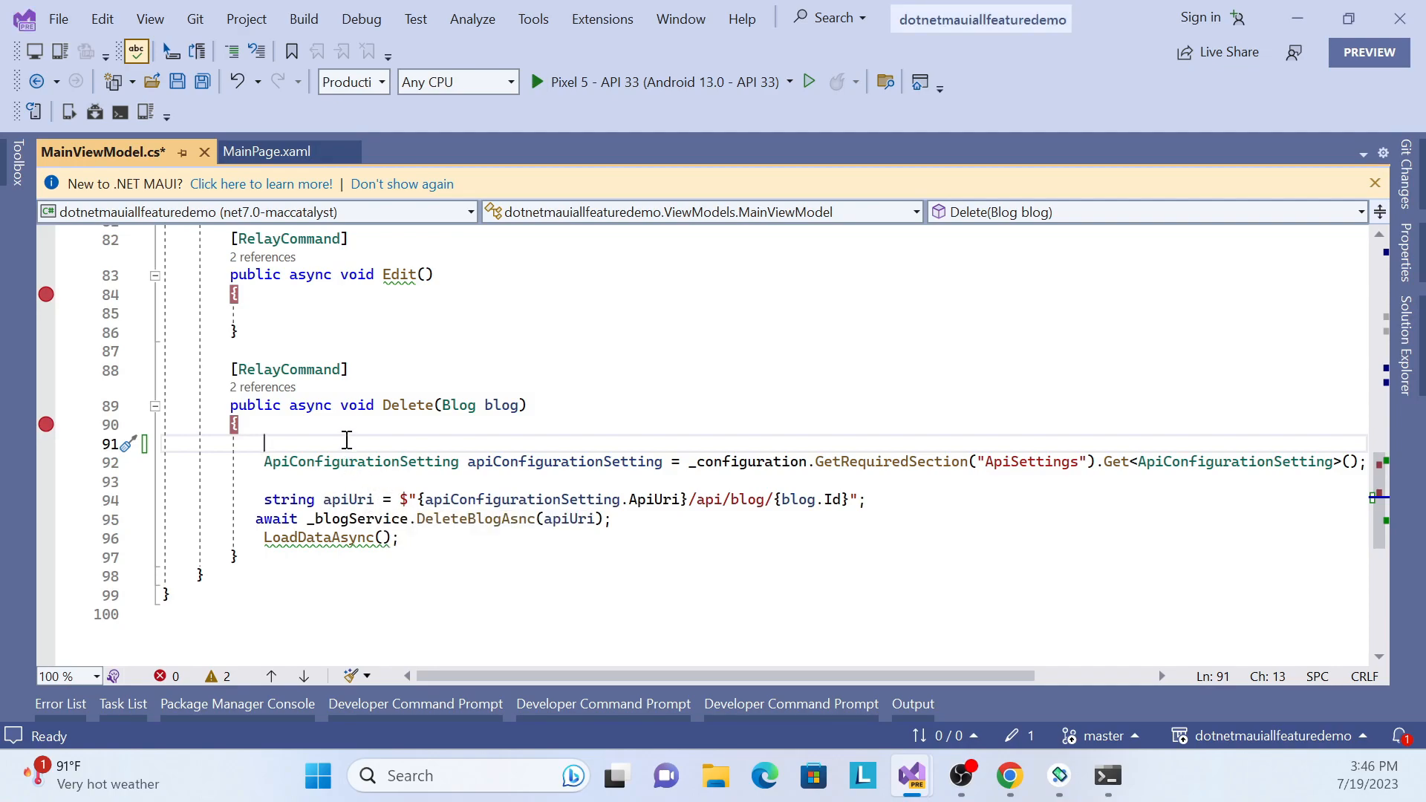
type("await")
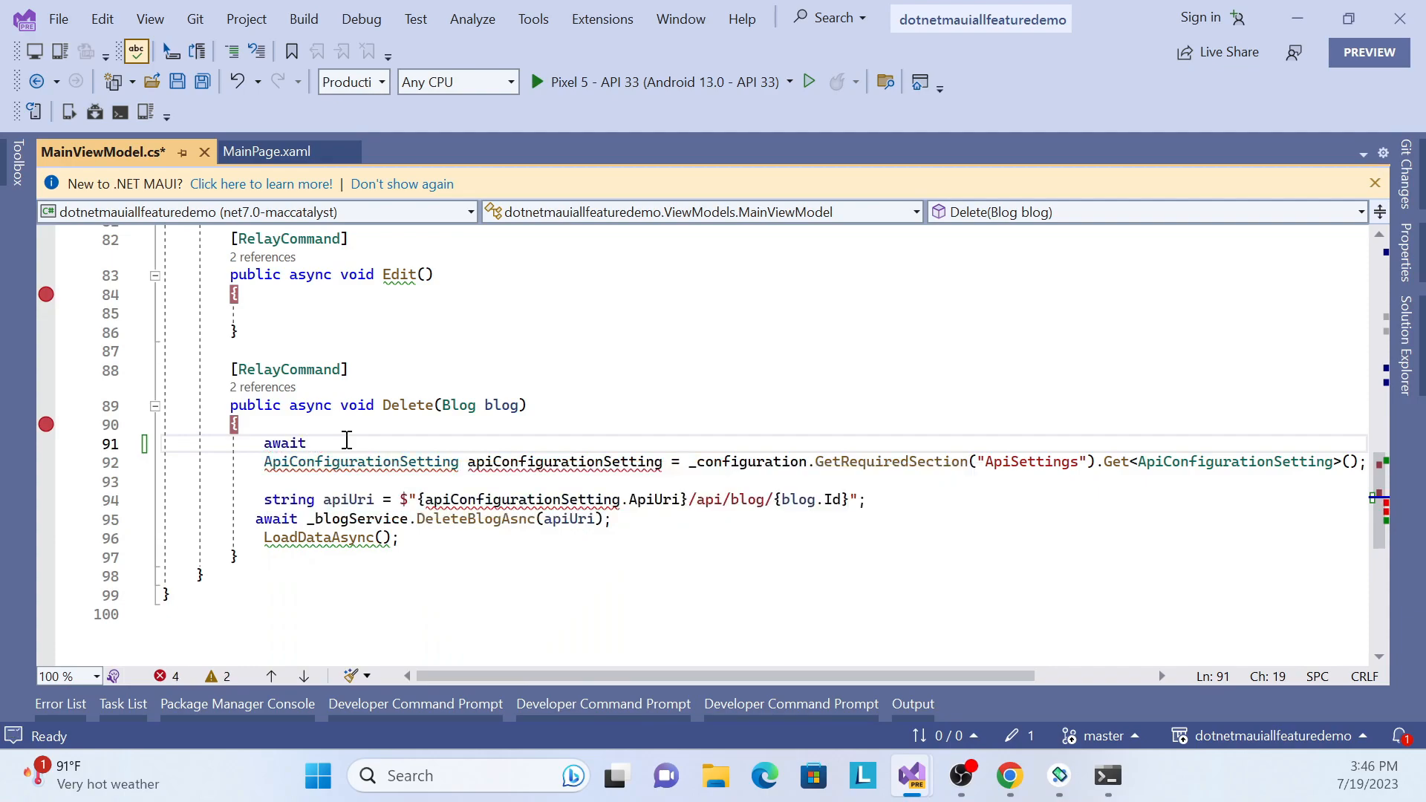
type("ap")
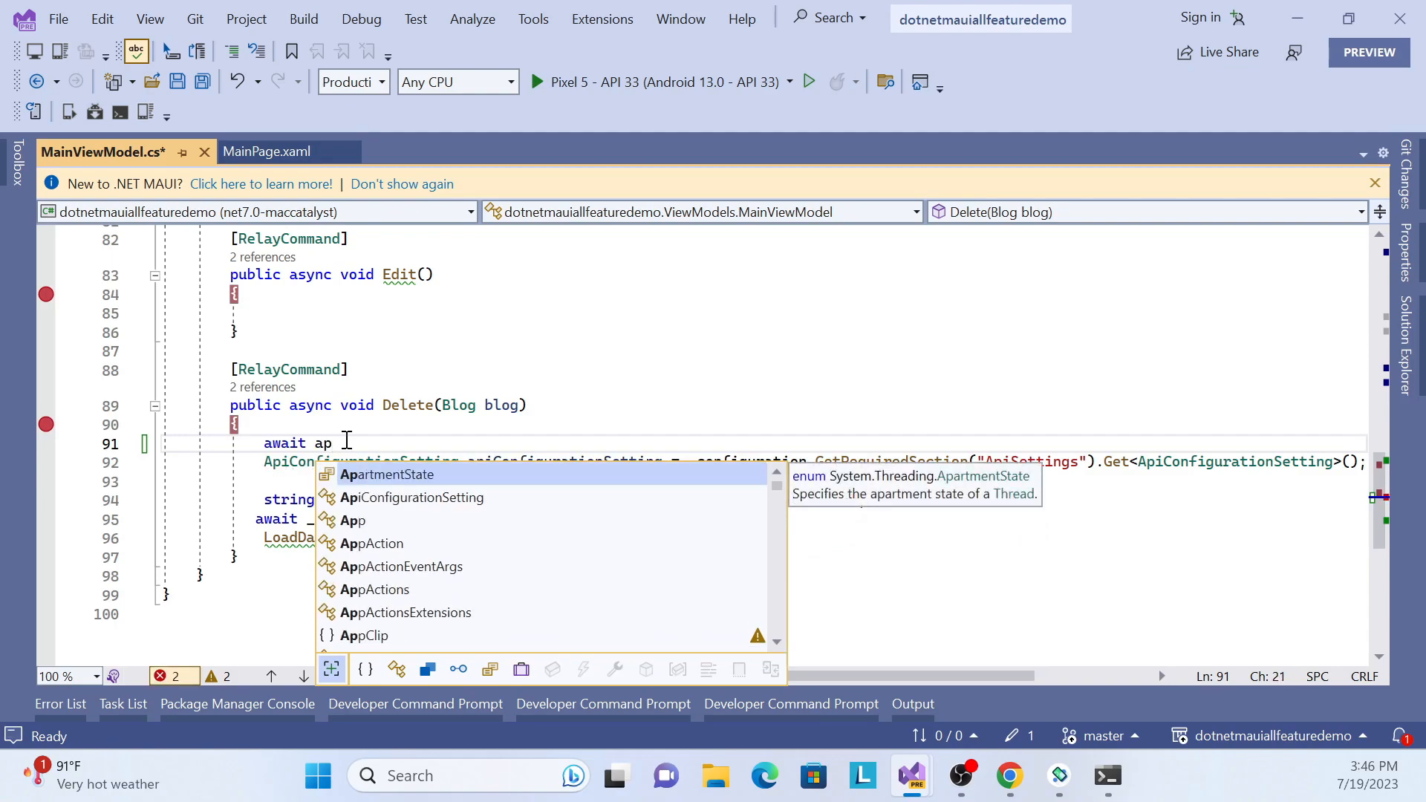
type("p")
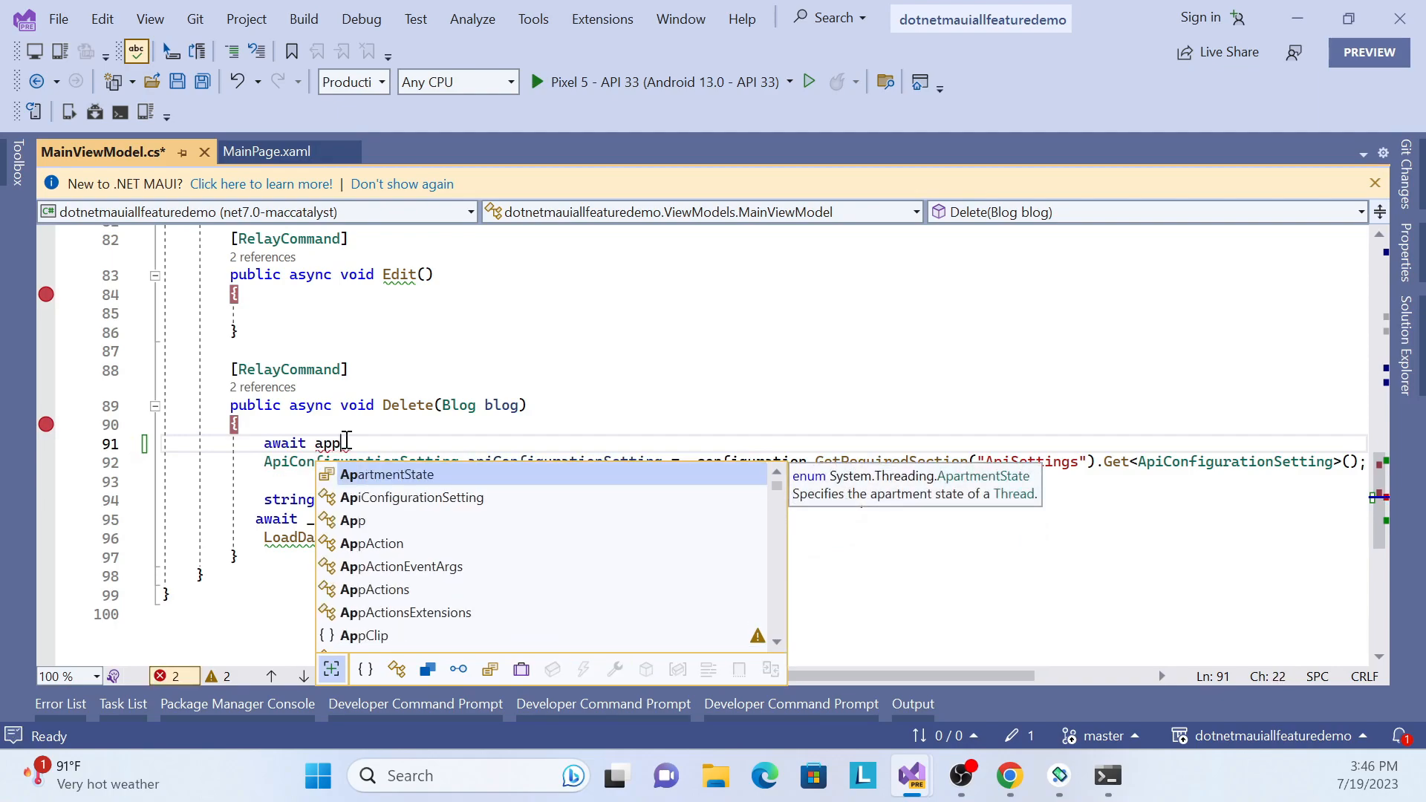
type("lication")
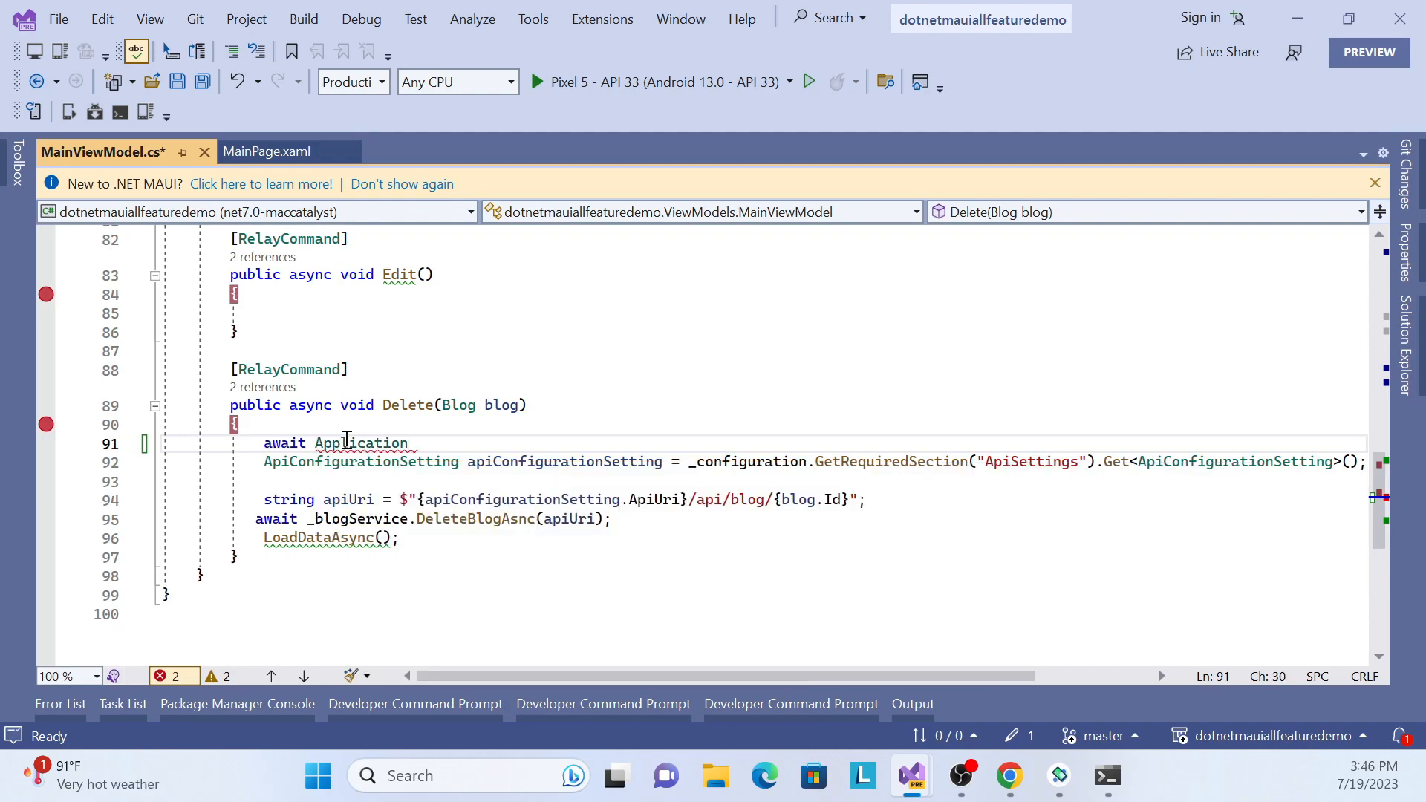
type(".c")
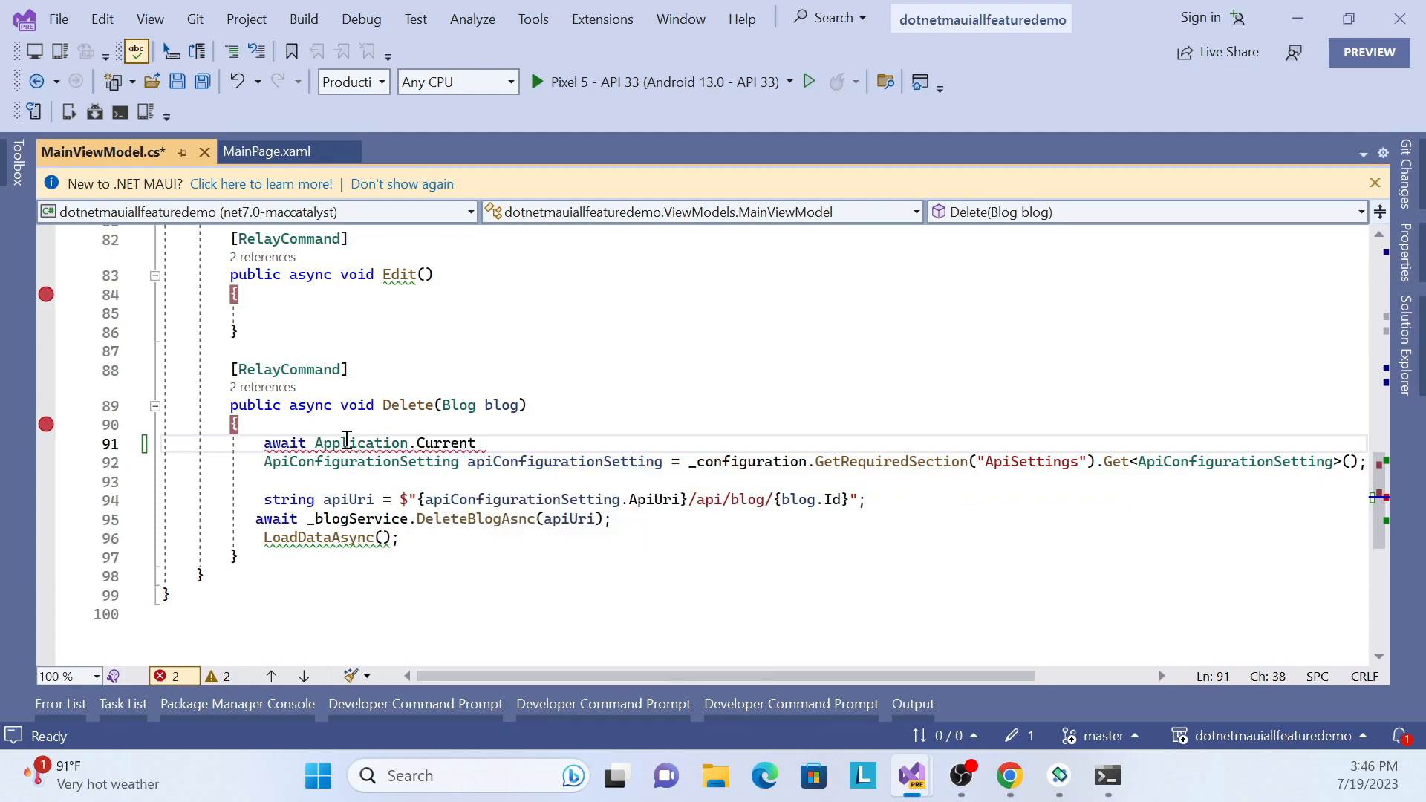
type(".mal")
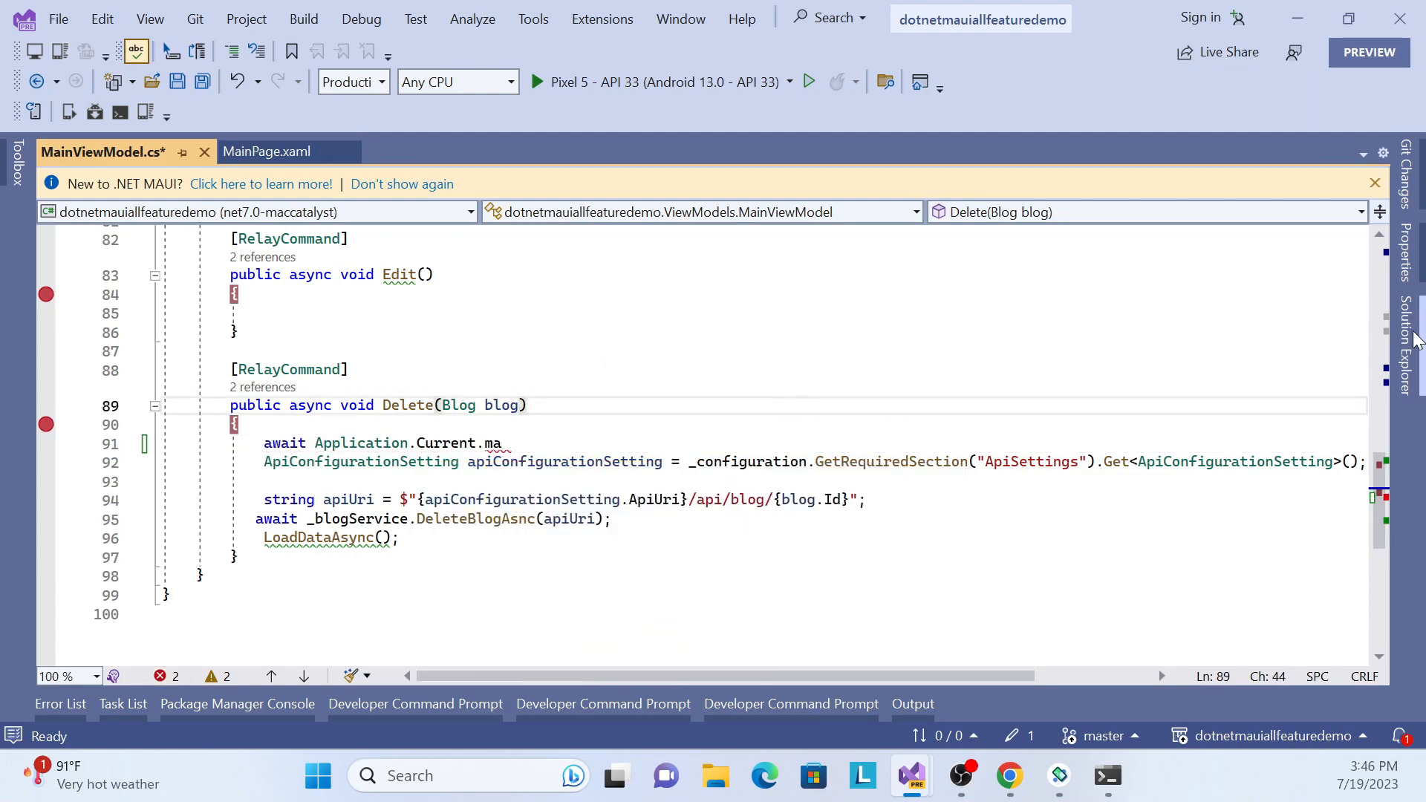
Open MainPage.xaml.cs, accept normalizing its line endings, then return to MainViewModel.cs
left_click(1407, 355)
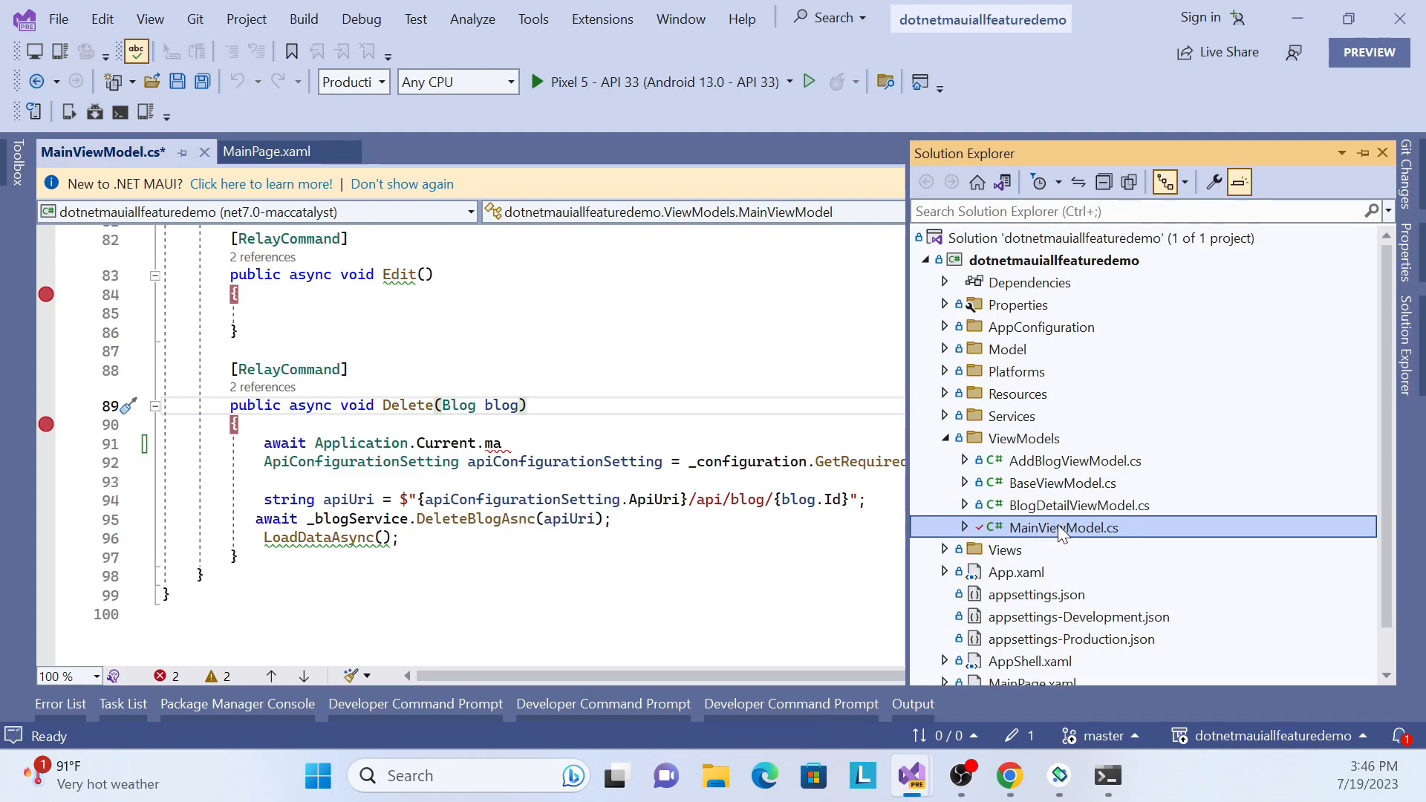
scroll("down", 3)
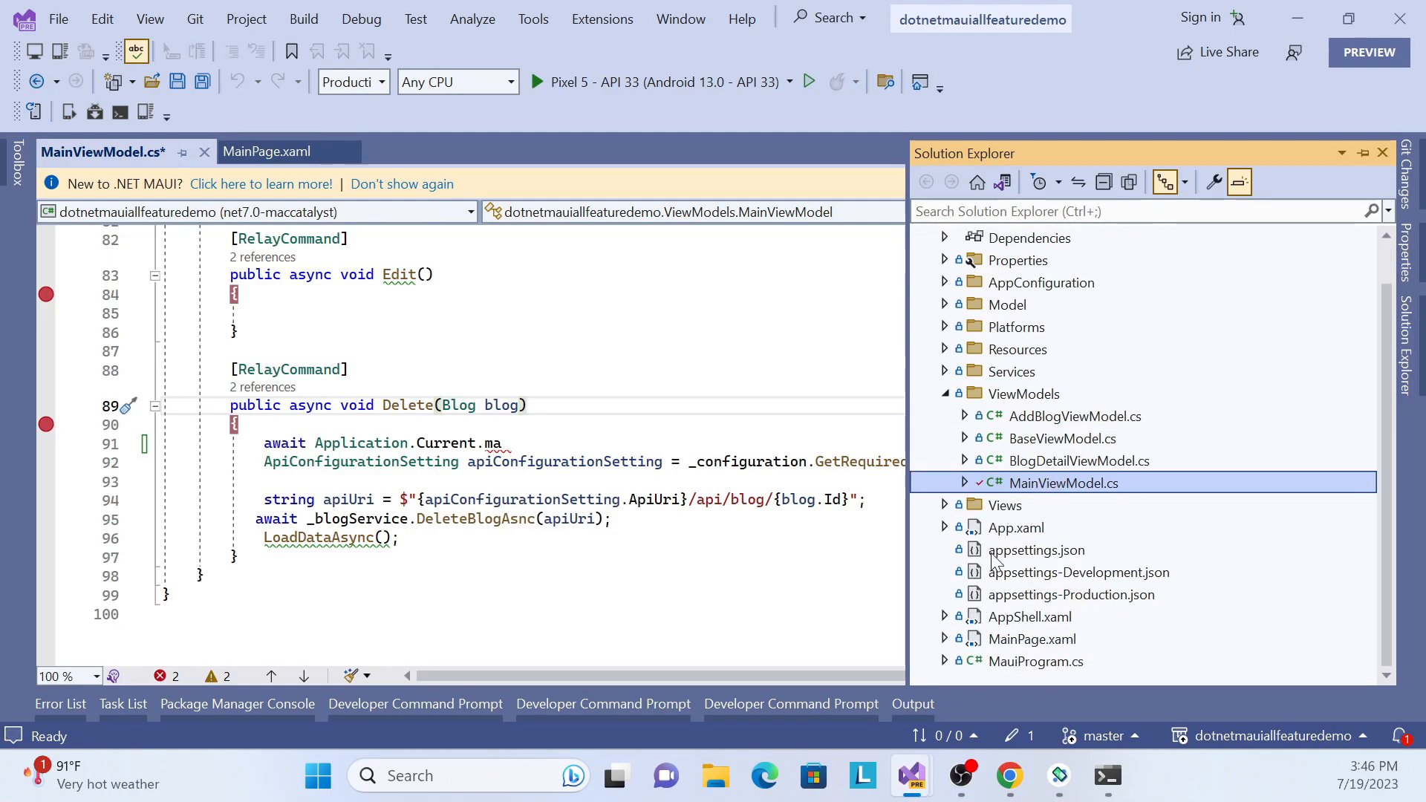
left_click(1031, 639)
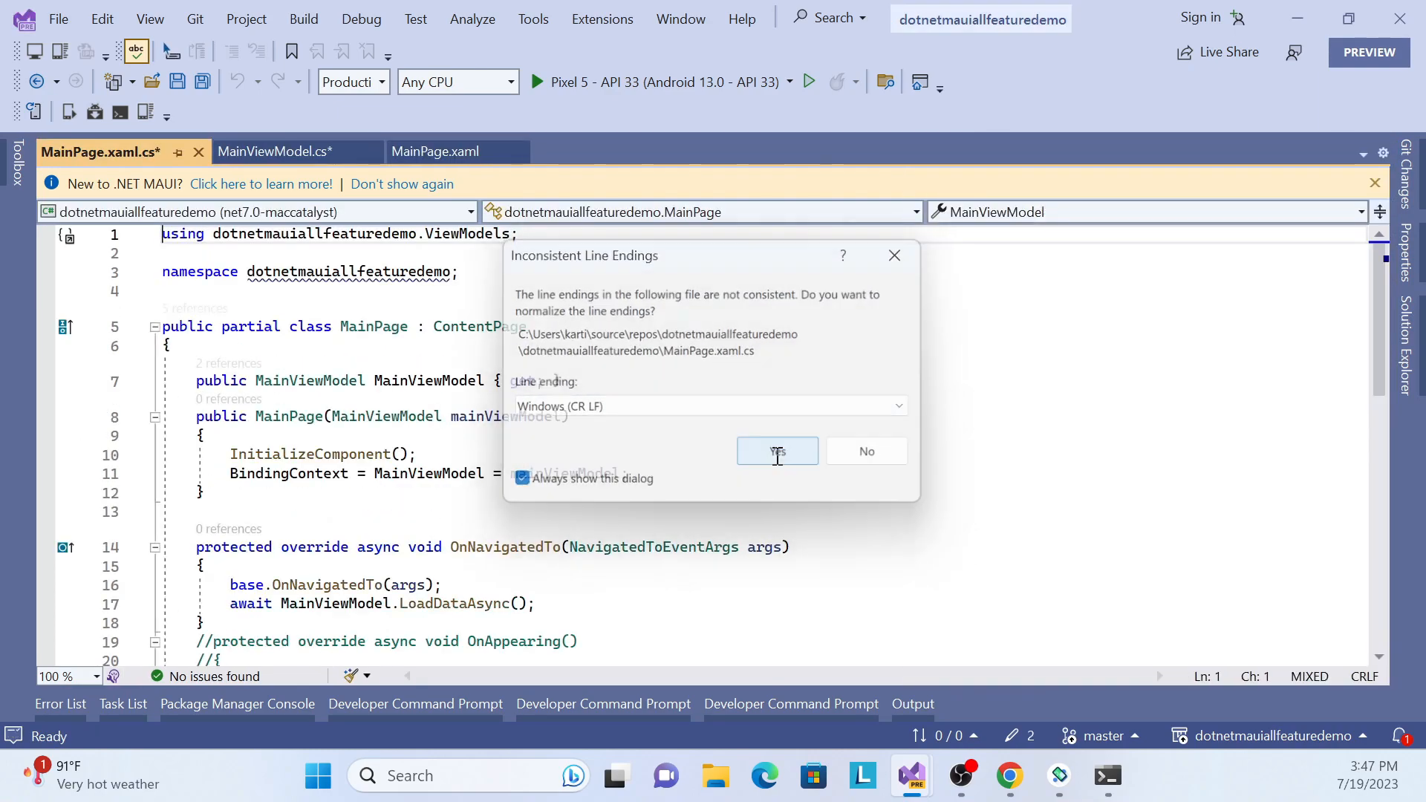
left_click(777, 451)
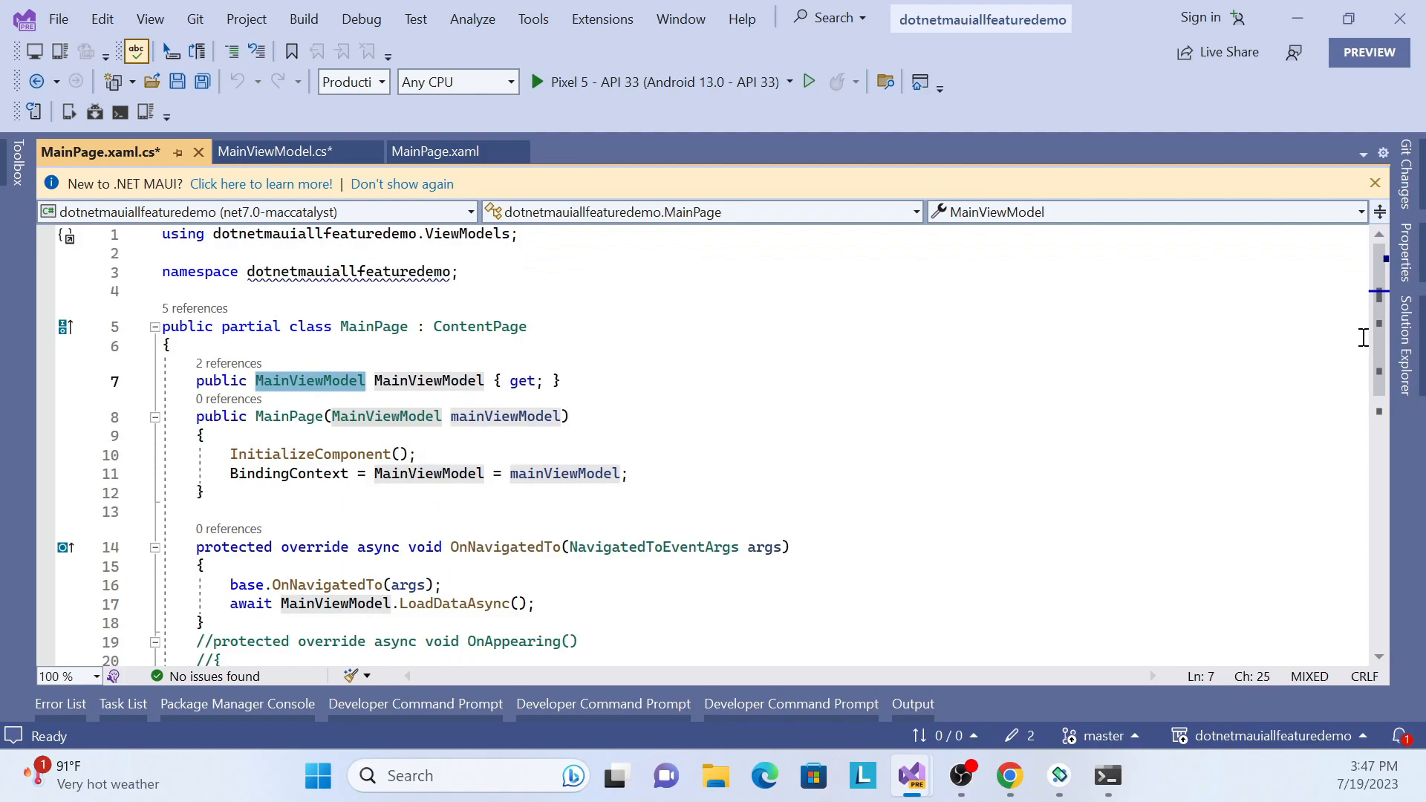
left_click(1408, 342)
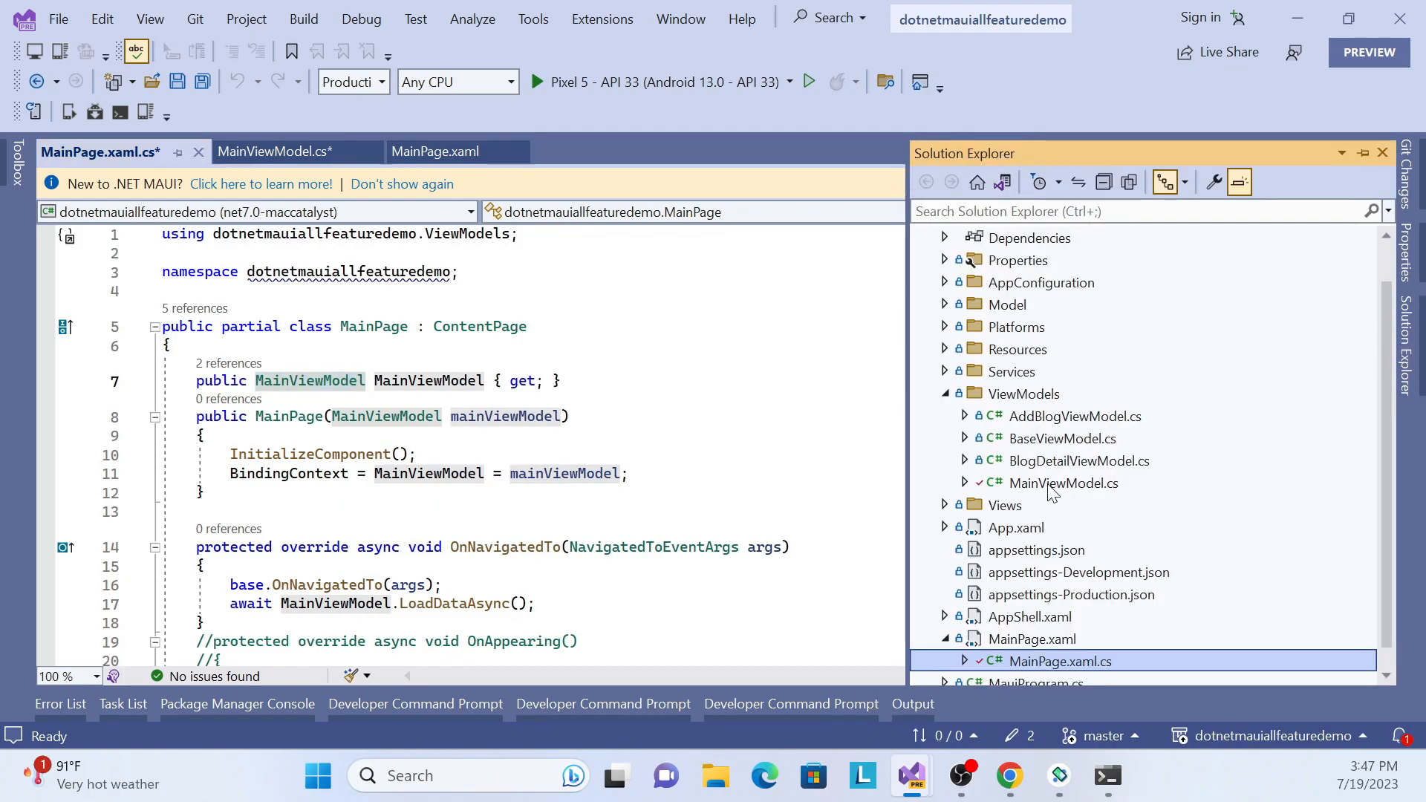
left_click(269, 152)
type("await Application.Current.")
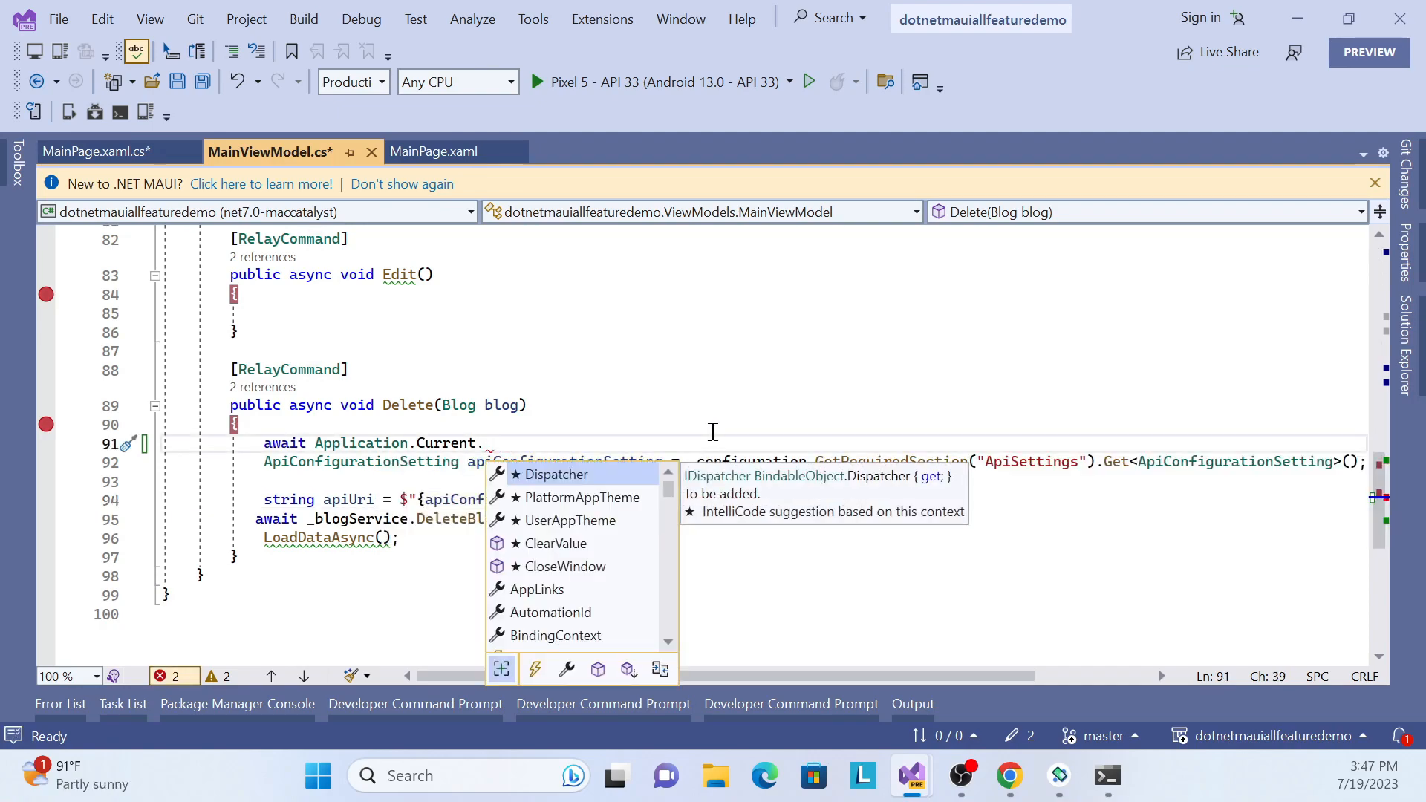
Extend the line to MainPage.DisplayAlert("") and show the accept-and-cancel overload
type("MainPage.")
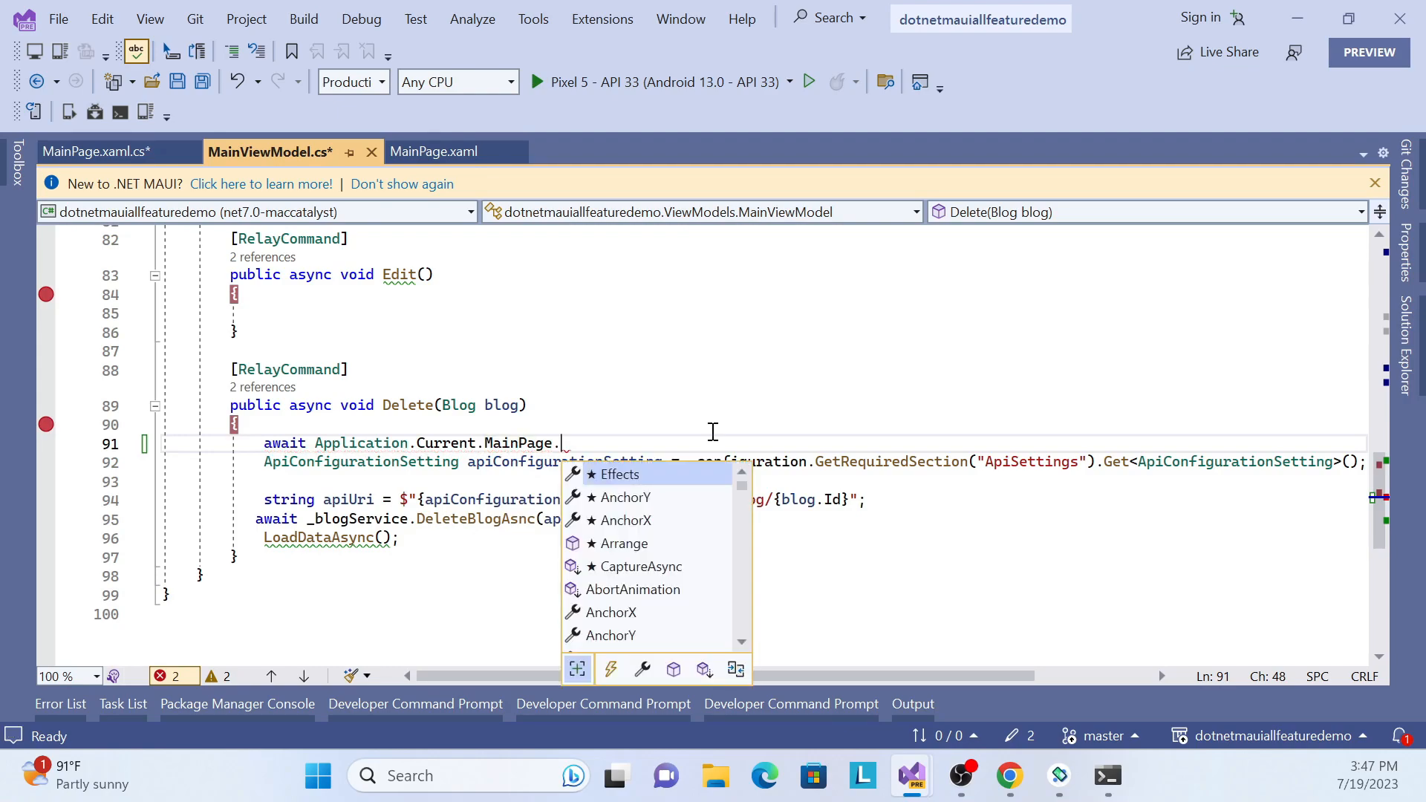
type("de")
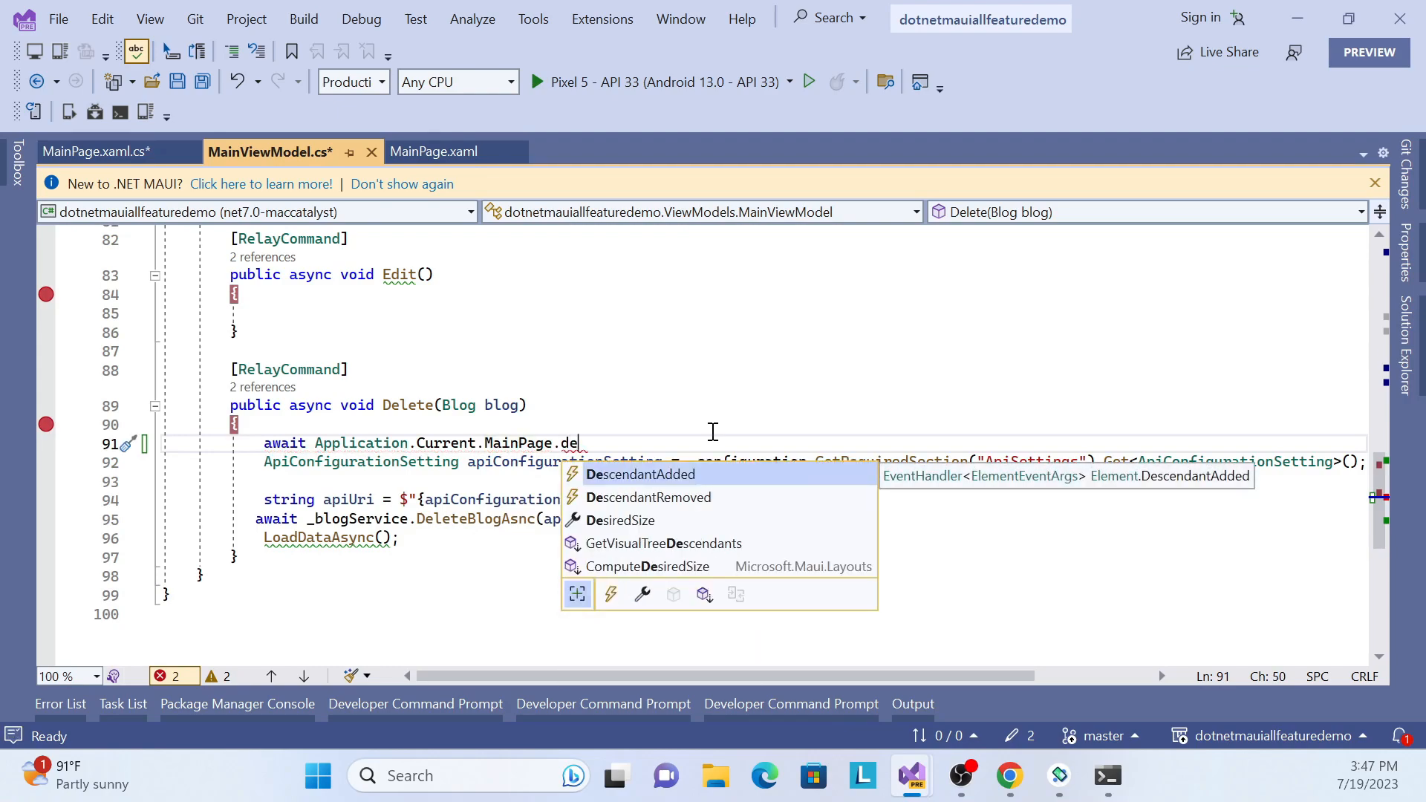
type("DisplayAlert")
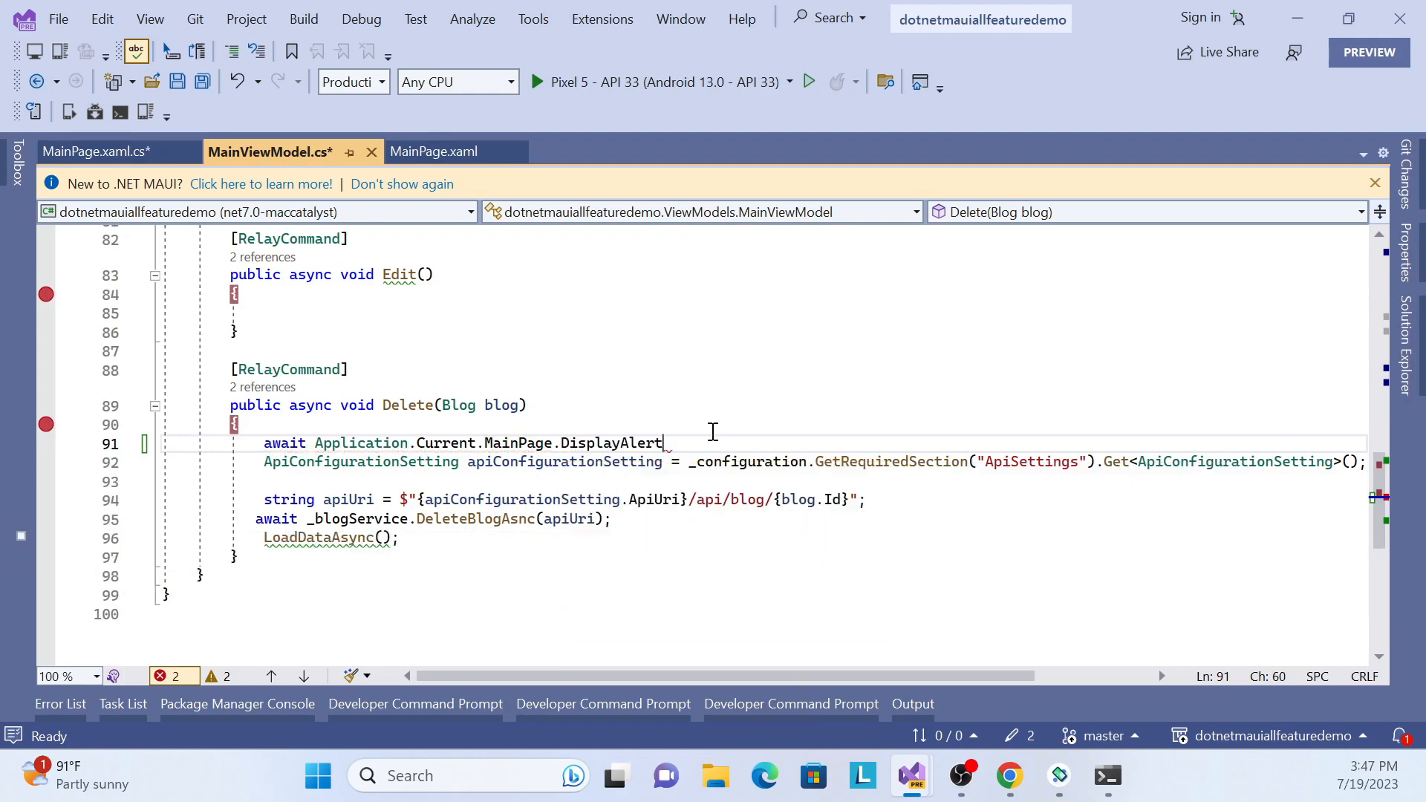
type("(")
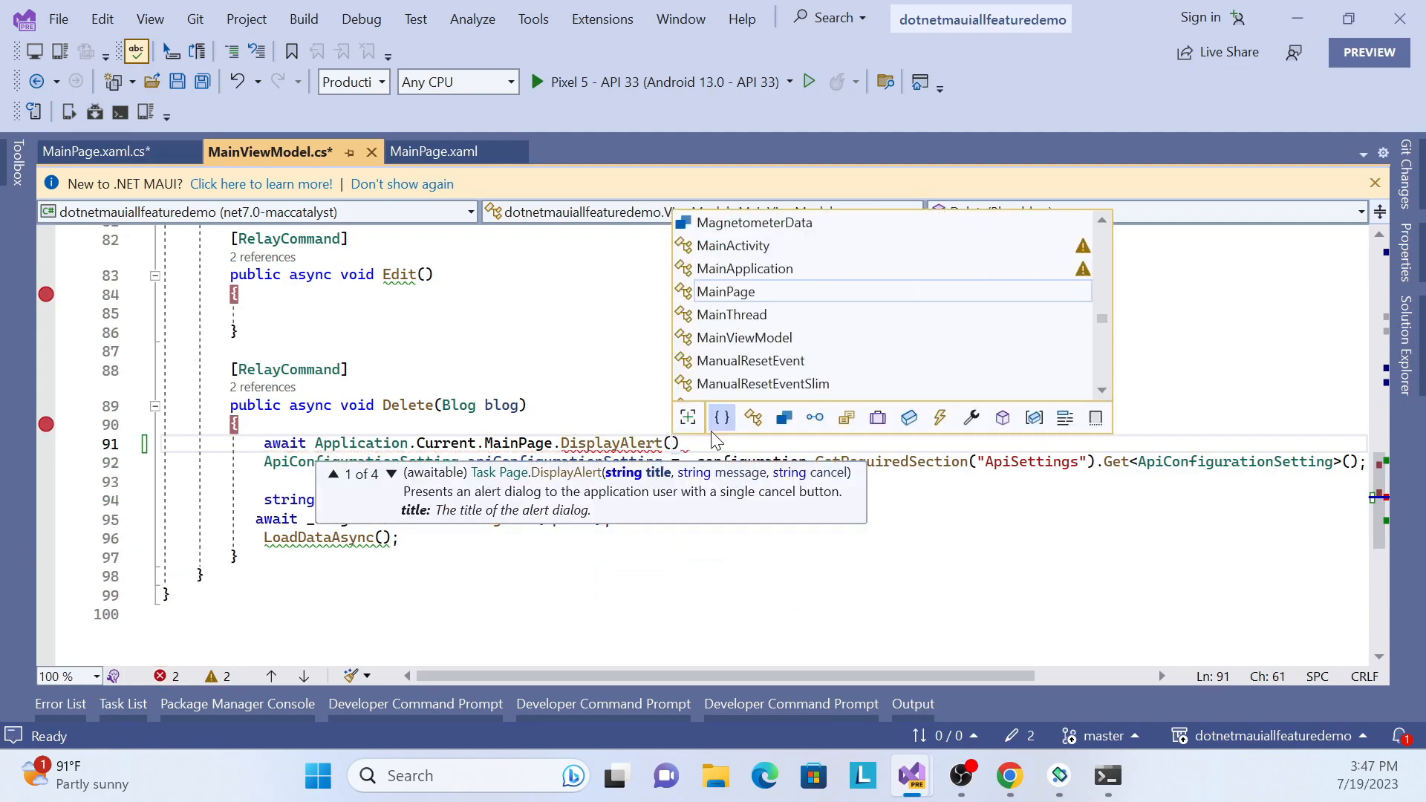
type("\"")
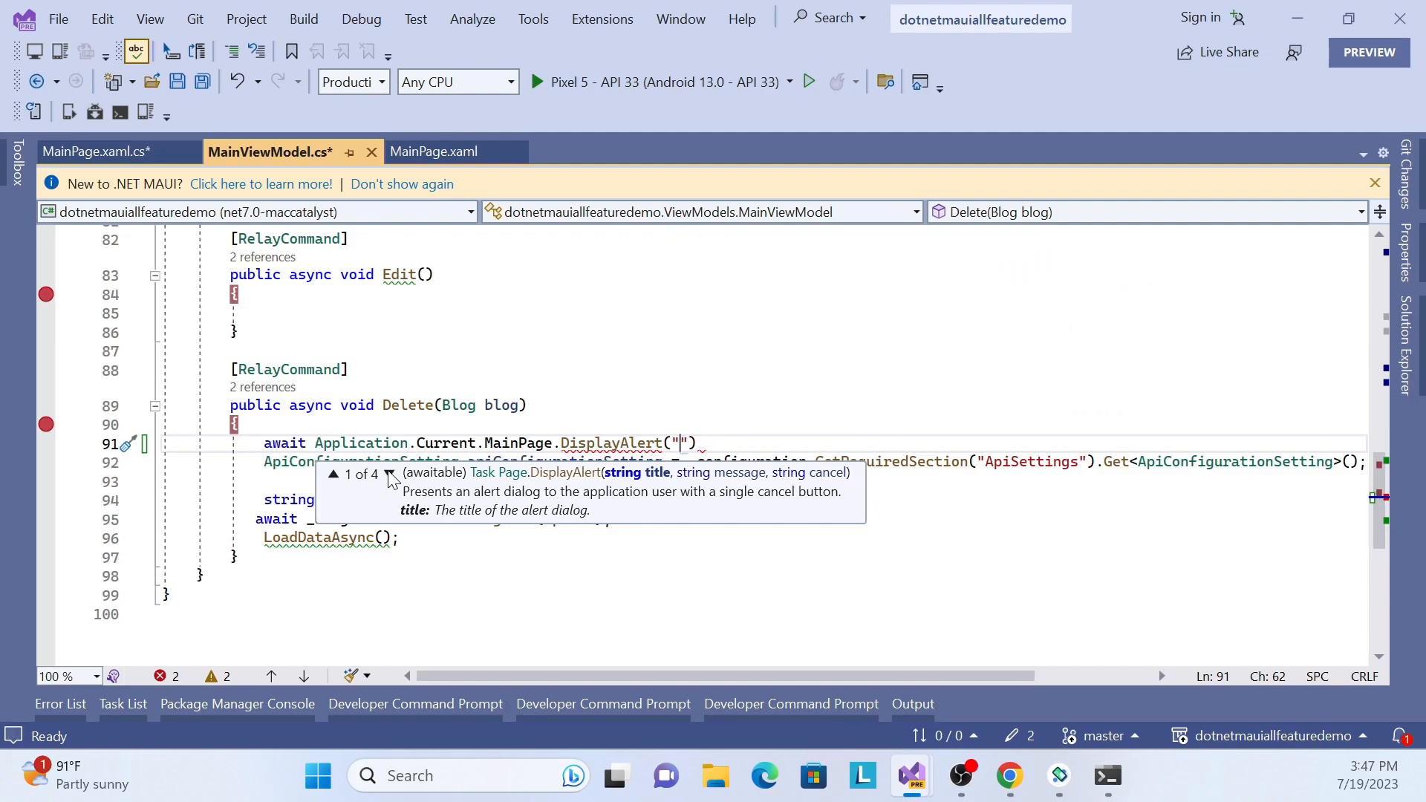
mouse_move(627, 488)
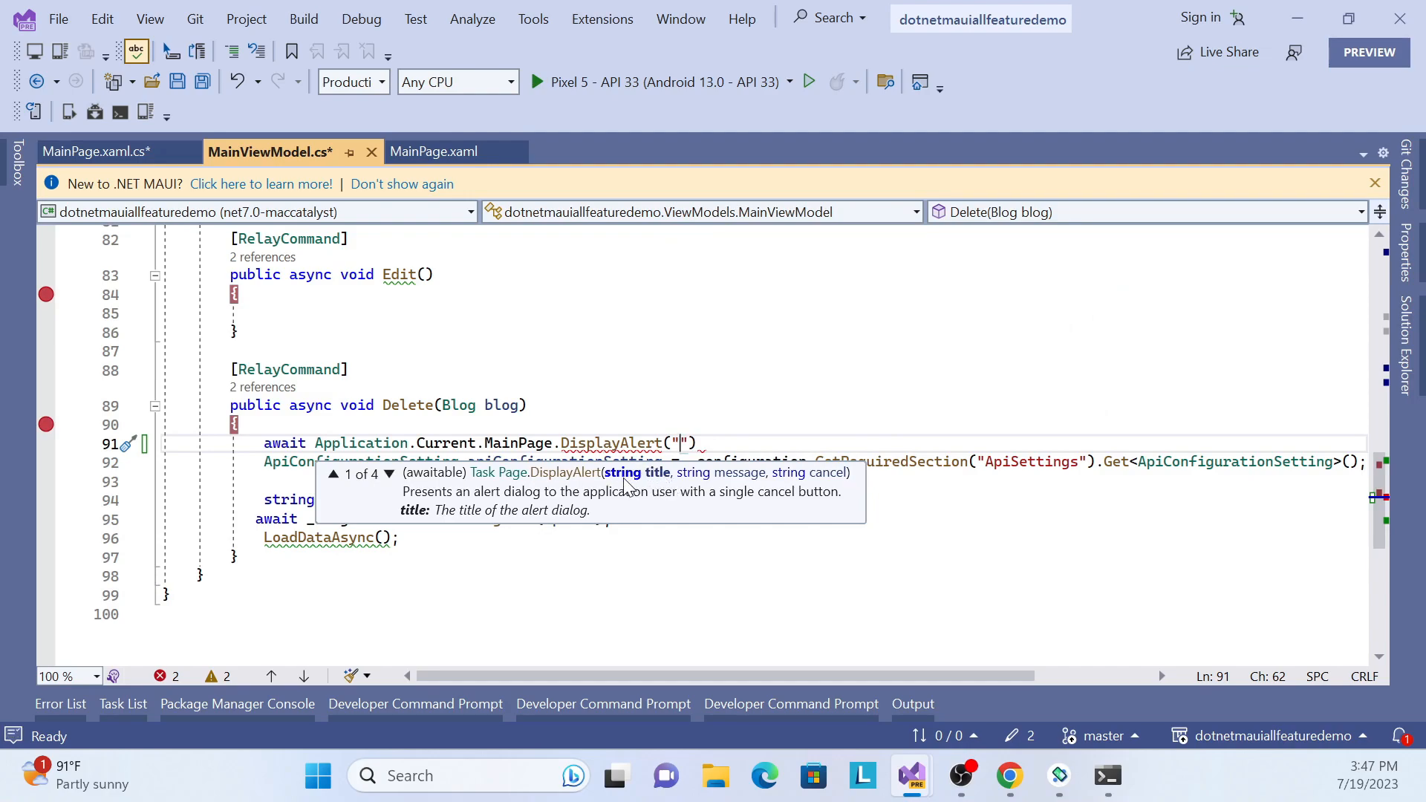
mouse_move(410, 493)
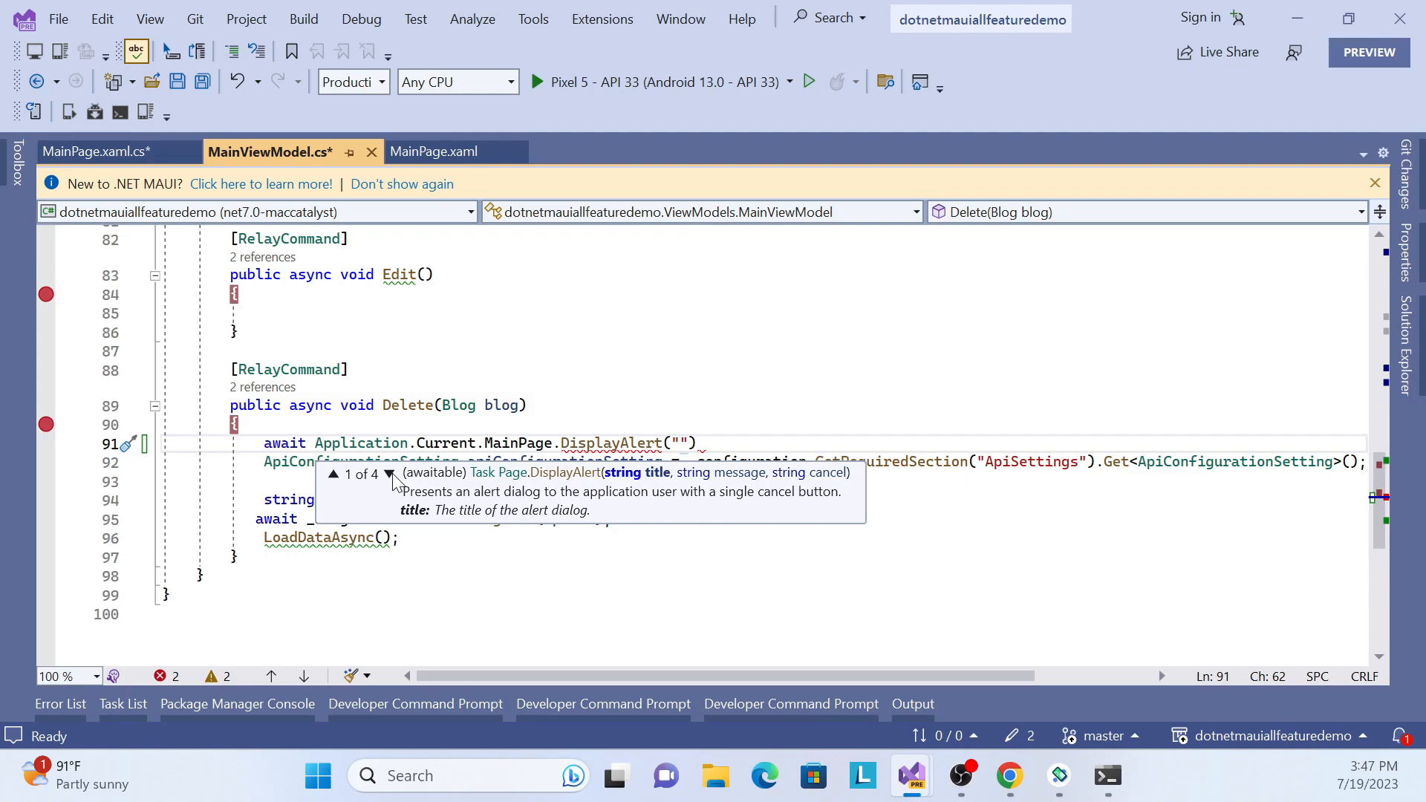
mouse_move(564, 484)
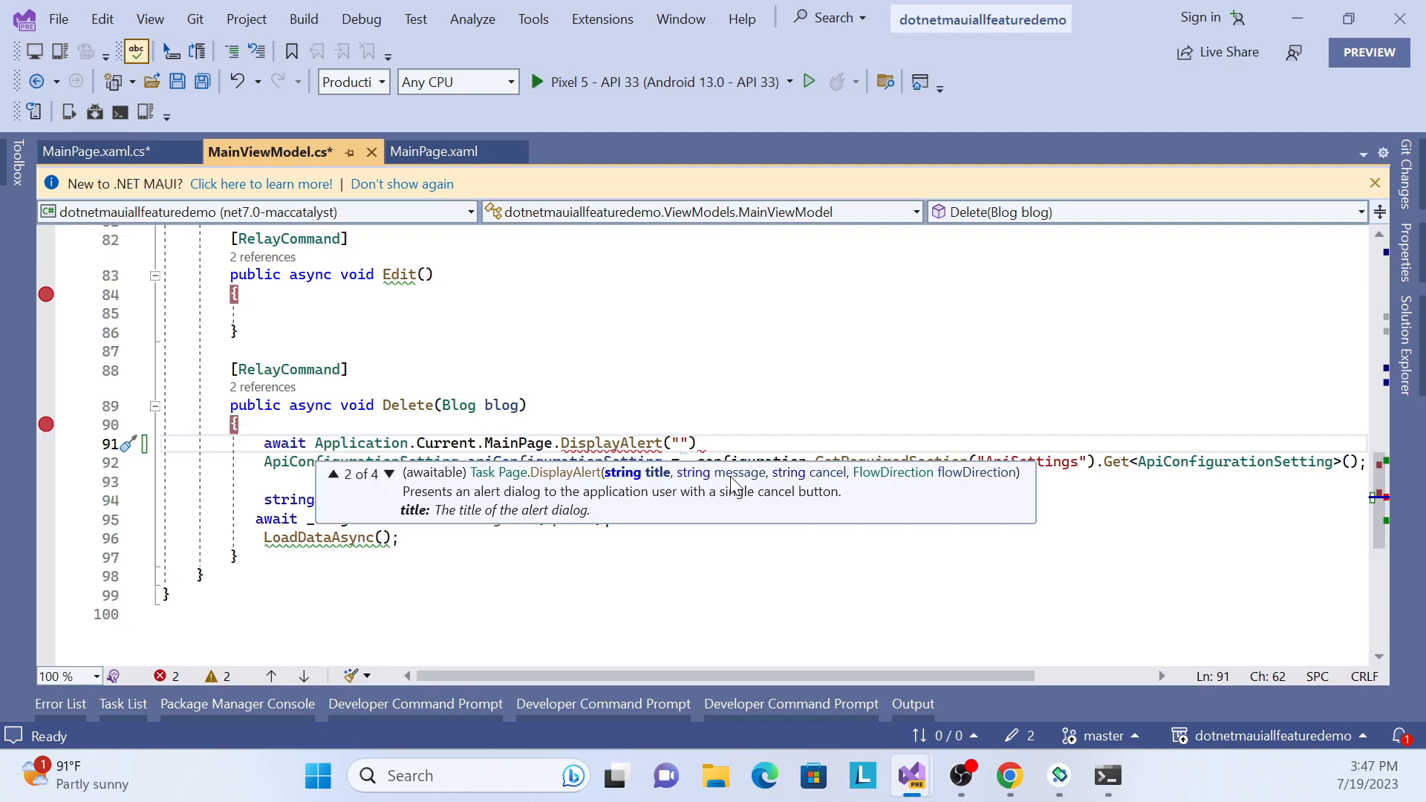
mouse_move(387, 484)
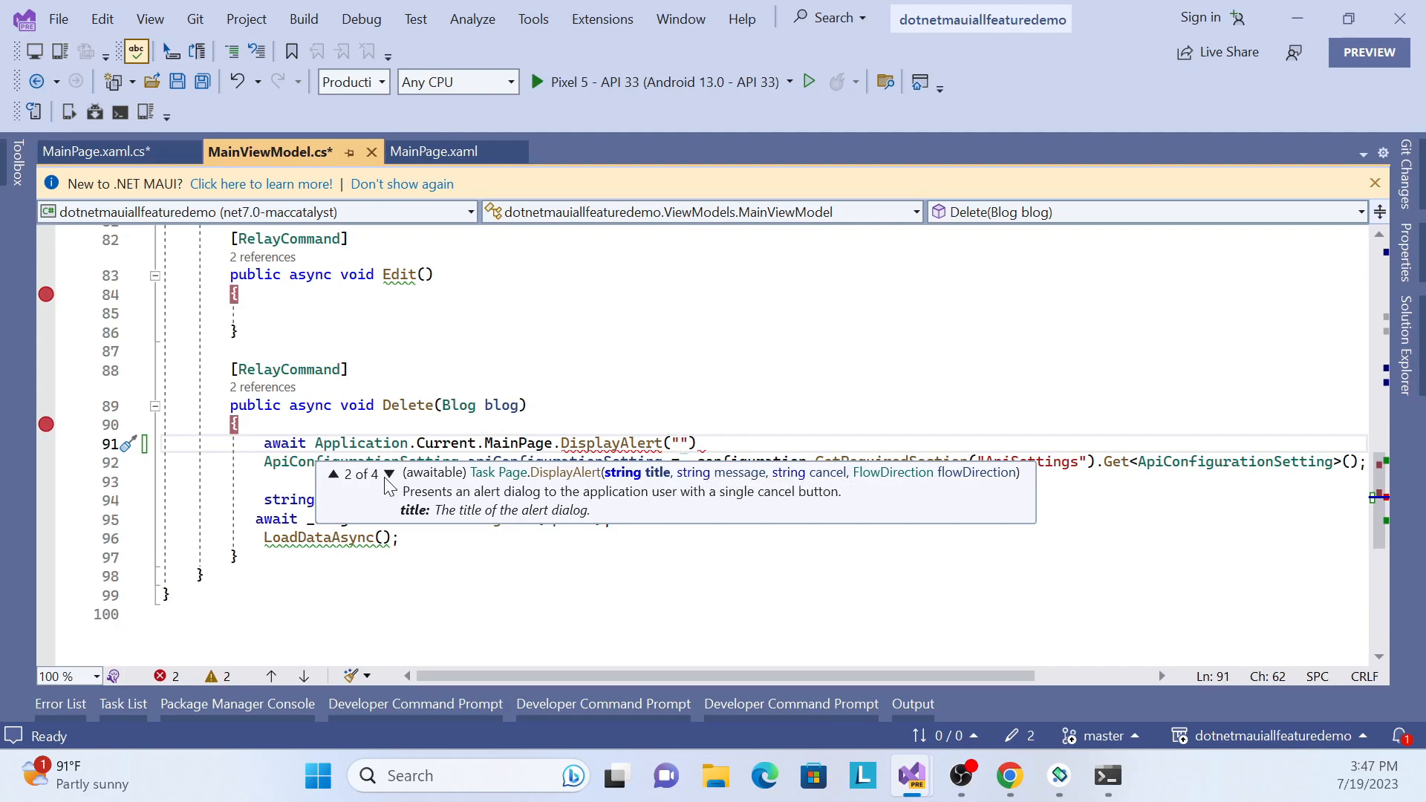
left_click(389, 474)
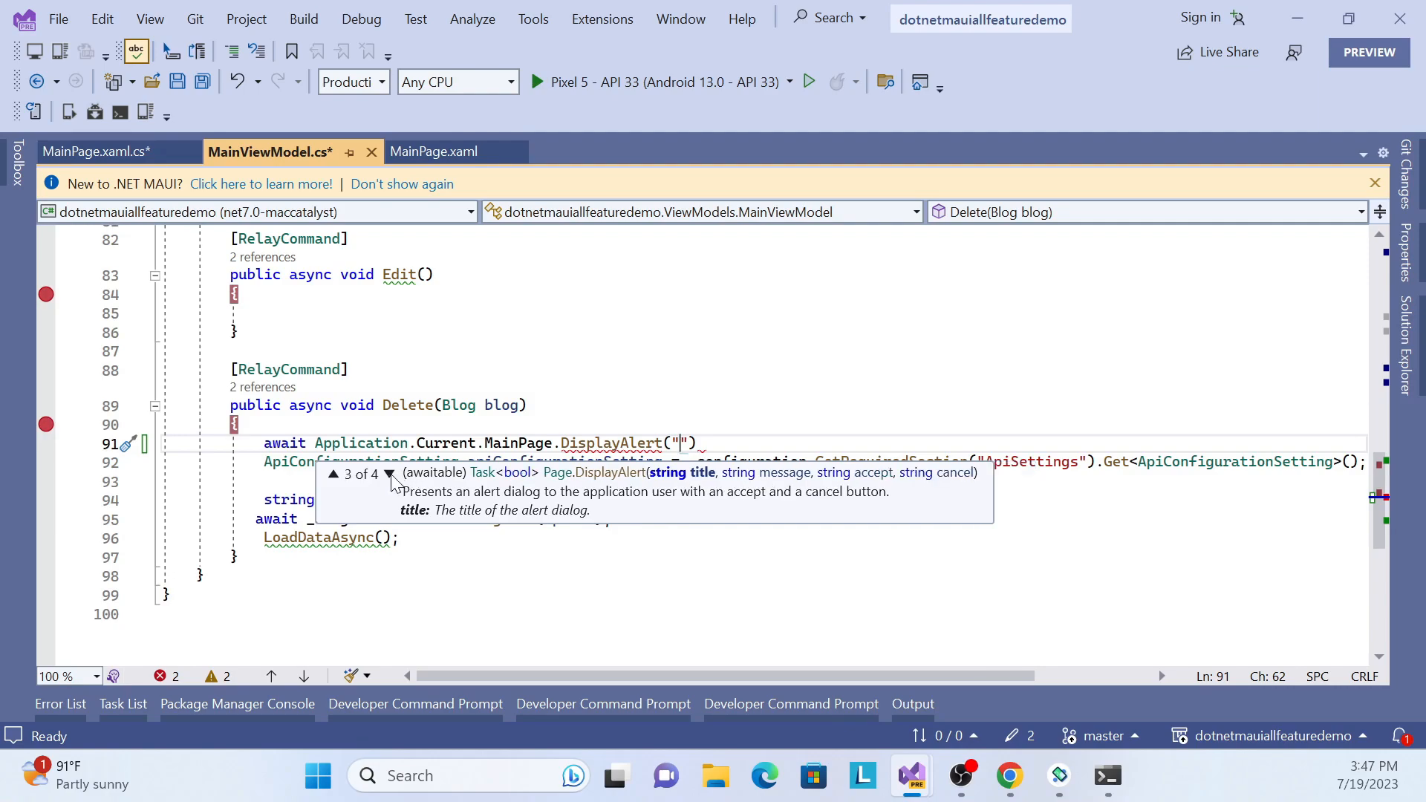
mouse_move(704, 502)
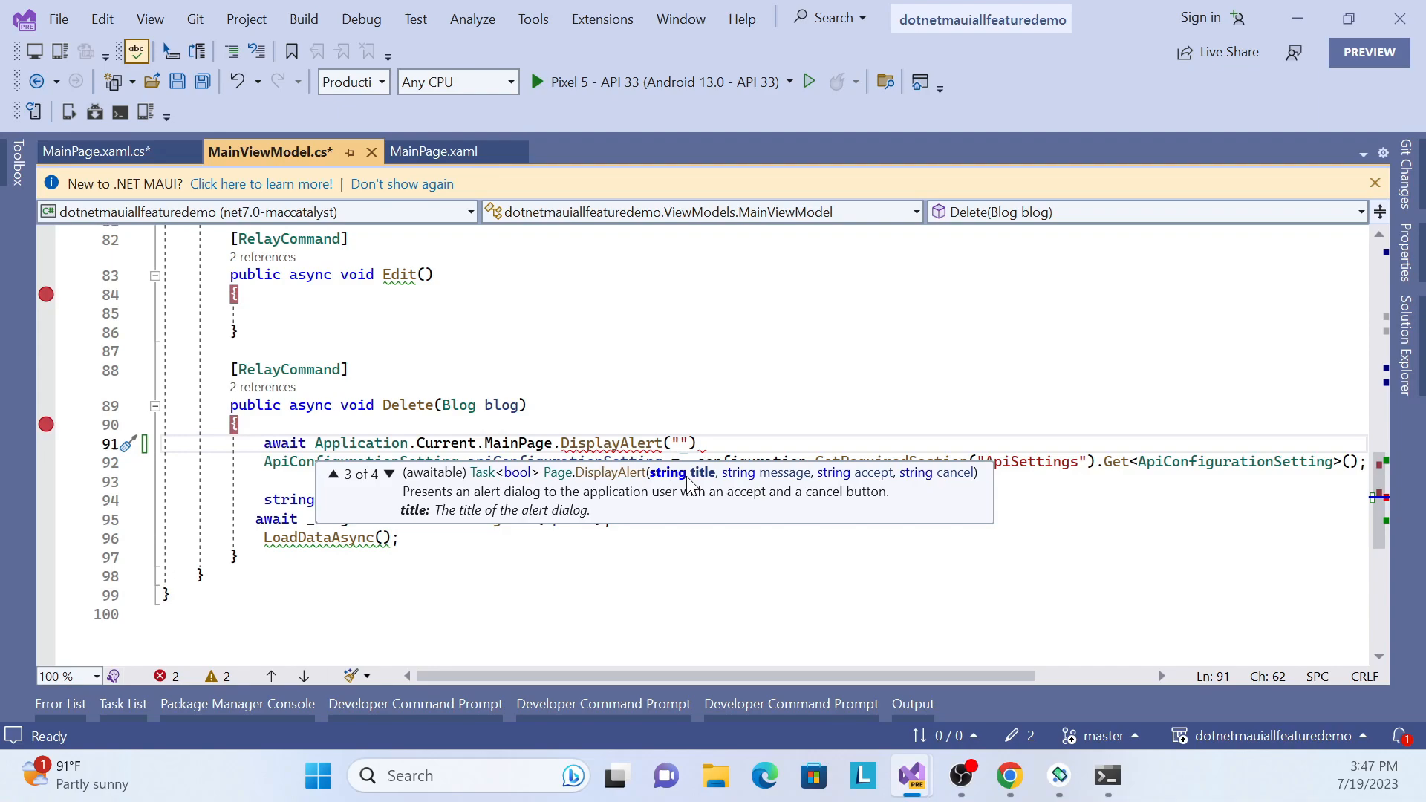
mouse_move(808, 486)
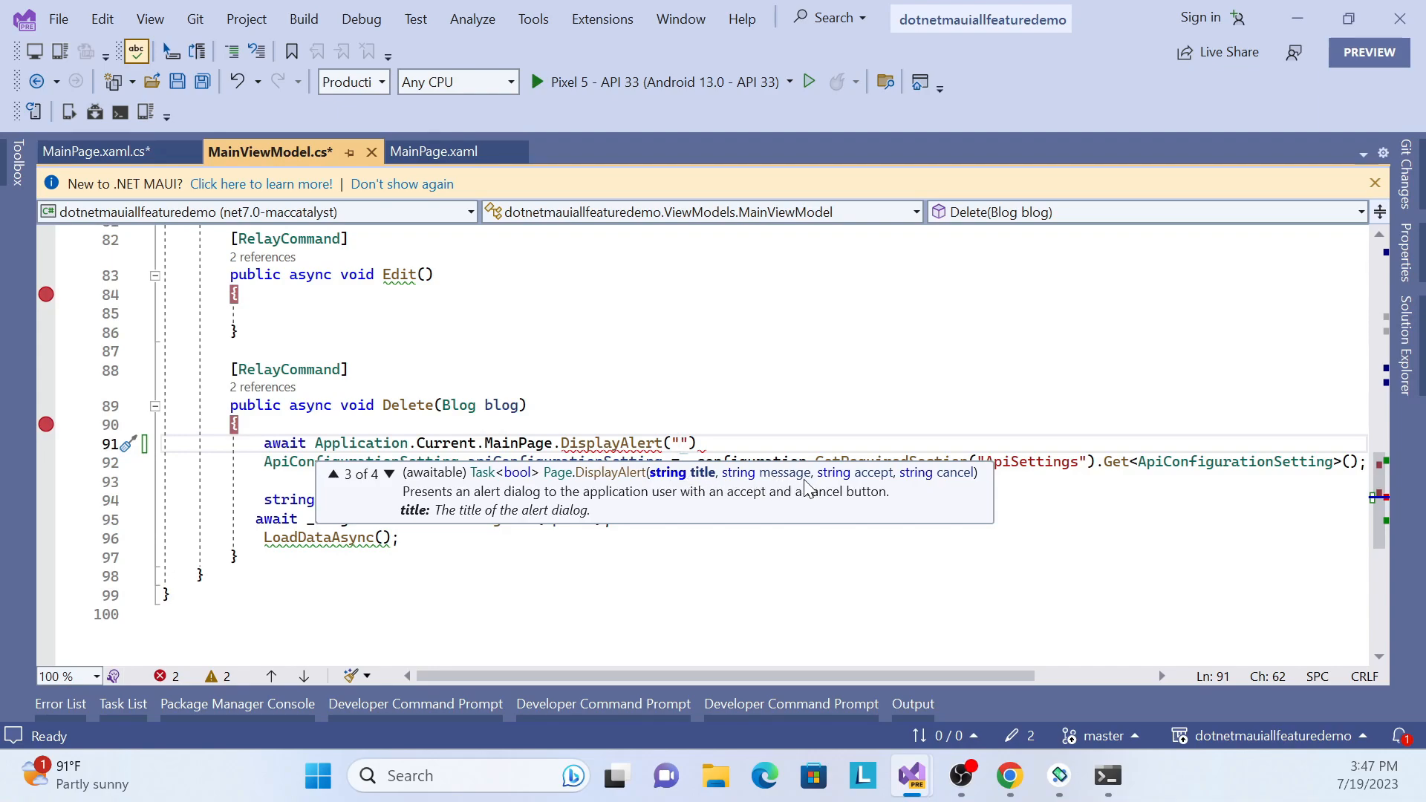
mouse_move(853, 498)
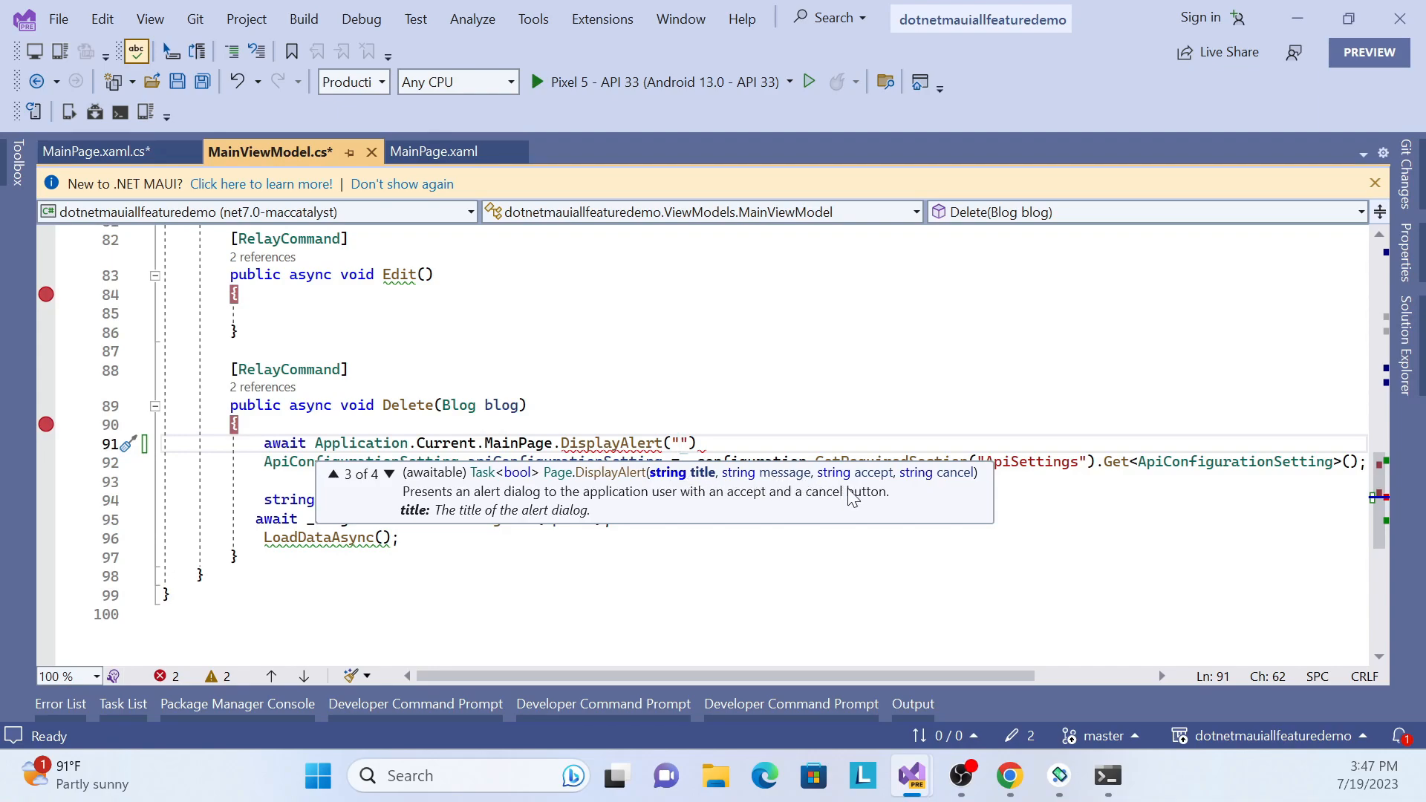
mouse_move(898, 484)
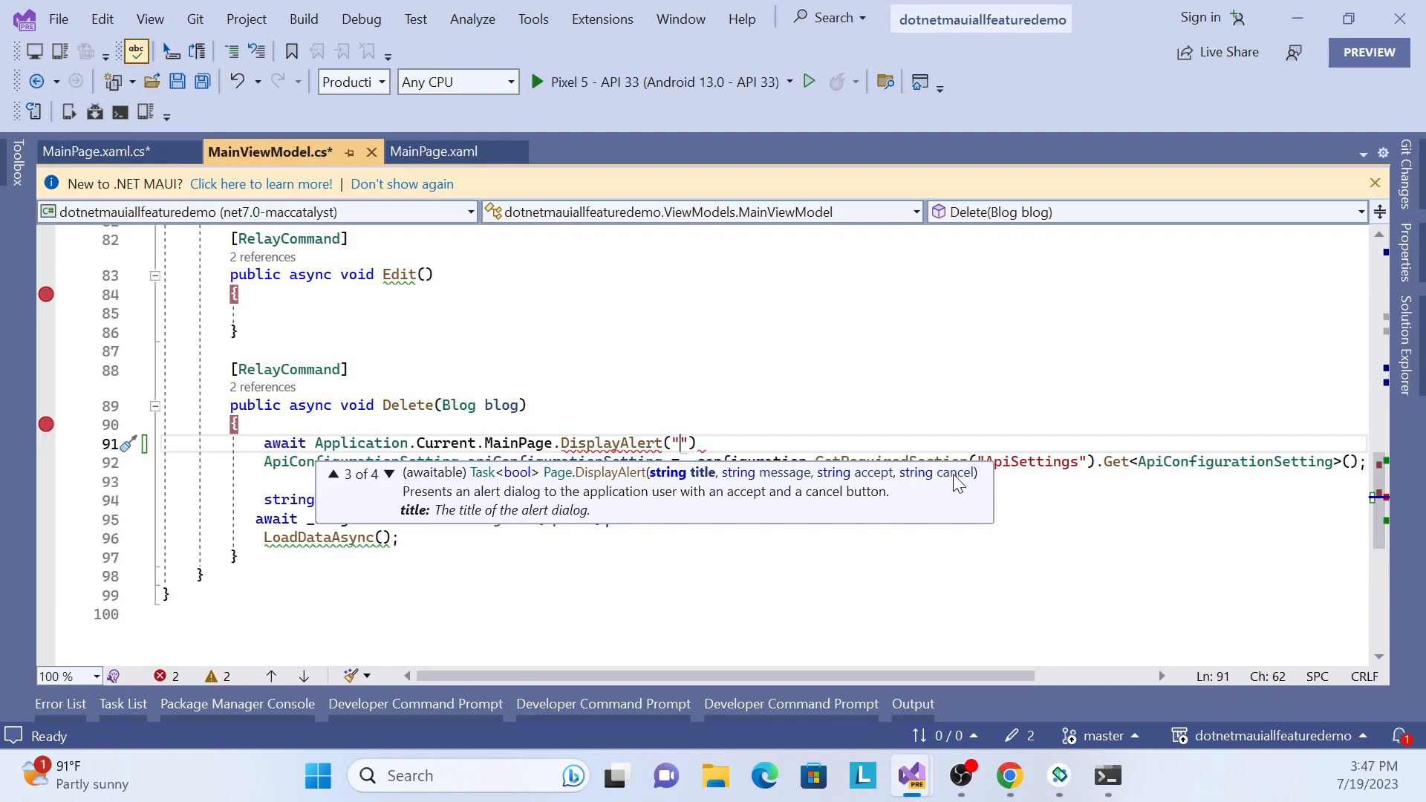
mouse_move(714, 443)
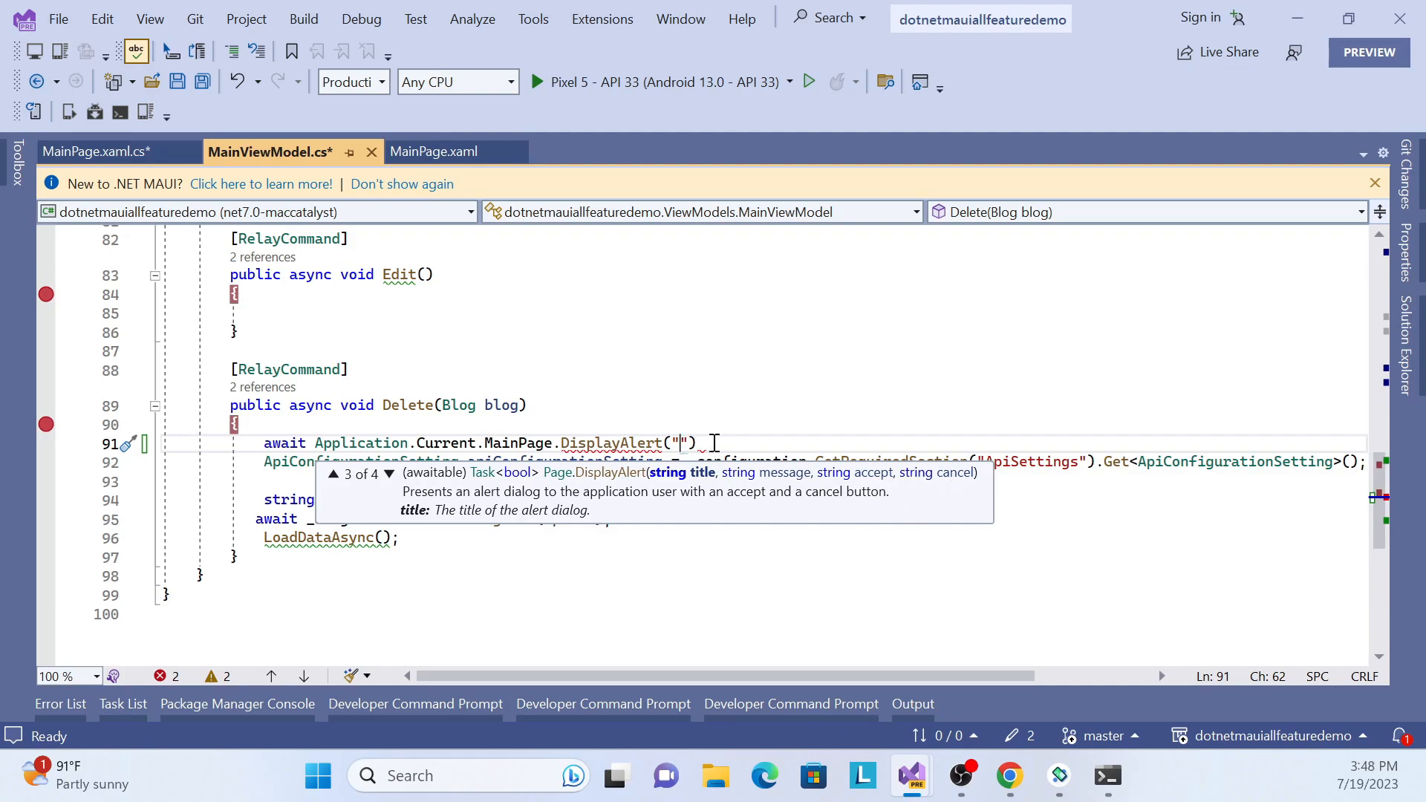
mouse_move(715, 432)
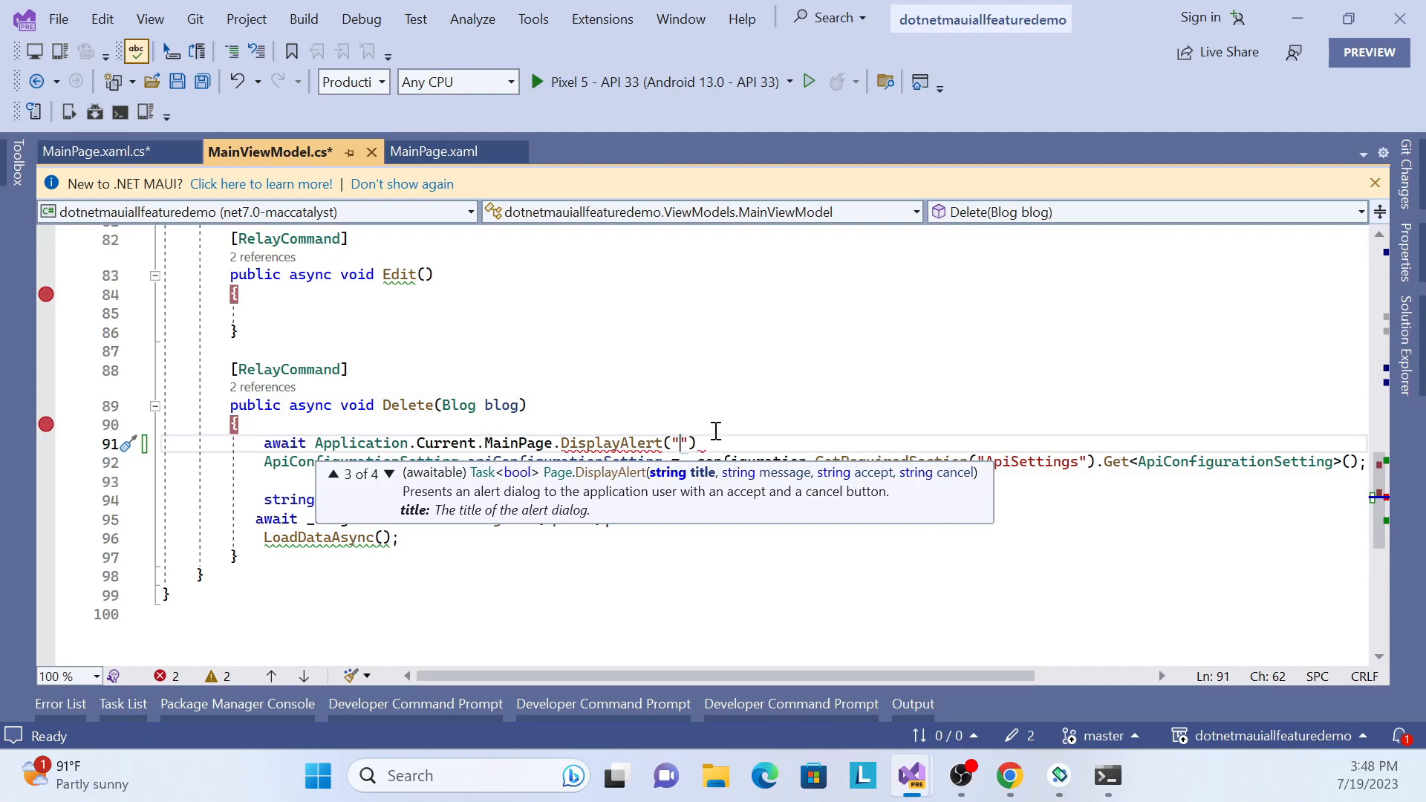
Title the alert "Delete Confirmation" and start an empty message string argument
type("Delete")
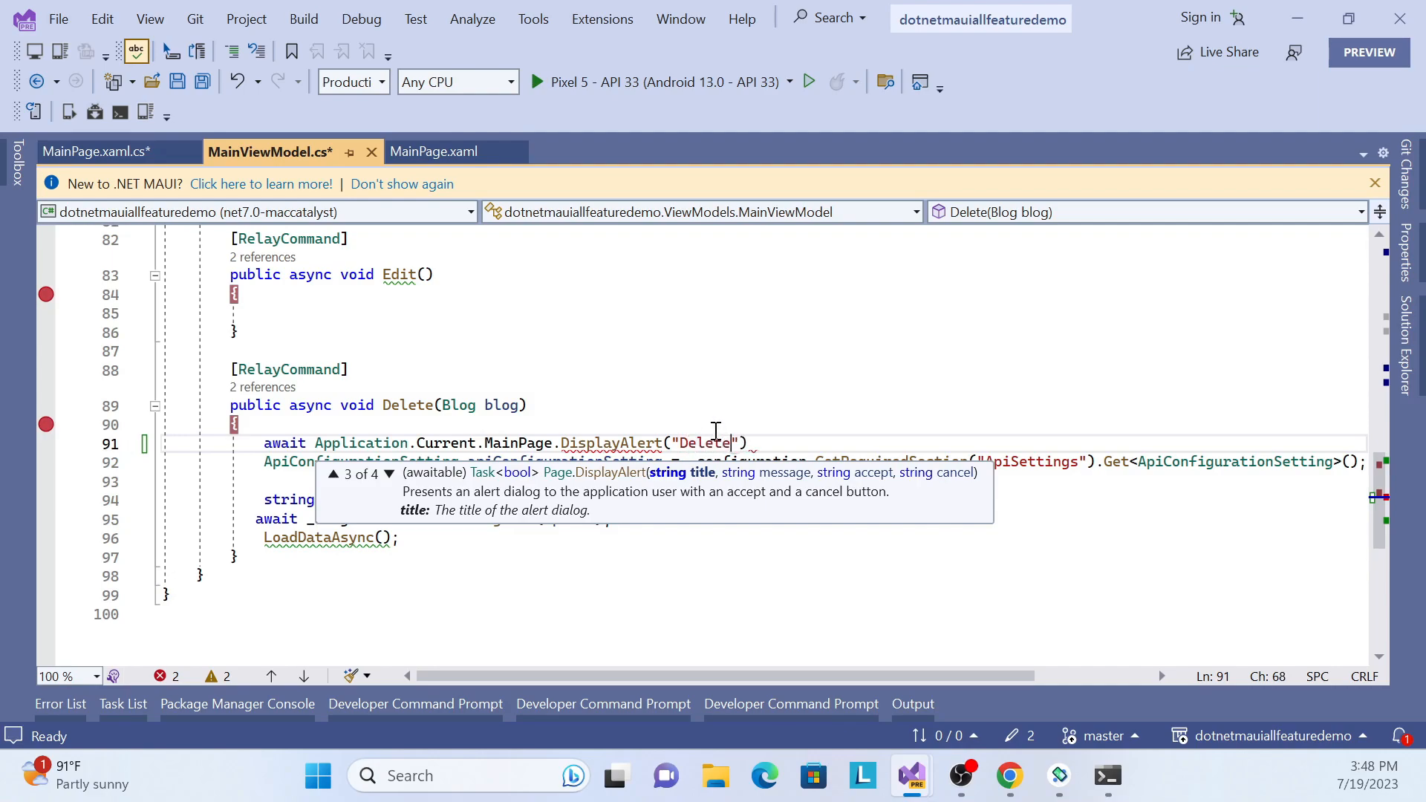
type("Coi")
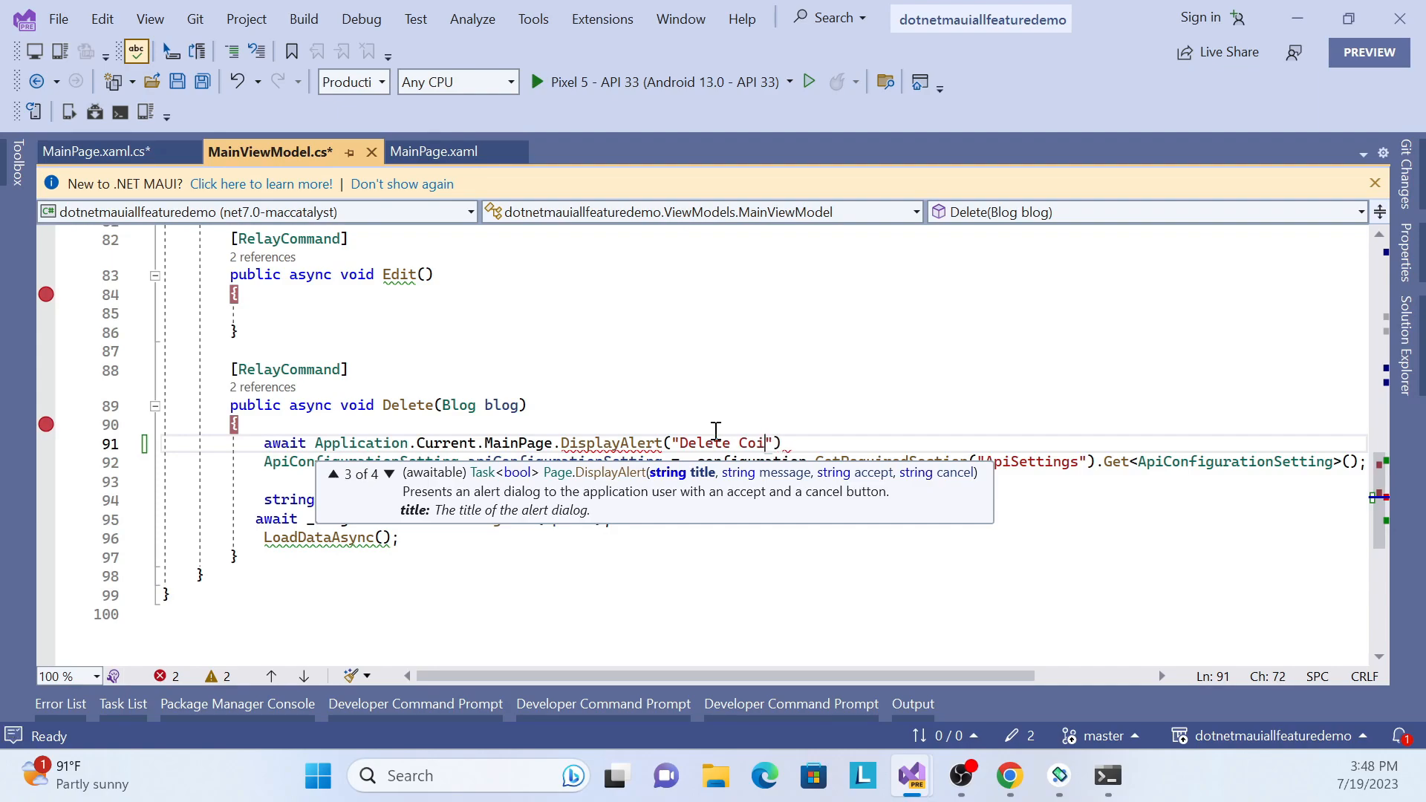
type("nf")
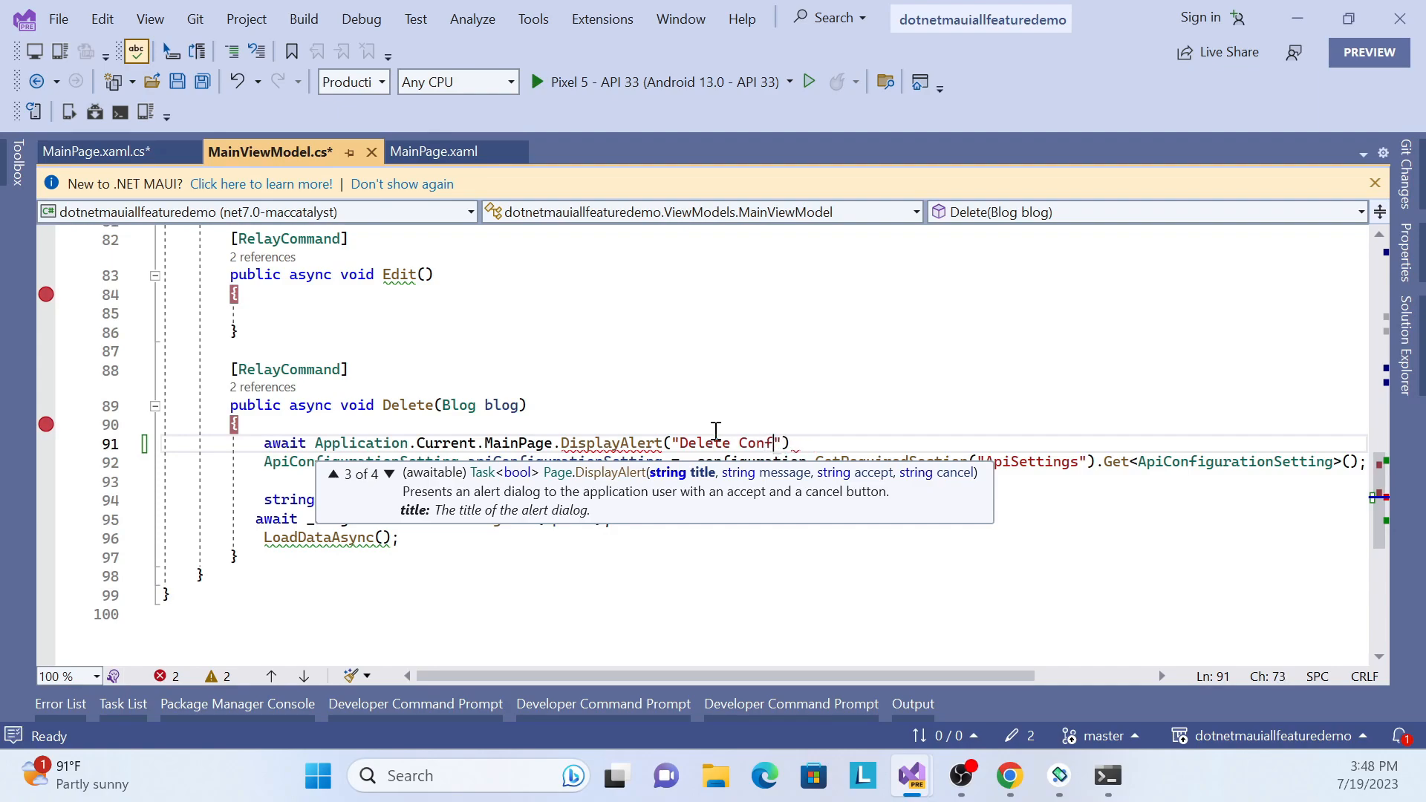
type("irmation")
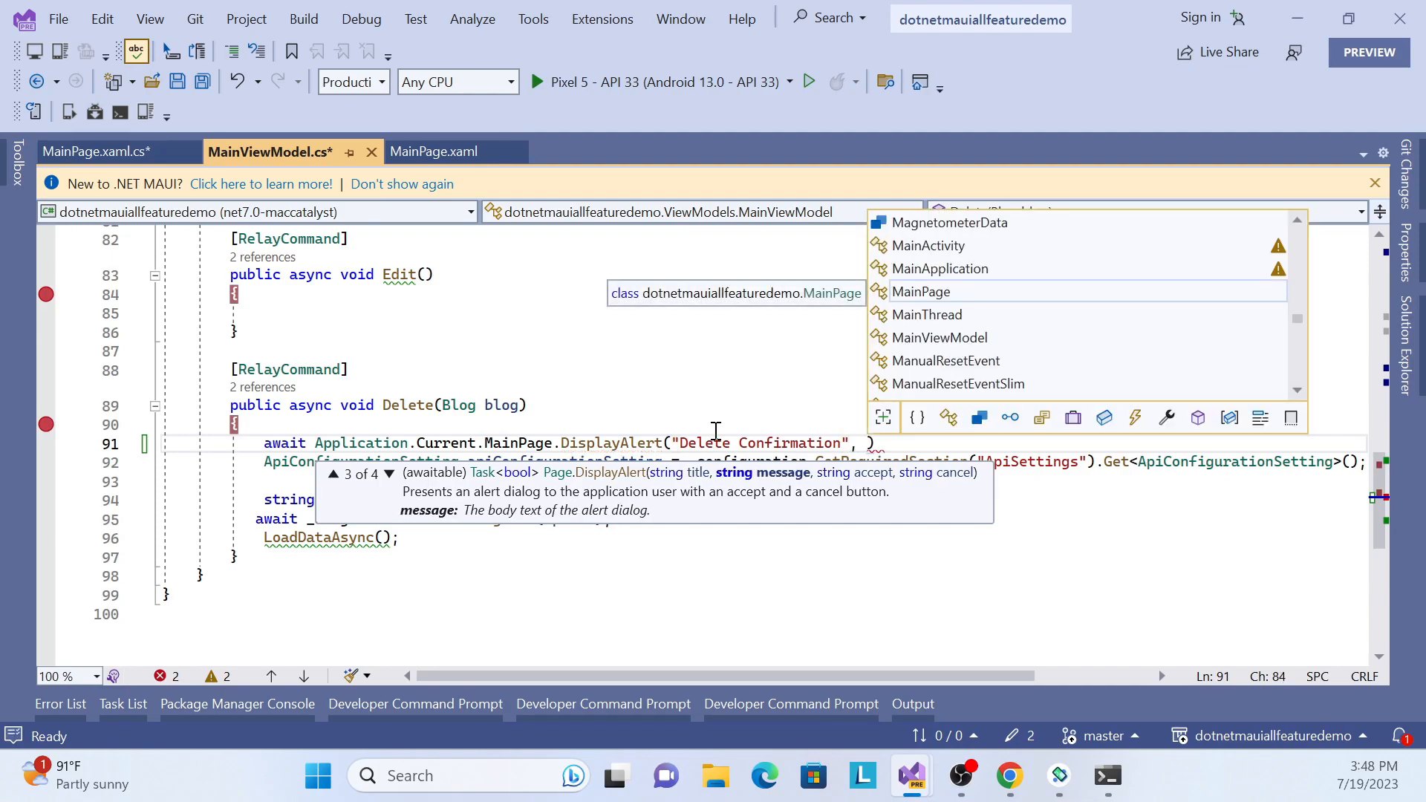
type("\"")
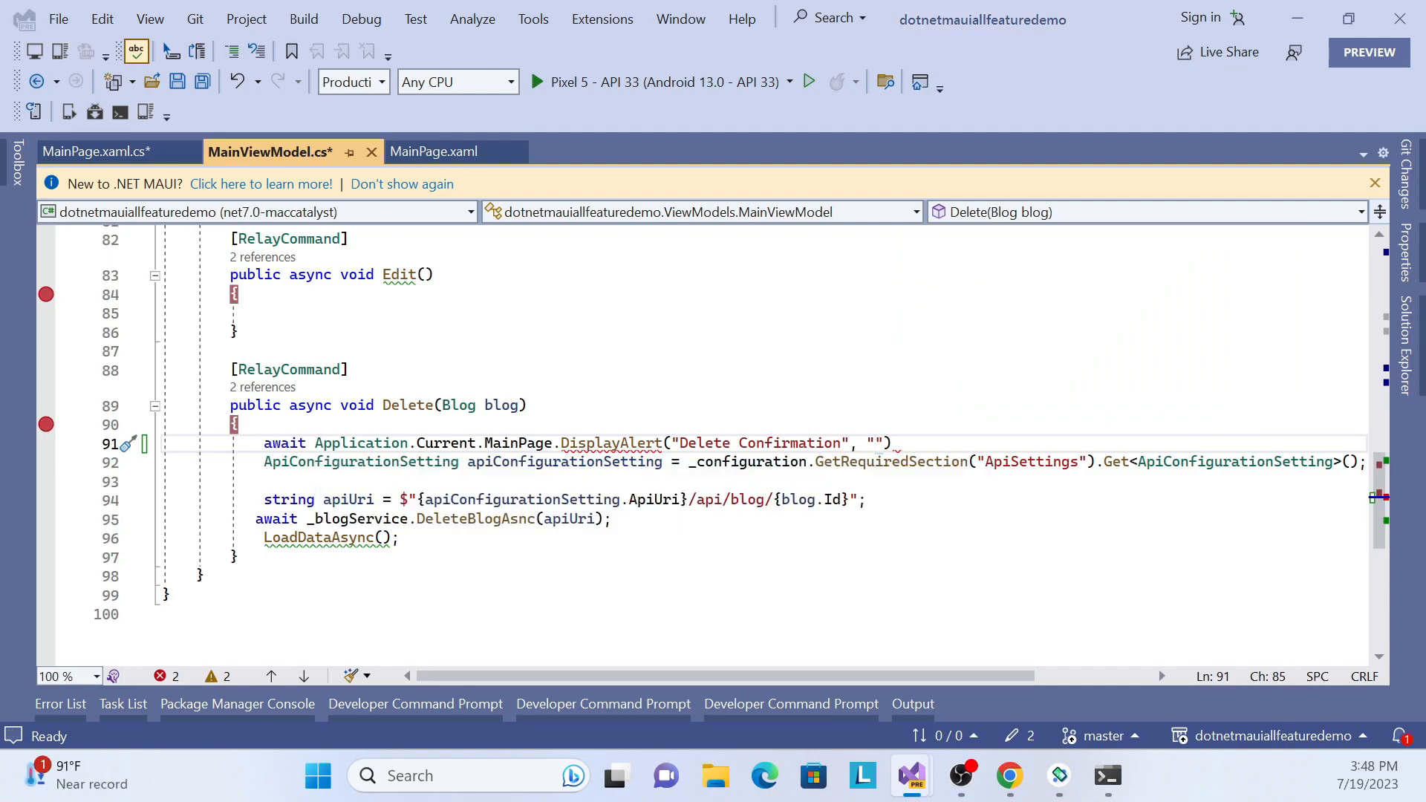
mouse_move(961, 544)
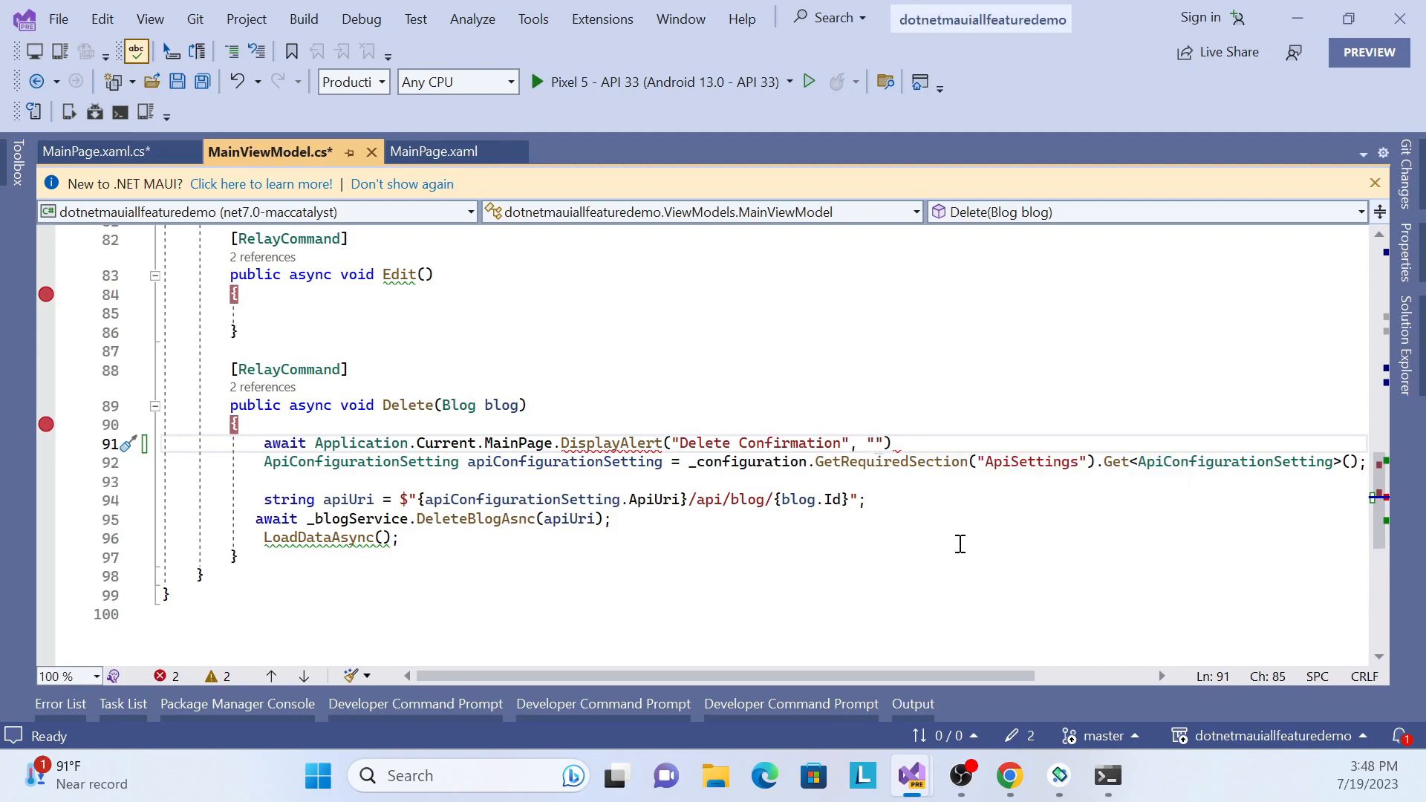
Complete DisplayAlert with message "Are you sure you want to delete?", "Yes" and "Cancel"
type("Are you sure you want to delete?")
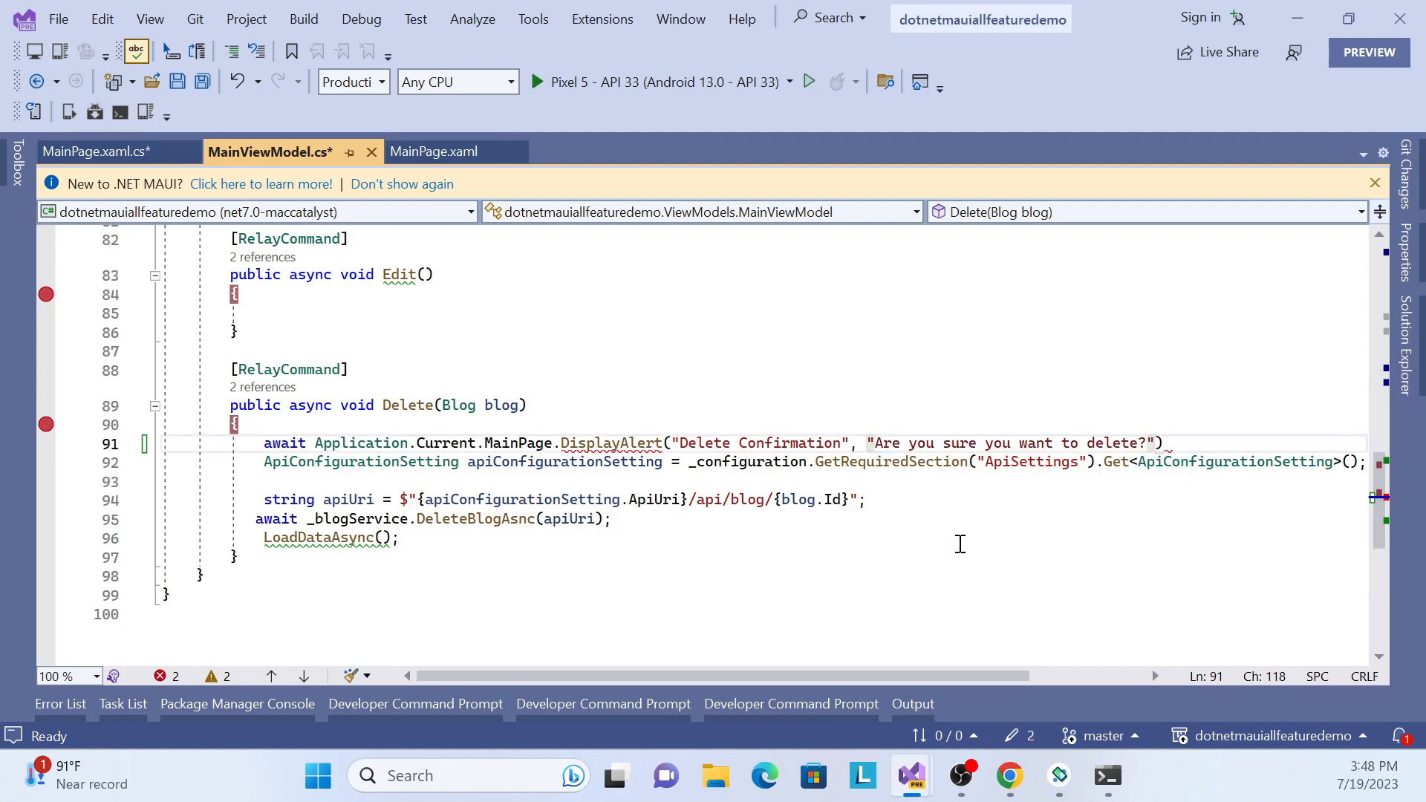
type(",")
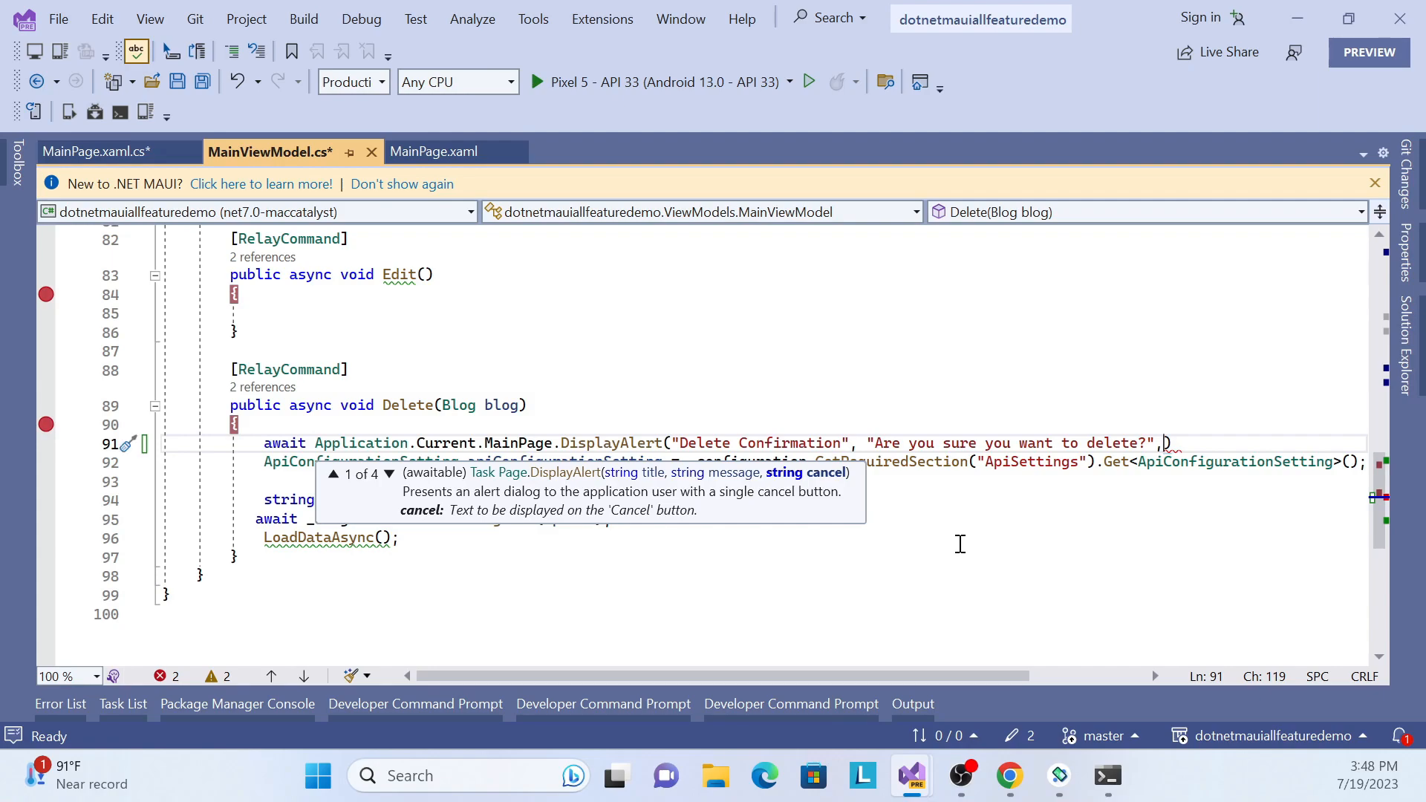
mouse_move(463, 493)
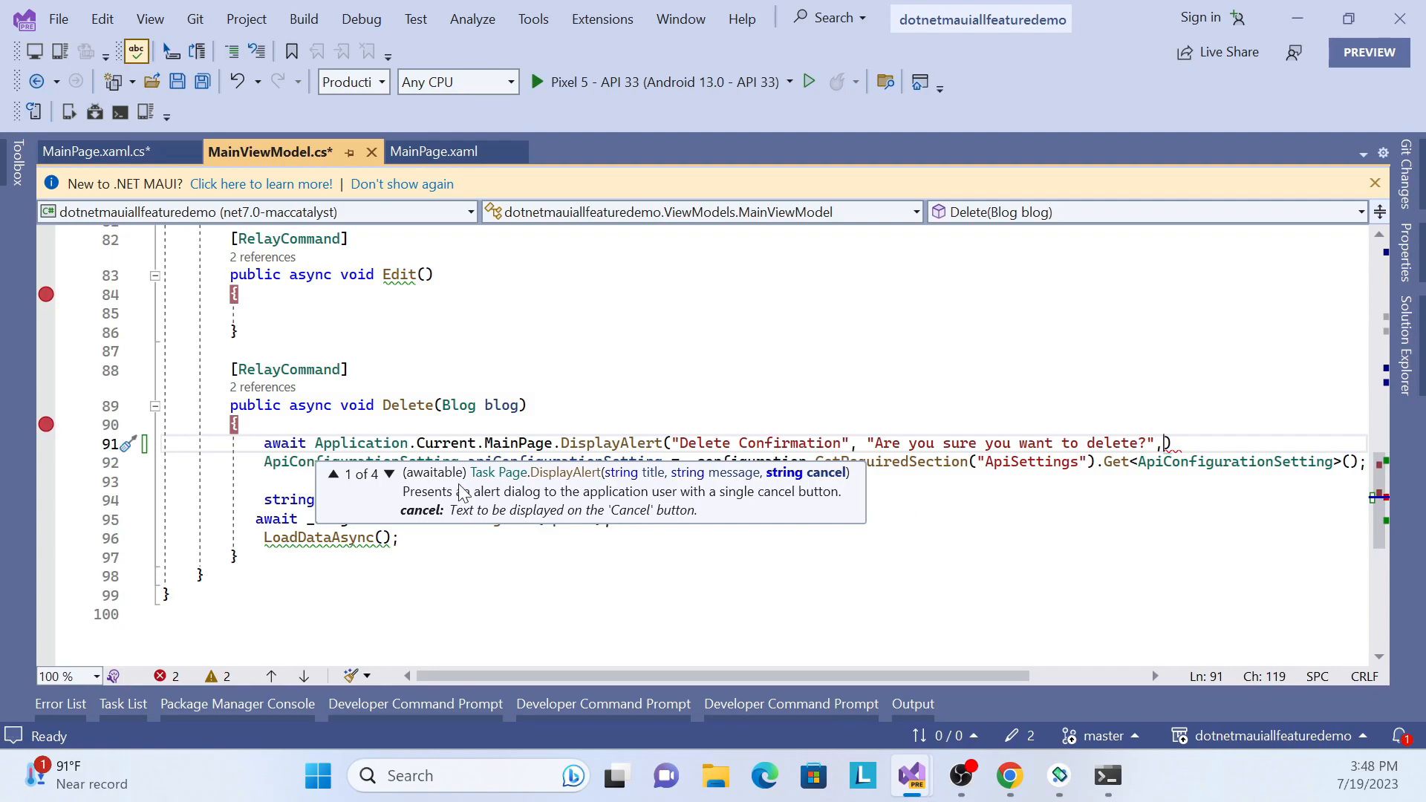
left_click(387, 474)
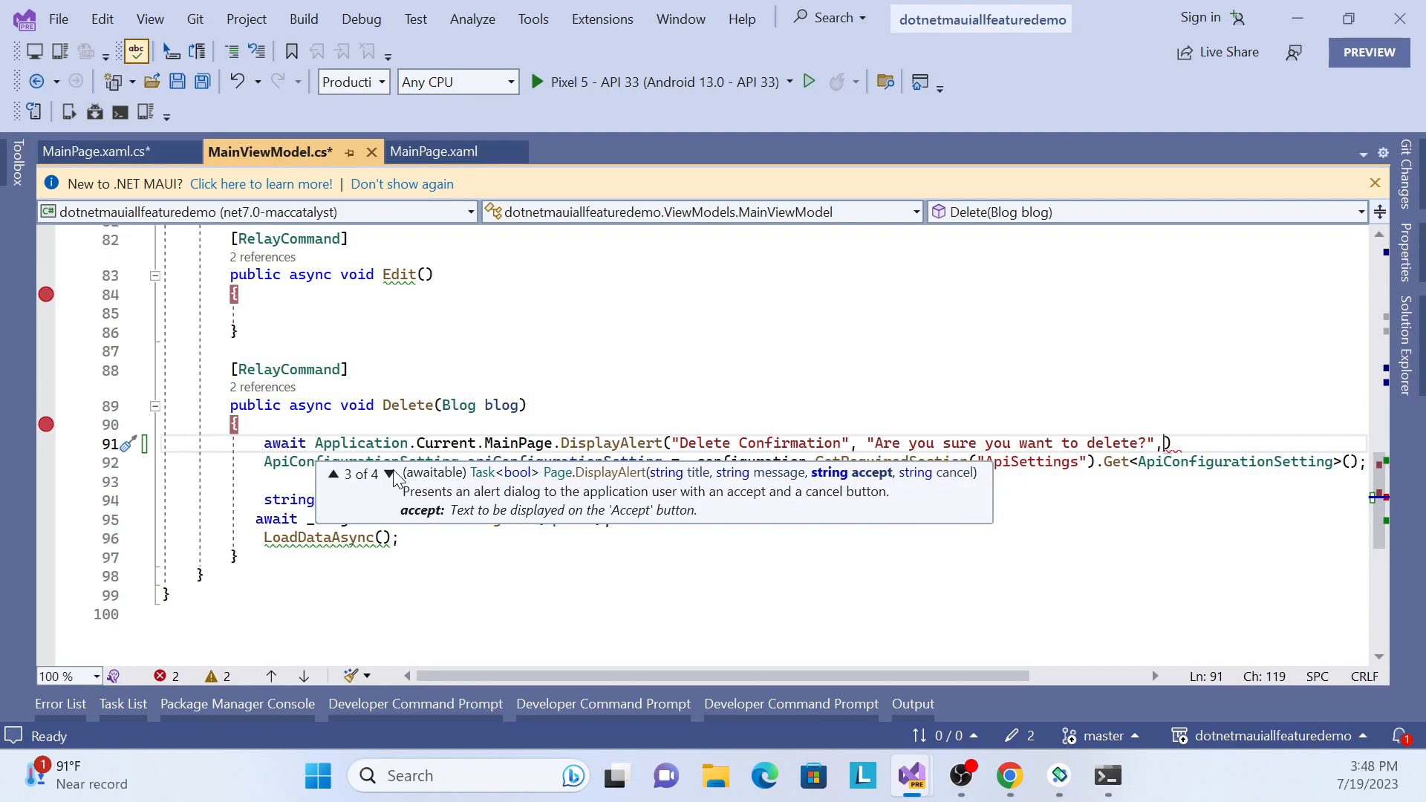
mouse_move(1118, 443)
type(" \"Ye")
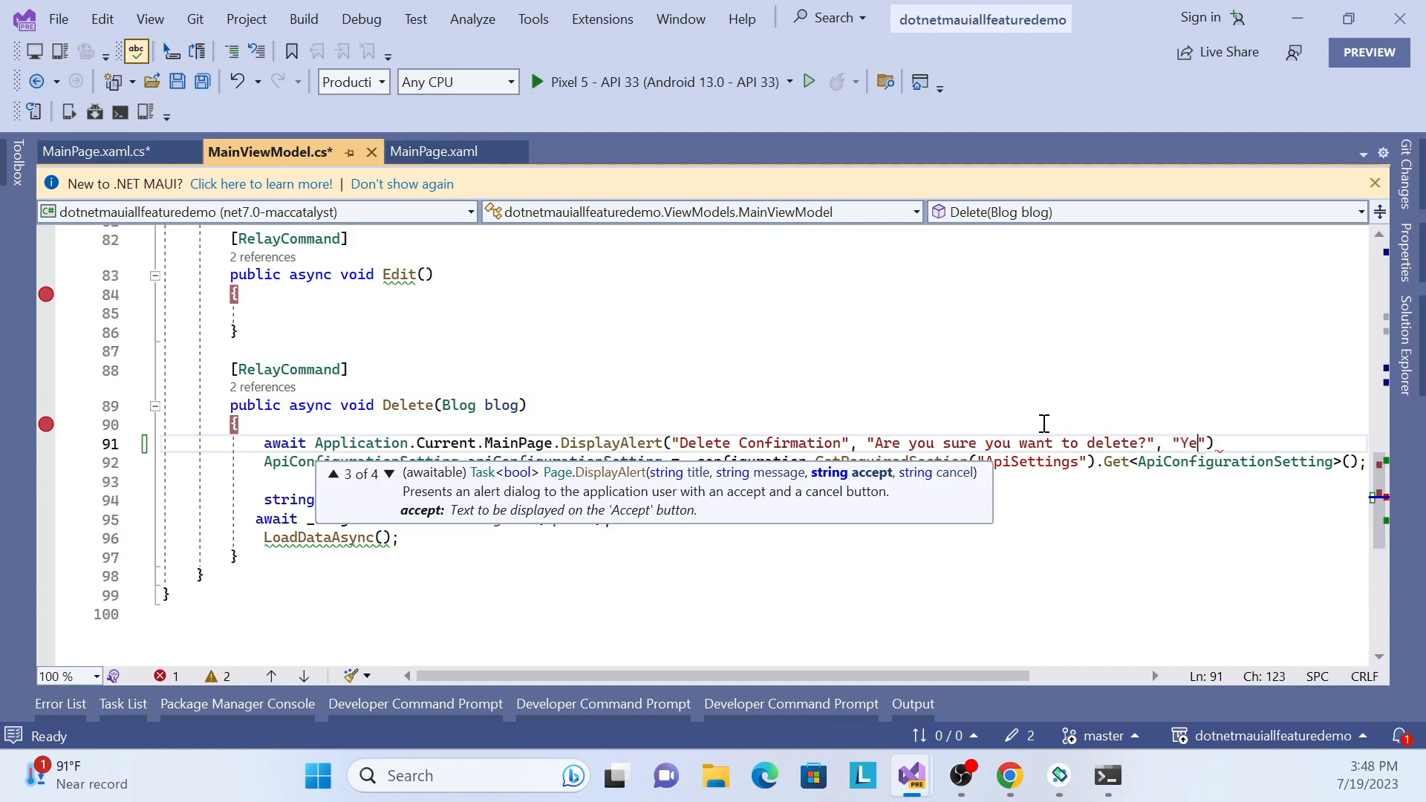
type("s)")
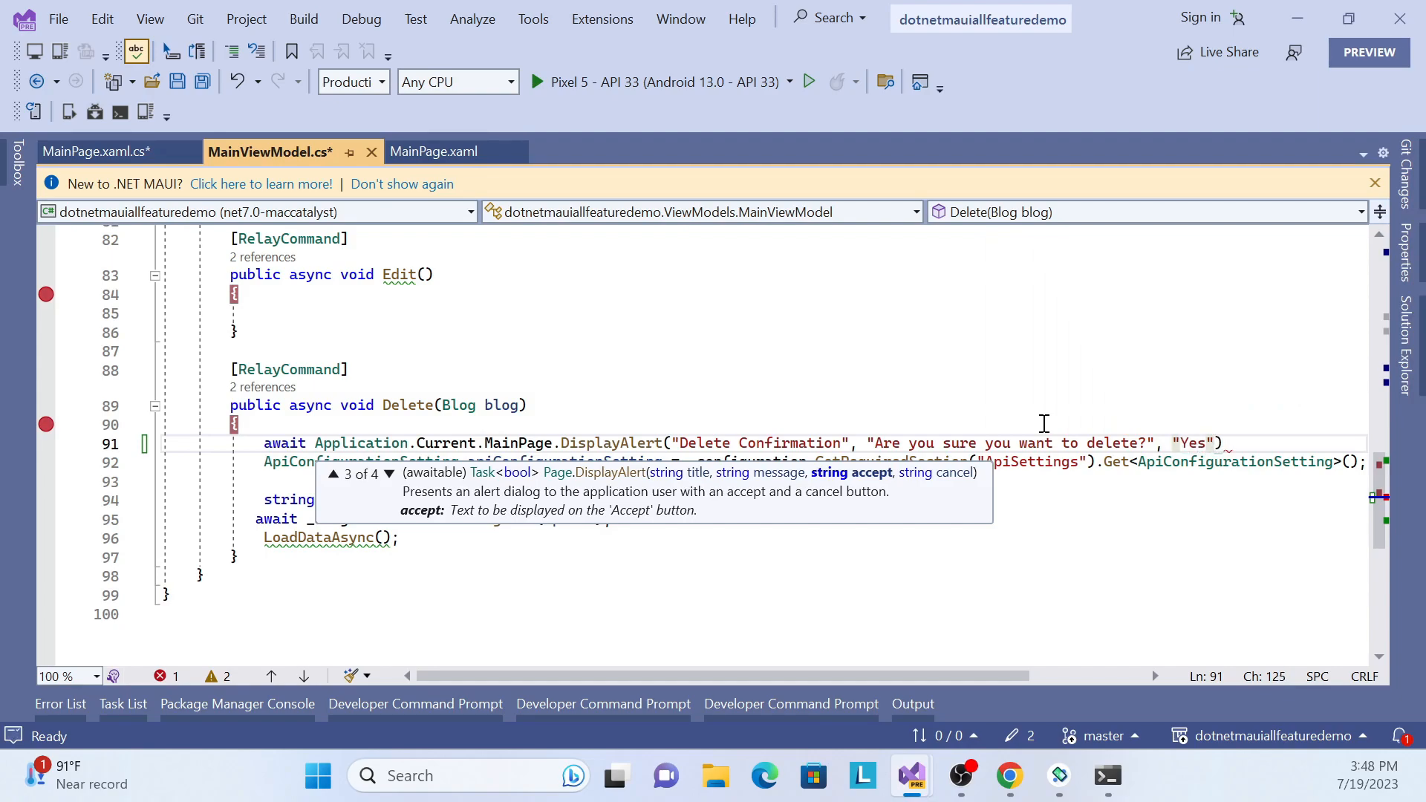
type(",")
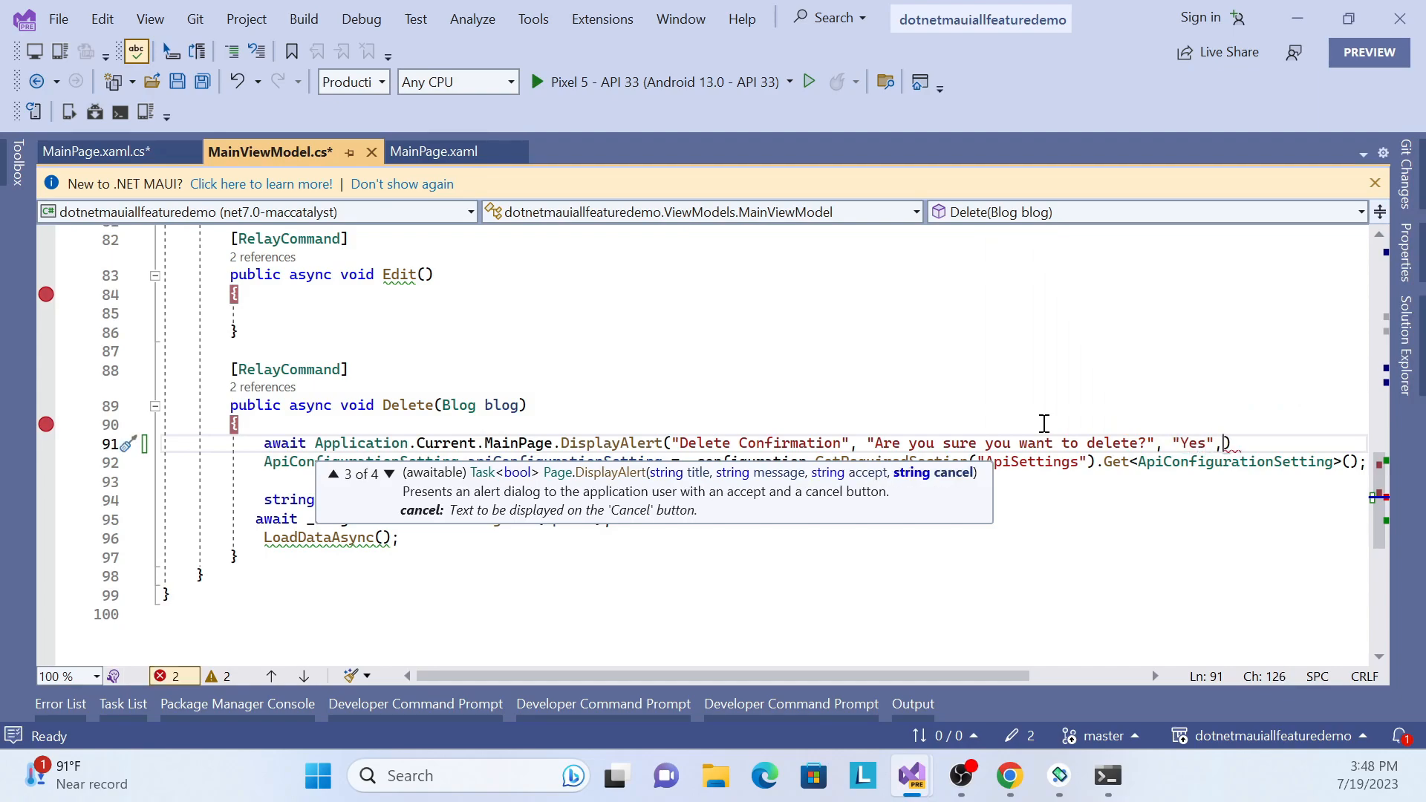
type("\"")
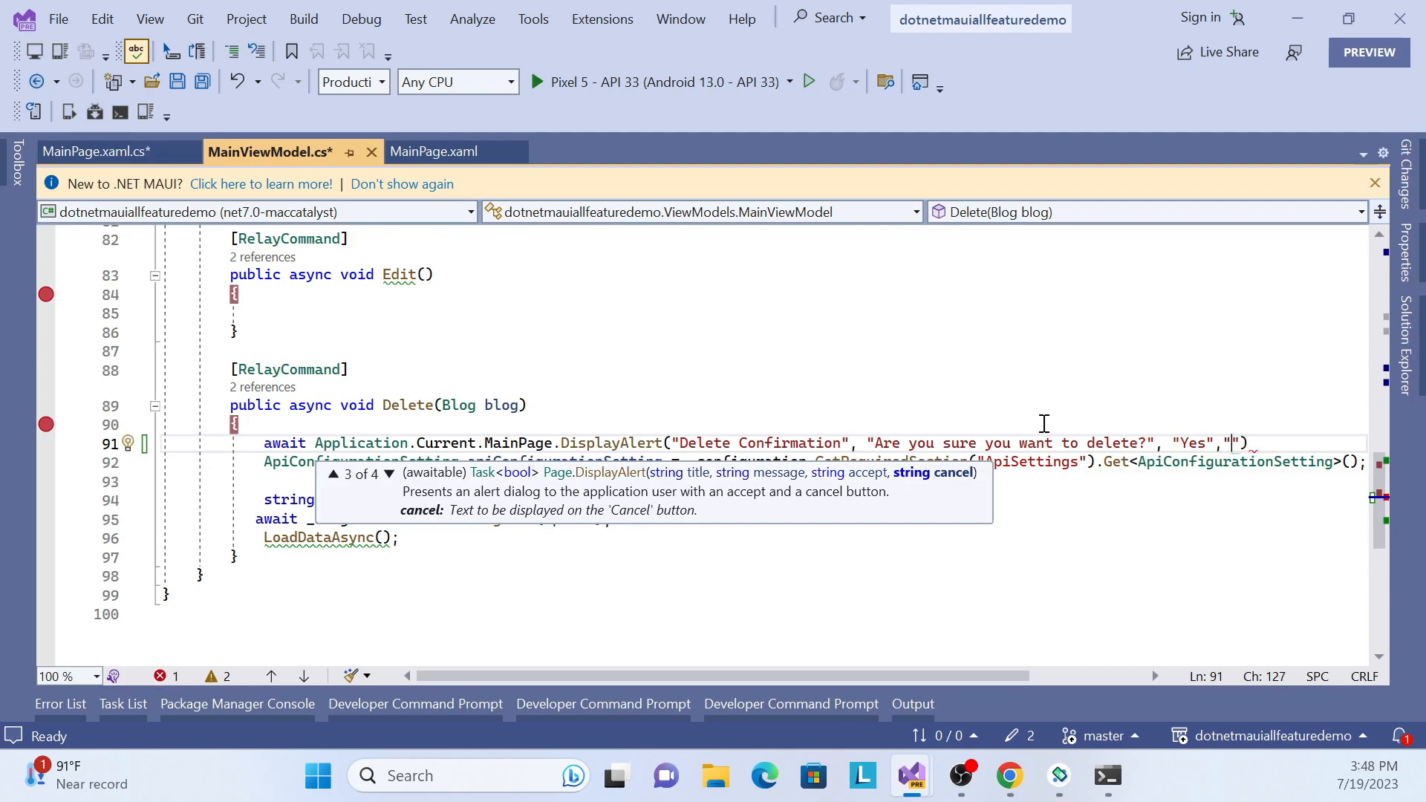
type("Cancel")
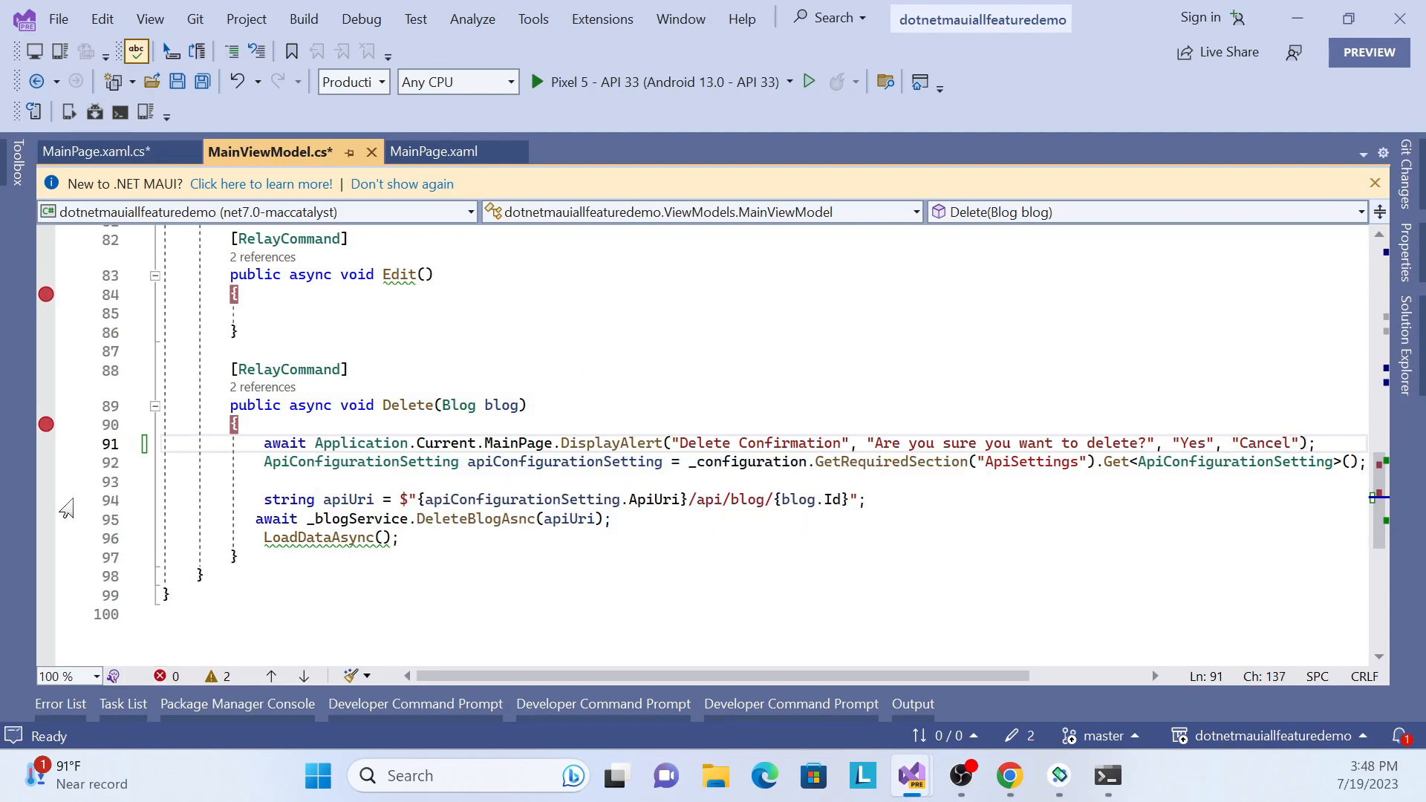
mouse_move(612, 443)
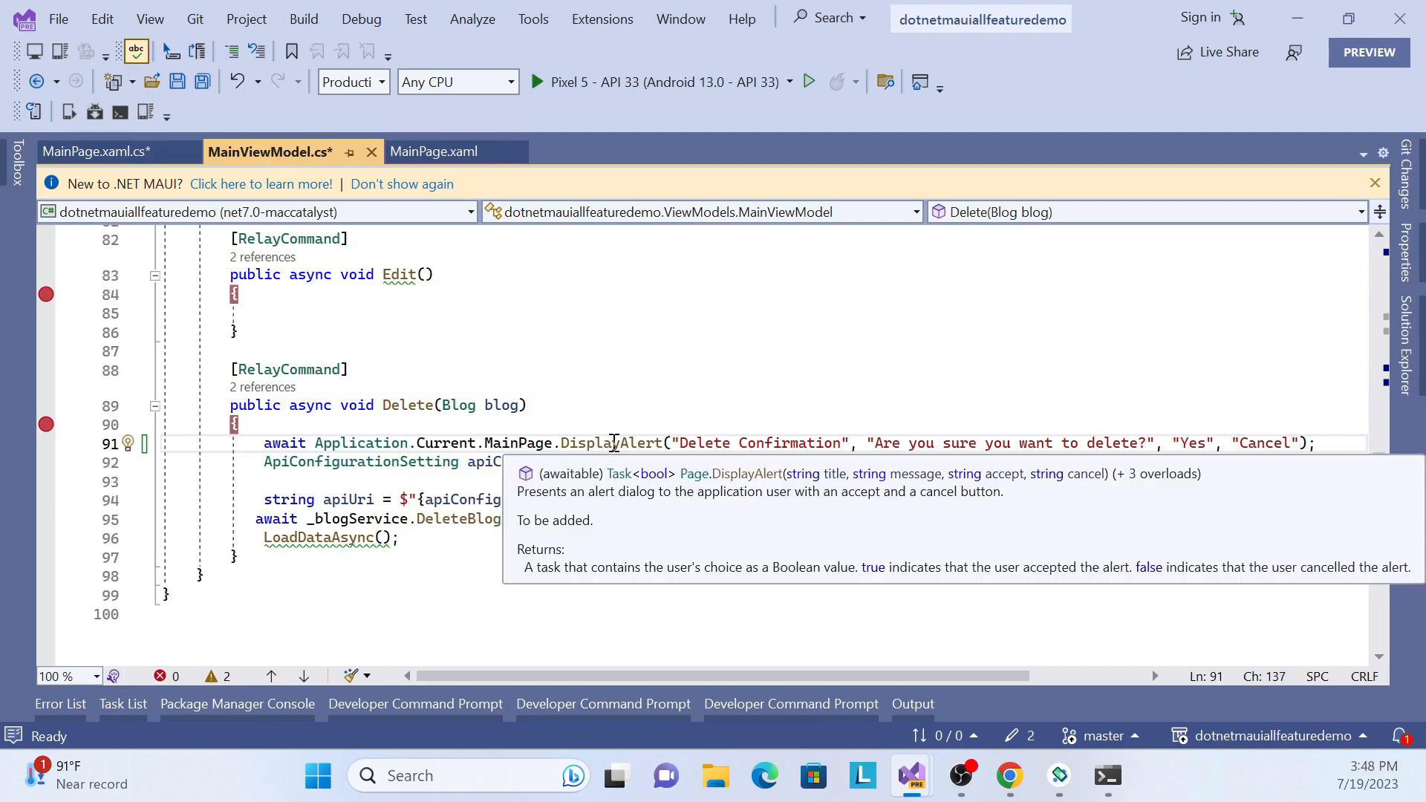
mouse_move(656, 474)
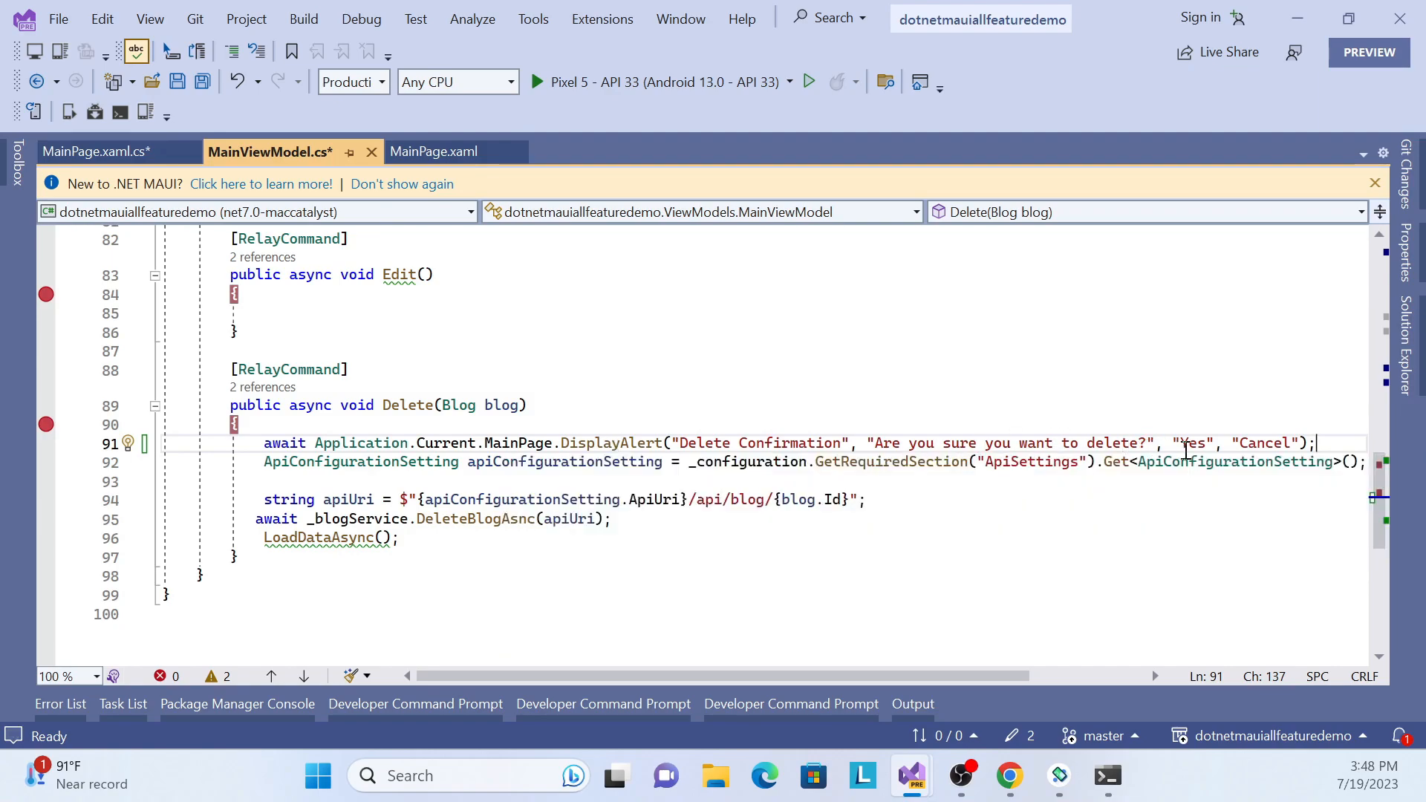
mouse_move(1192, 443)
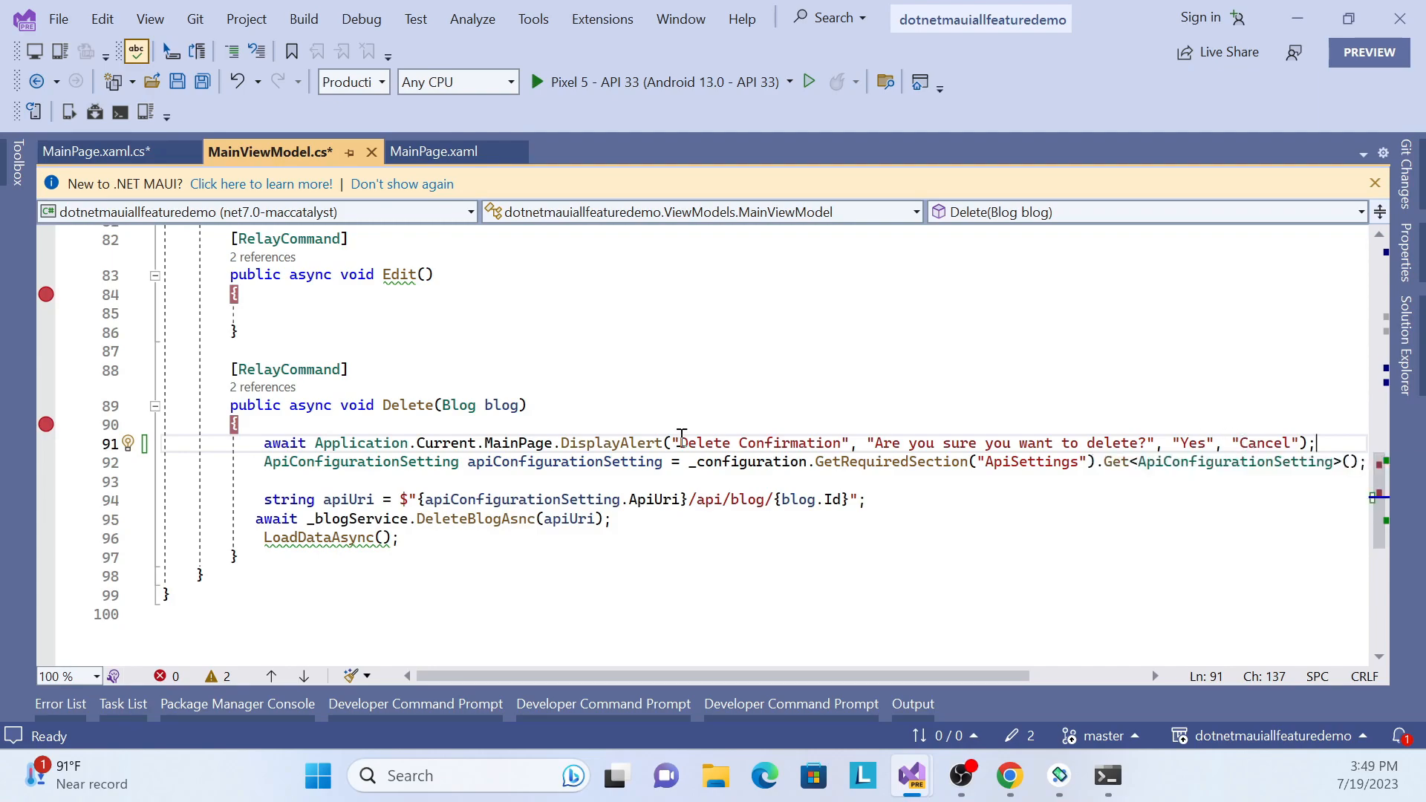
Store the alert result in bool conifirmation and begin an if (conifirmation) block
left_click(416, 600)
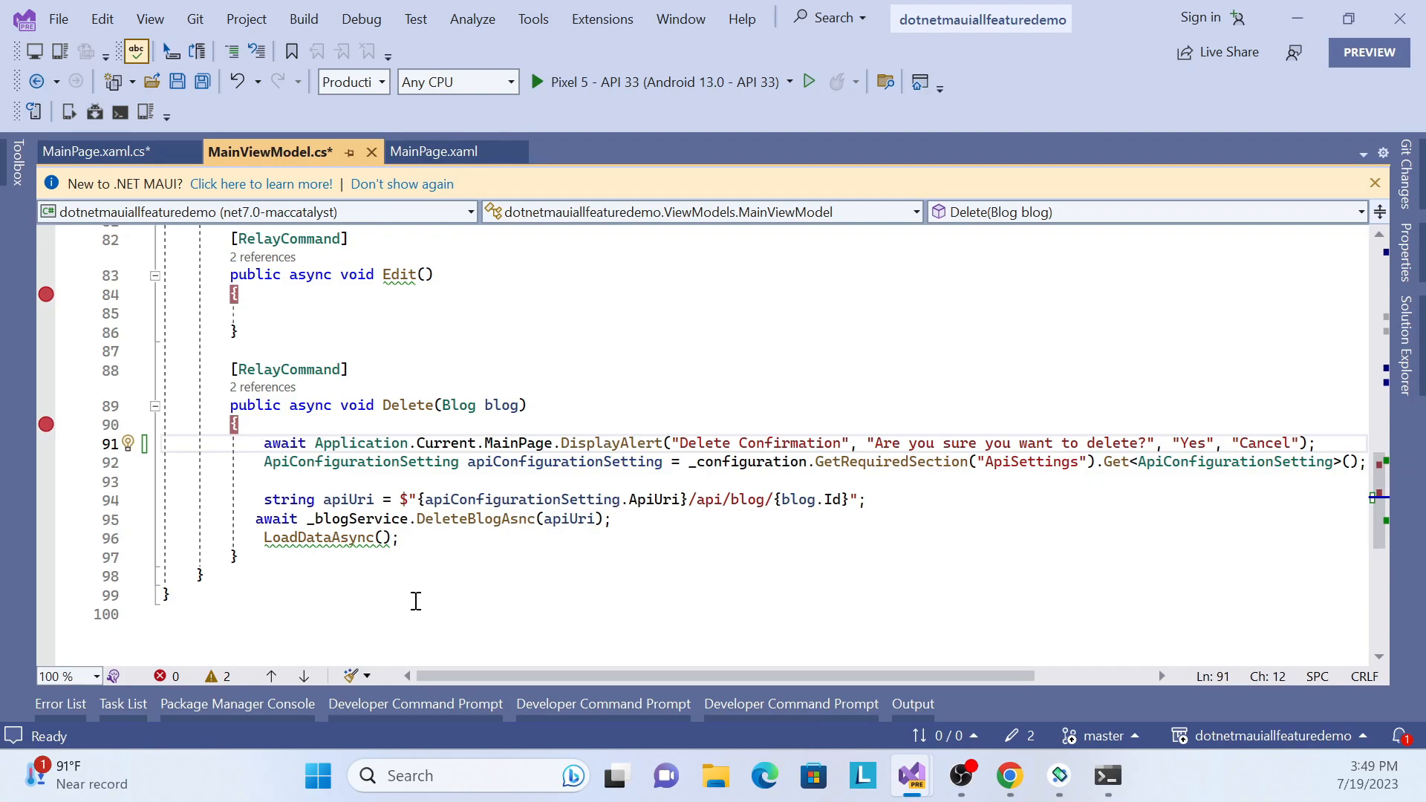
type("bool")
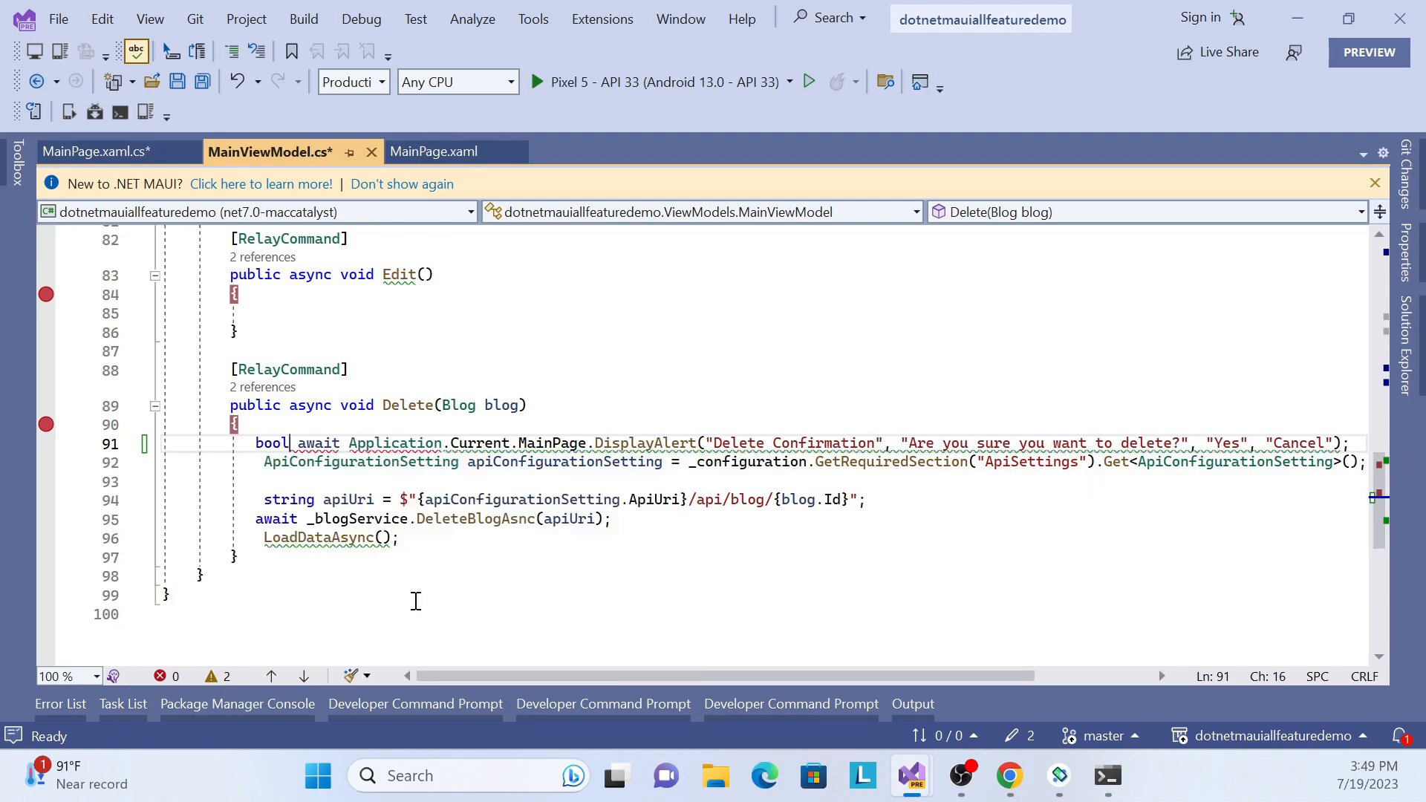
type("con")
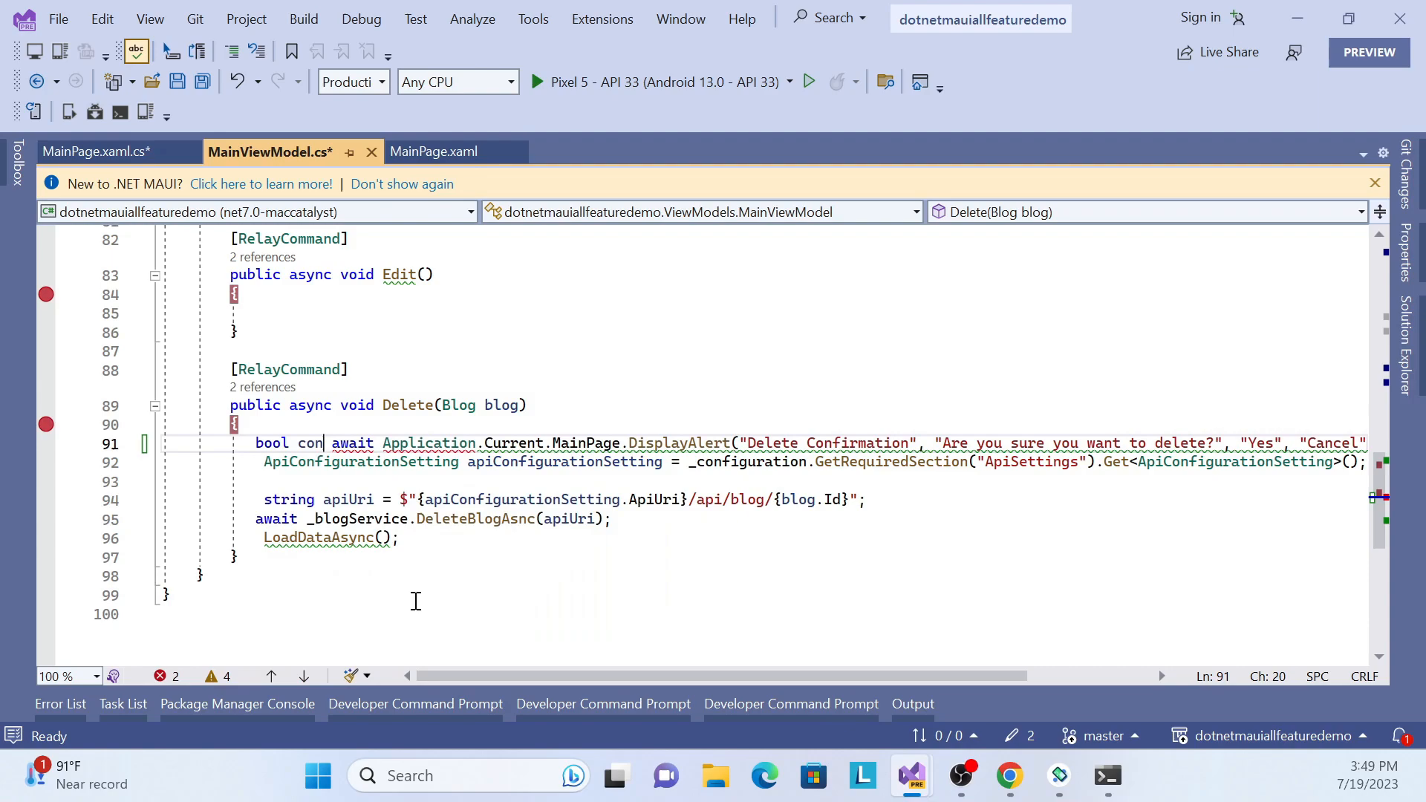
type("ifirmation =")
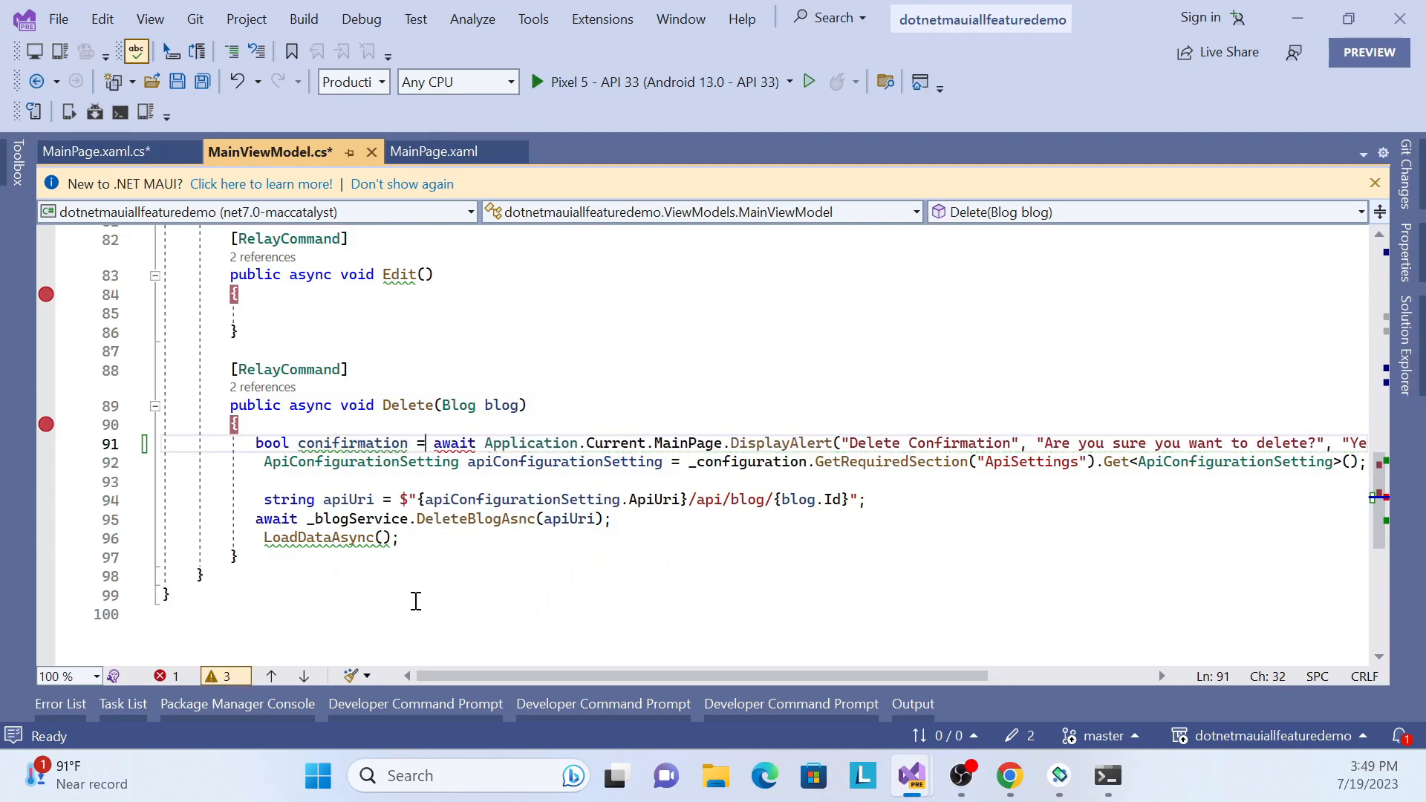
left_click(351, 443)
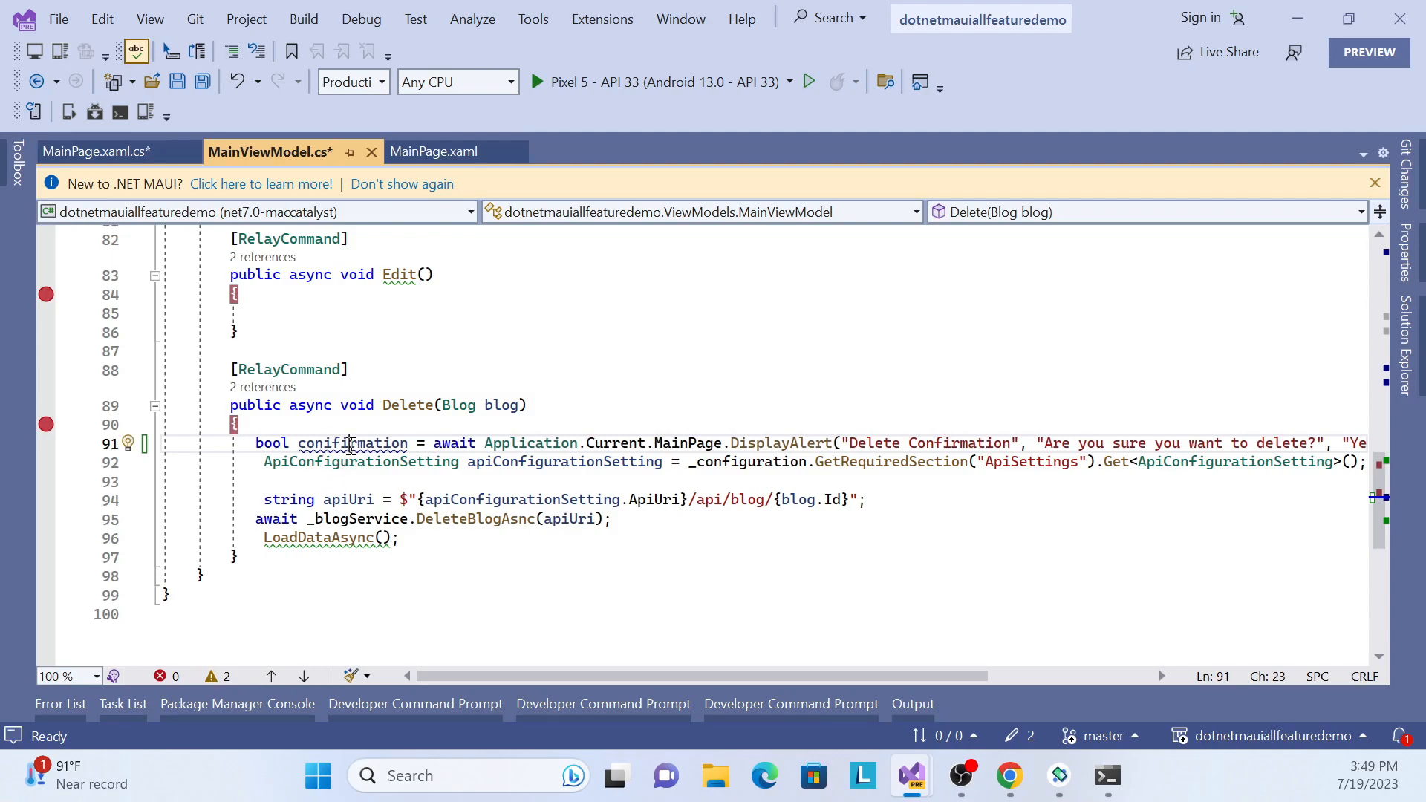
double_click(352, 442)
type("if (confirmation)")
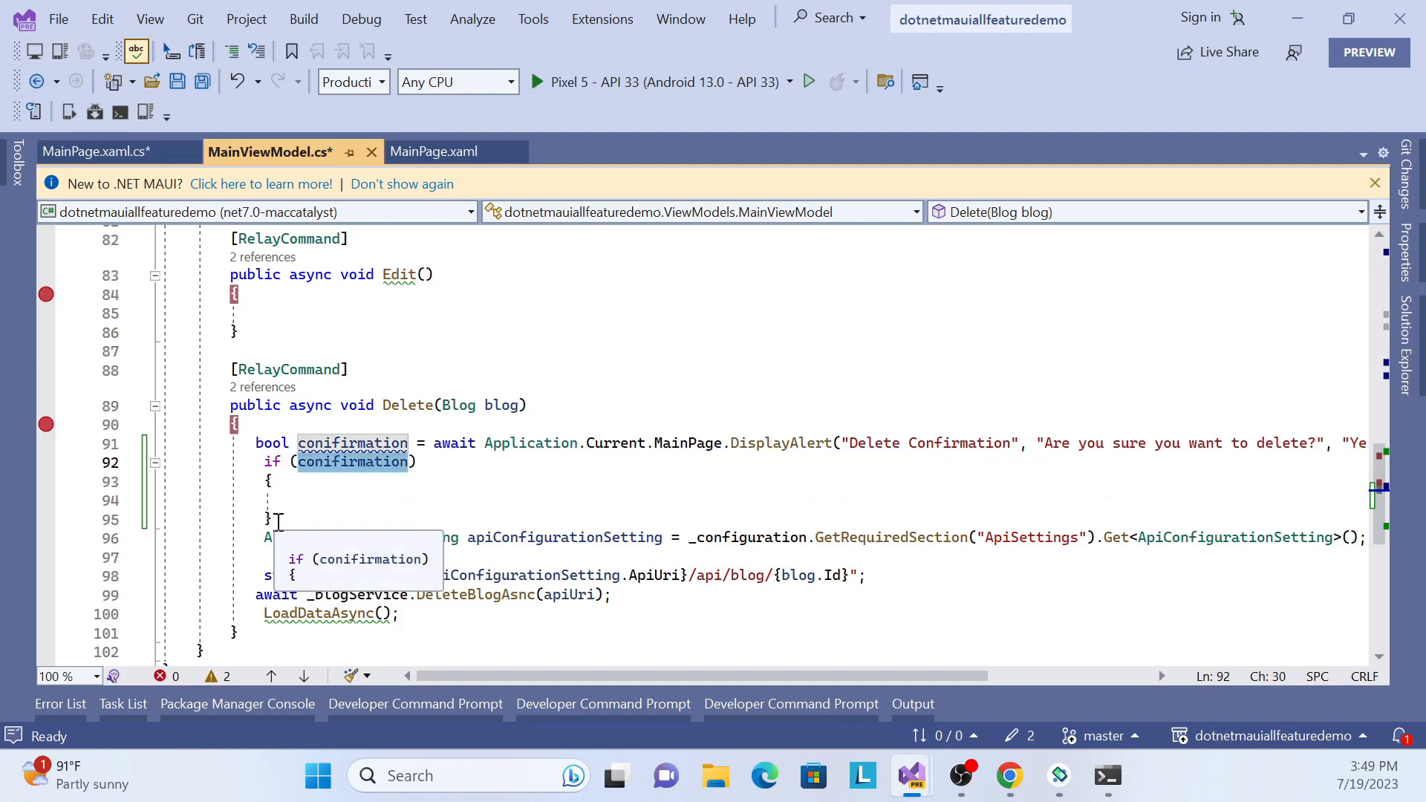
Place the configuration, API delete call and reload inside the if (conifirmation) block and save
left_click(398, 613)
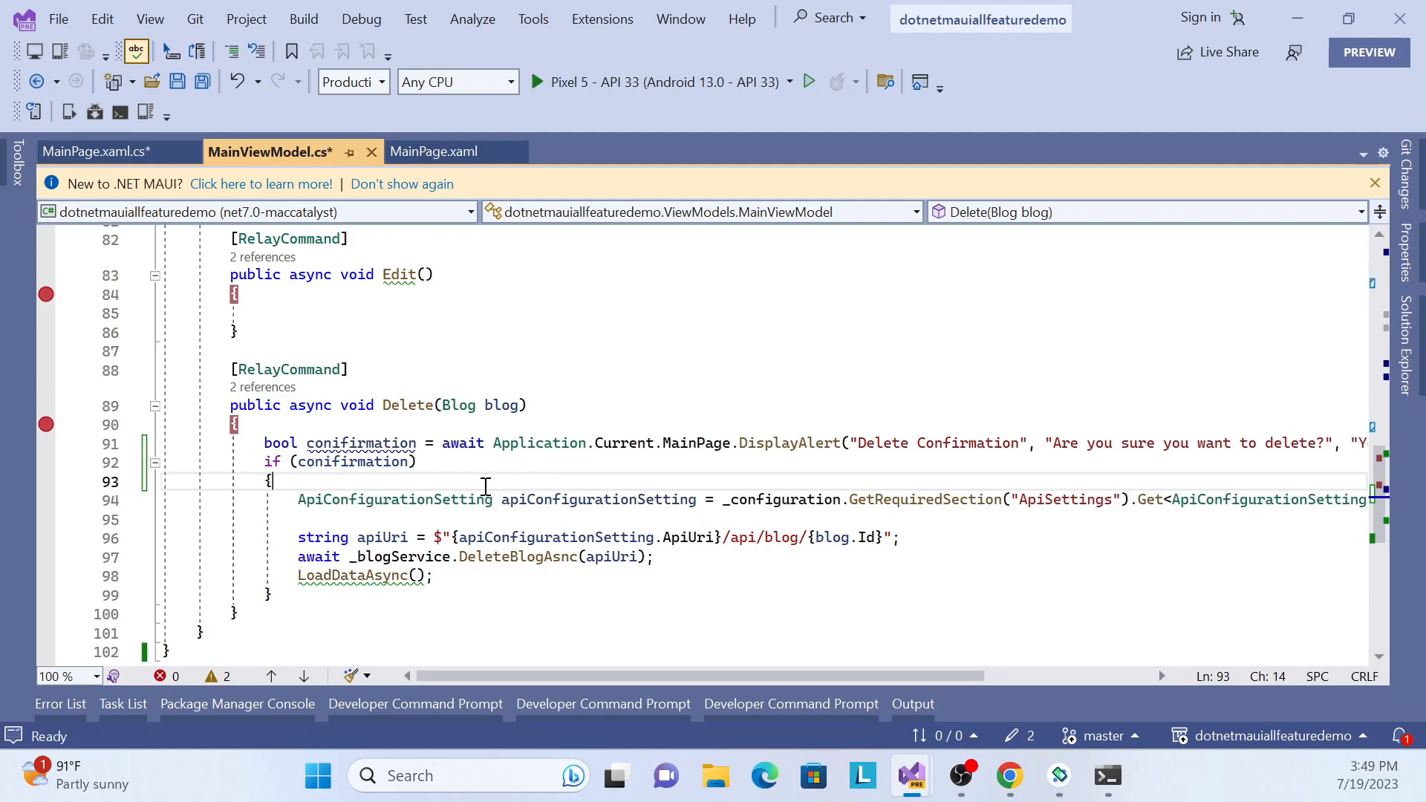
key("ctrl+s")
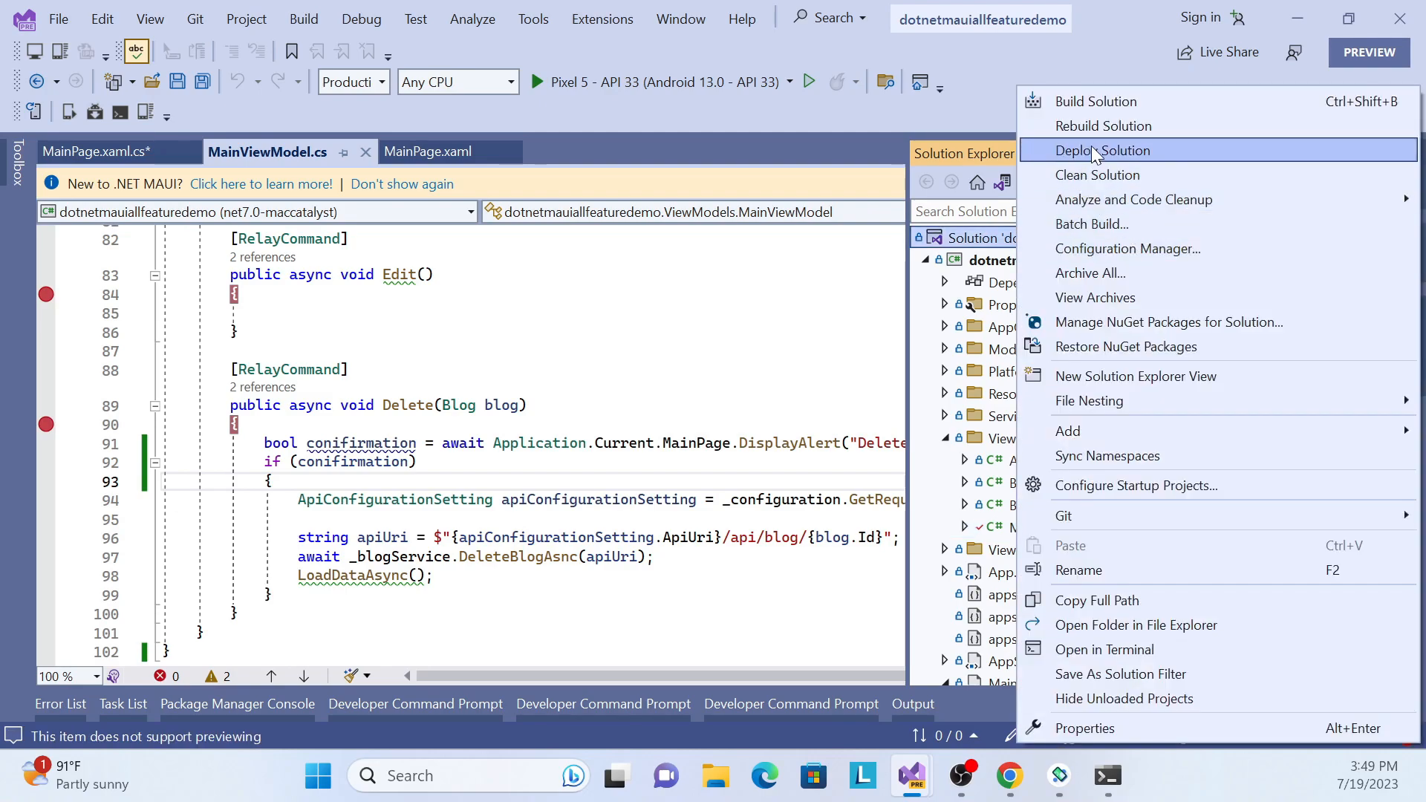
Rebuild the whole solution so it reports 1 succeeded, 0 failed
left_click(1102, 125)
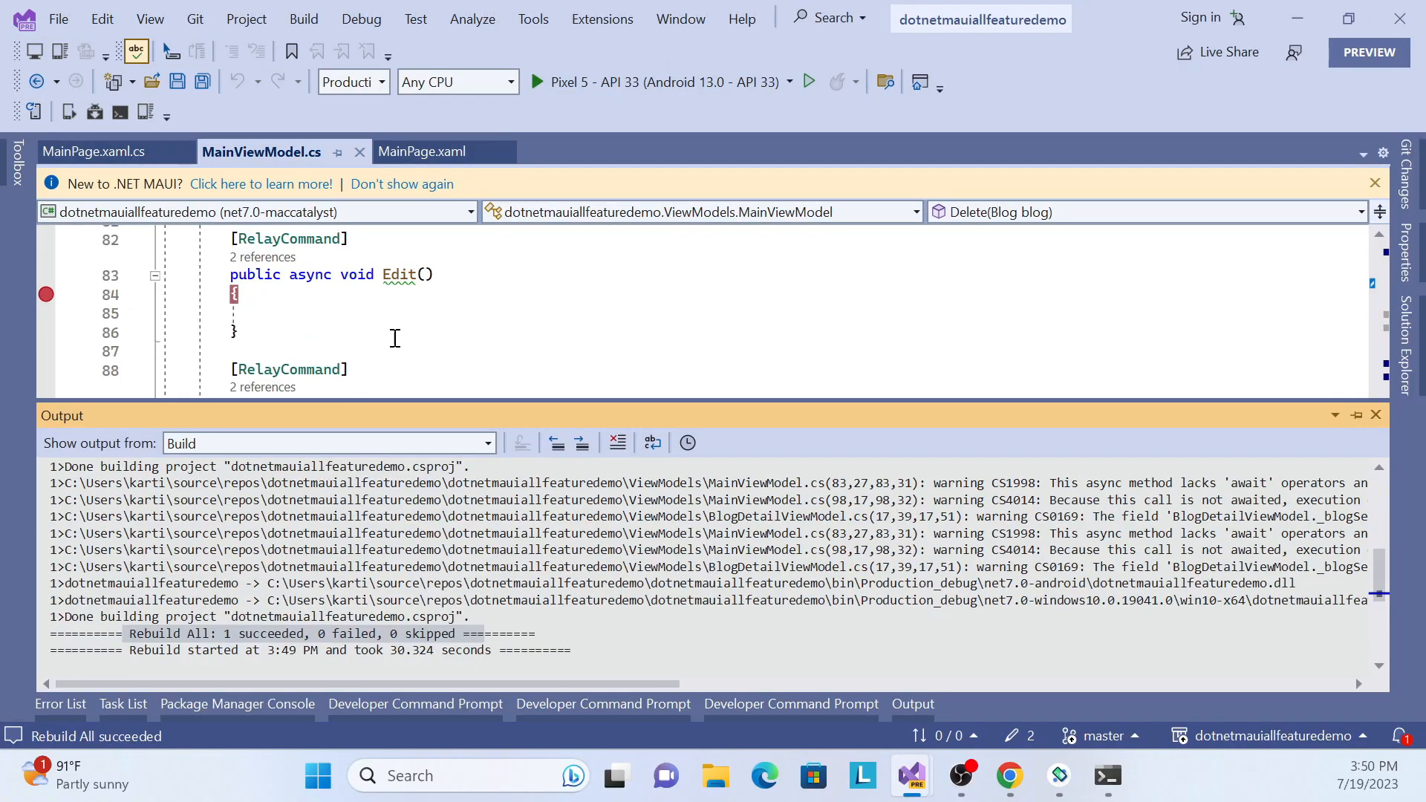
mouse_move(541, 285)
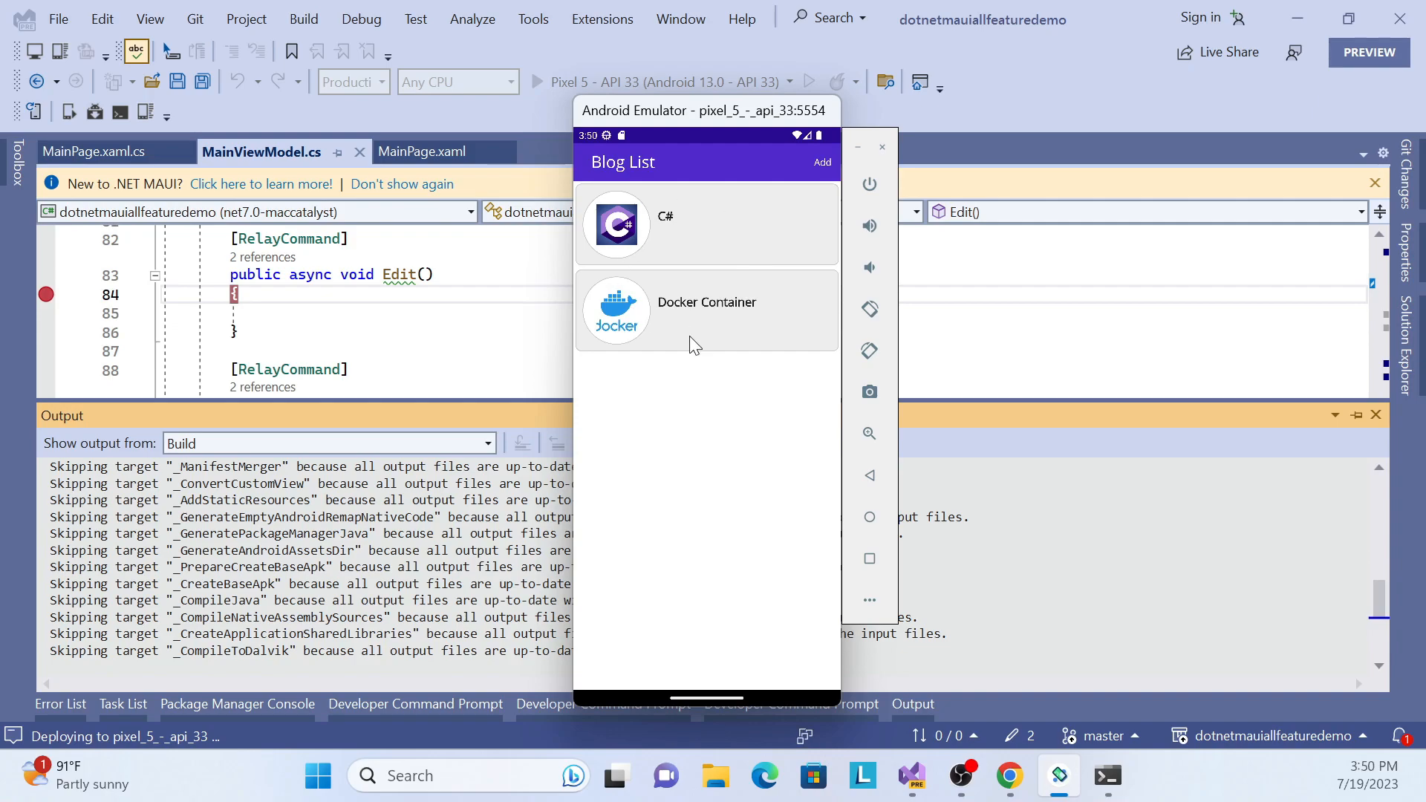
mouse_move(673, 501)
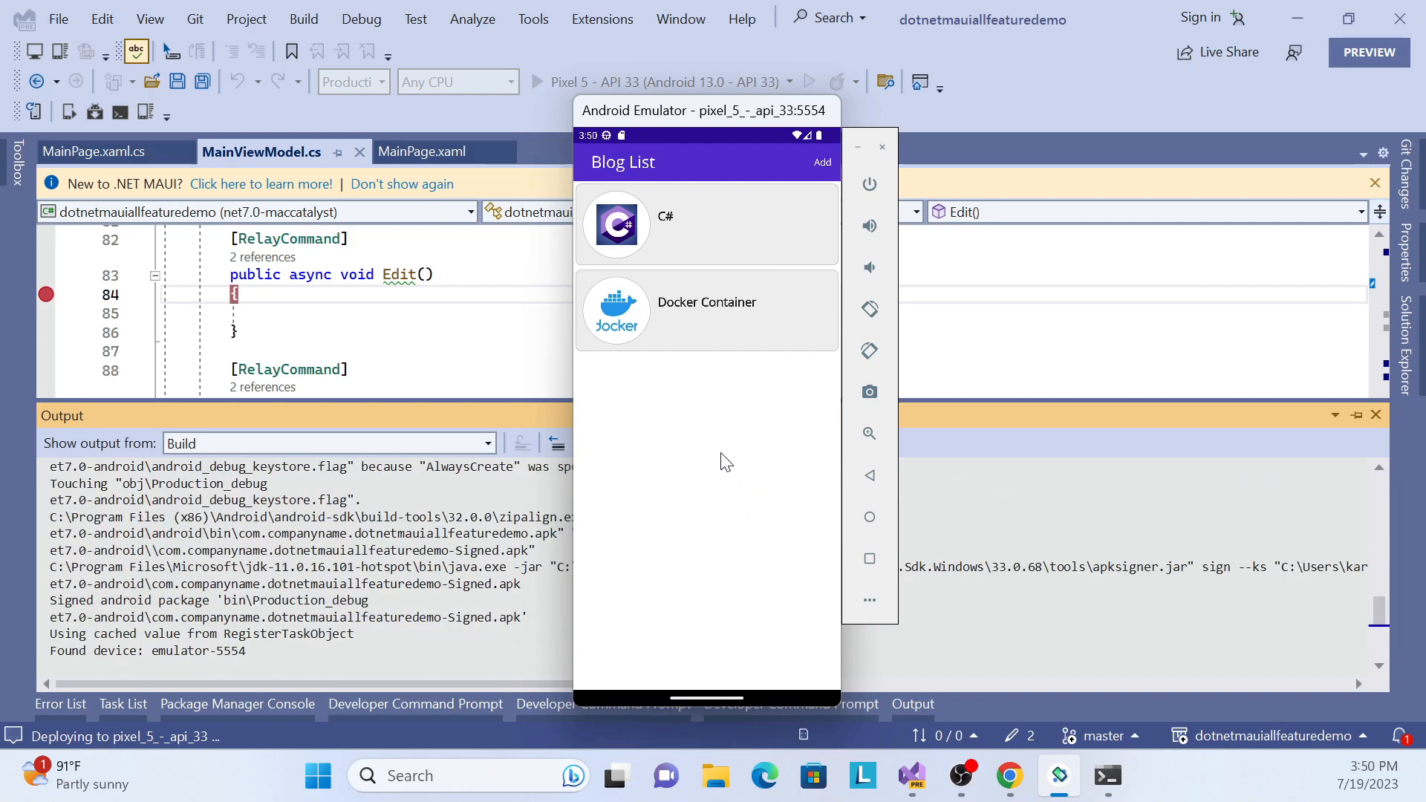
mouse_move(649, 544)
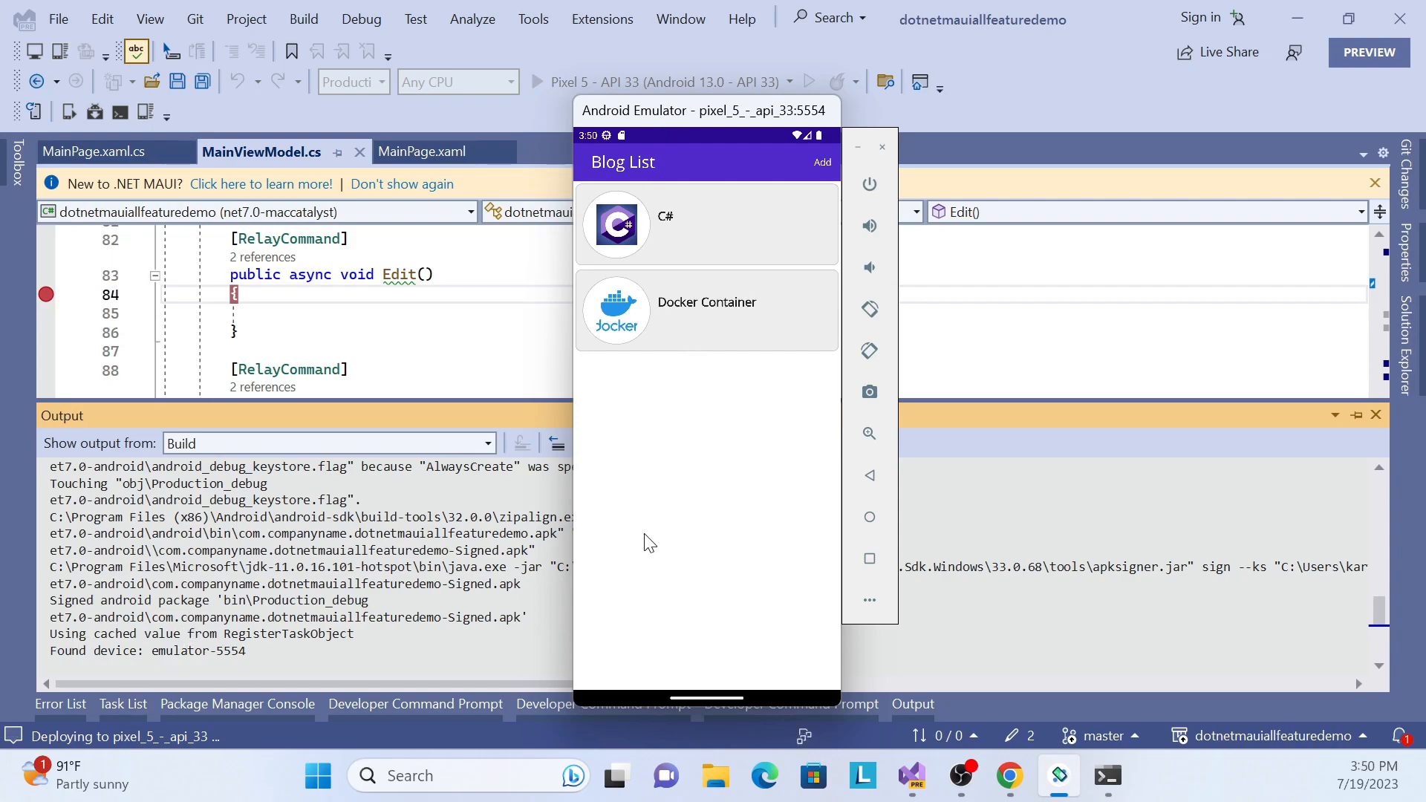
mouse_move(389, 618)
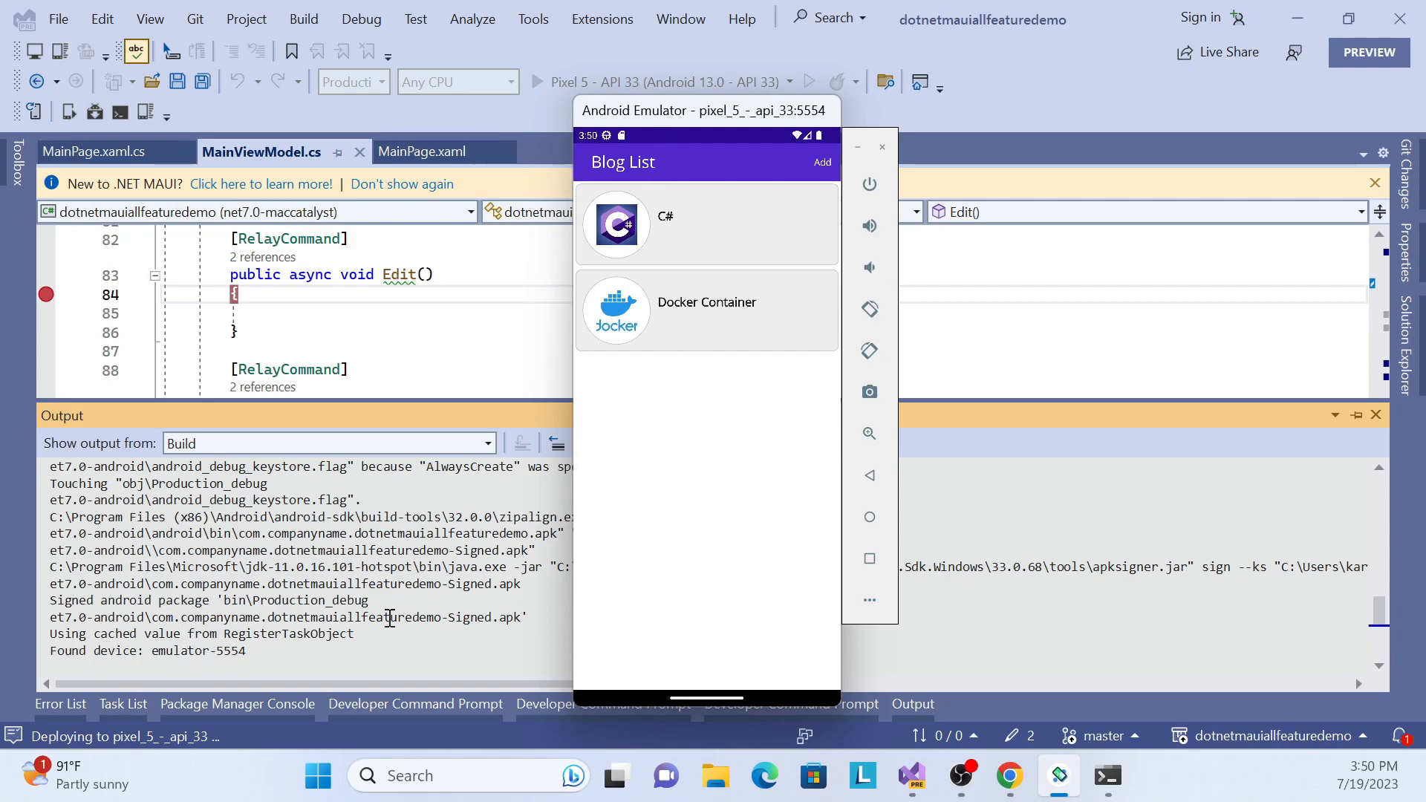
mouse_move(743, 454)
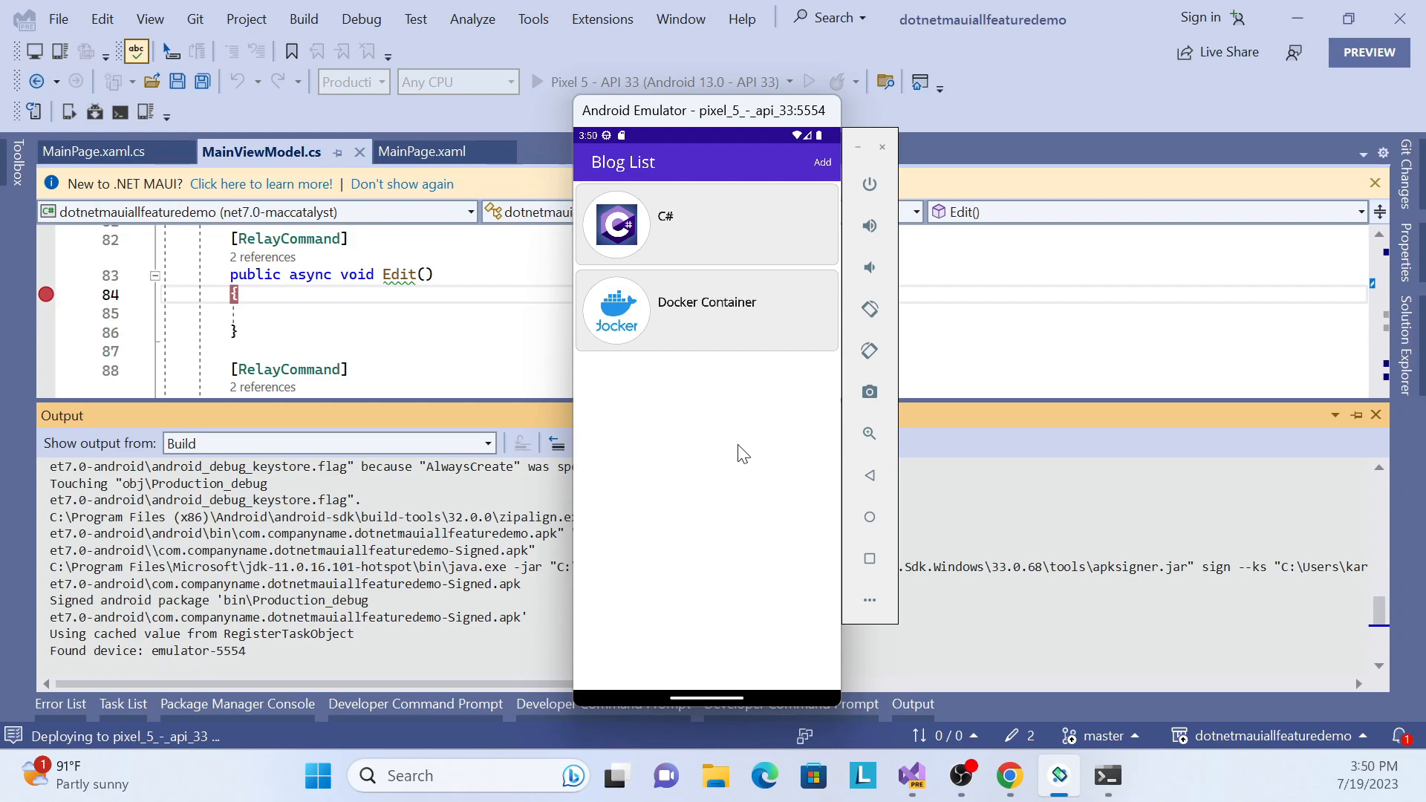
mouse_move(678, 489)
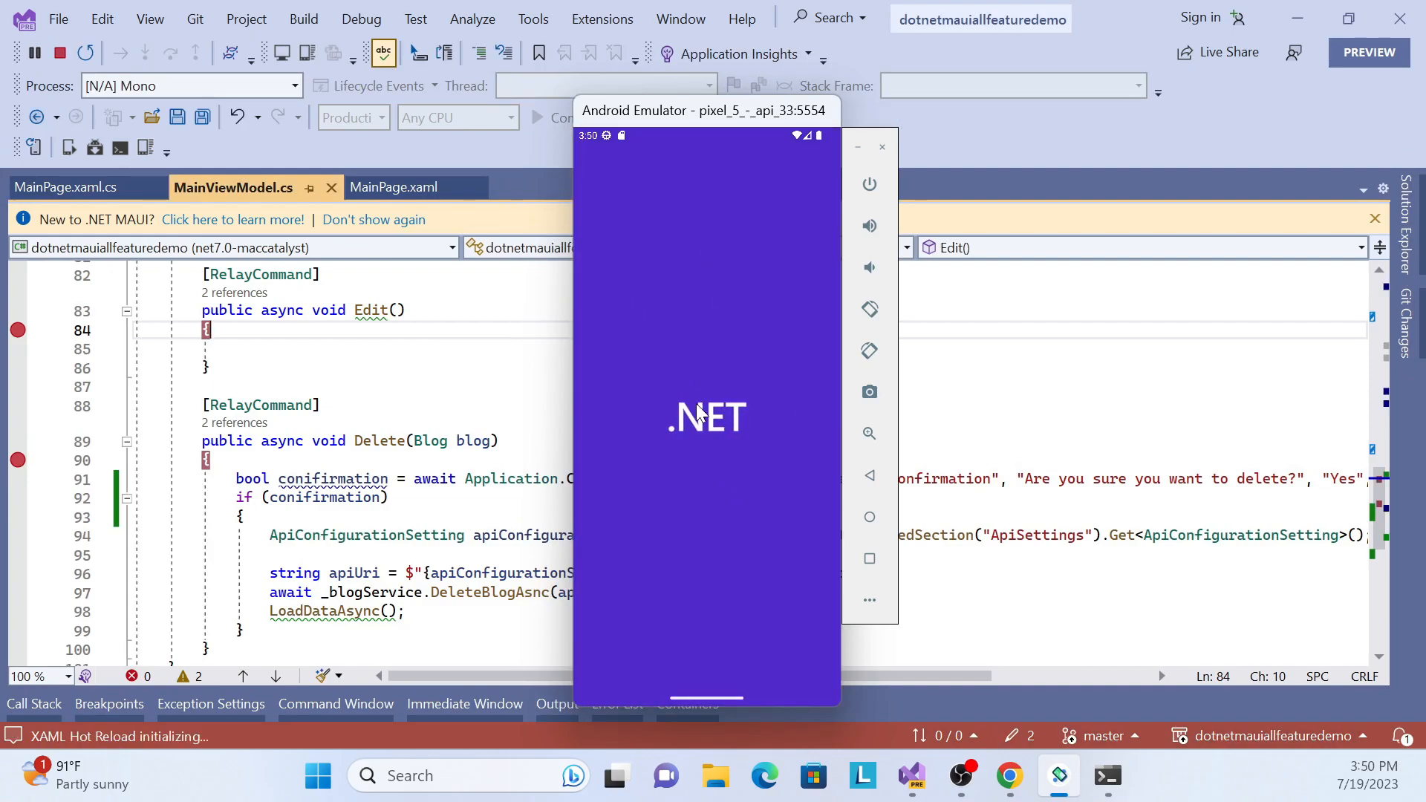
mouse_move(689, 462)
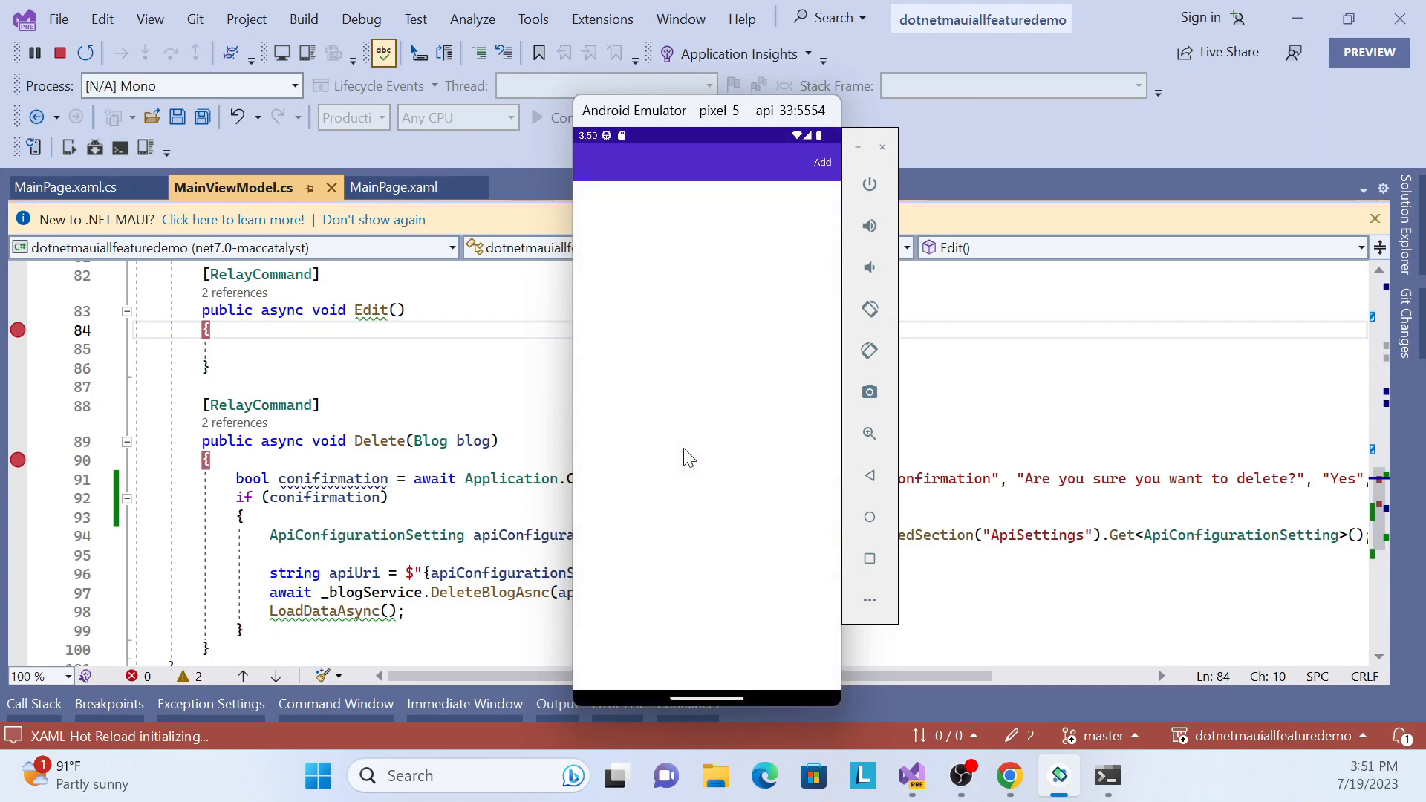
mouse_move(755, 300)
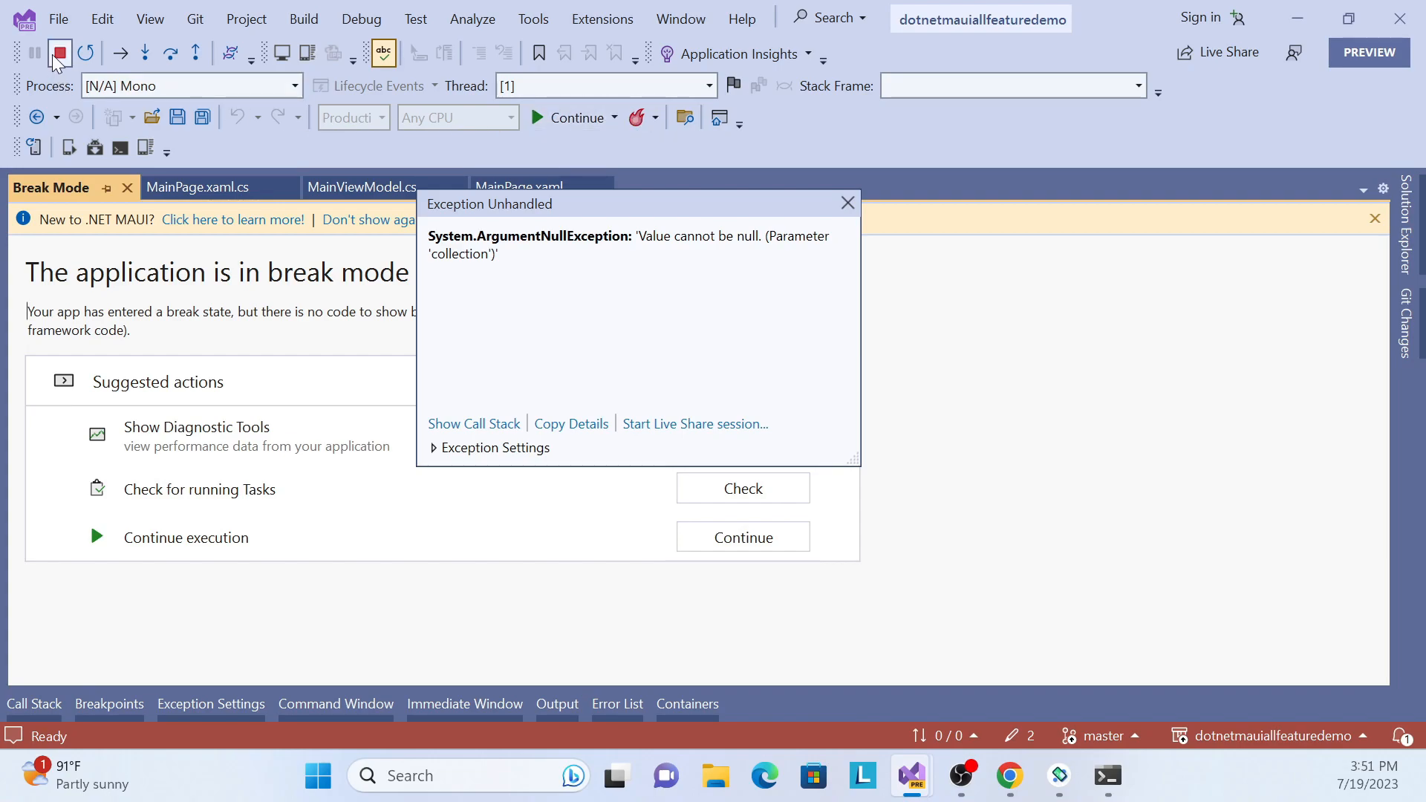
Stop the crashed debug session and bring up appsettings.json from Solution Explorer
left_click(59, 52)
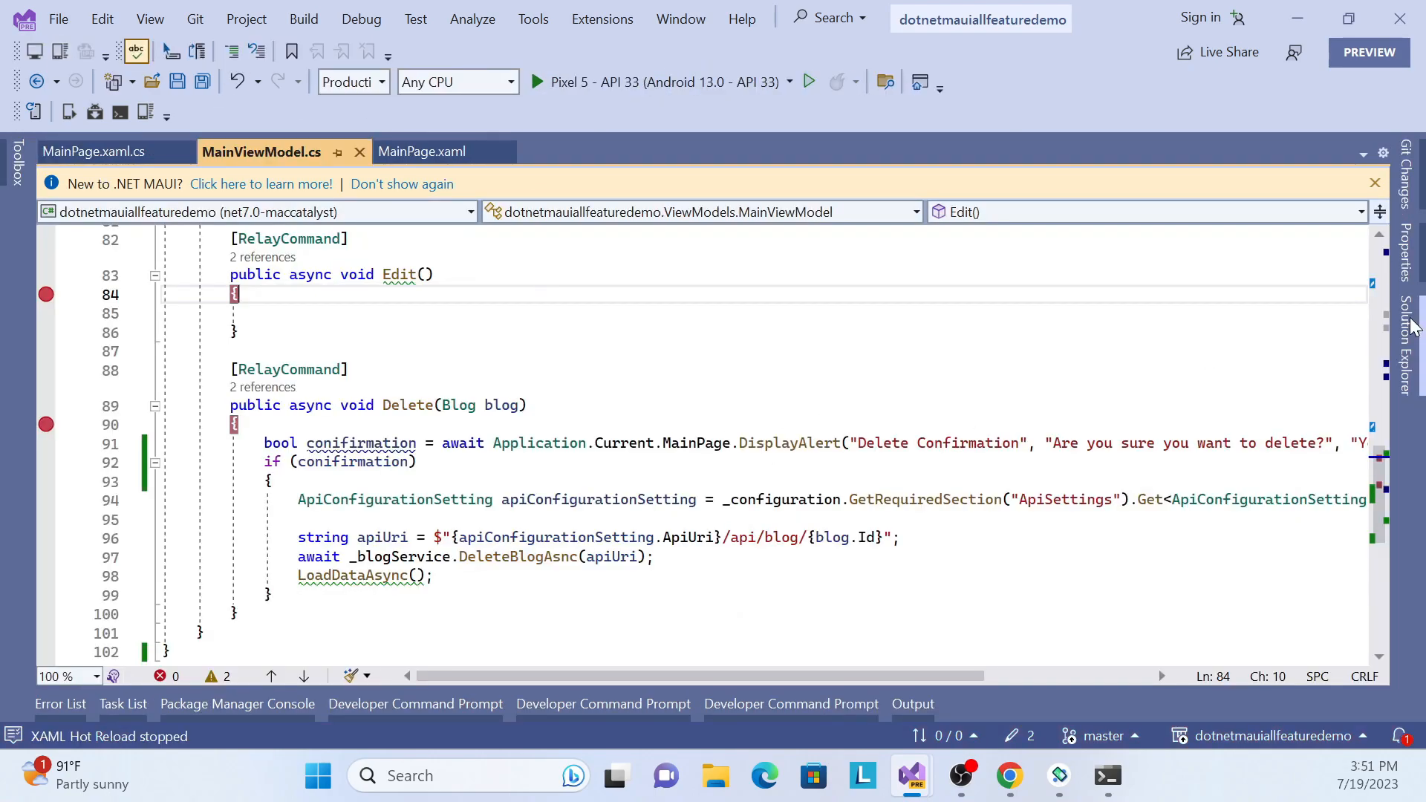
left_click(1408, 350)
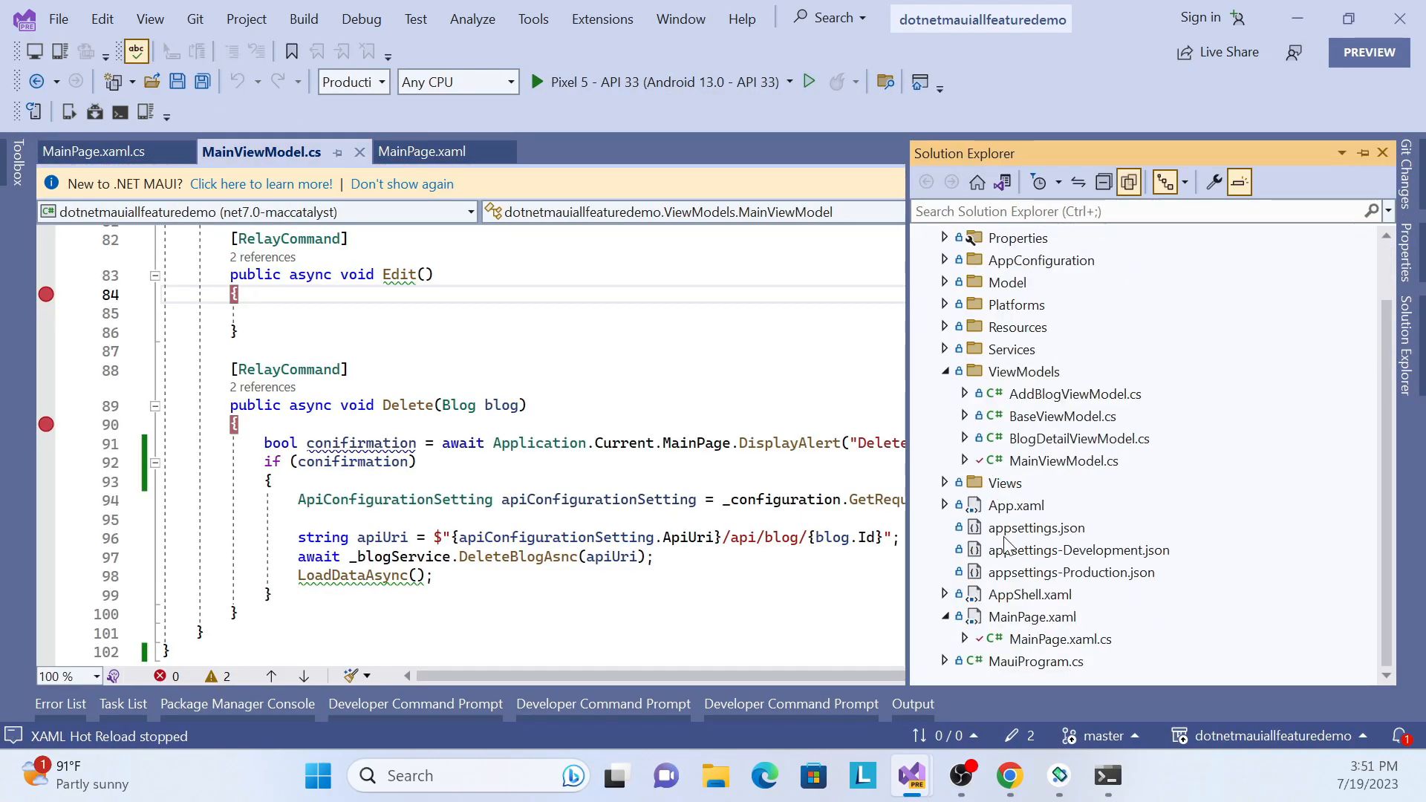
double_click(1035, 528)
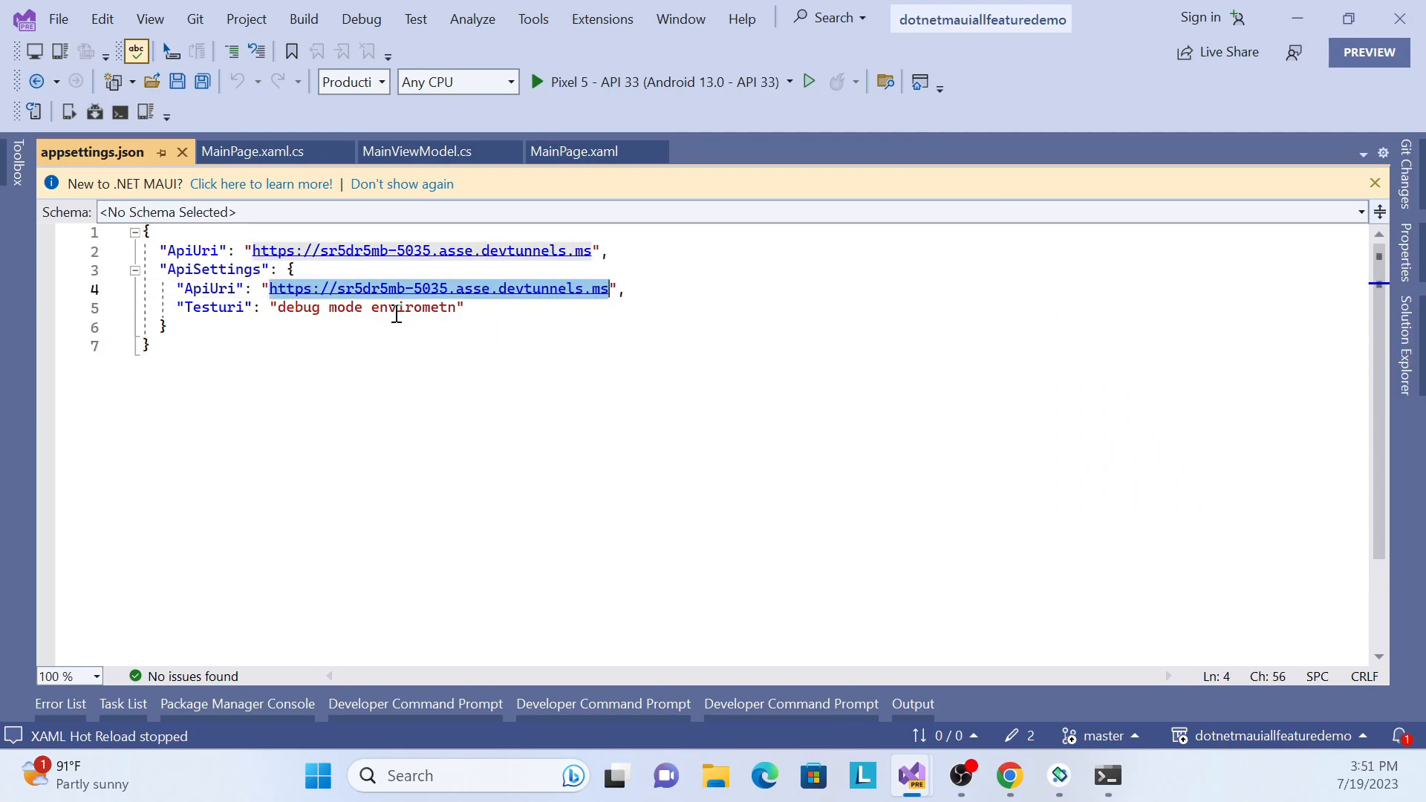
mouse_move(1005, 629)
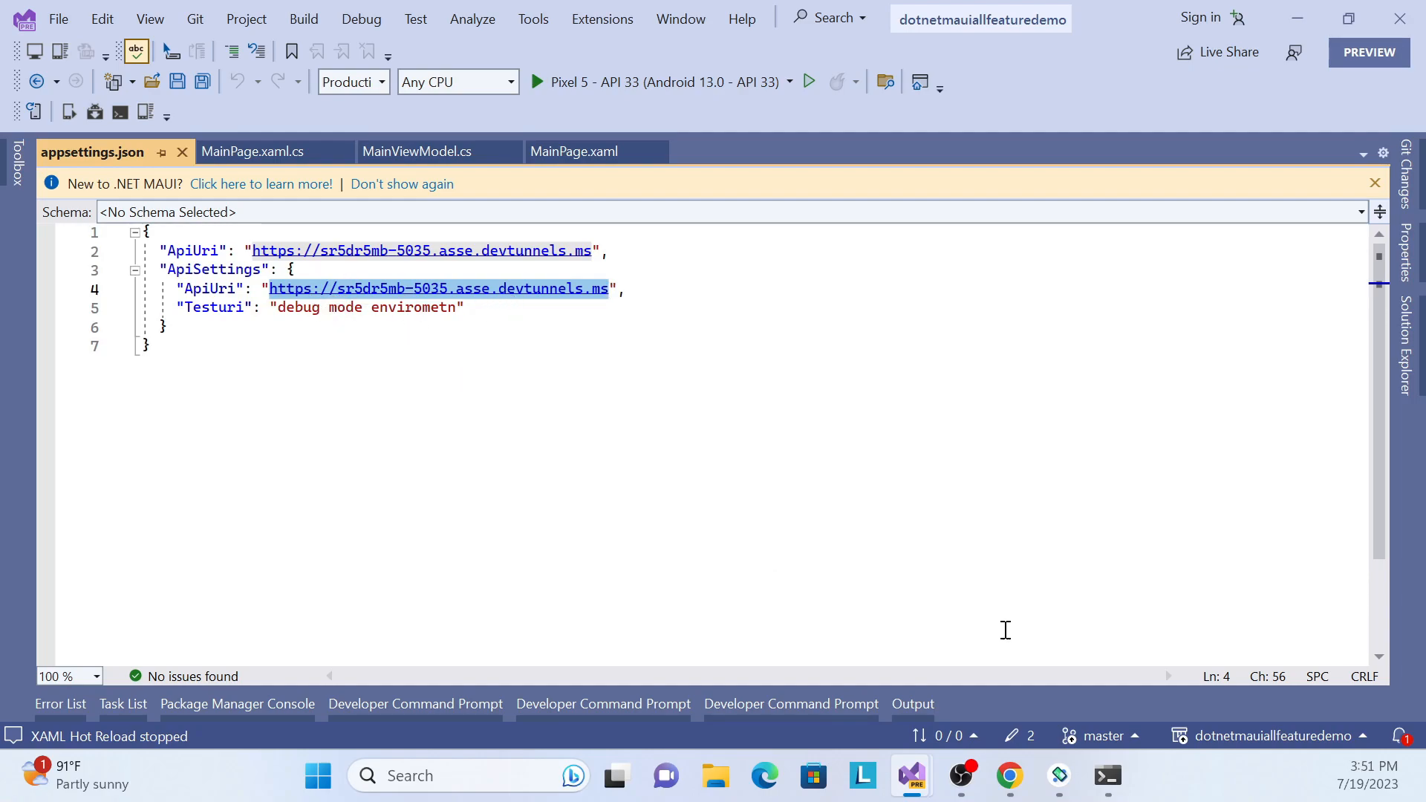
Copy the gzmhn42j-5035.asse.devtunnels.ms host from Chrome's Swagger page and return to Visual Studio
left_click(1008, 775)
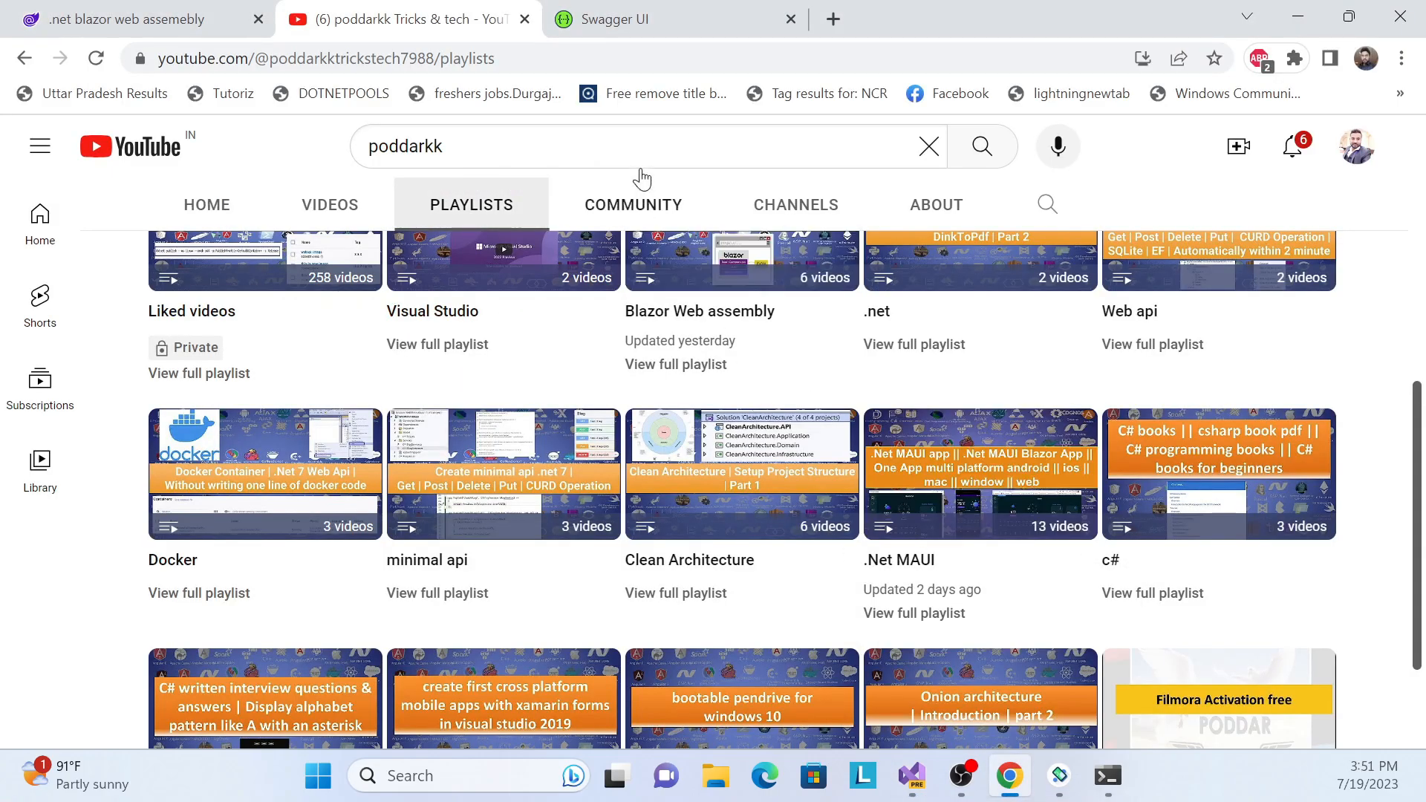
left_click(655, 19)
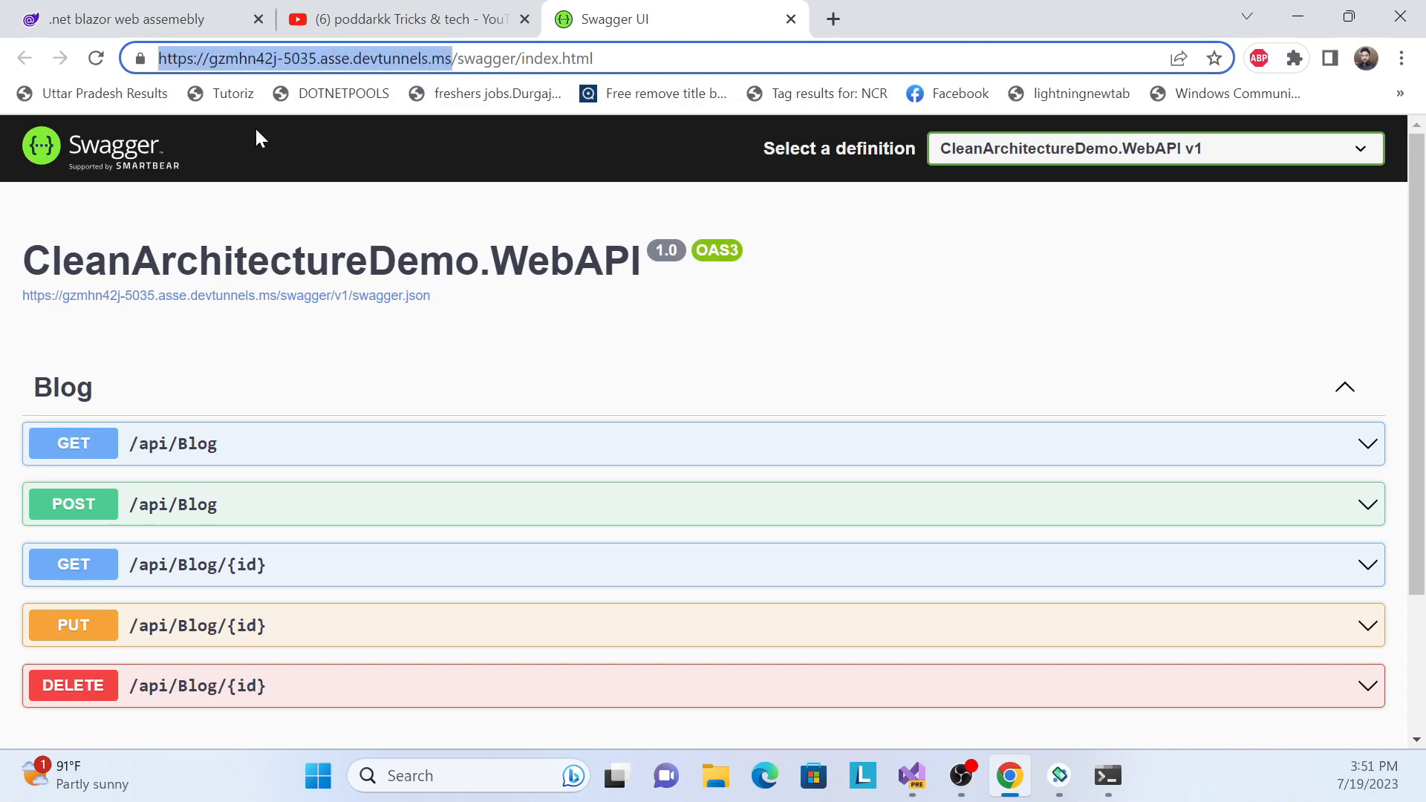
left_click(909, 776)
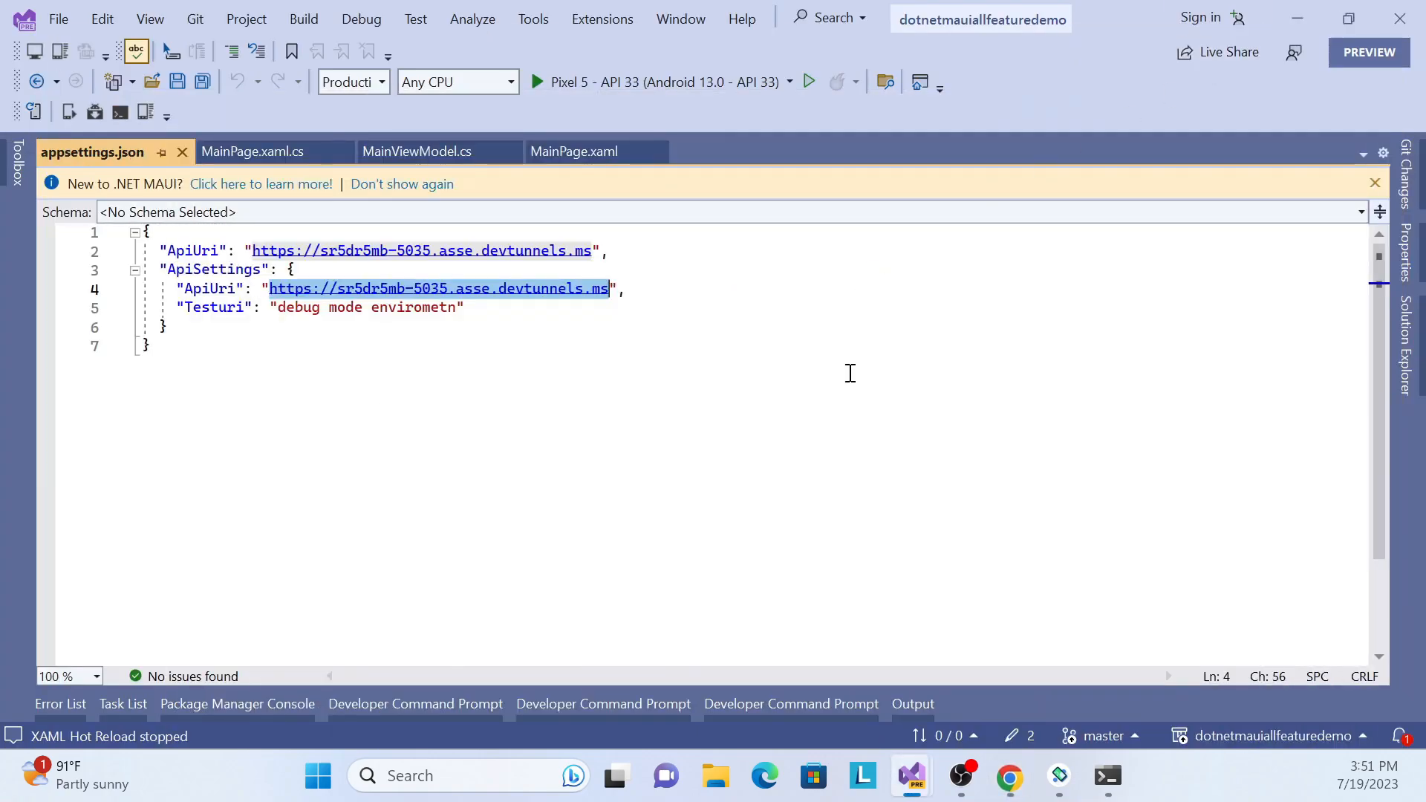
Change the ApiSettings ApiUri host to gzmhn42j-5035.asse.devtunnels.ms and save appsettings.json
left_click(557, 289)
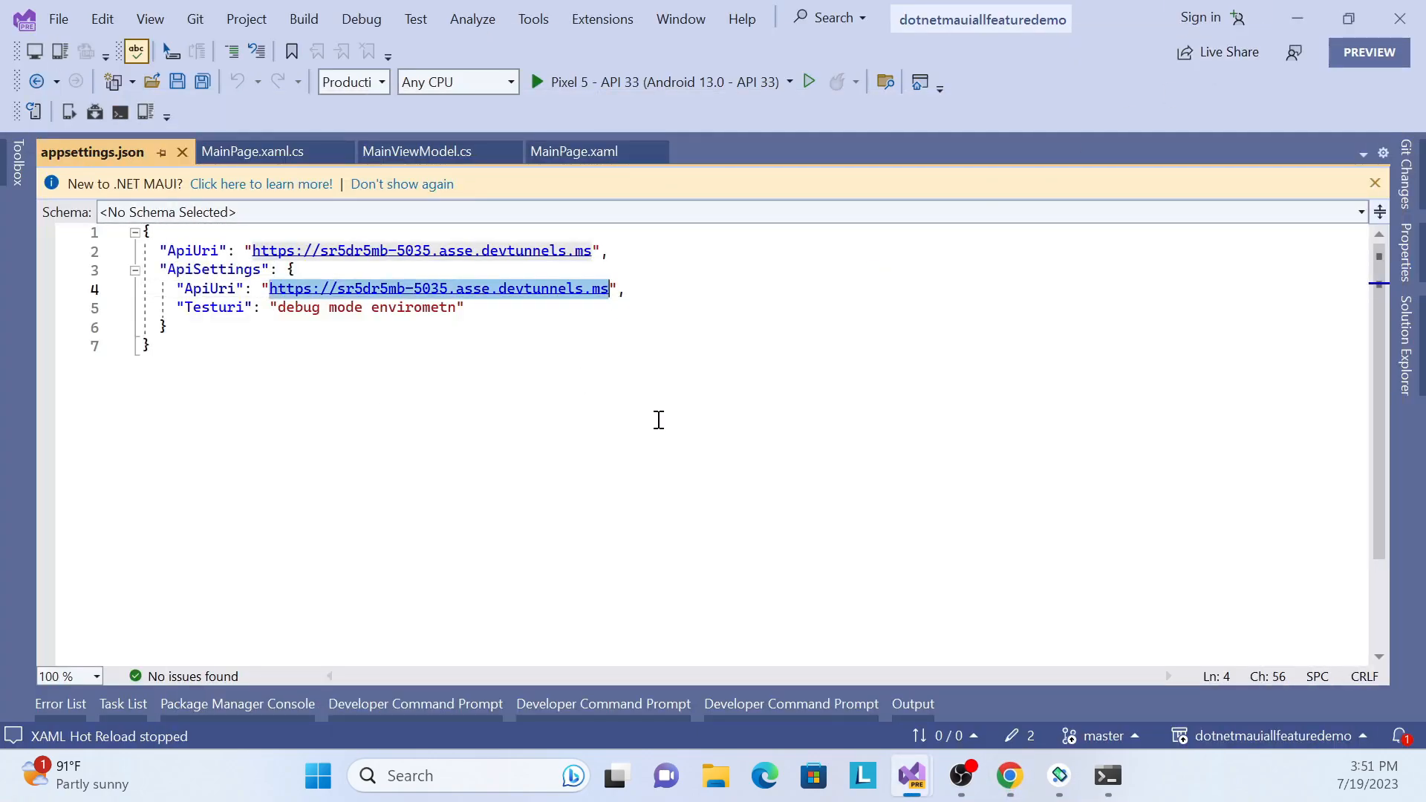
type("gzmhn42j")
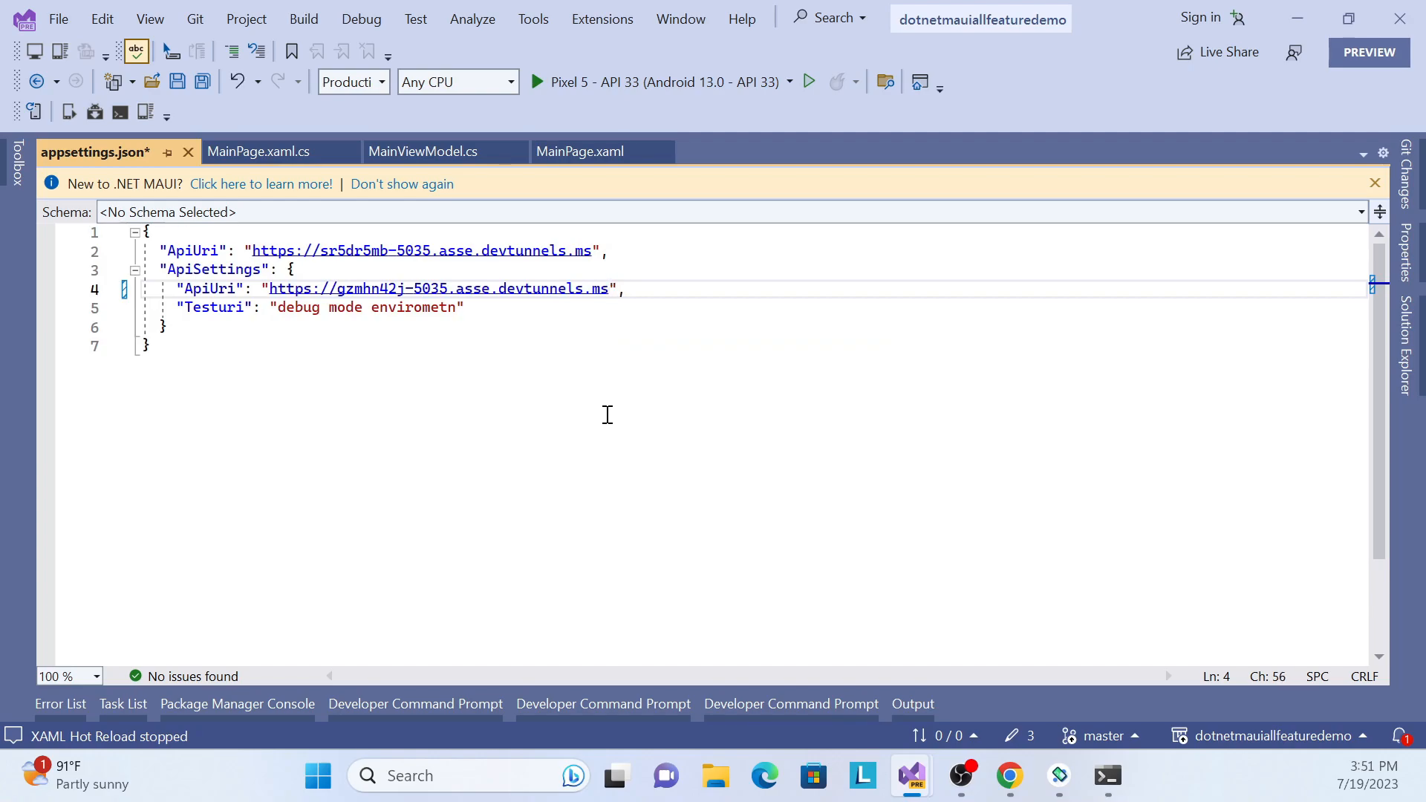
key("ctrl+s")
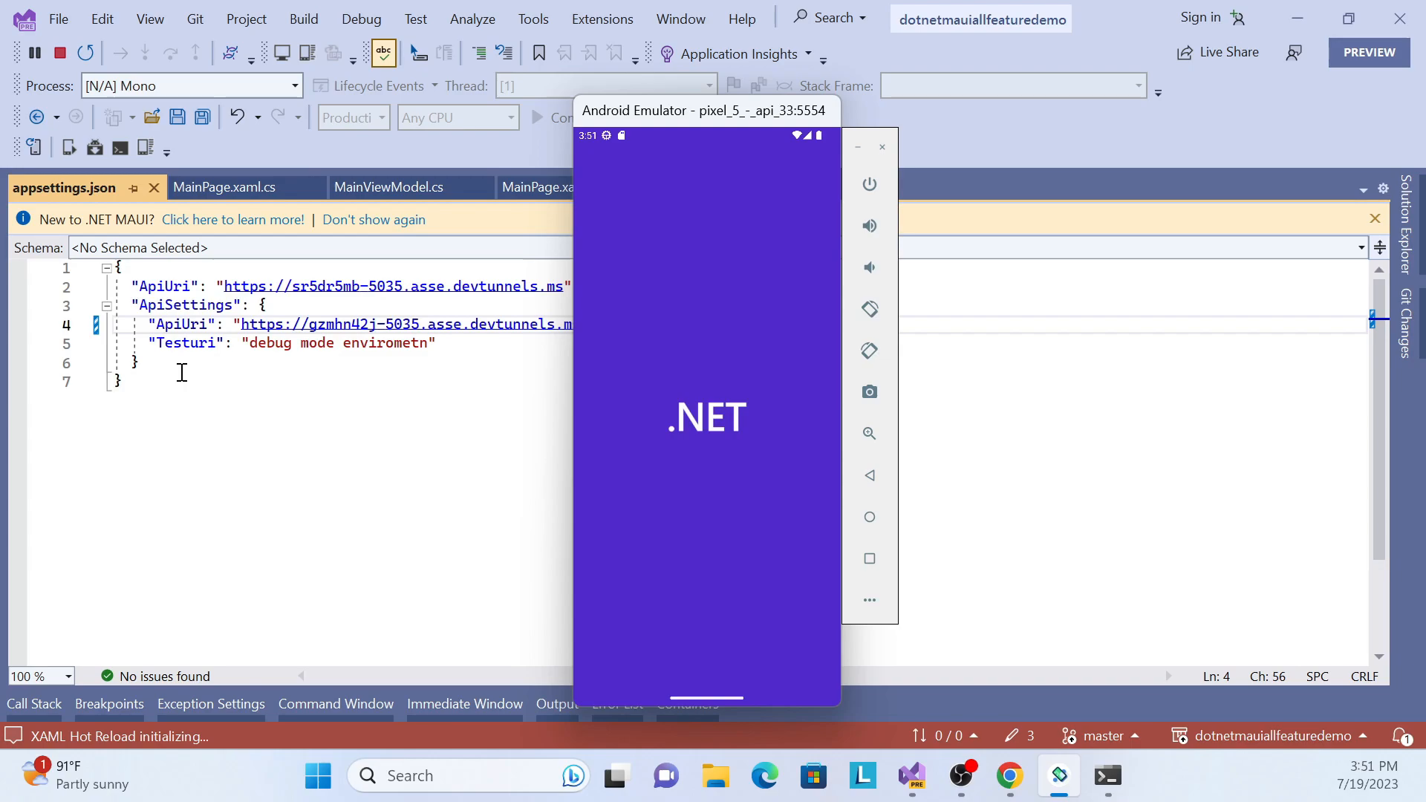
mouse_move(193, 350)
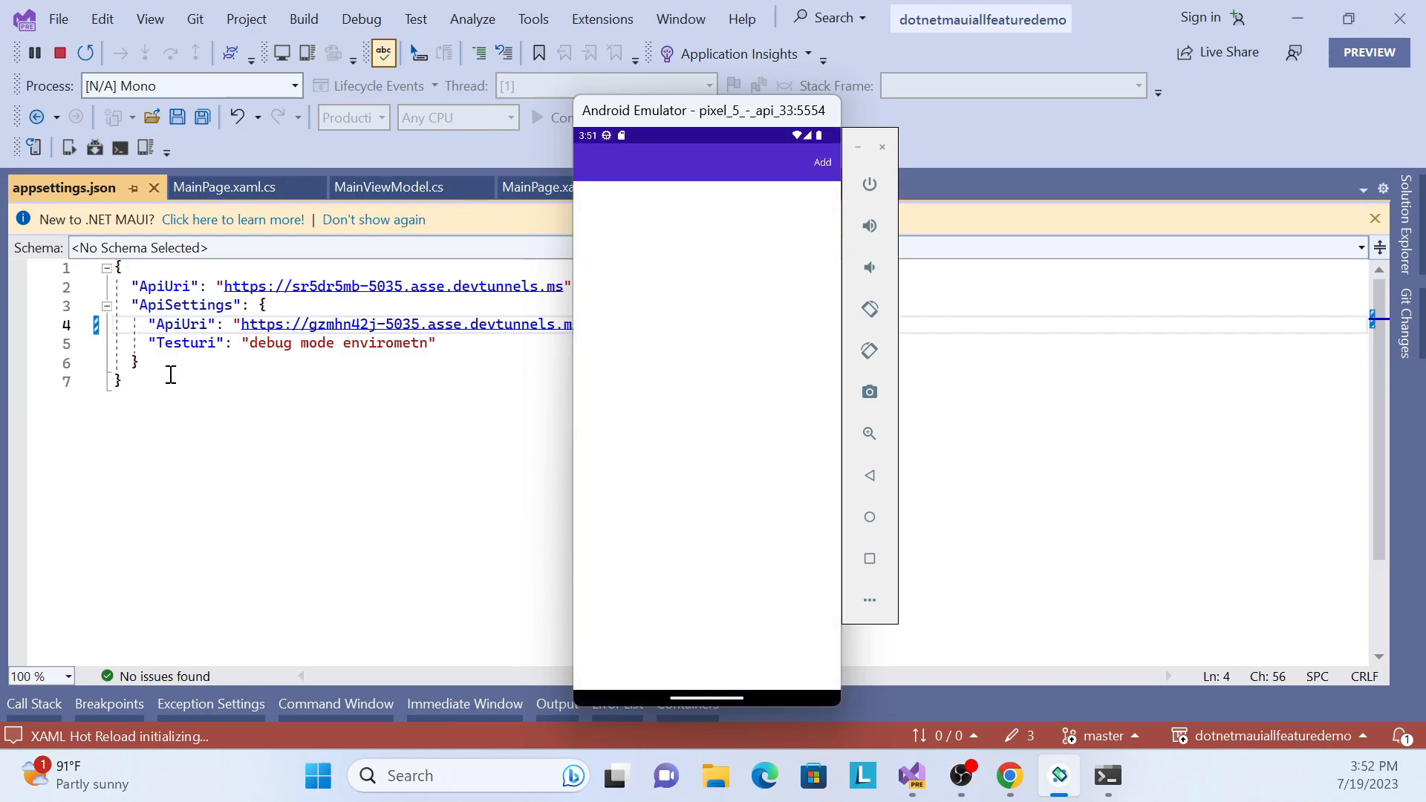
Launch the app on the Pixel 5 API 33 emulator so the C# and Docker Container blogs load
left_click(822, 162)
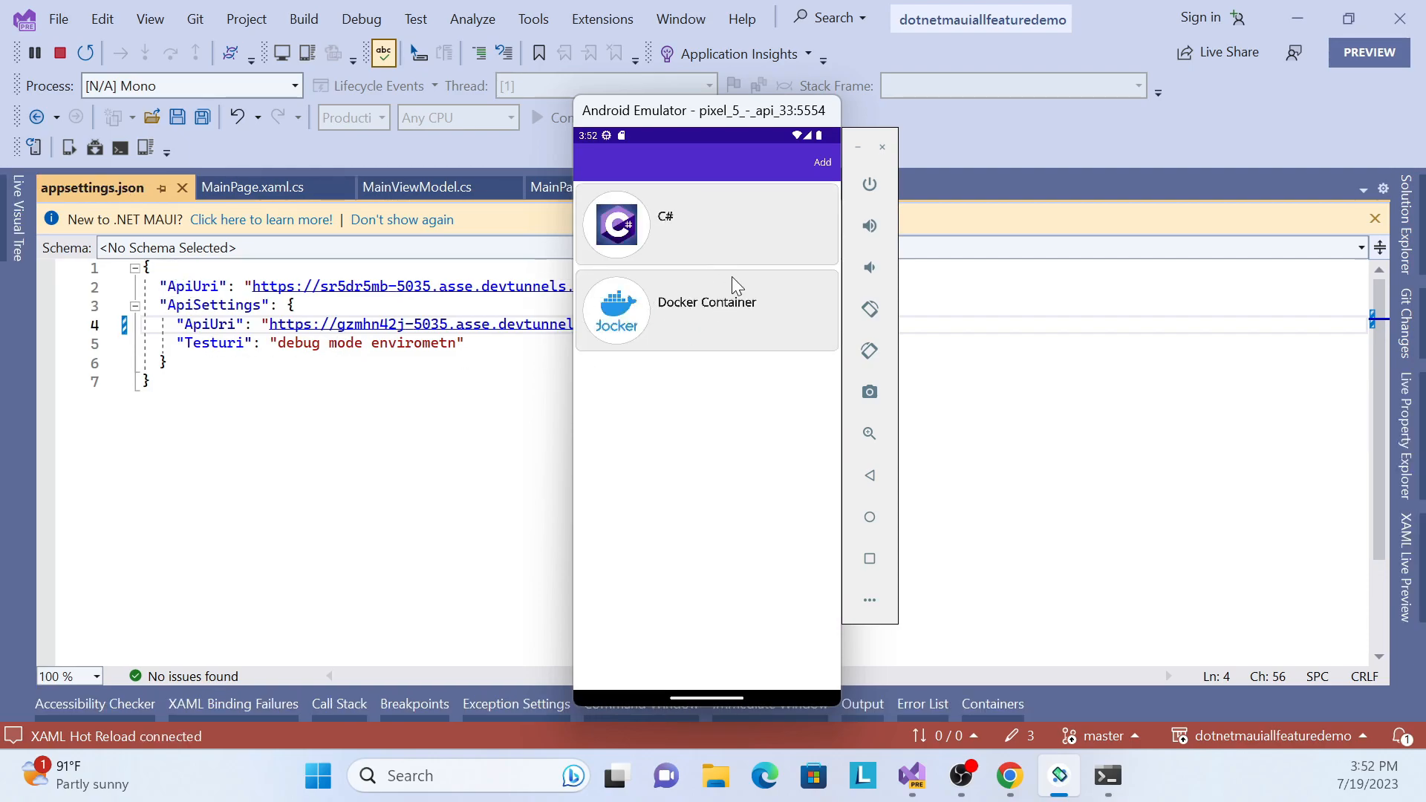
mouse_move(744, 239)
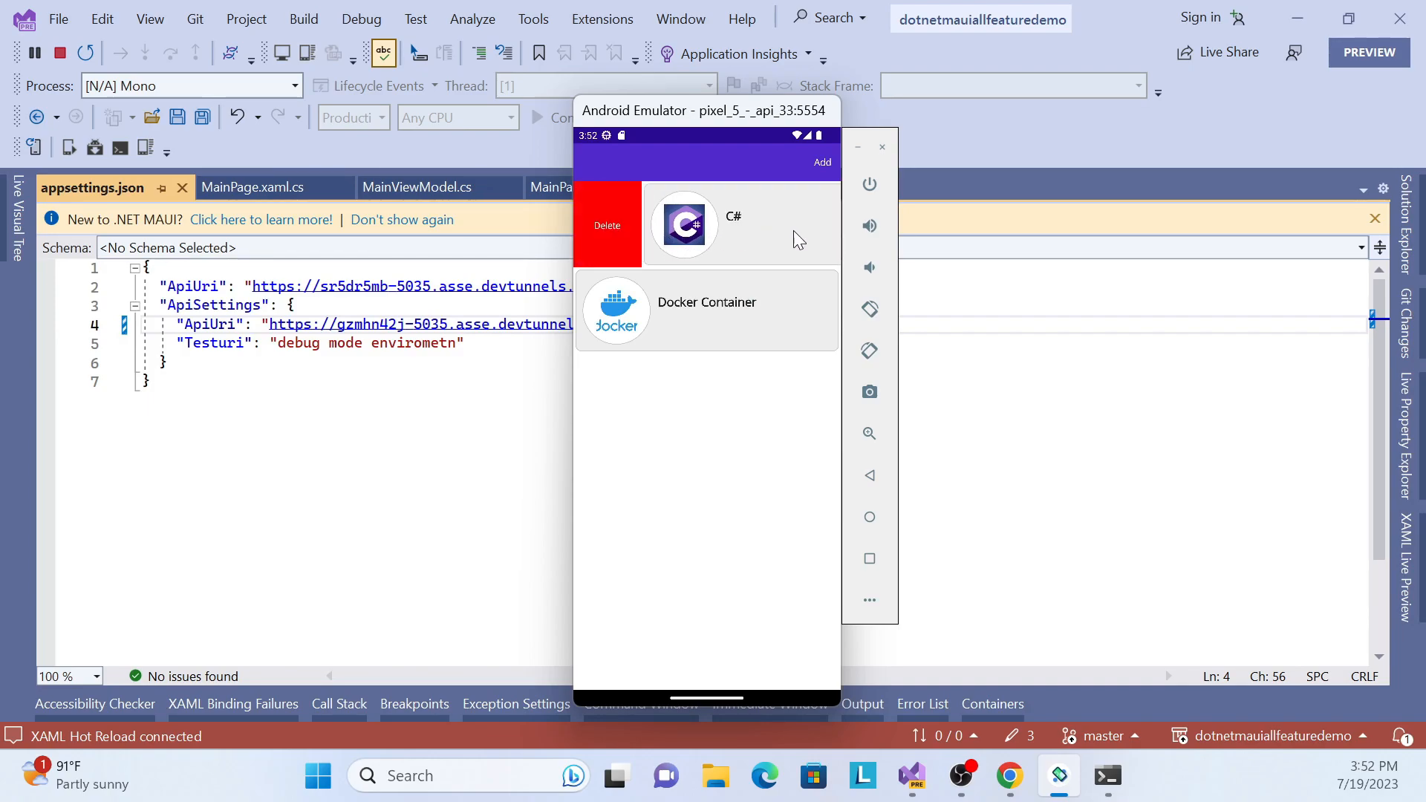
mouse_move(606, 232)
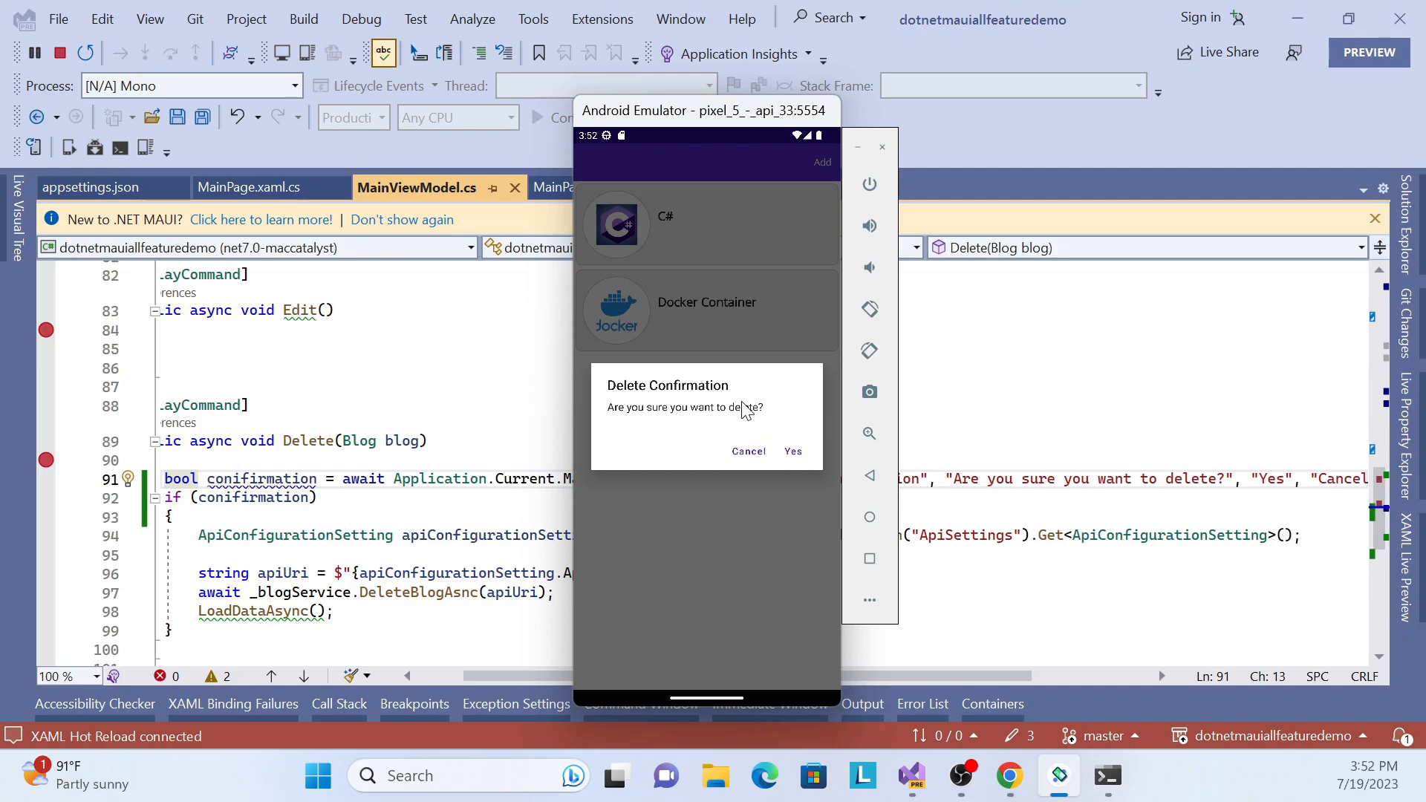
mouse_move(748, 462)
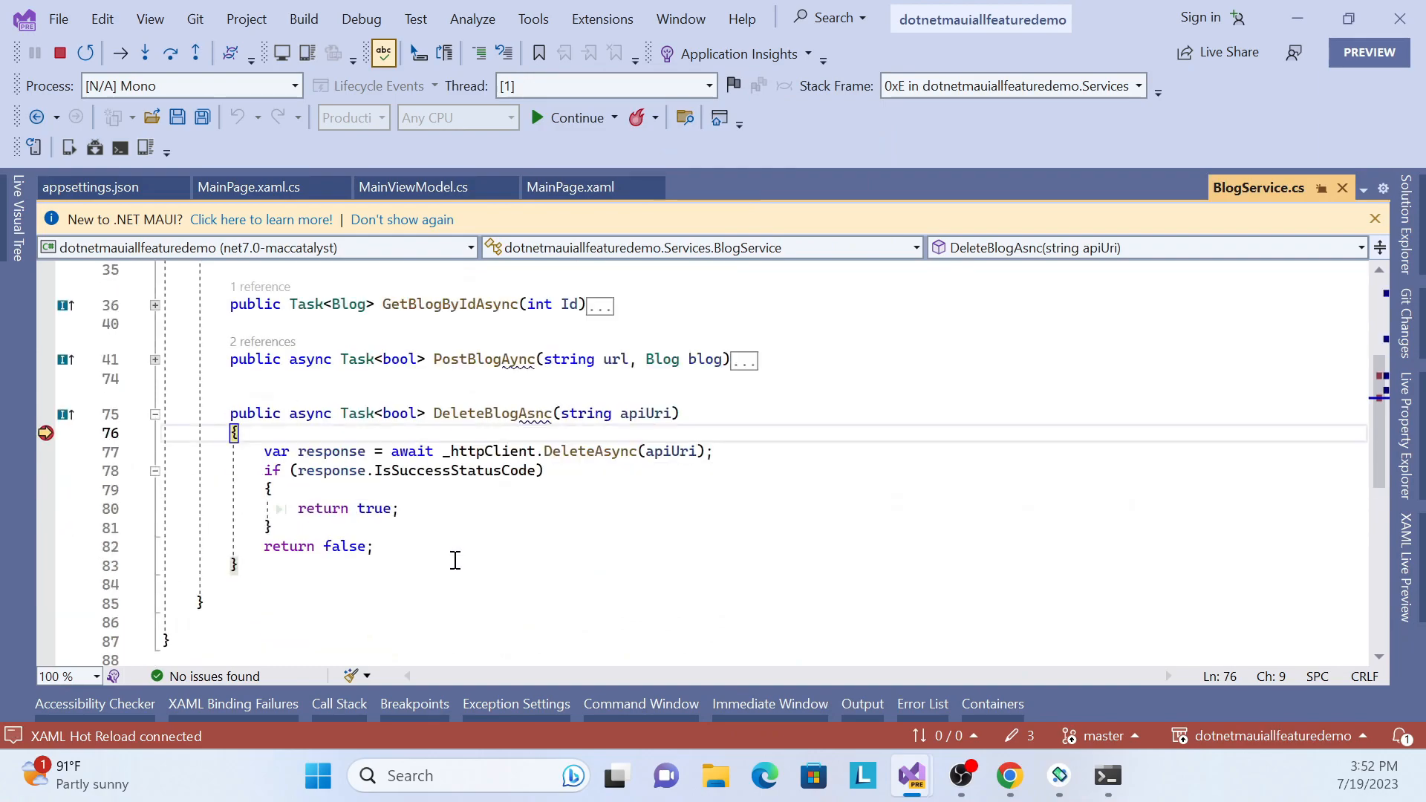
mouse_move(569, 117)
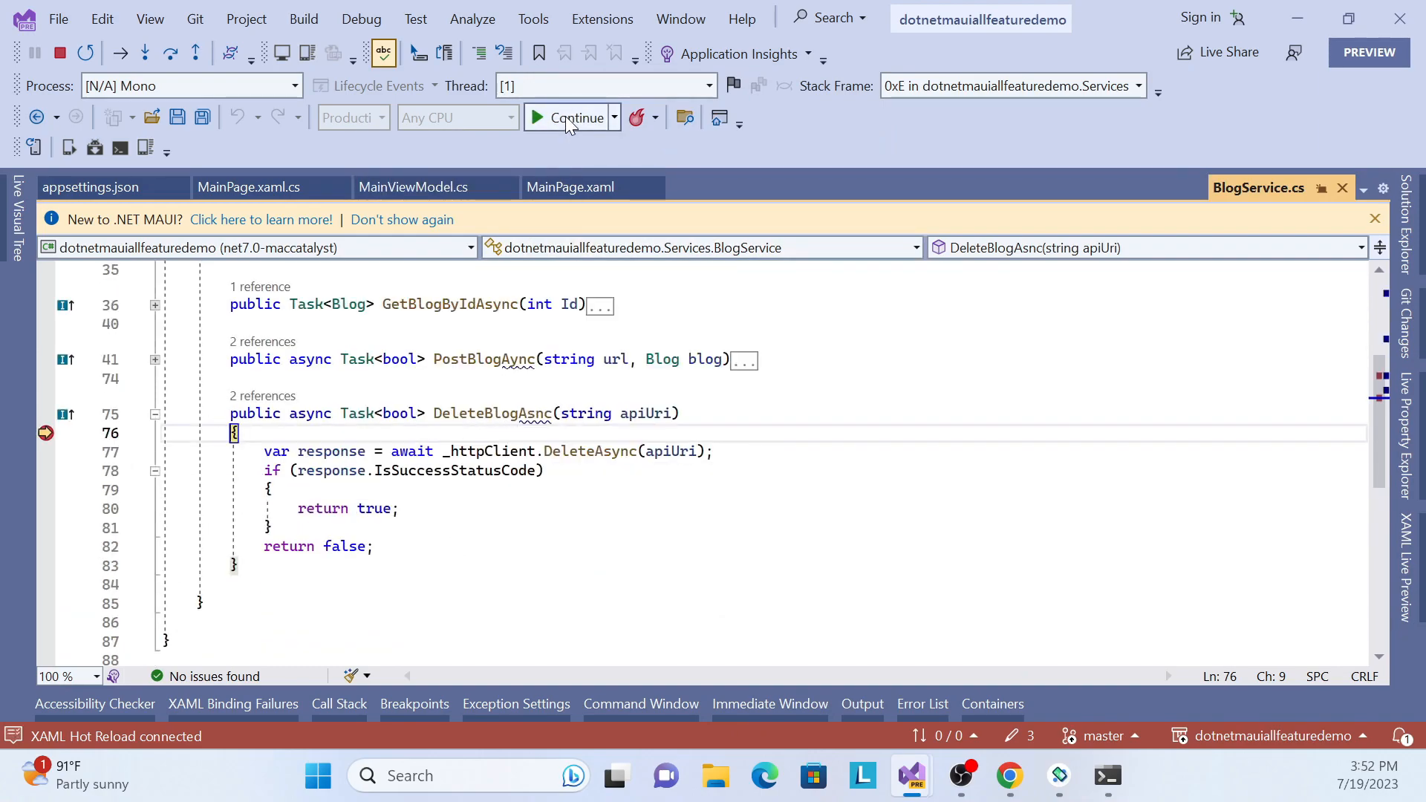
Continue past the breakpoint so the C# blog disappears, leaving only Docker Container
left_click(574, 118)
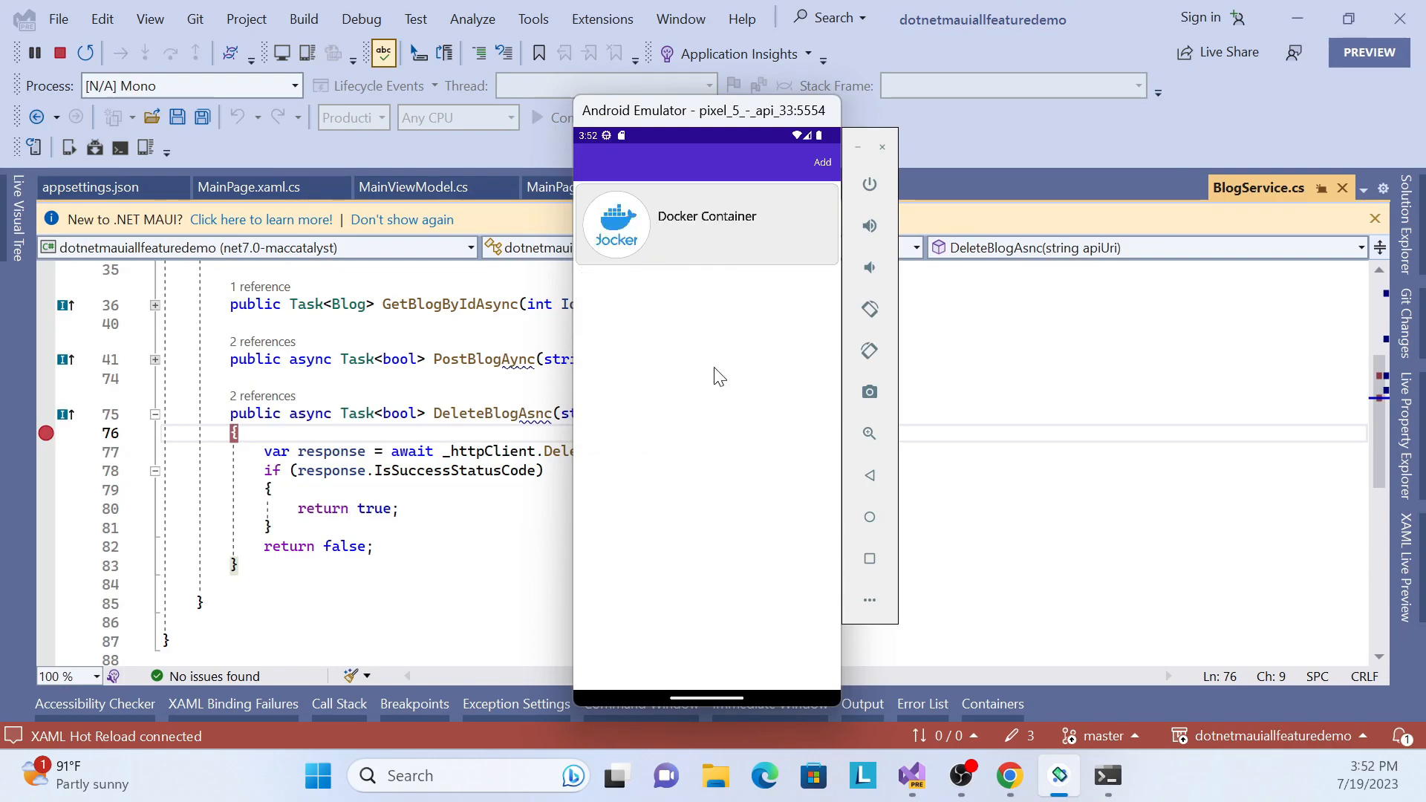
mouse_move(698, 412)
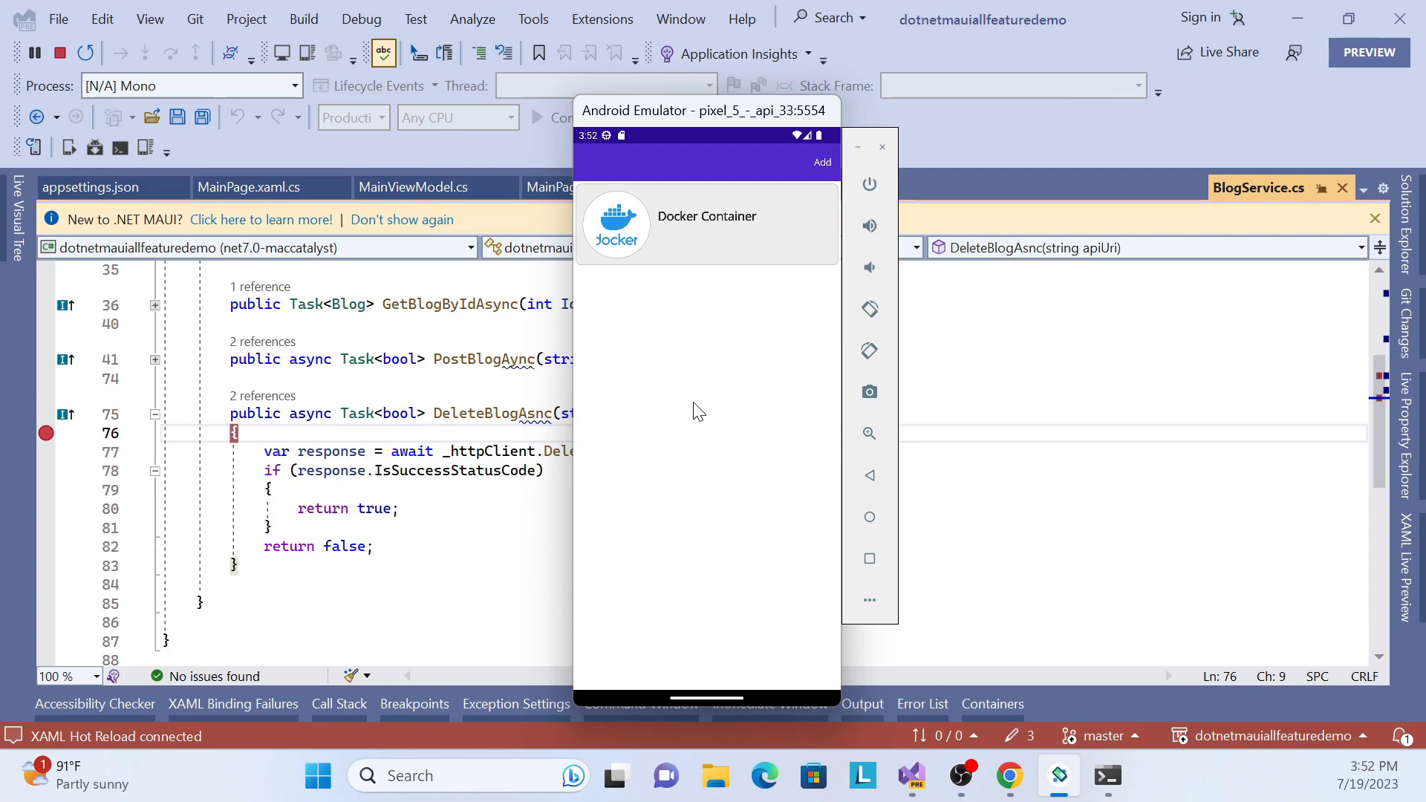
mouse_move(687, 293)
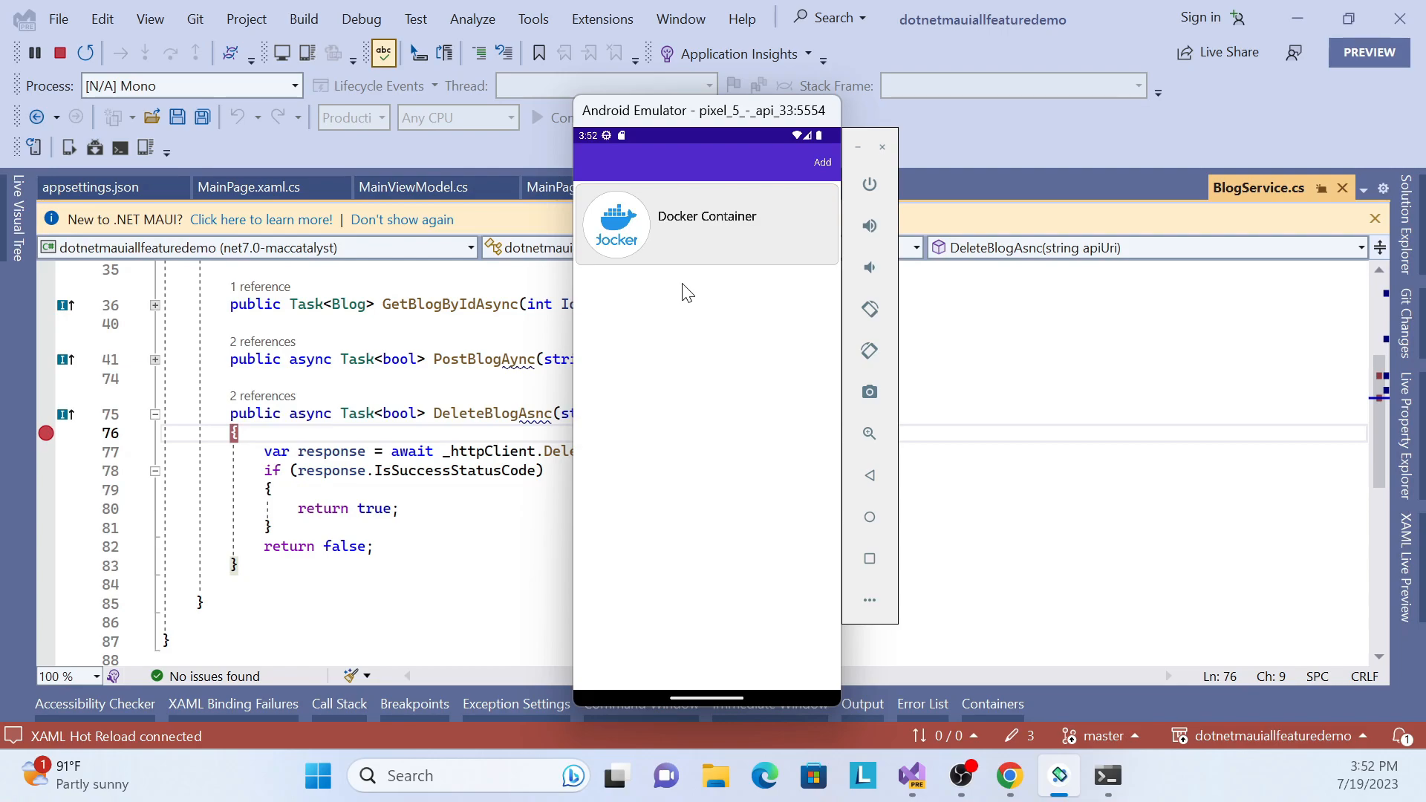
mouse_move(684, 325)
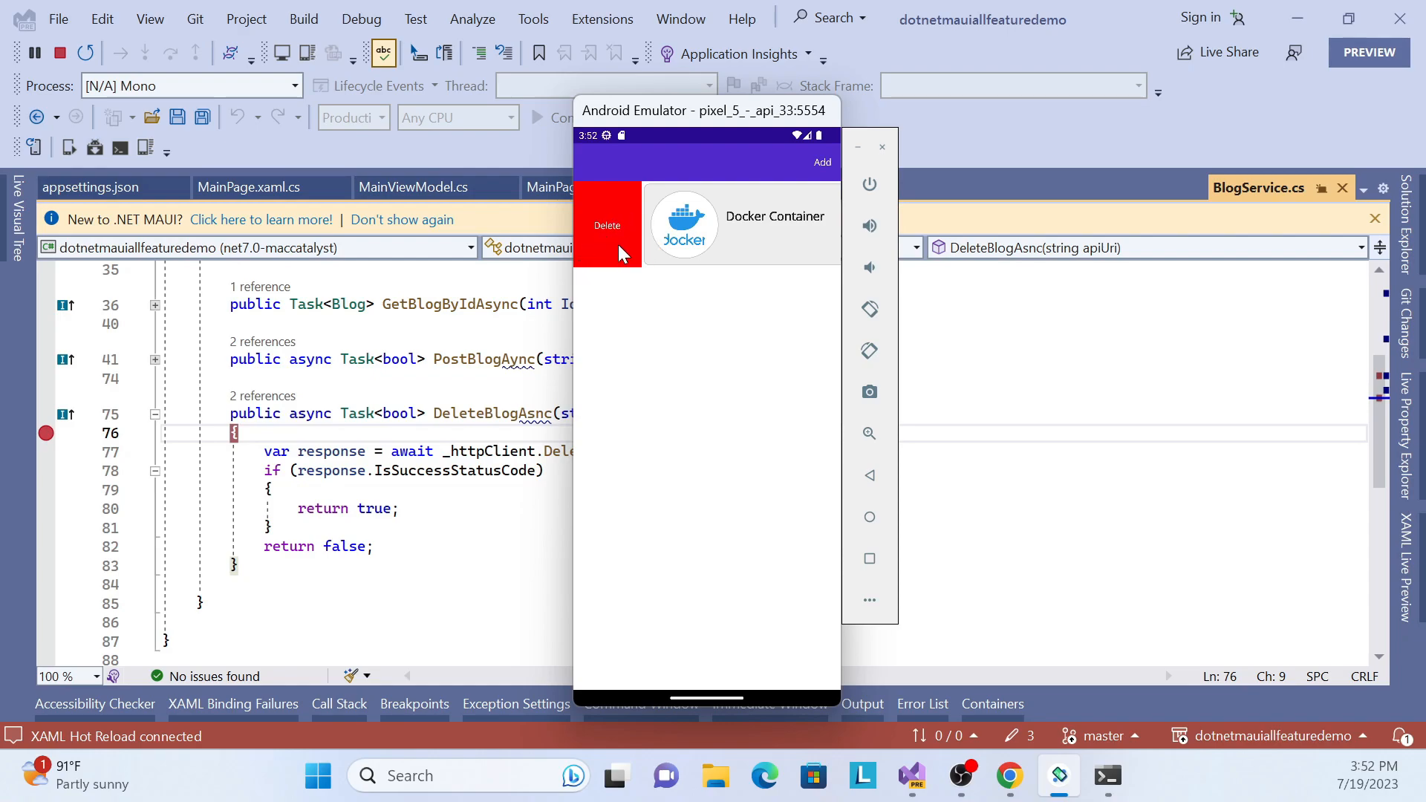
mouse_move(737, 386)
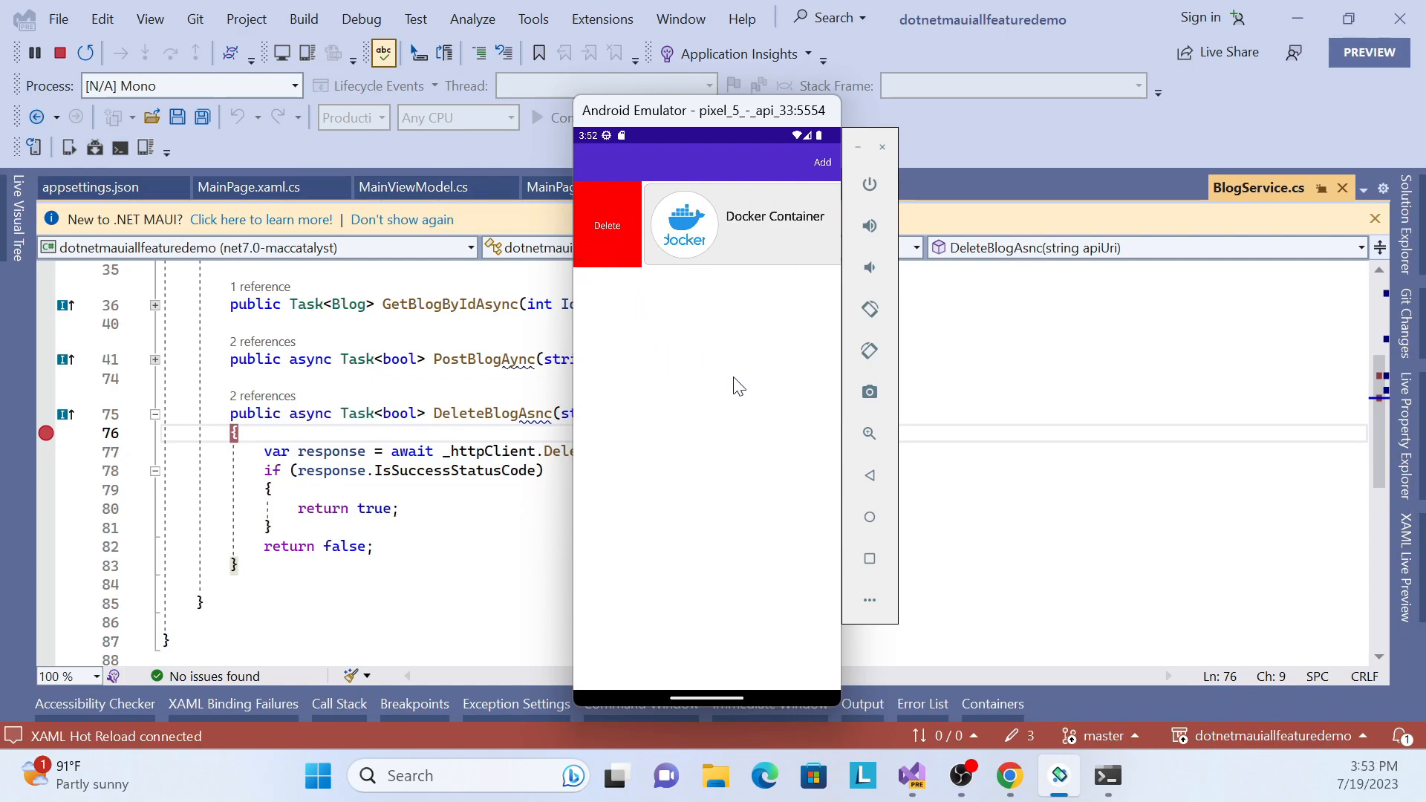
mouse_move(768, 300)
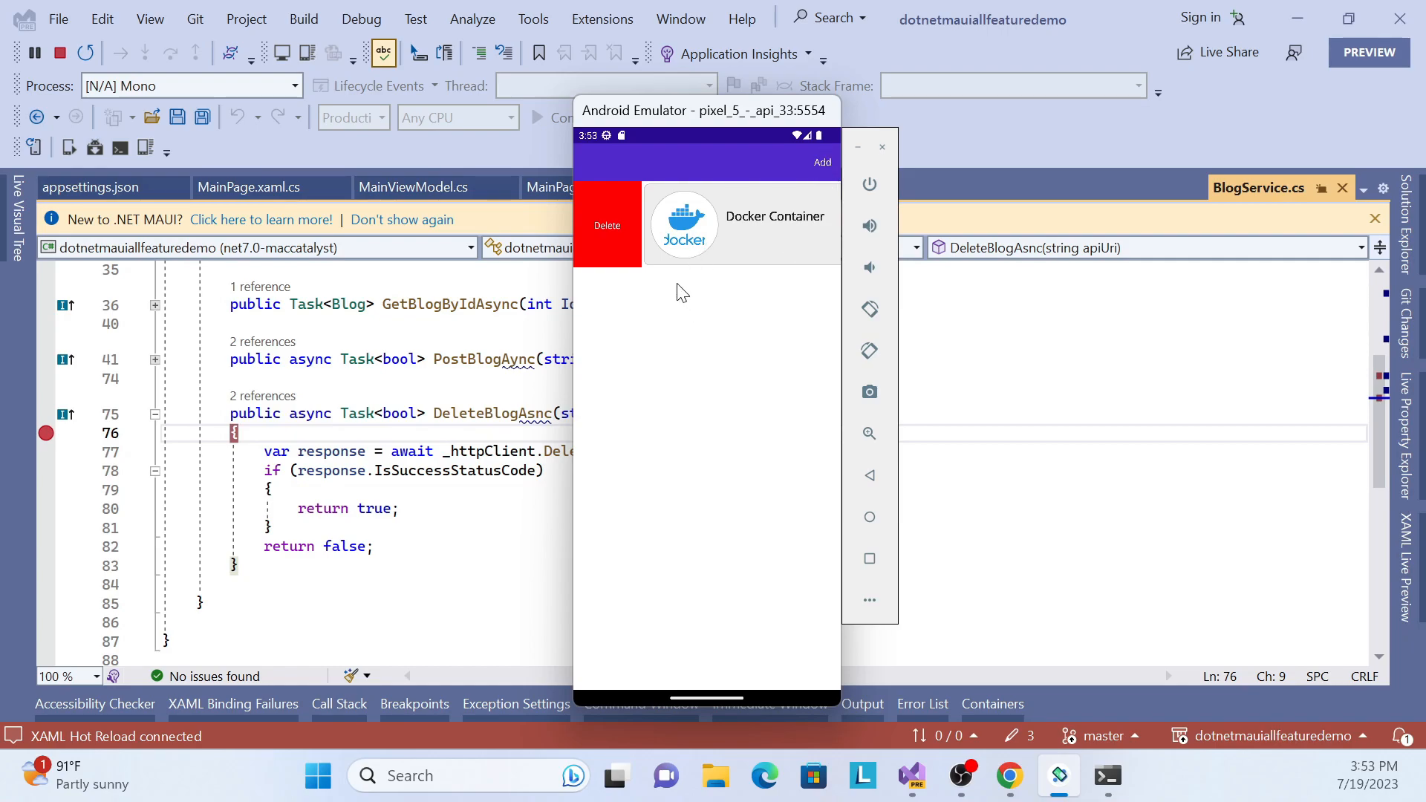
mouse_move(614, 293)
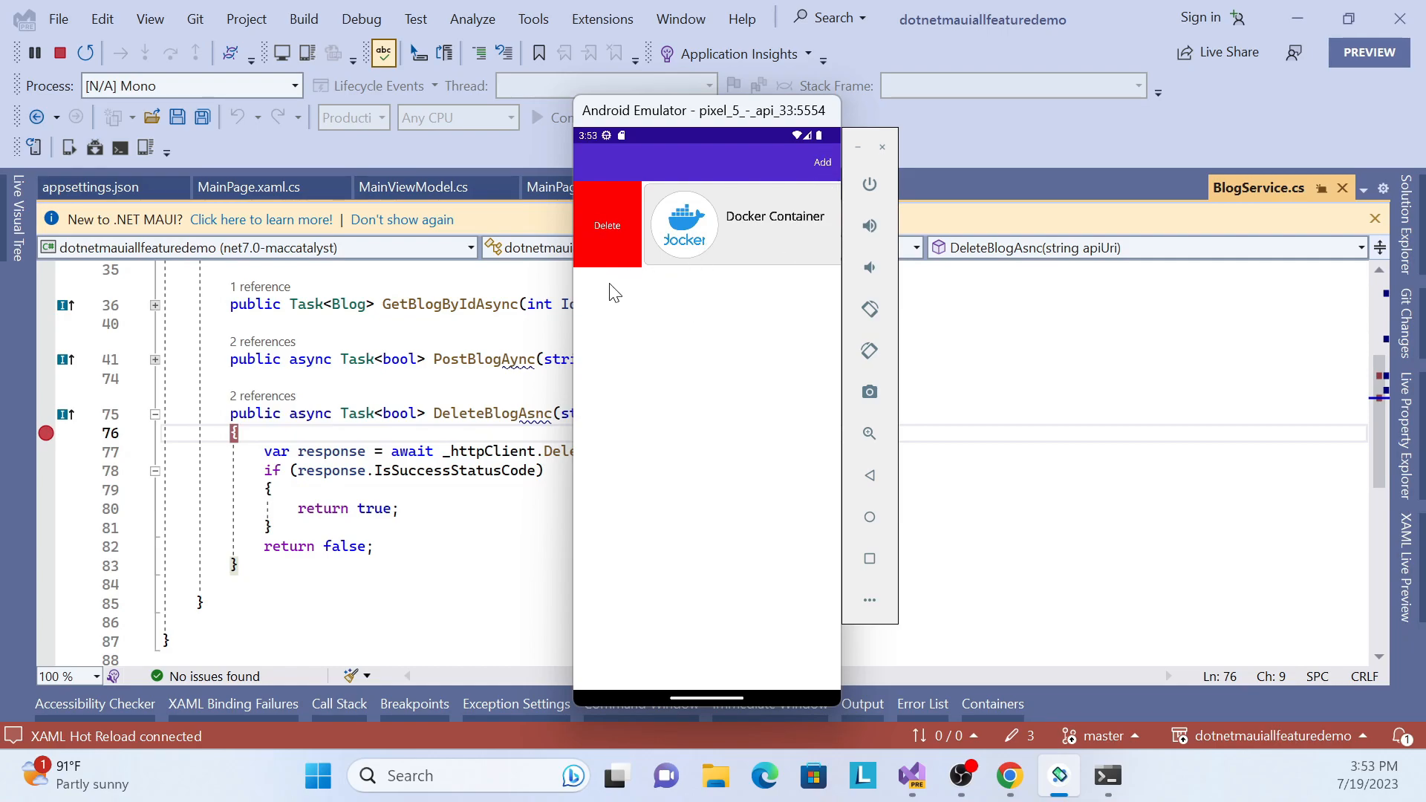
mouse_move(618, 315)
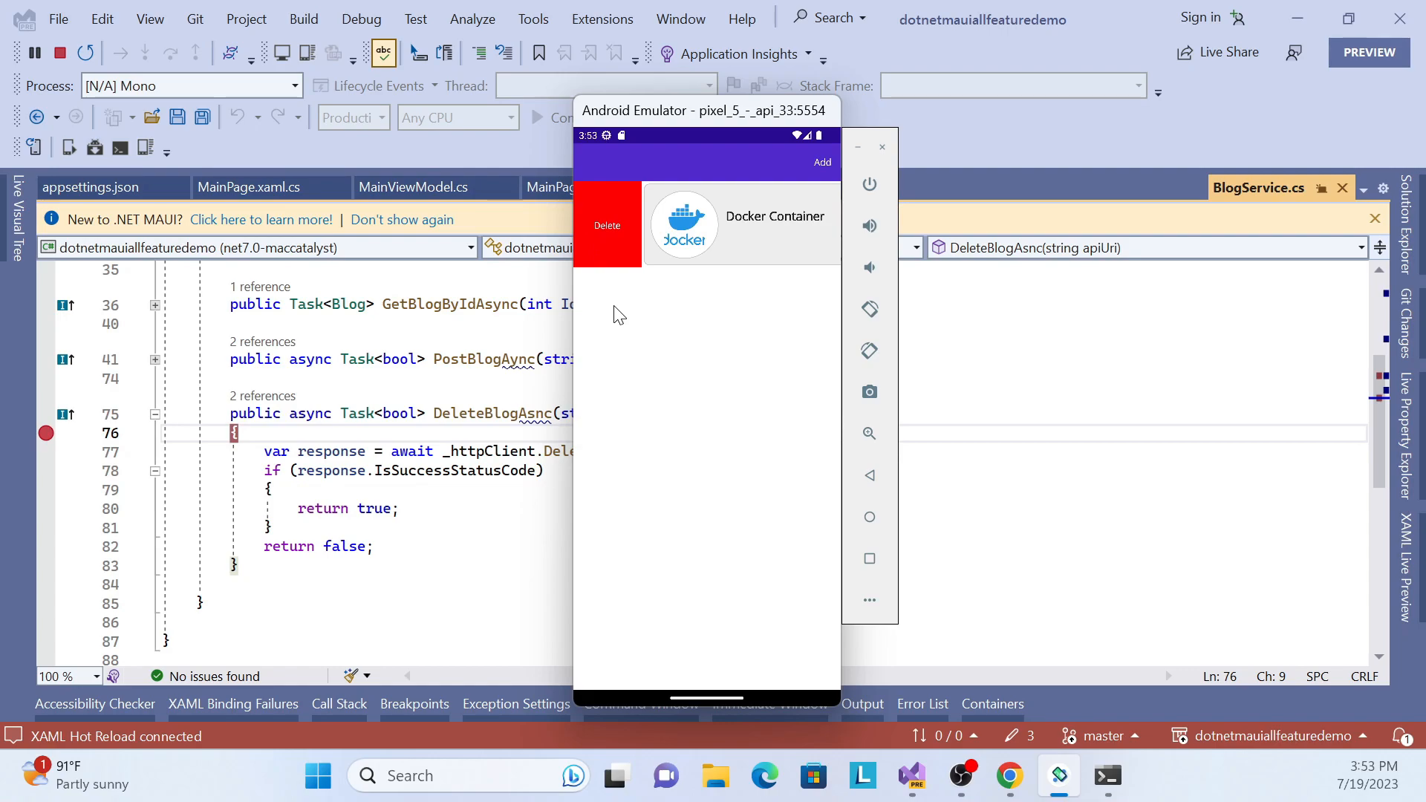
mouse_move(804, 229)
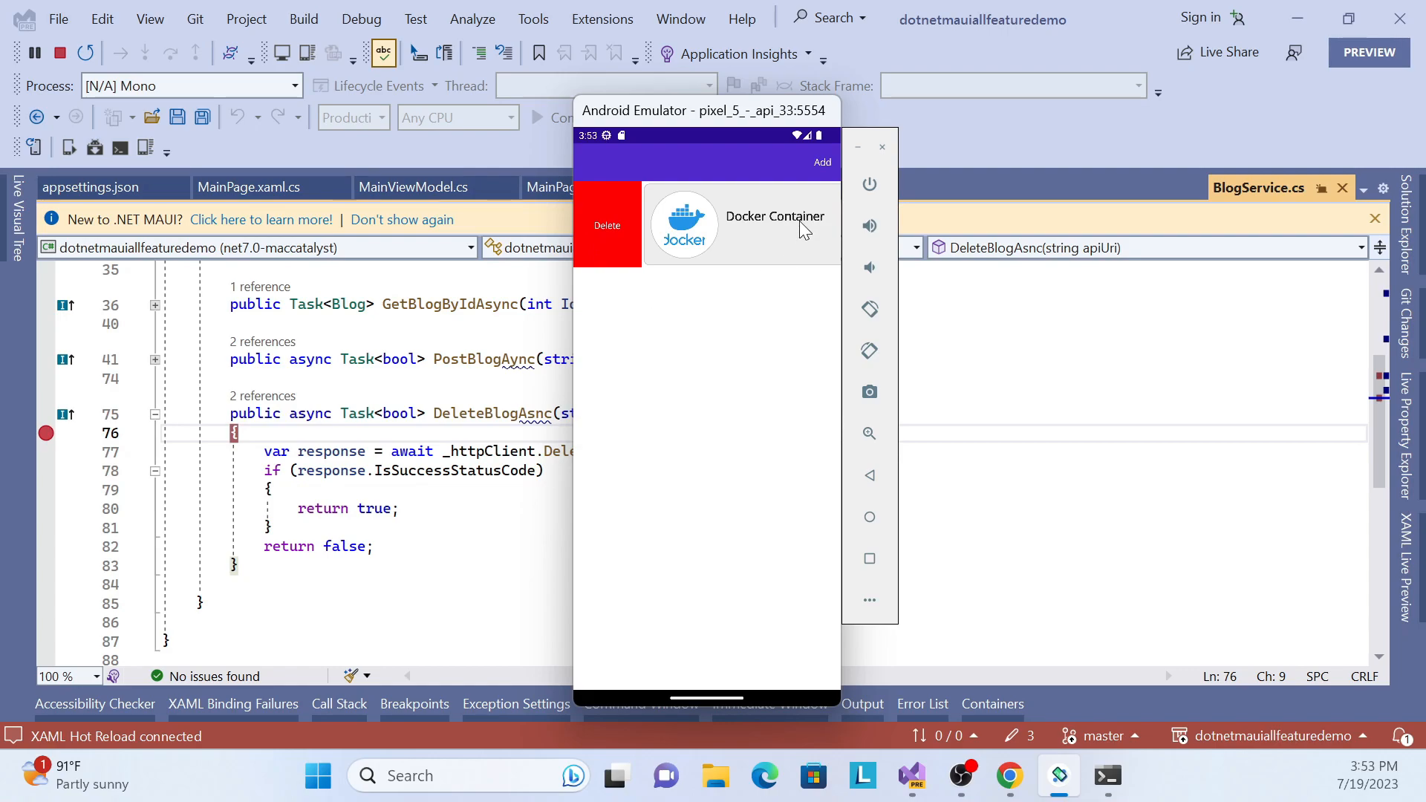
mouse_move(668, 393)
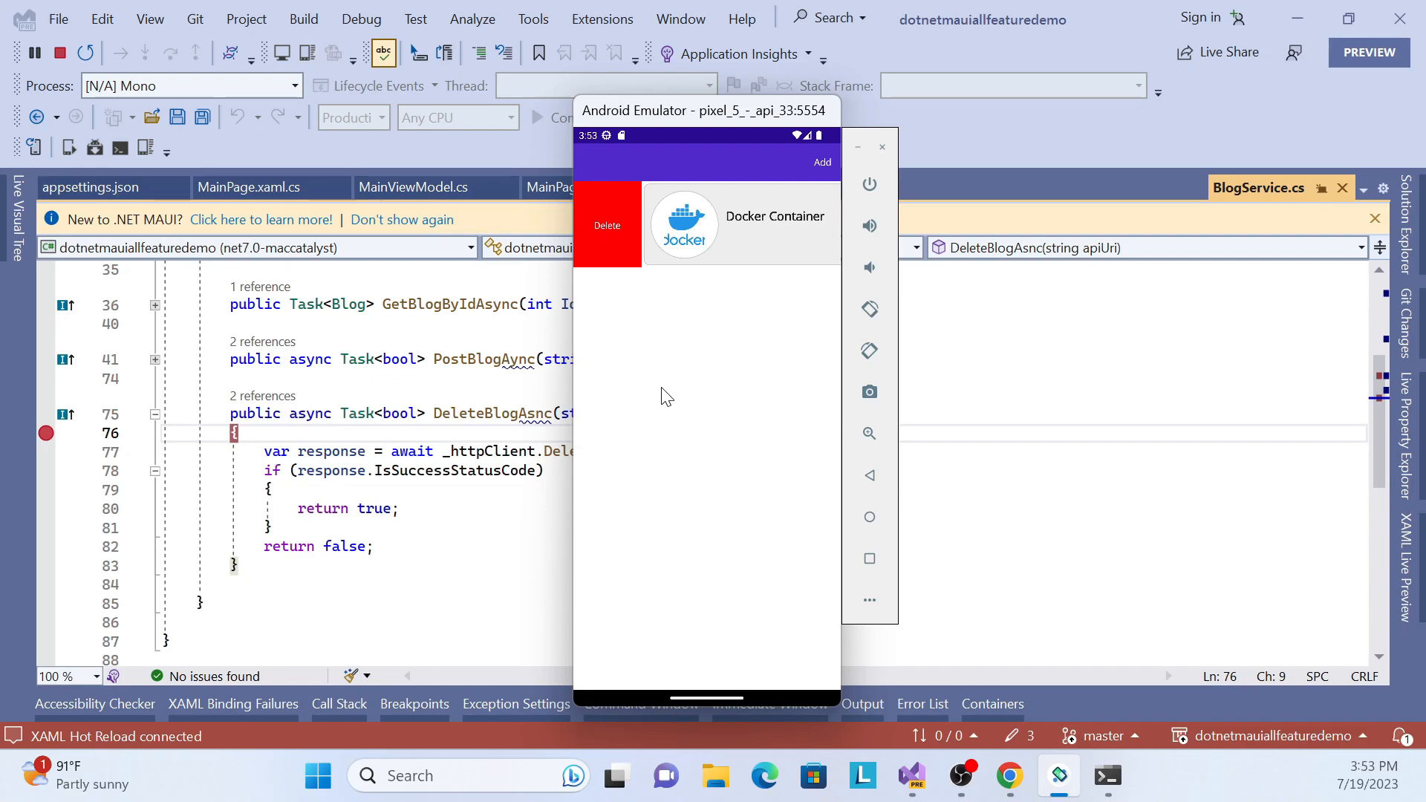
mouse_move(685, 416)
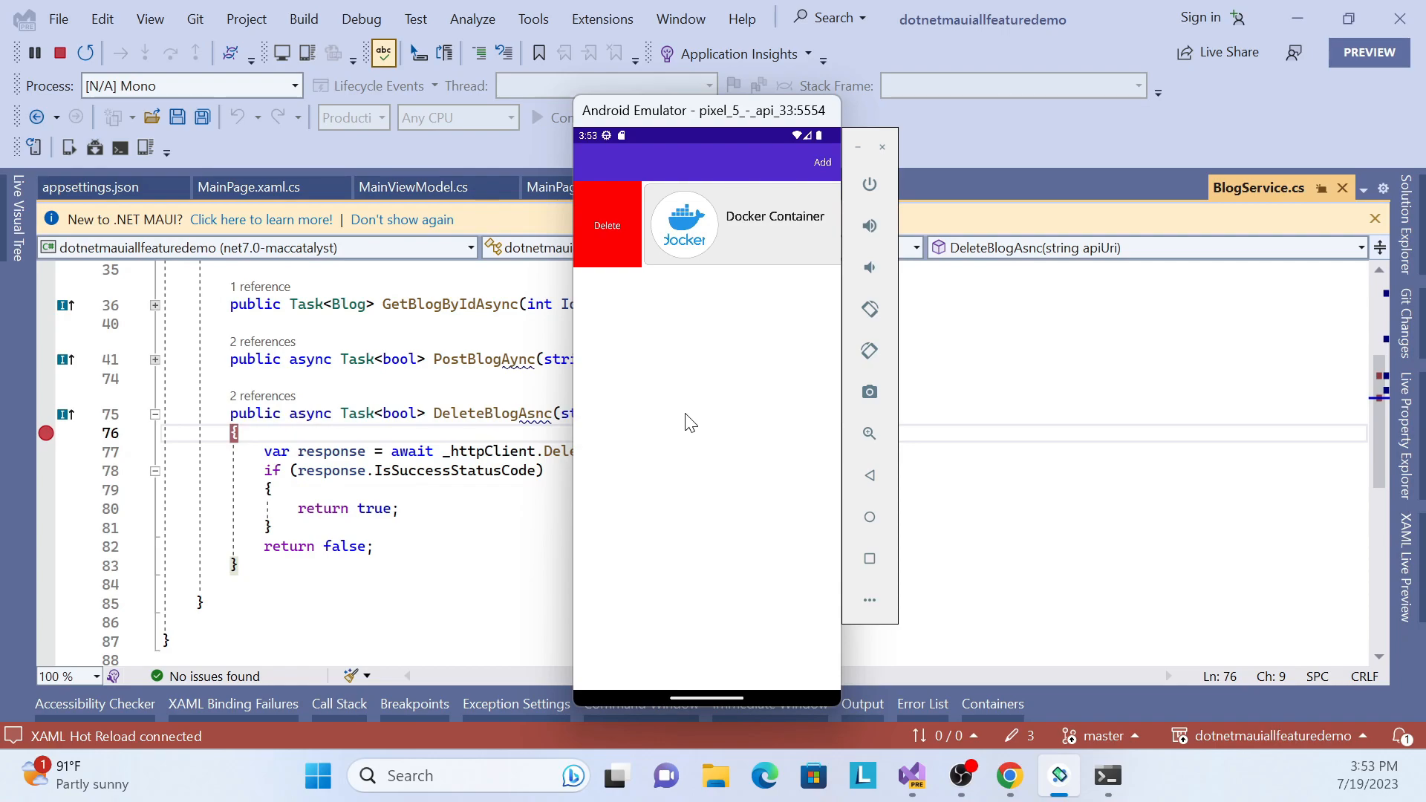
mouse_move(677, 429)
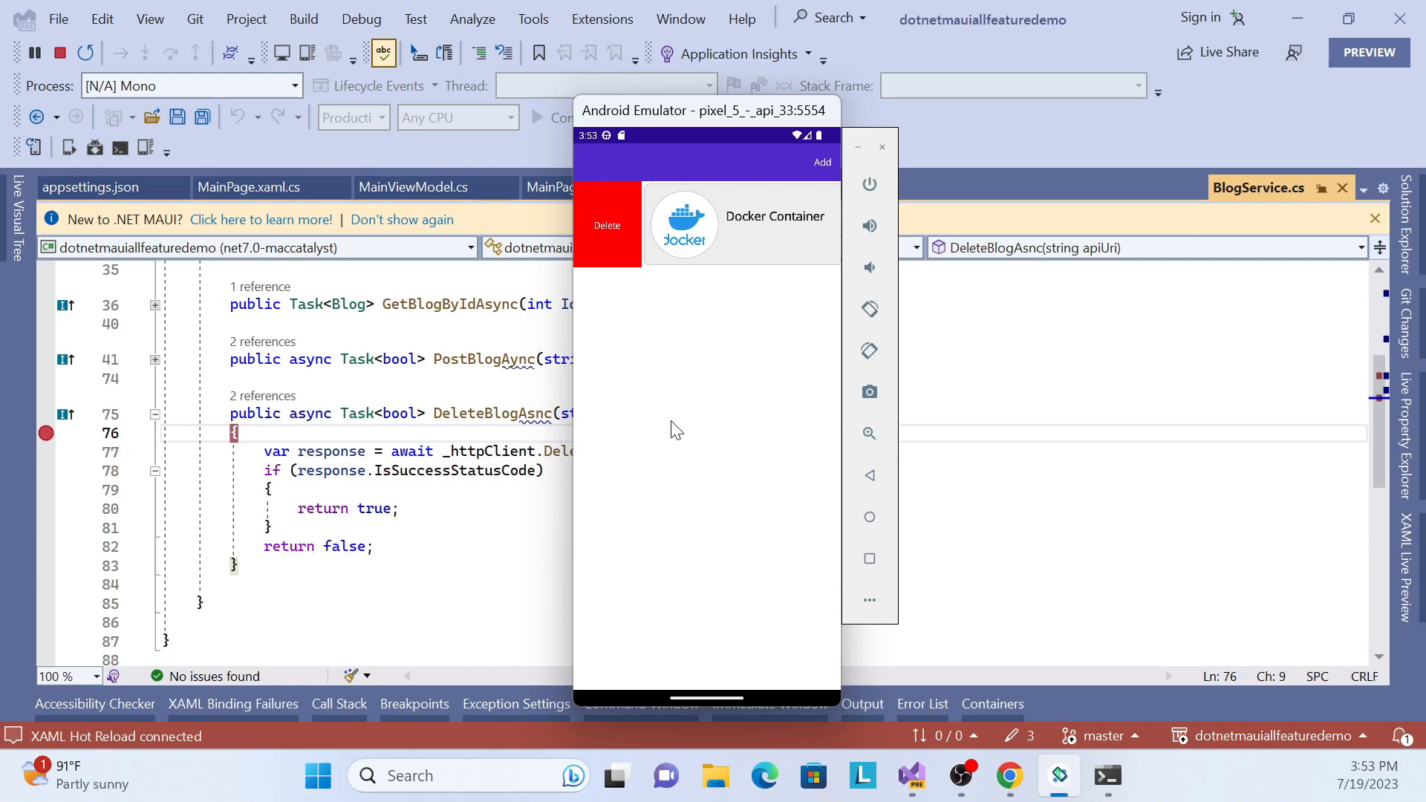